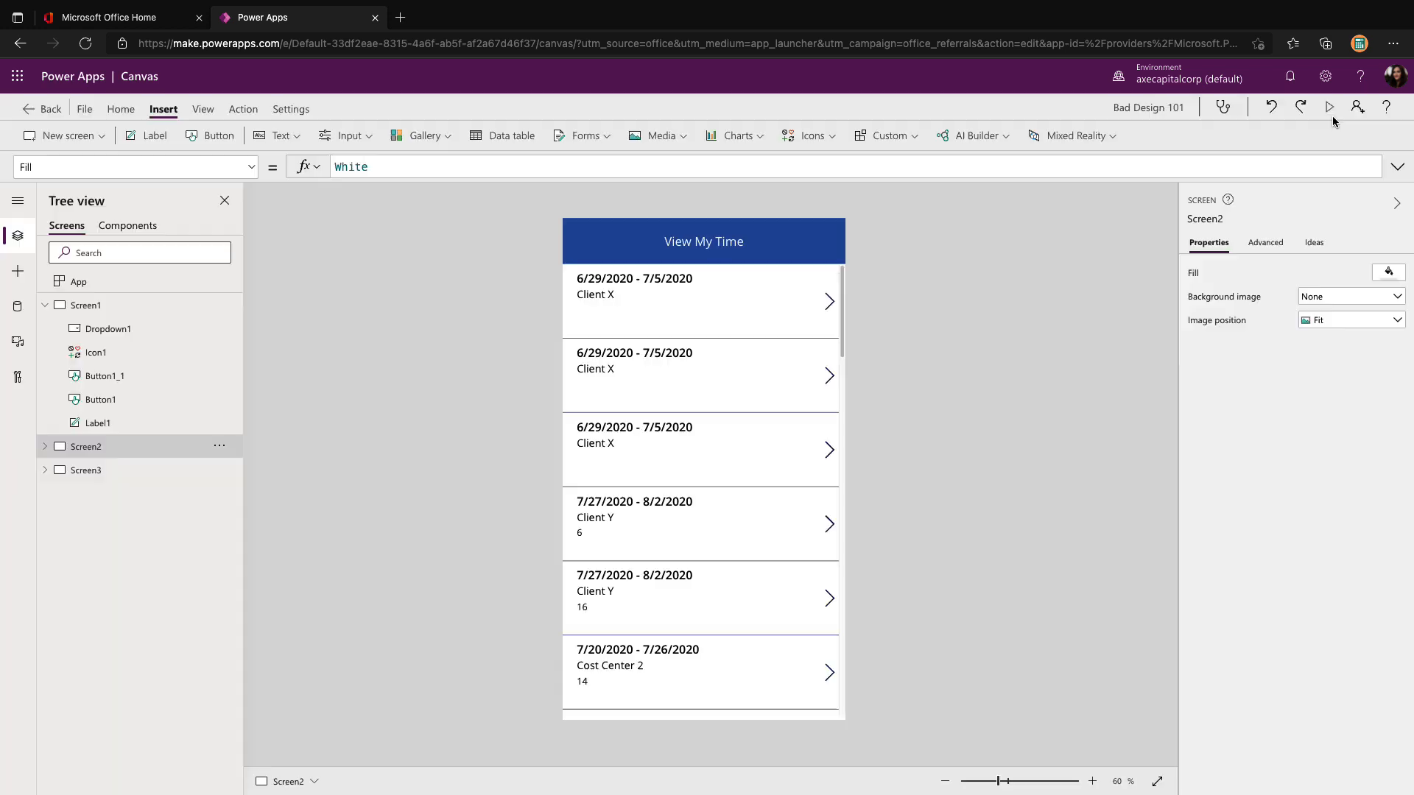
mouse_move(994, 380)
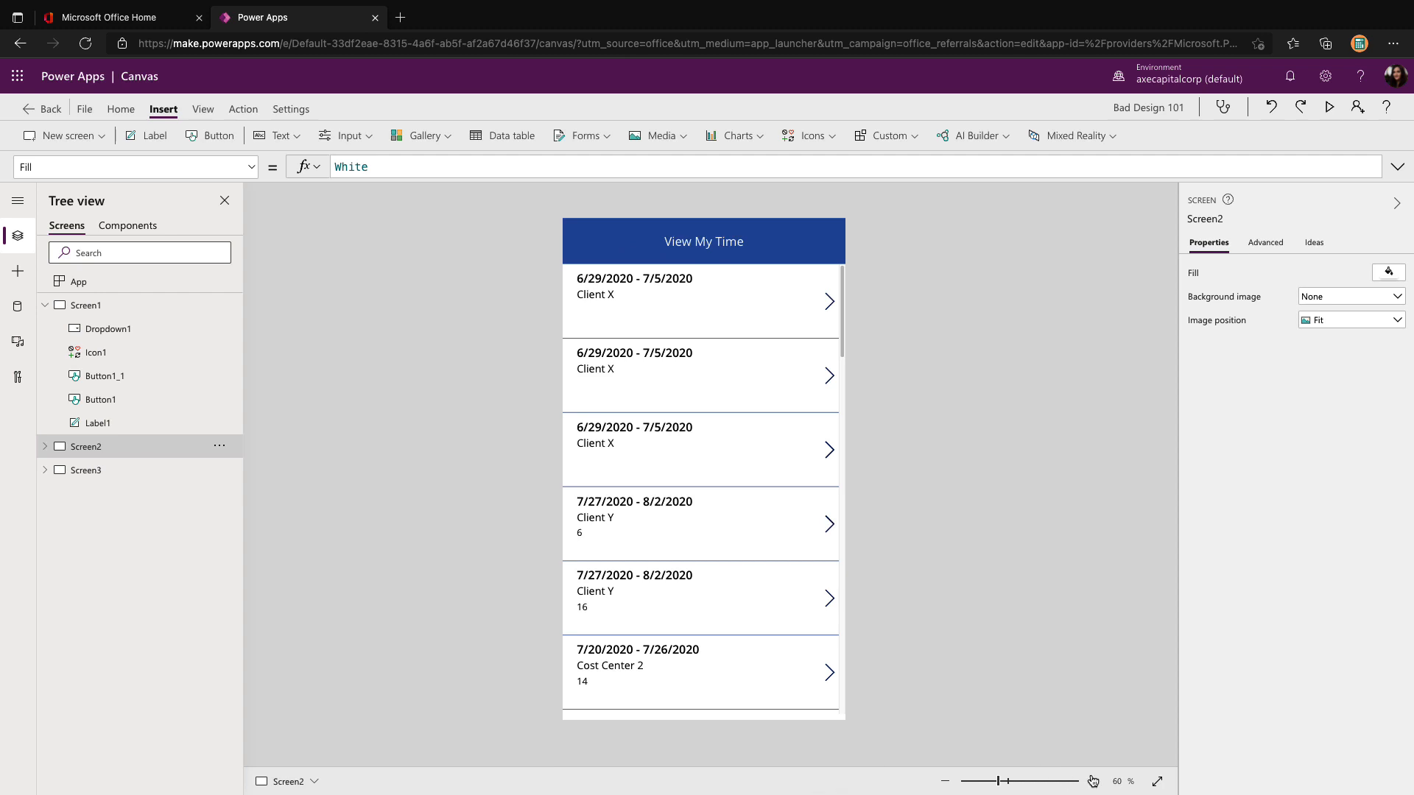
Tour the Add Time screen's BillTo field and Add button, then return to View My Time
left_click(1091, 780)
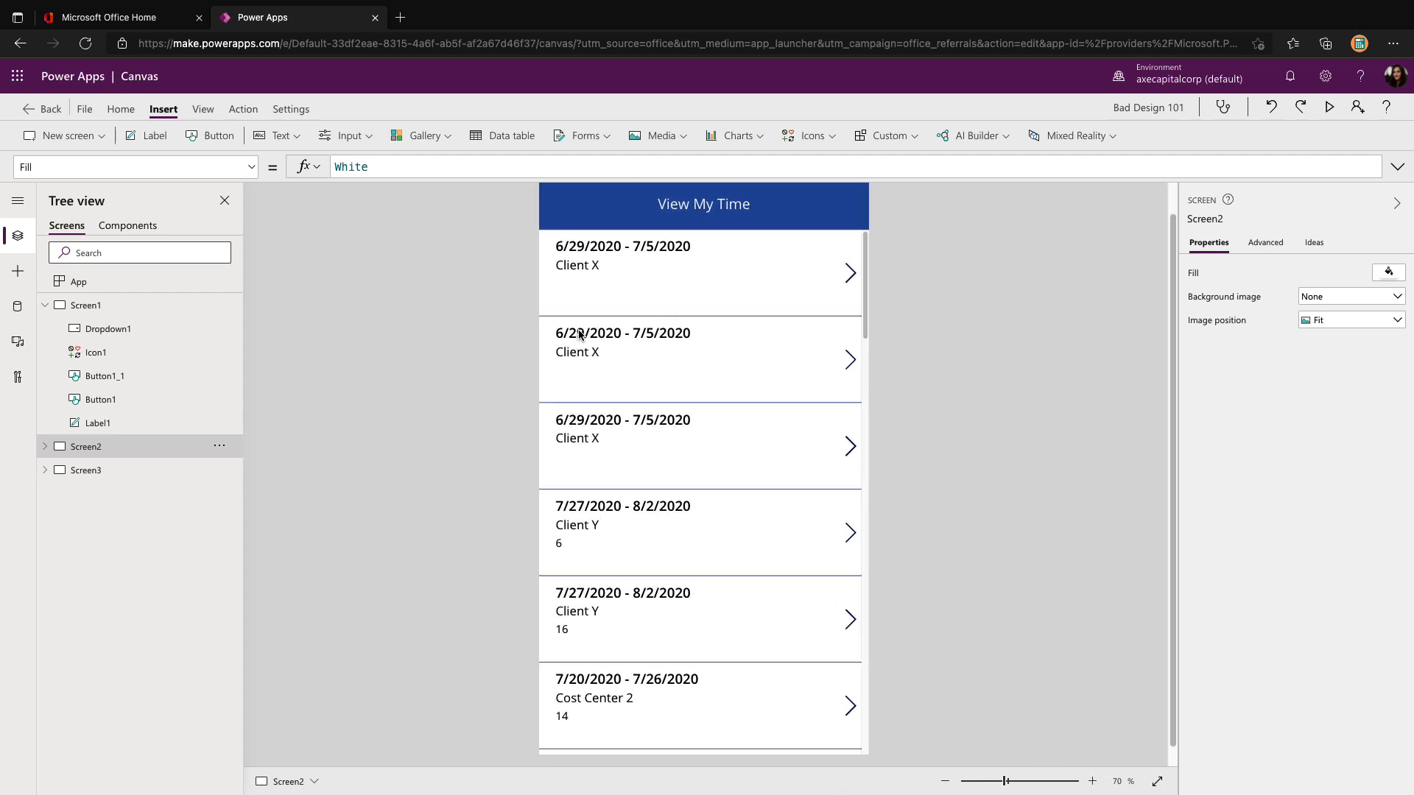
mouse_move(848, 290)
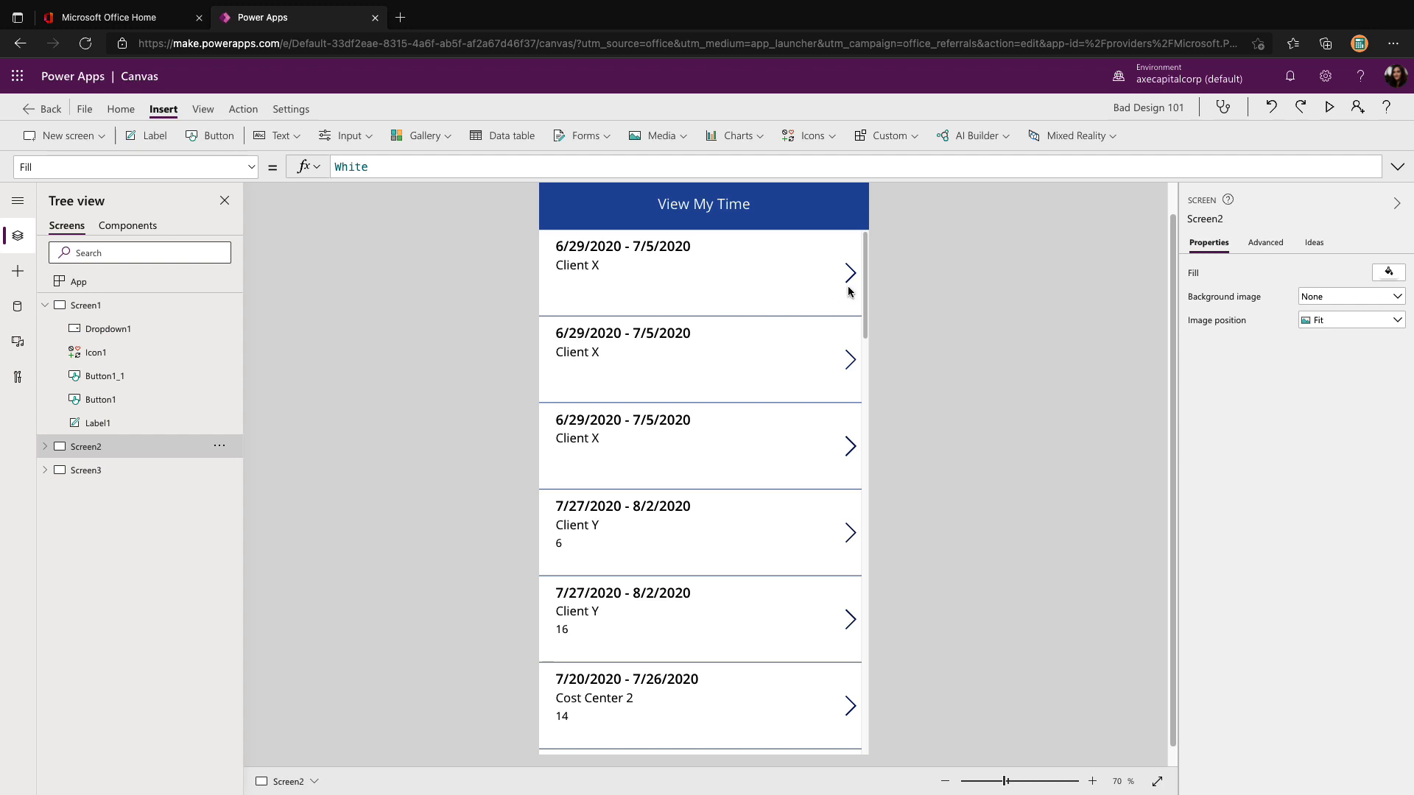
left_click(86, 468)
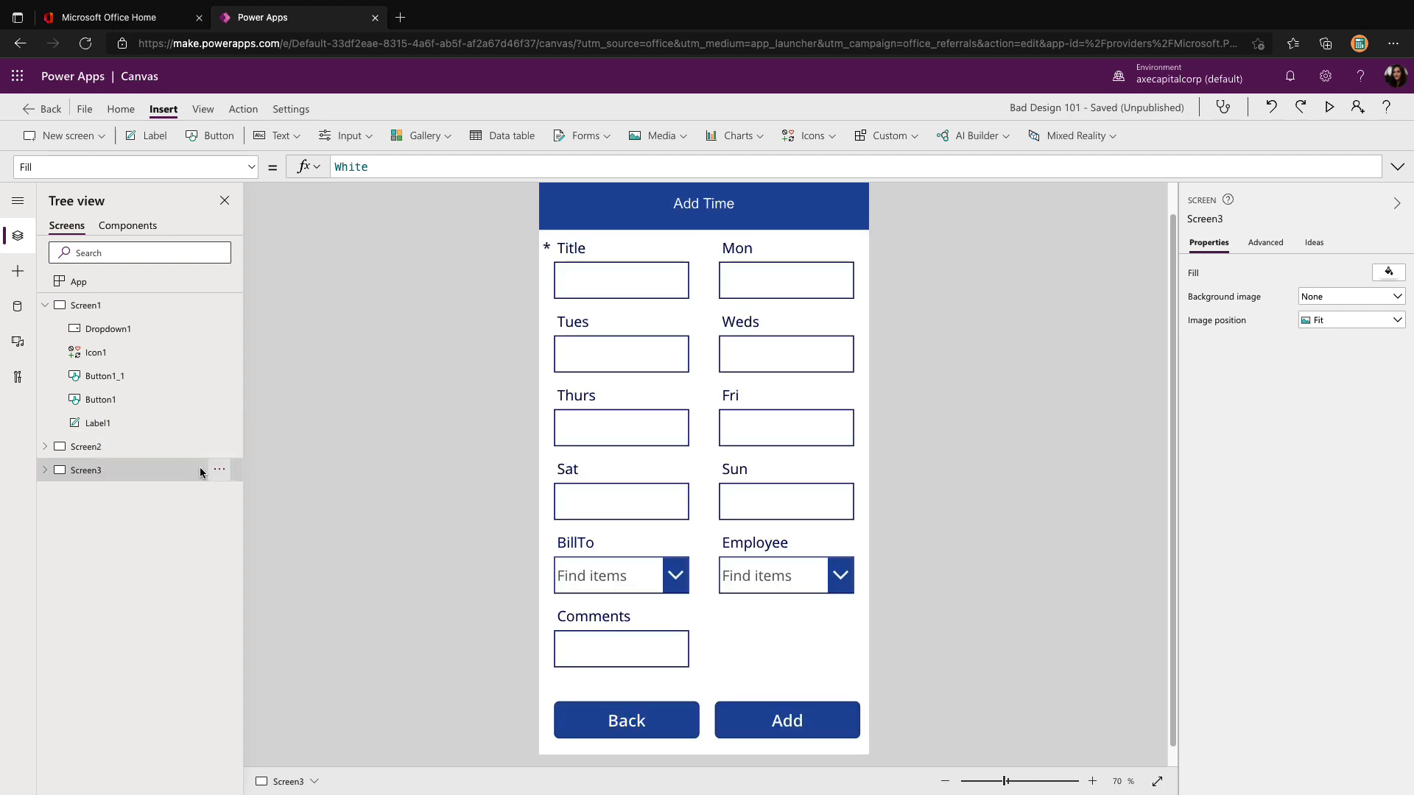
mouse_move(668, 299)
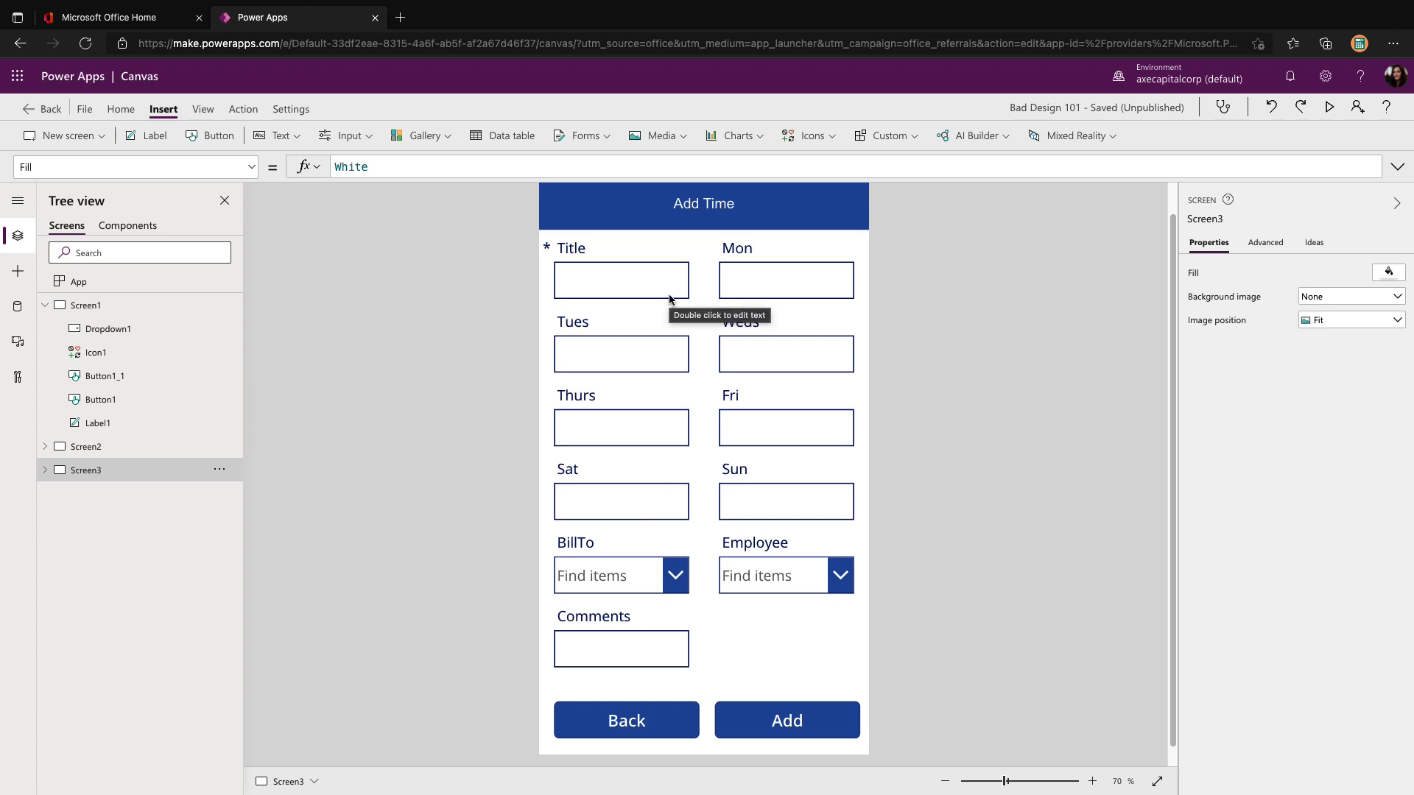
mouse_move(668, 530)
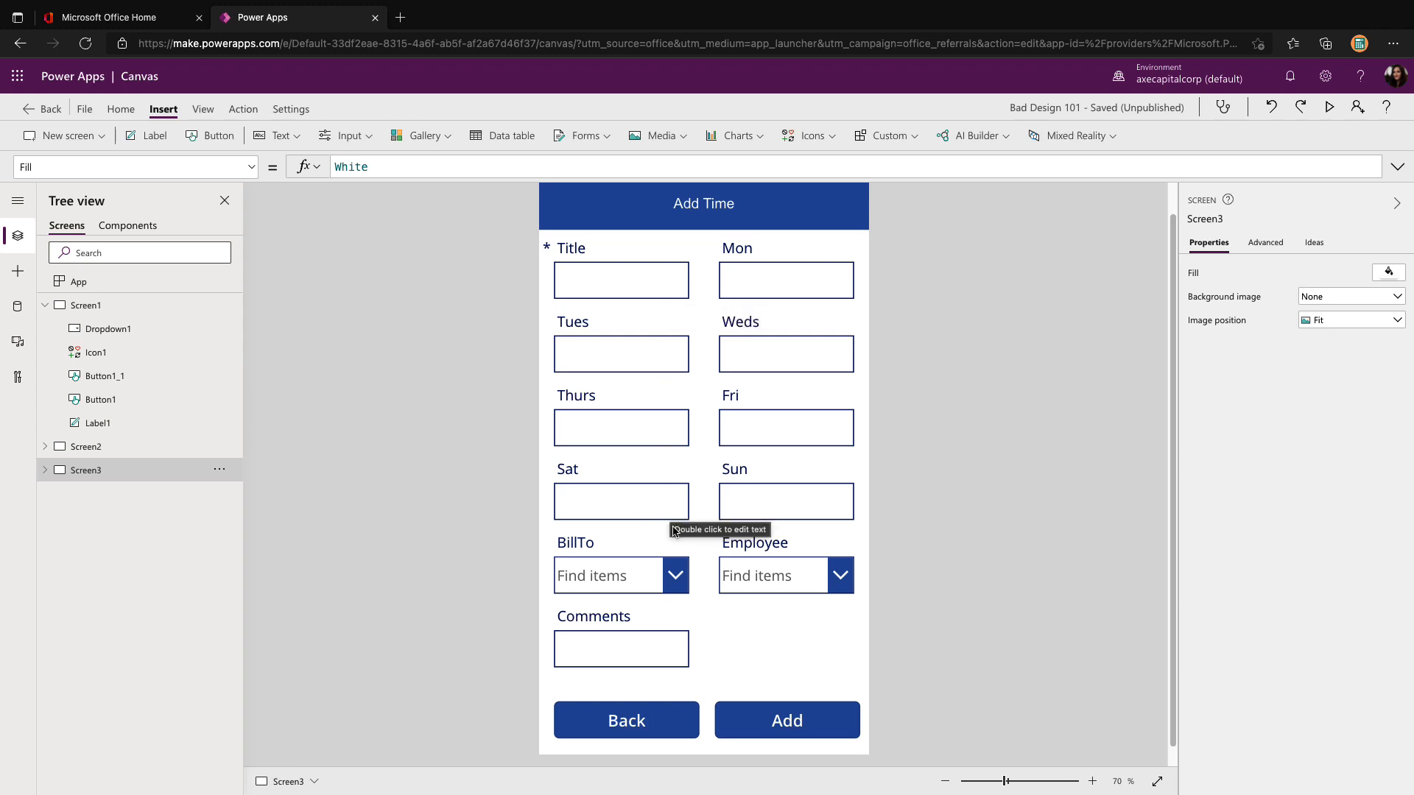
left_click(620, 560)
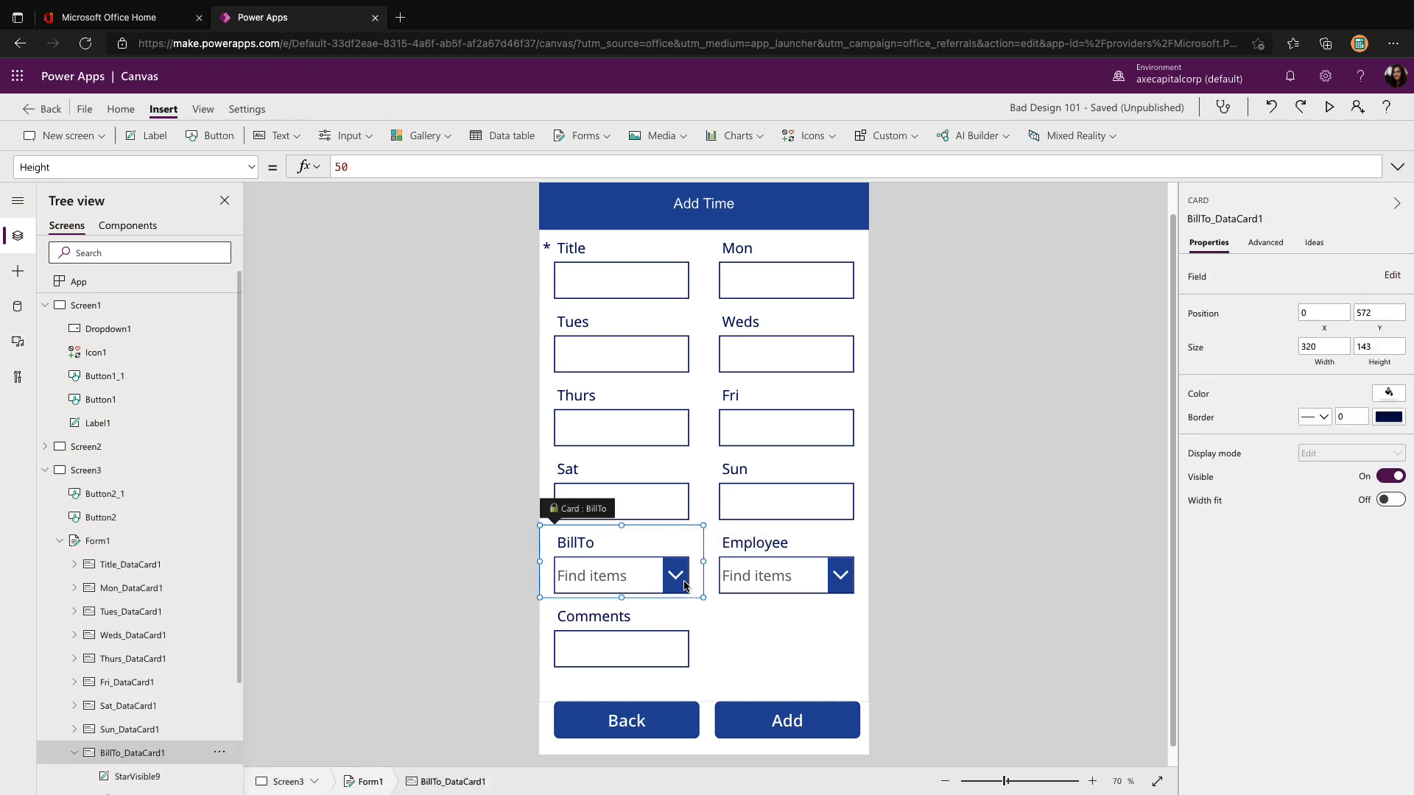
left_click(785, 721)
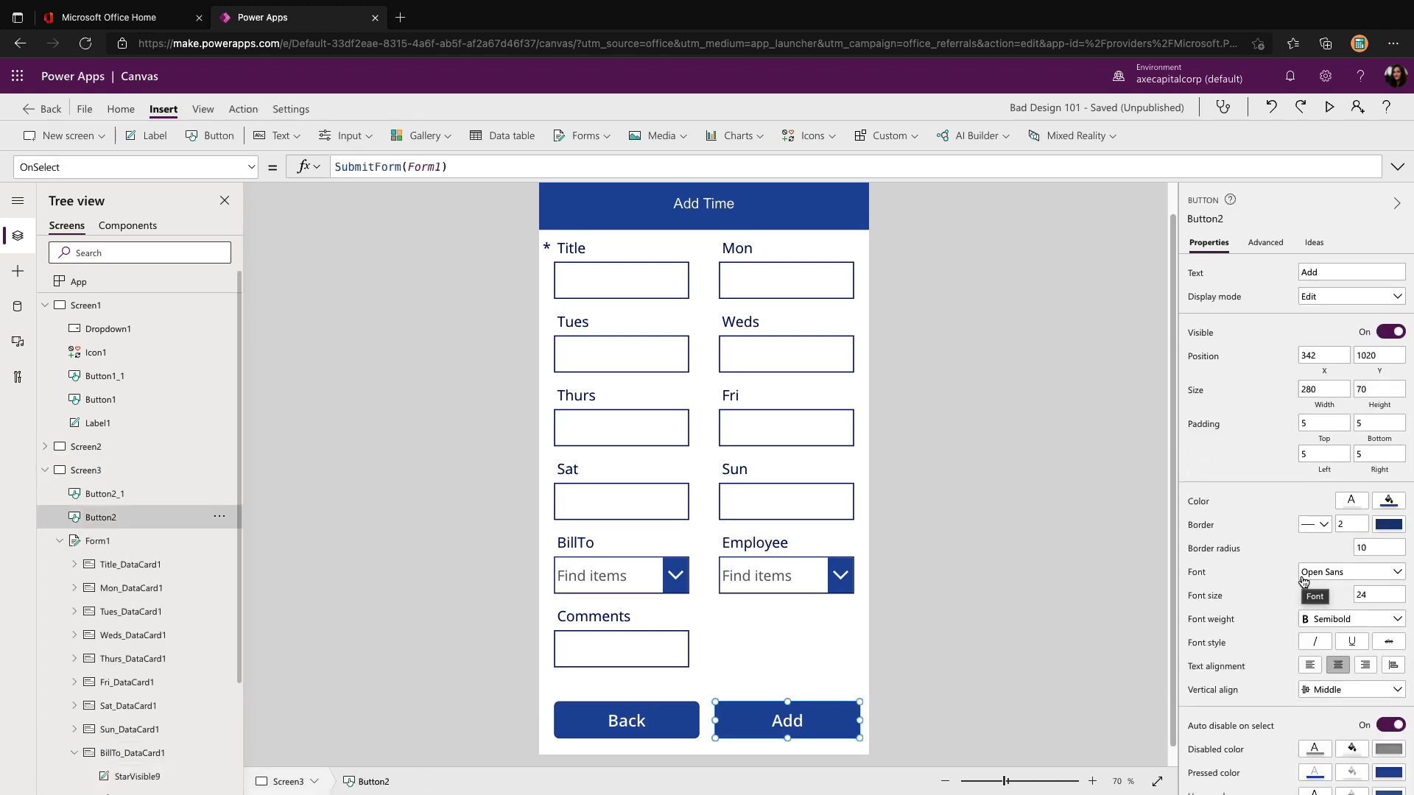
left_click(87, 328)
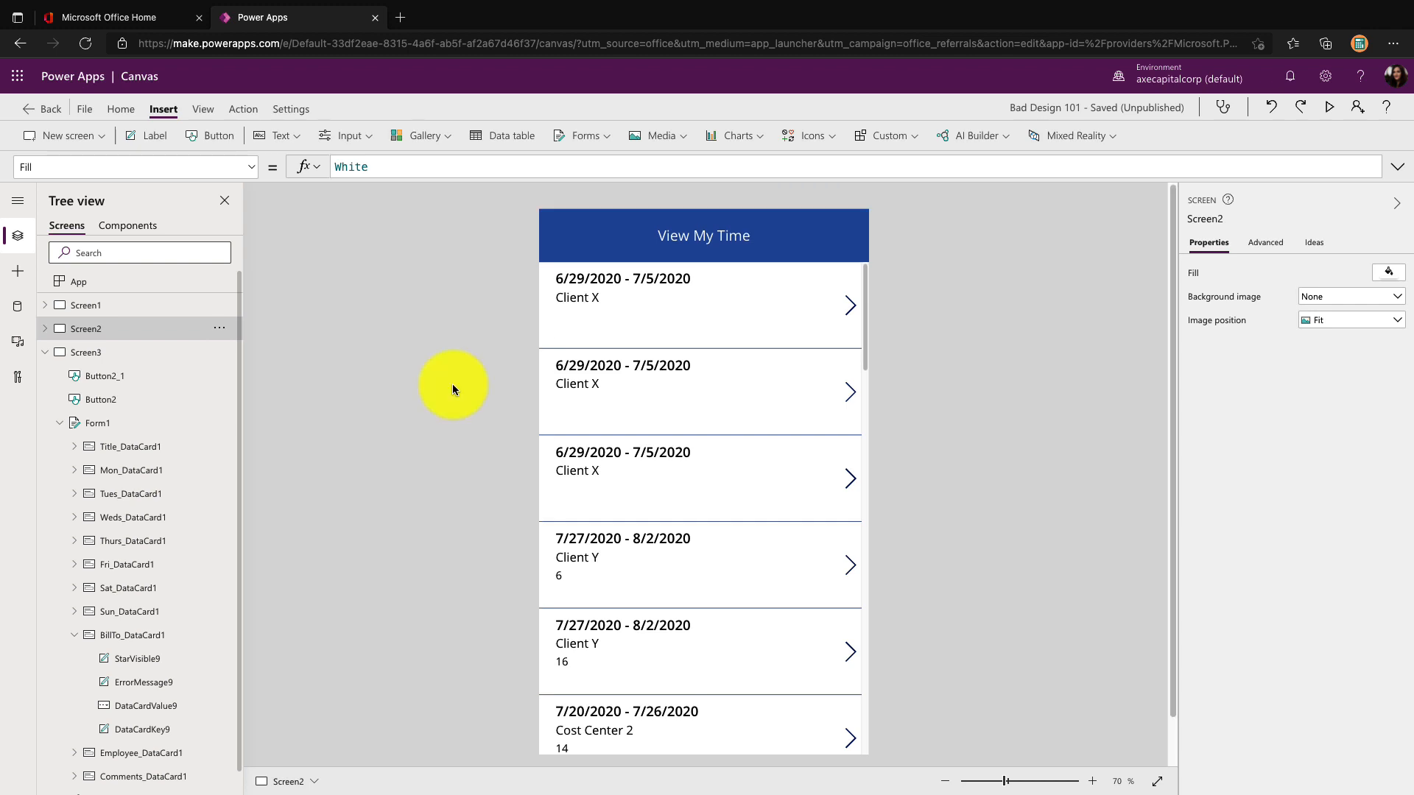
mouse_move(838, 268)
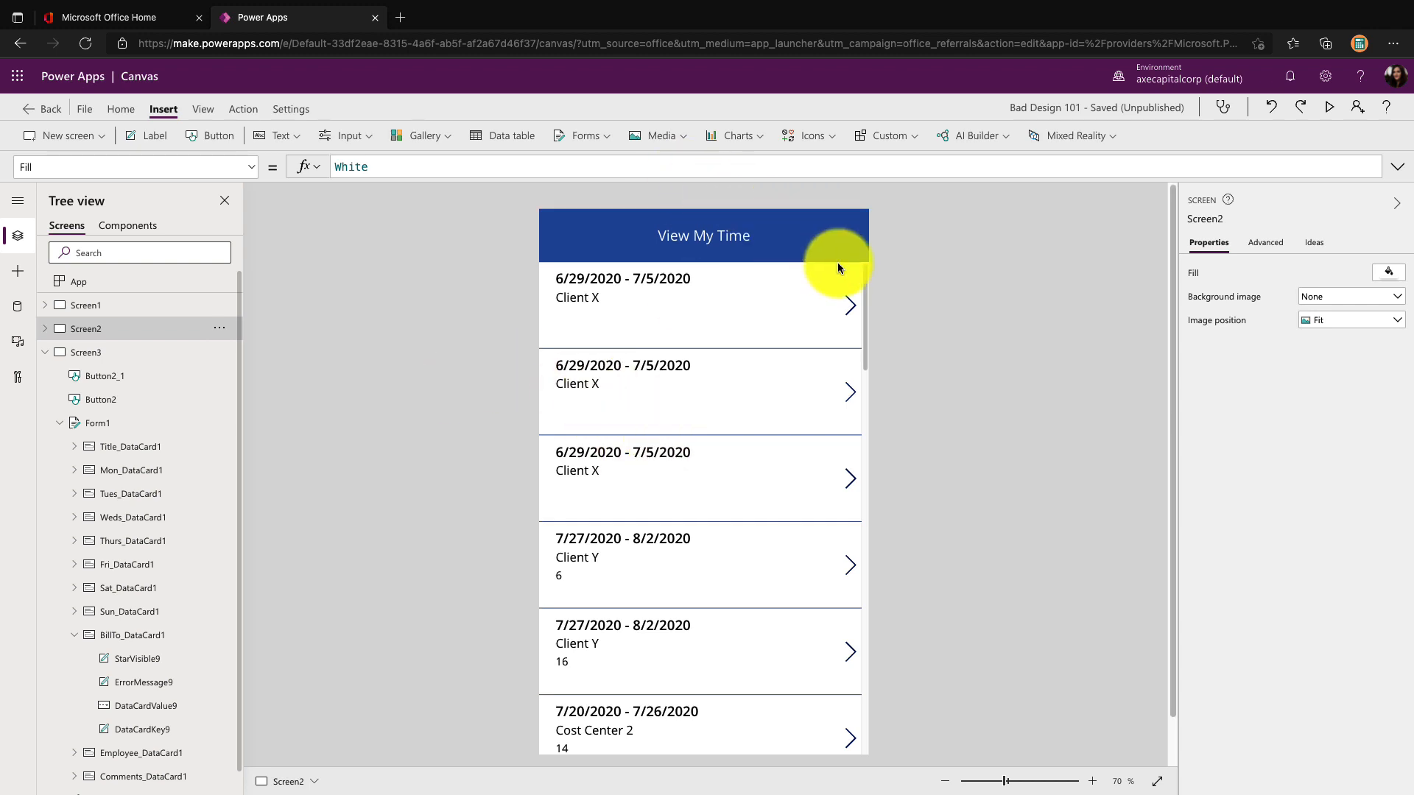
Give the View My Time header a custom darker indigo fill instead of bright blue
left_click(704, 235)
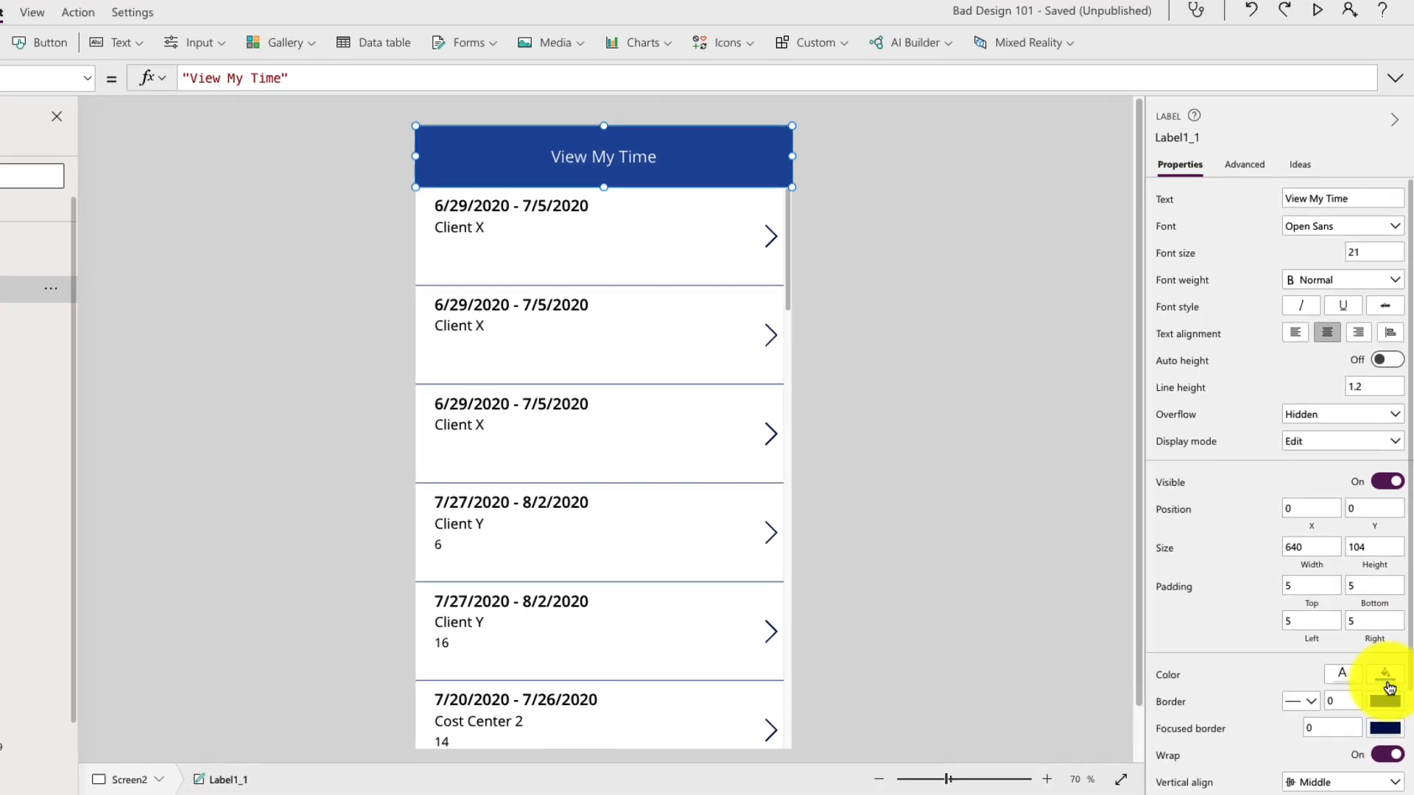
left_click(1385, 683)
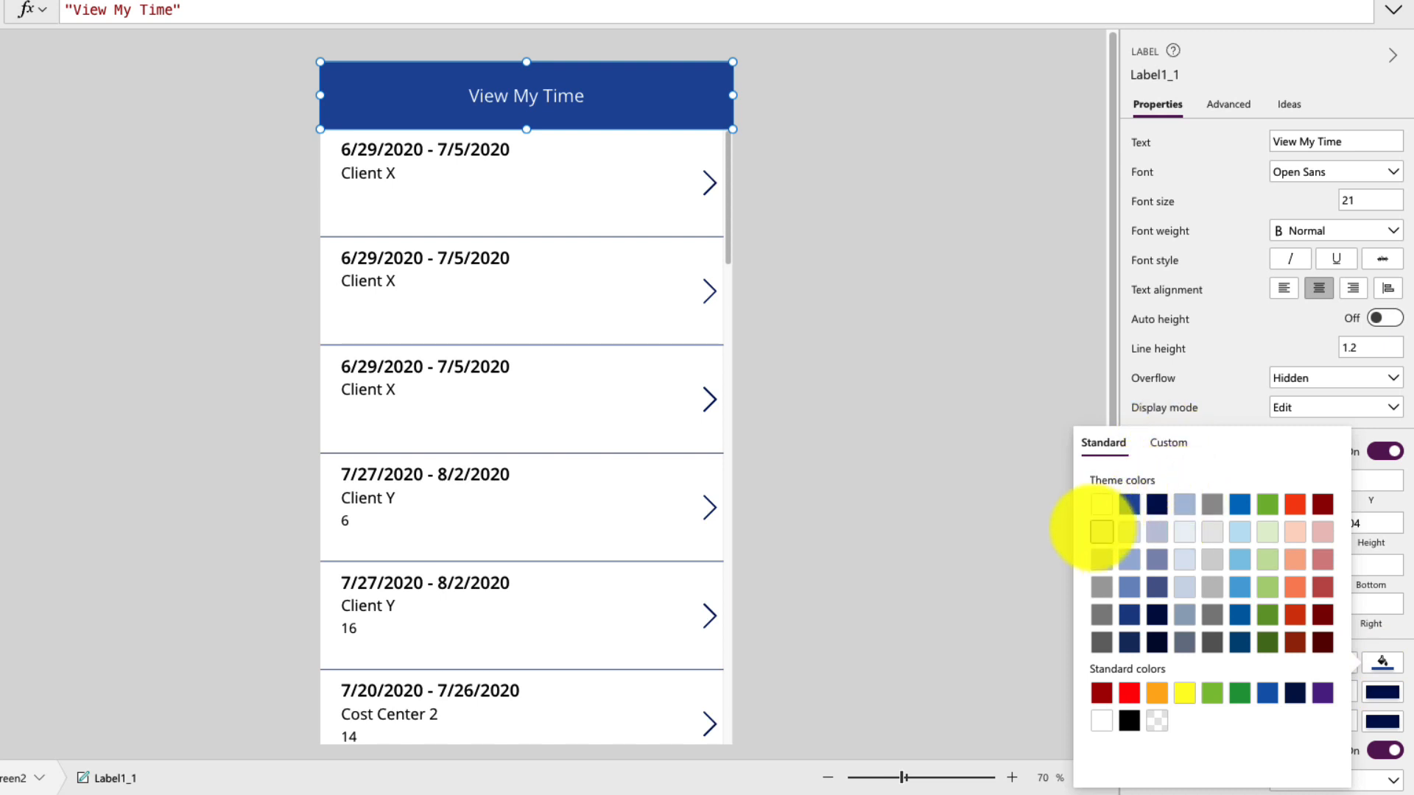
mouse_move(1323, 589)
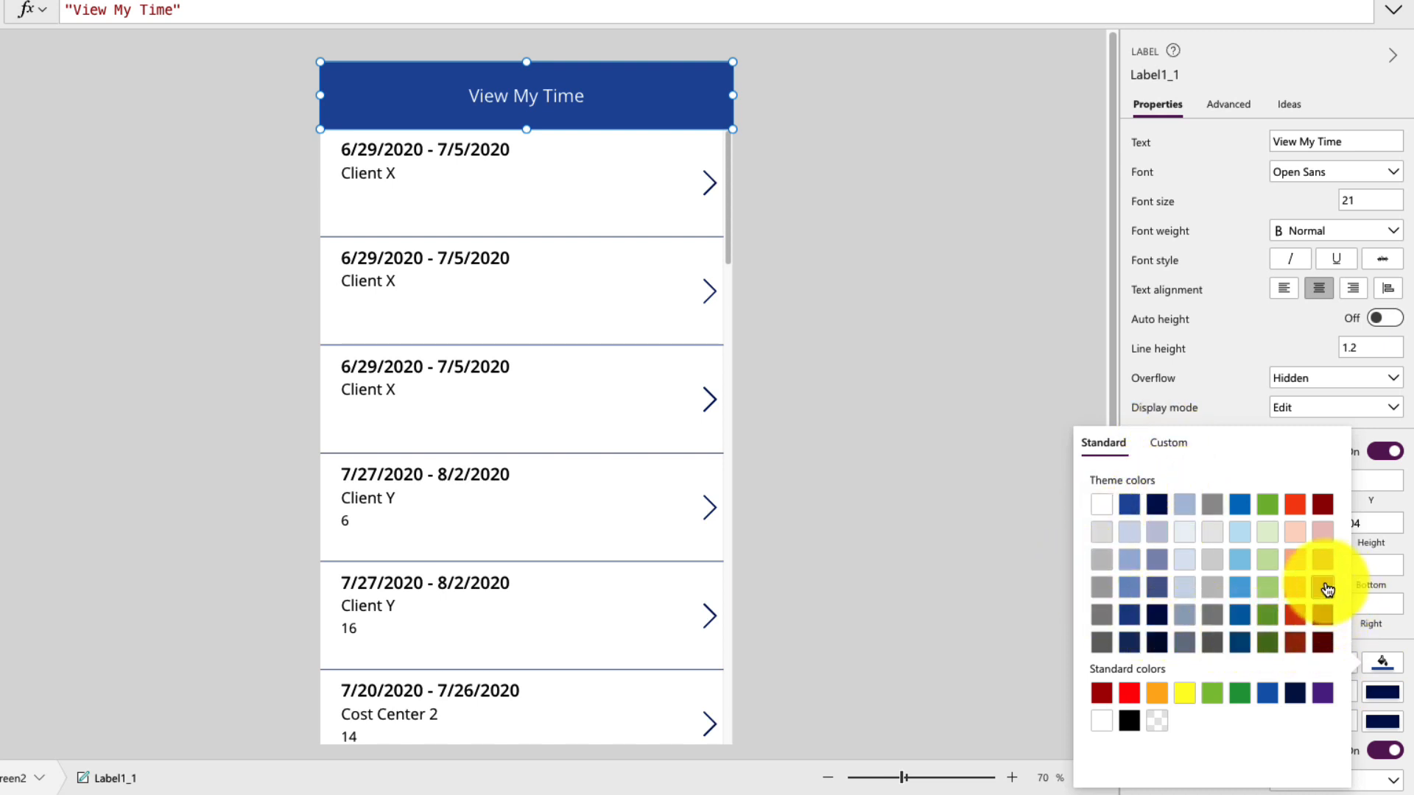
left_click(1167, 442)
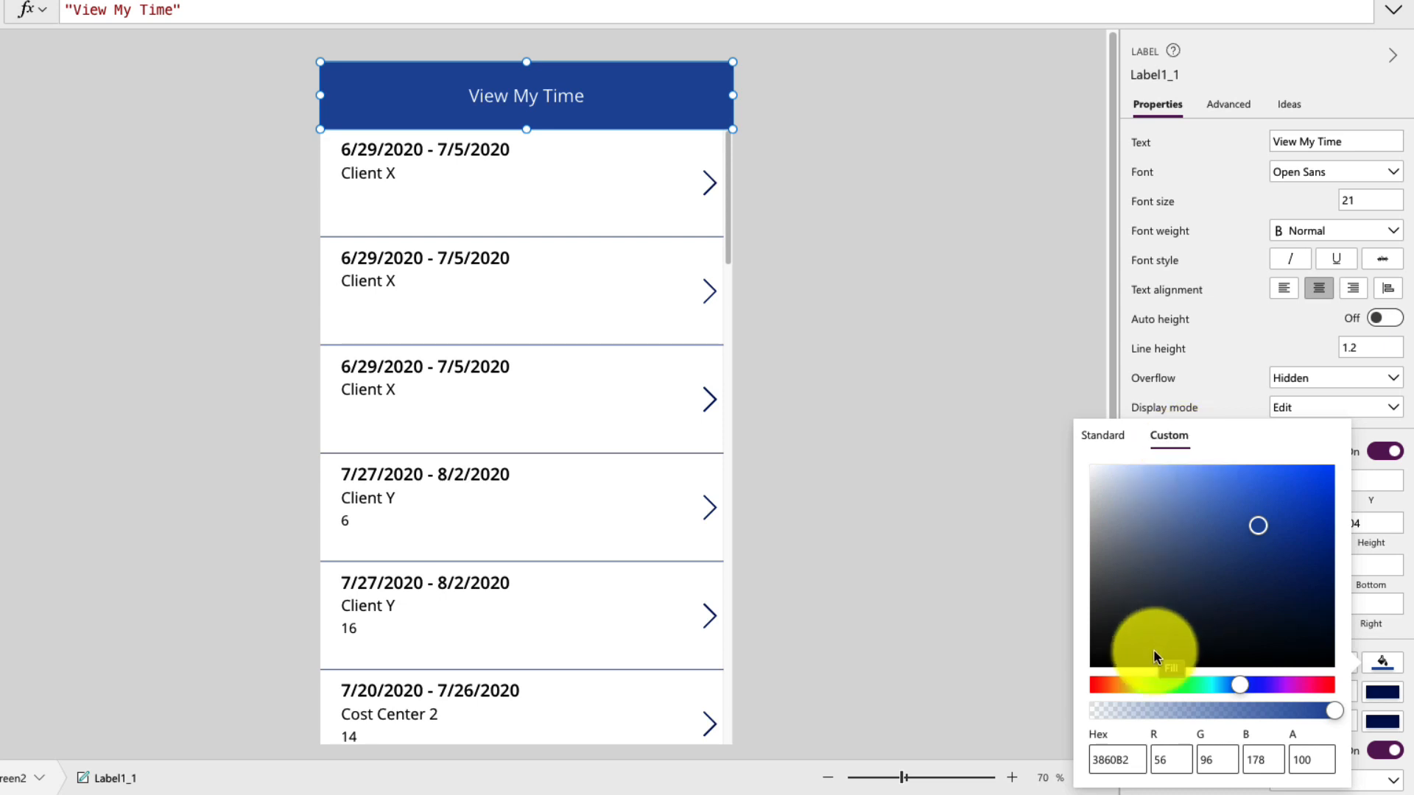
left_click(1116, 760)
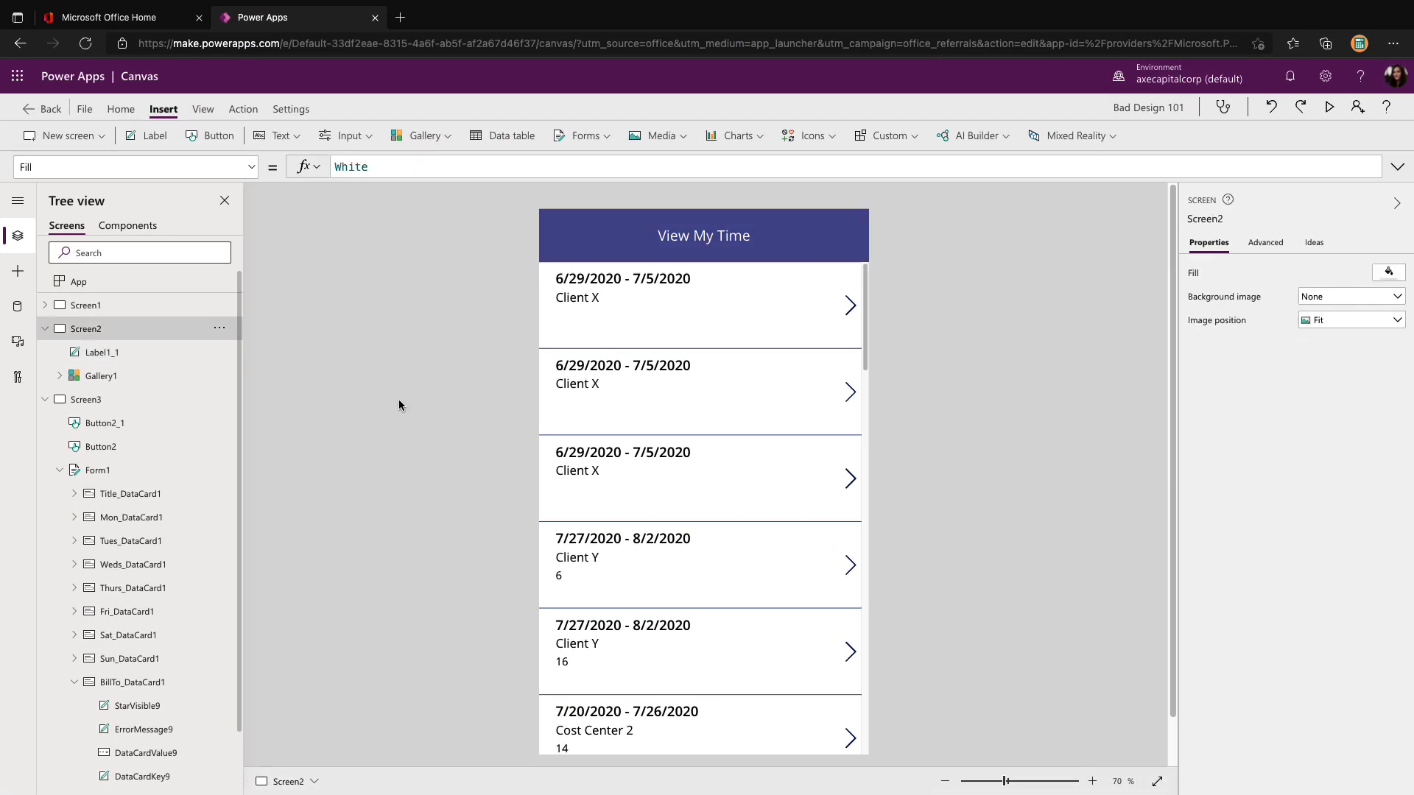
left_click(704, 235)
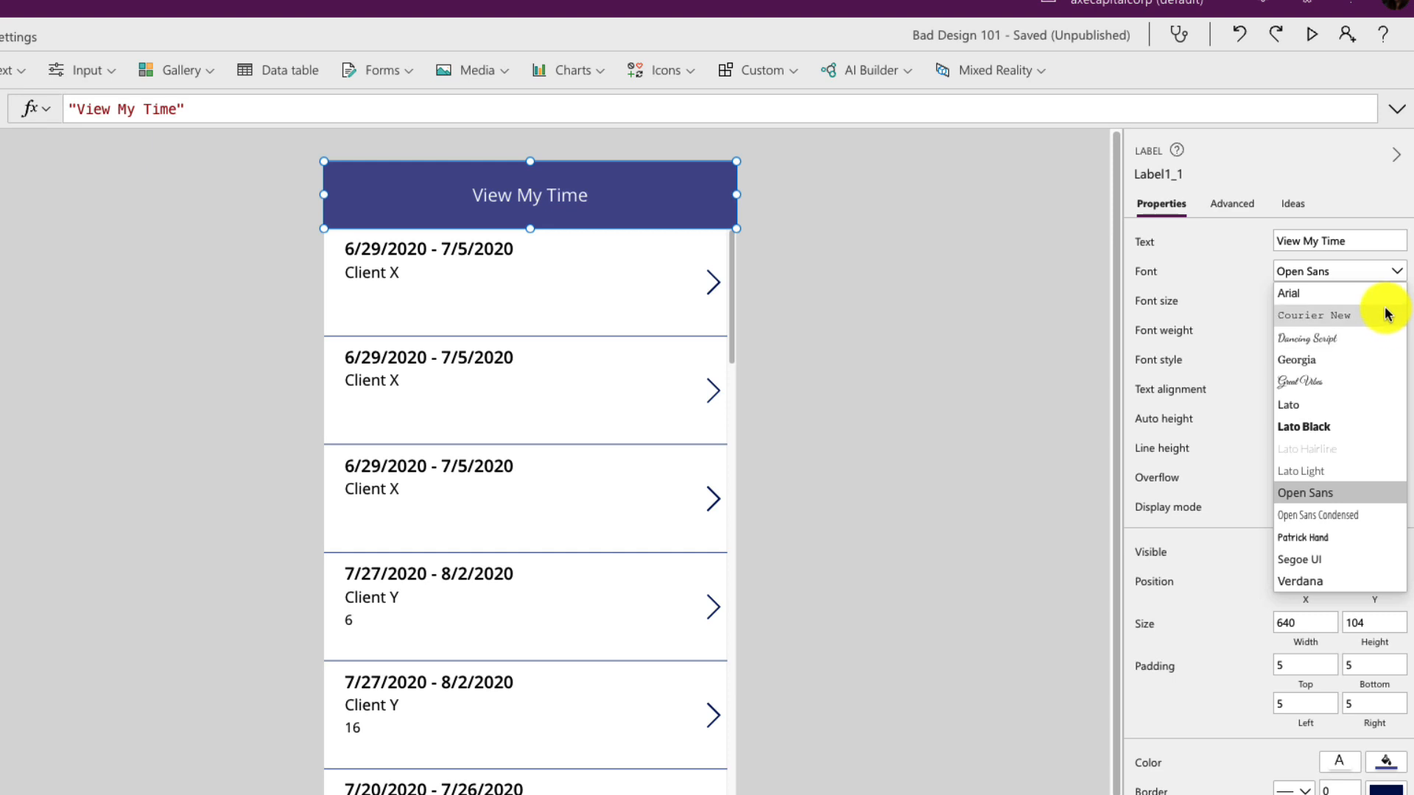
mouse_move(1374, 345)
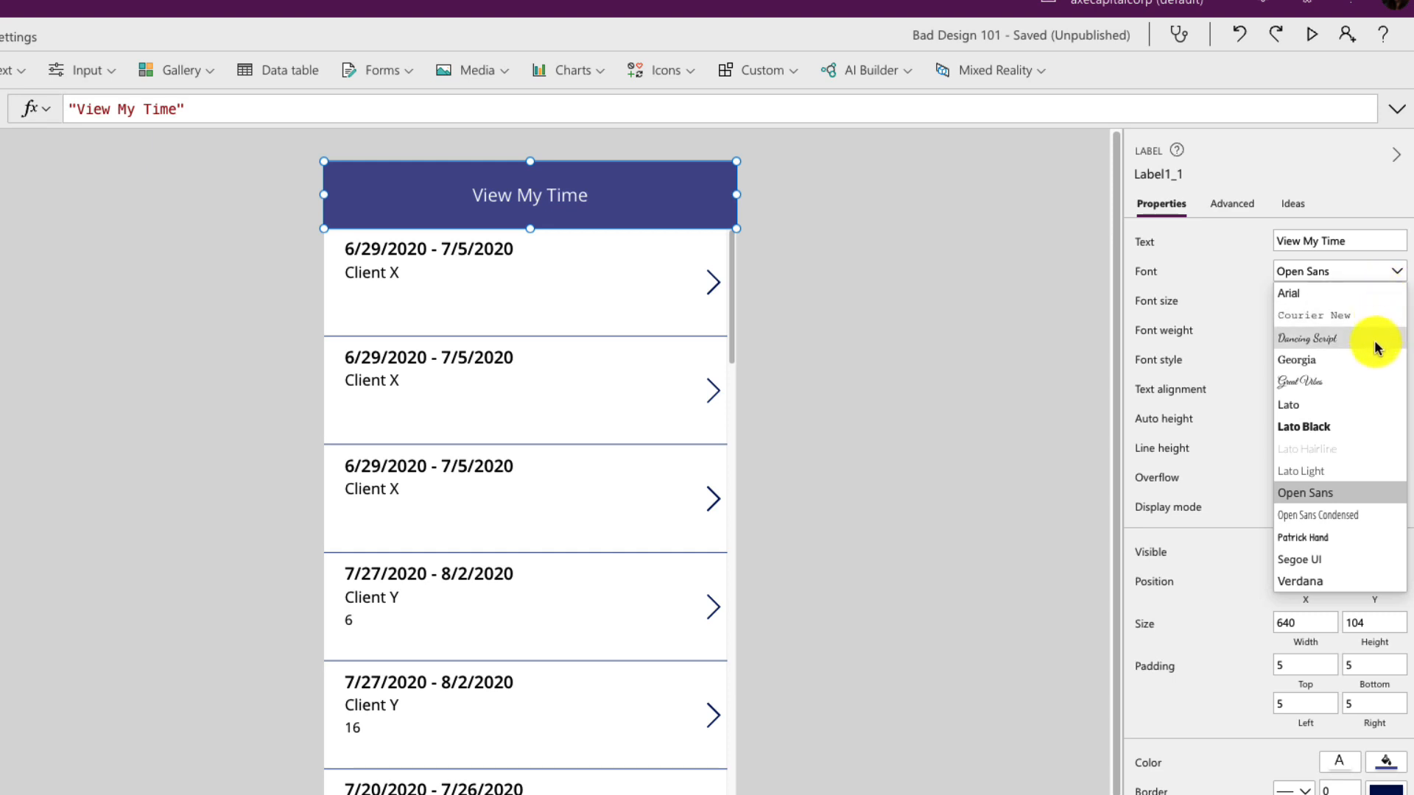
mouse_move(1367, 578)
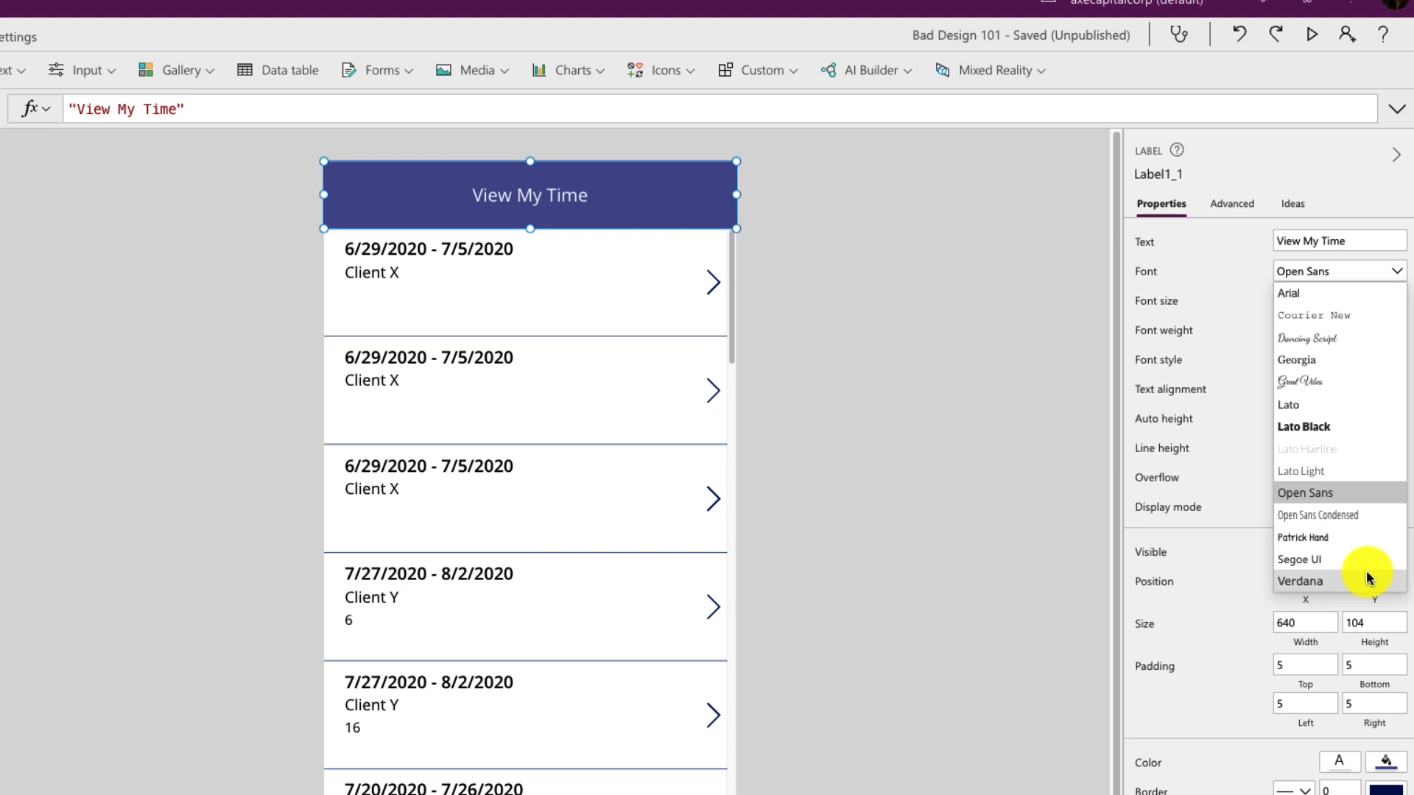
mouse_move(1343, 420)
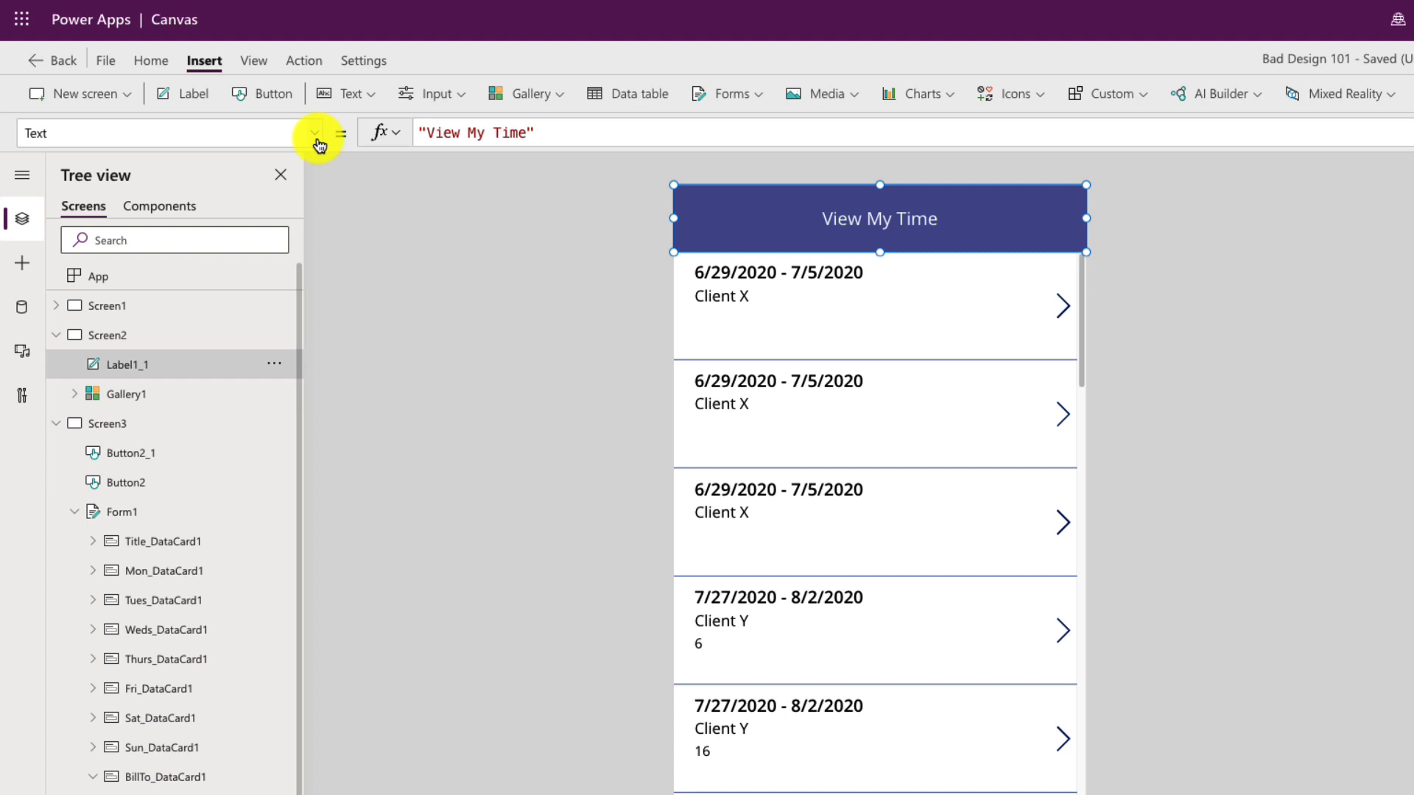
left_click(319, 134)
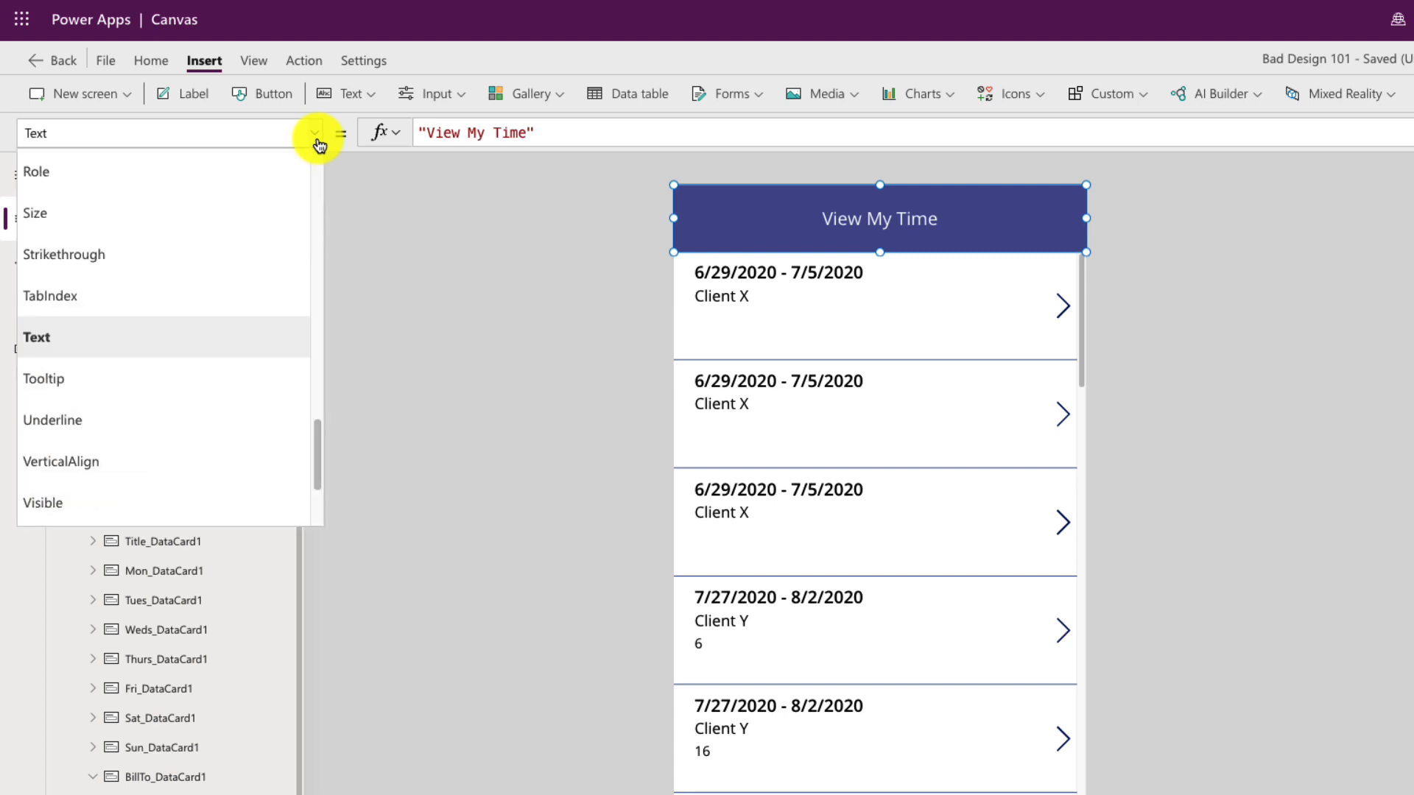
scroll("up", 3)
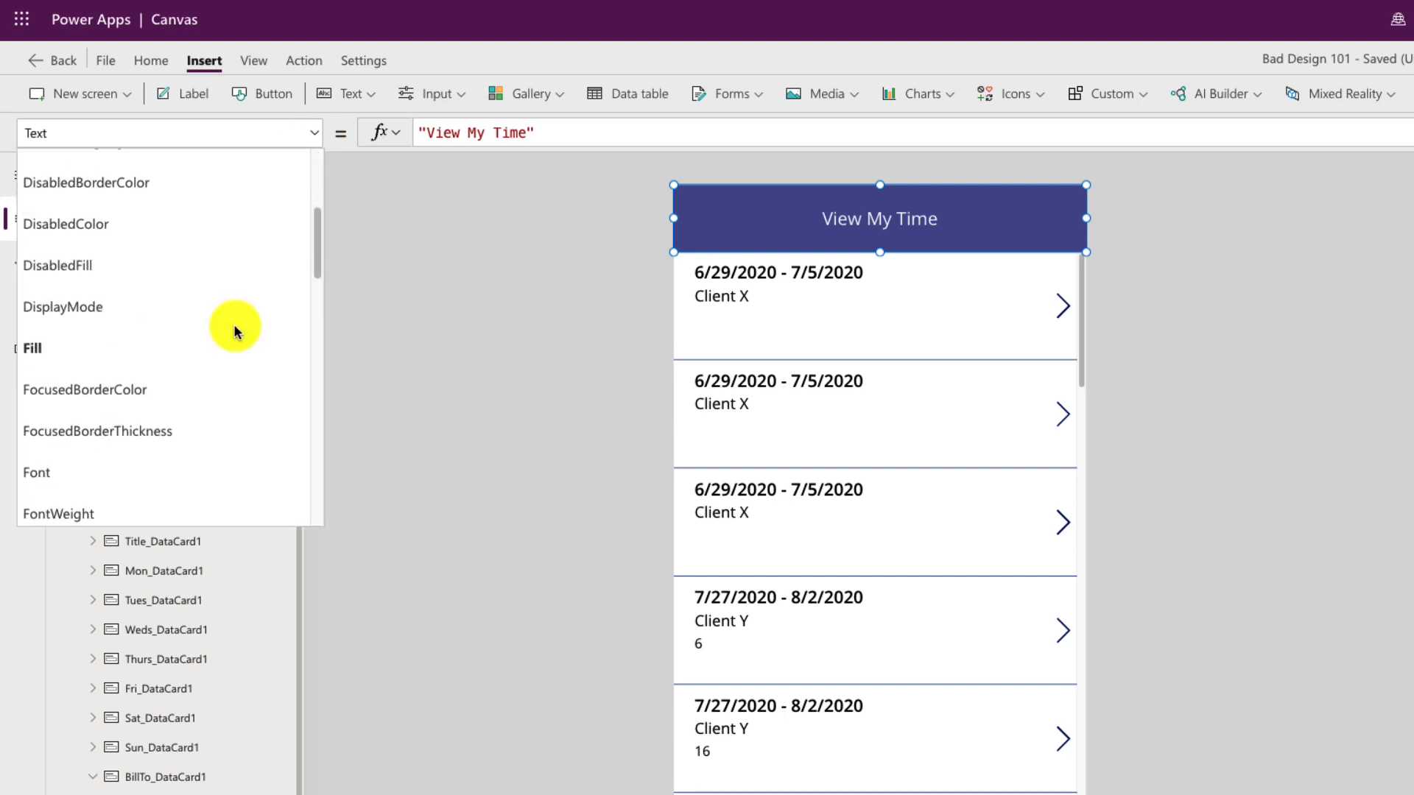
left_click(37, 472)
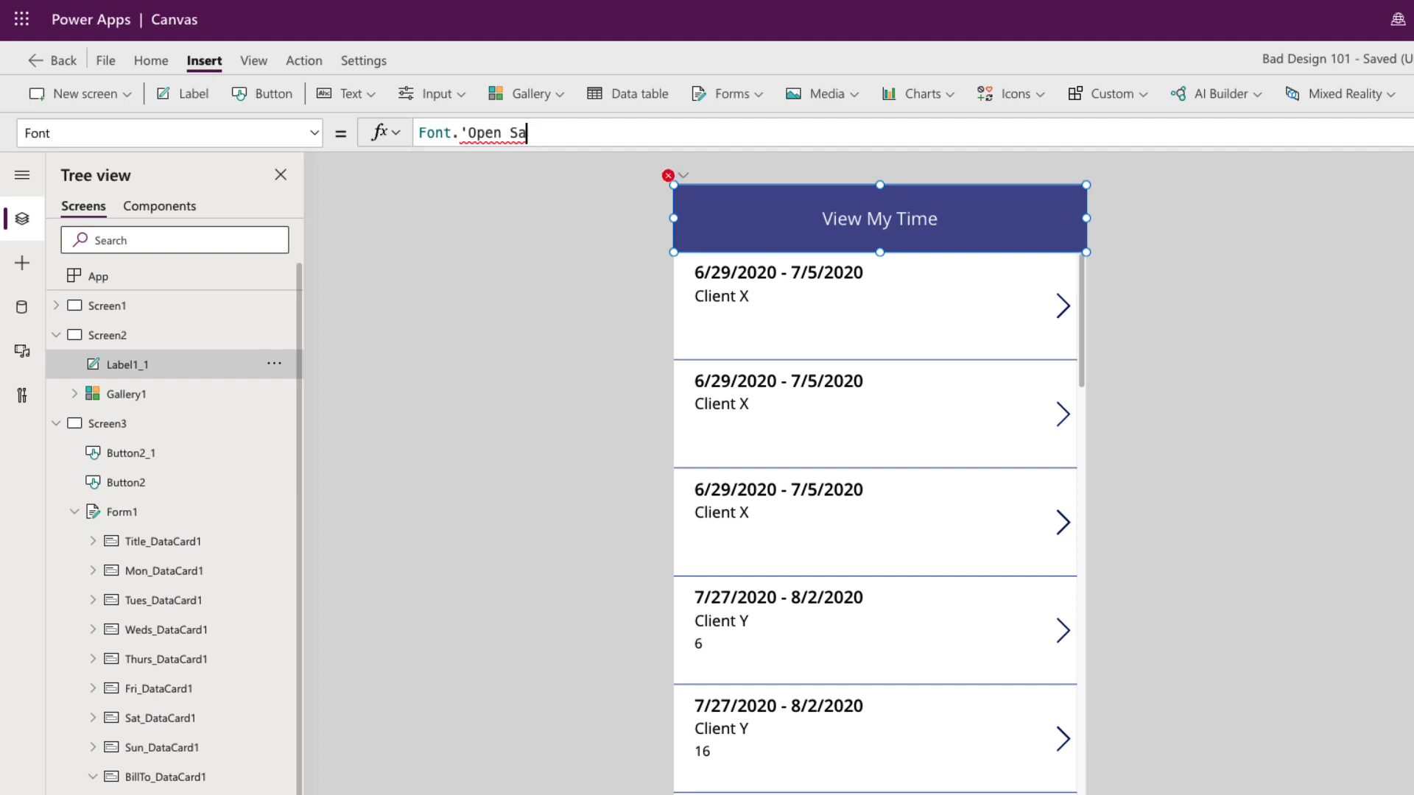
key("Backspace")
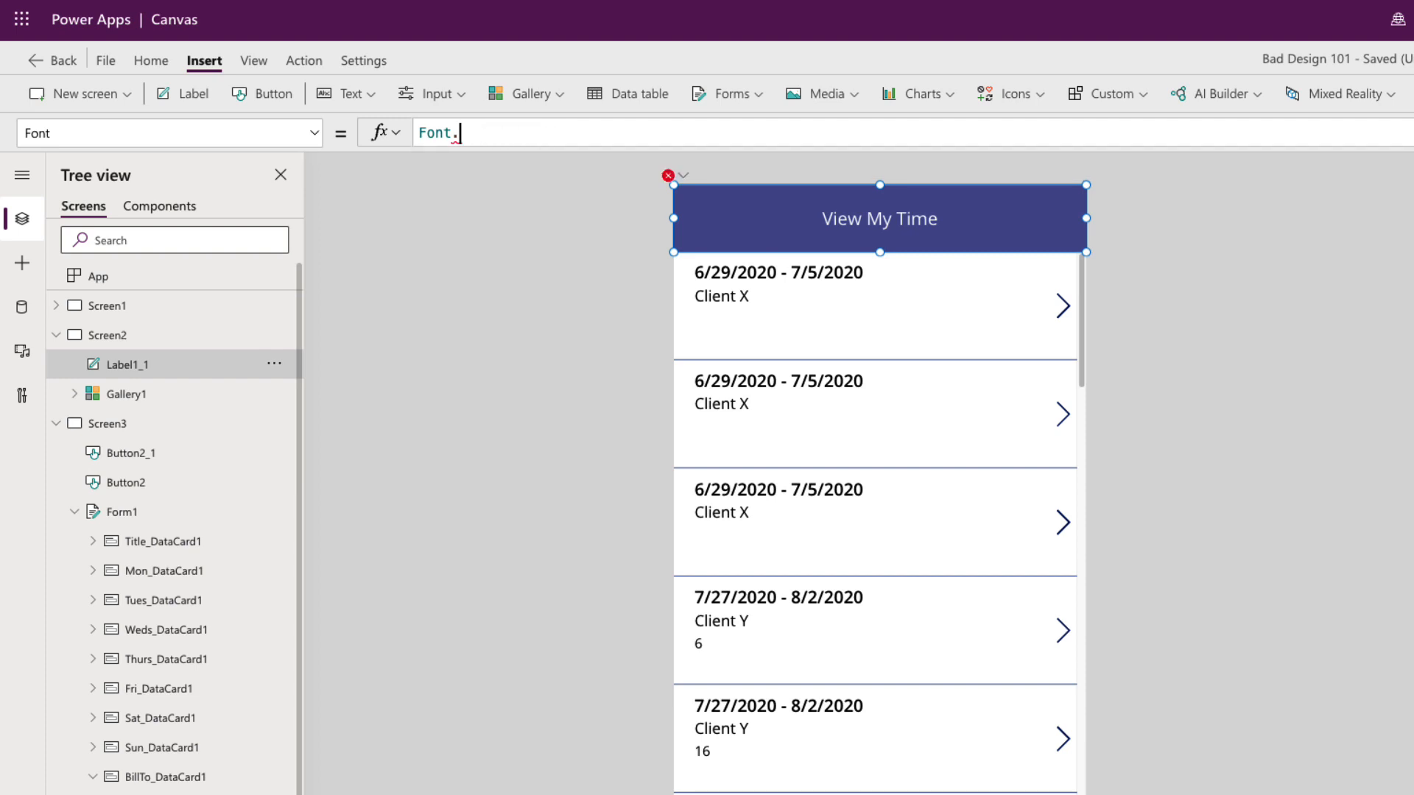
type(".")
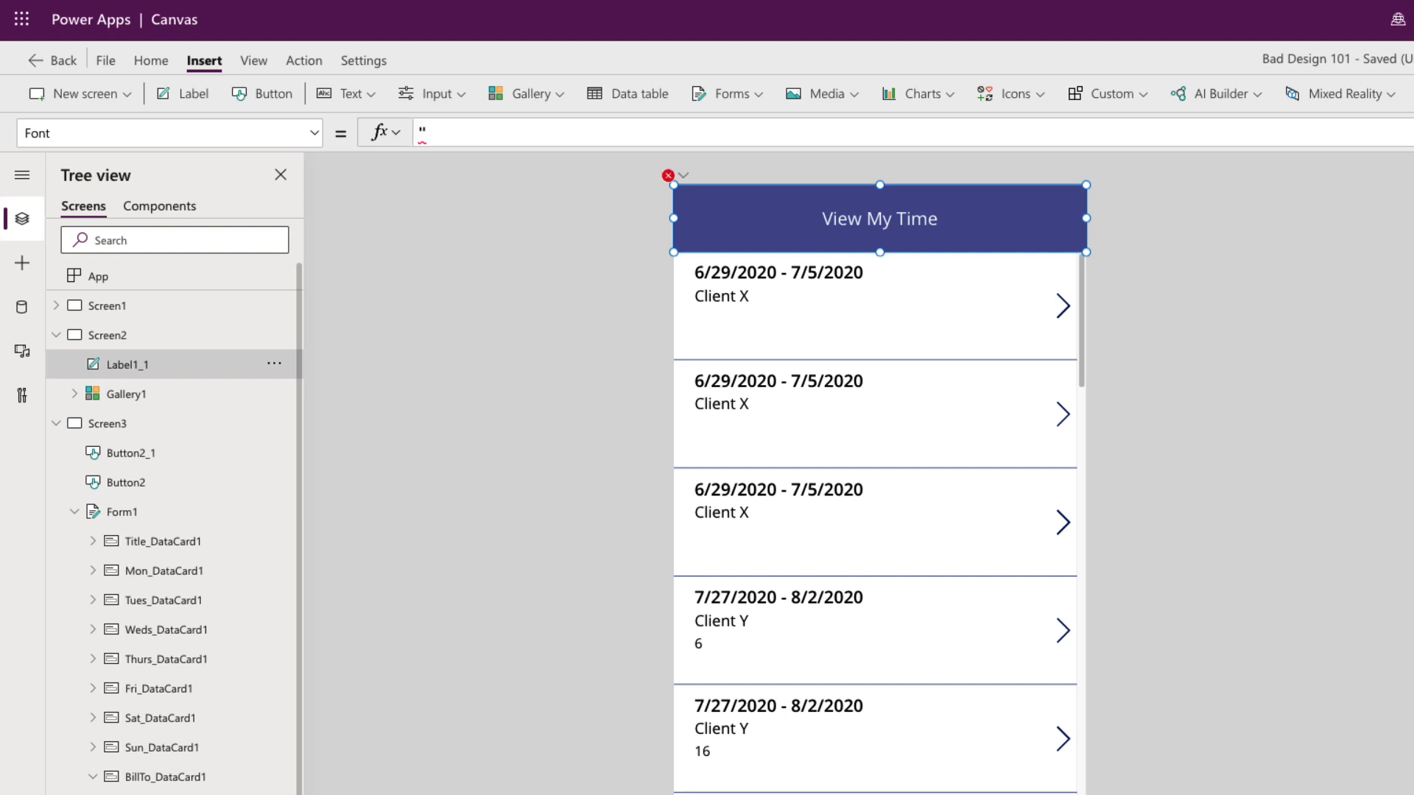
type("B")
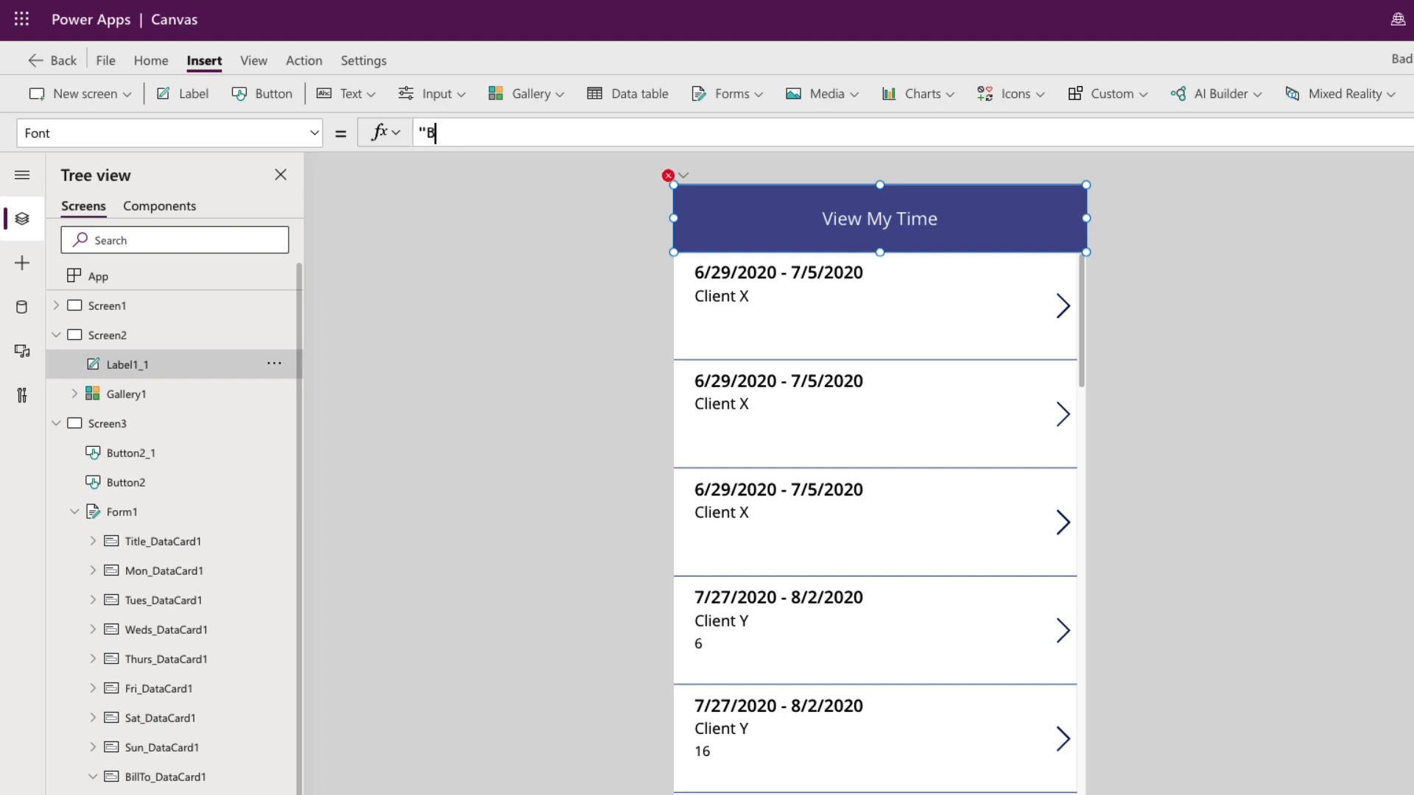
type("rush Script")
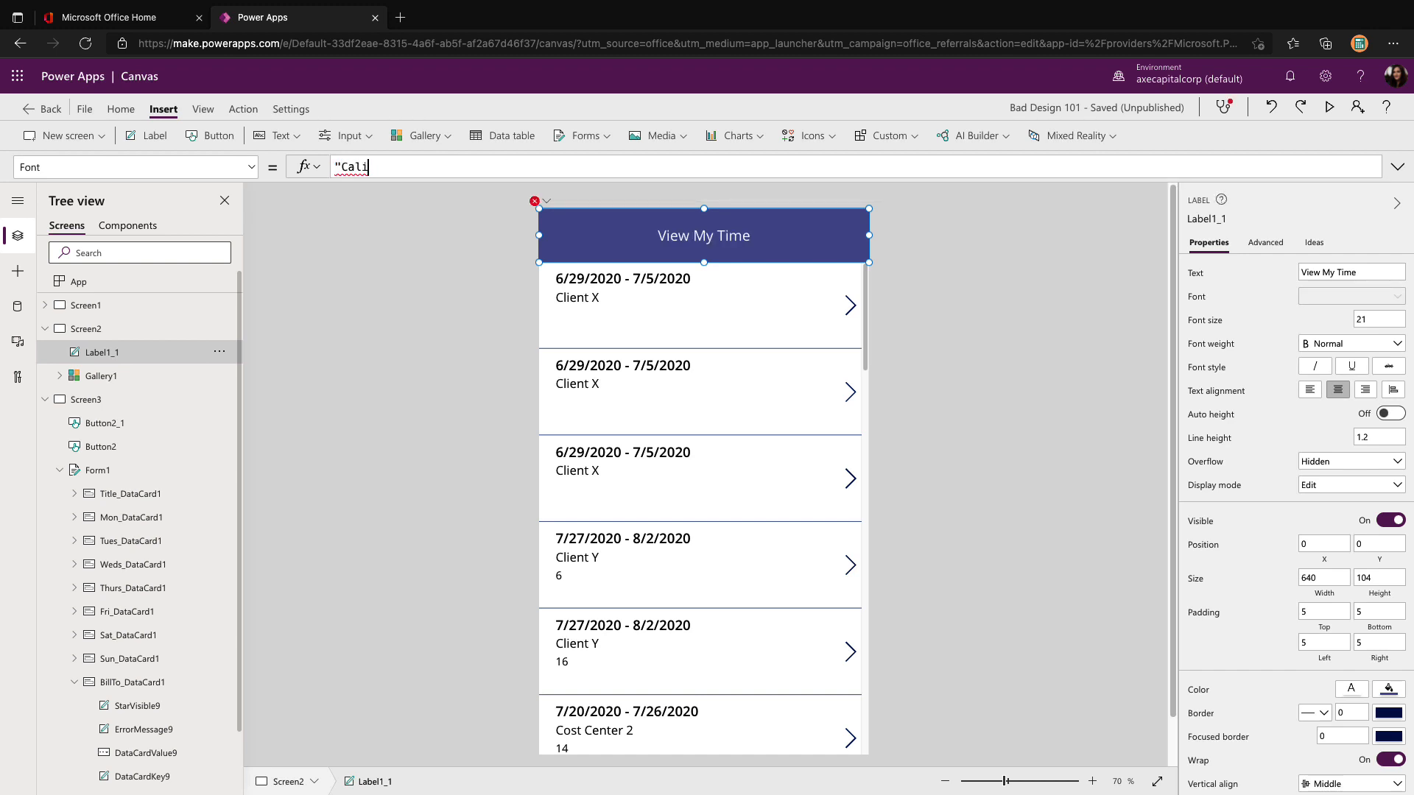
left_click(459, 287)
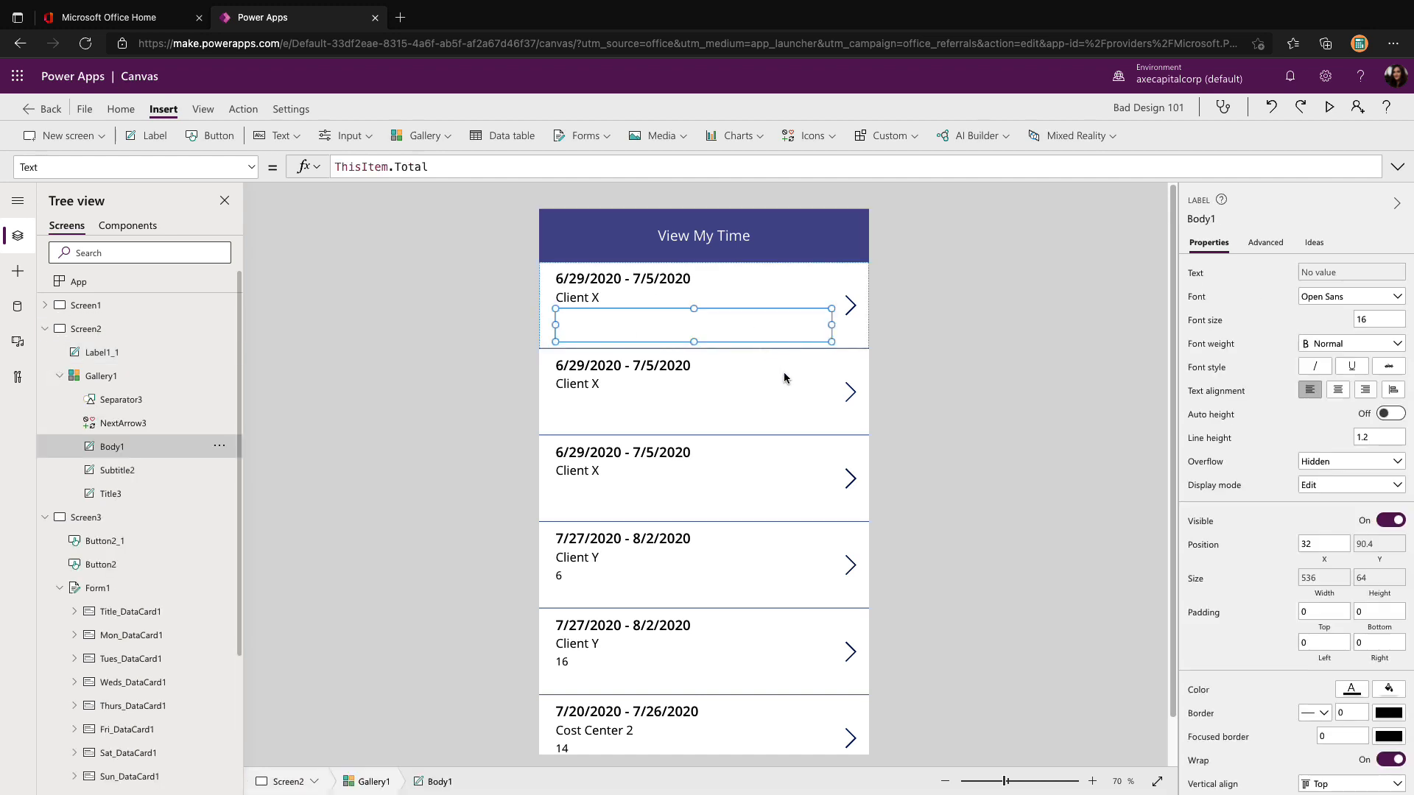
mouse_move(848, 403)
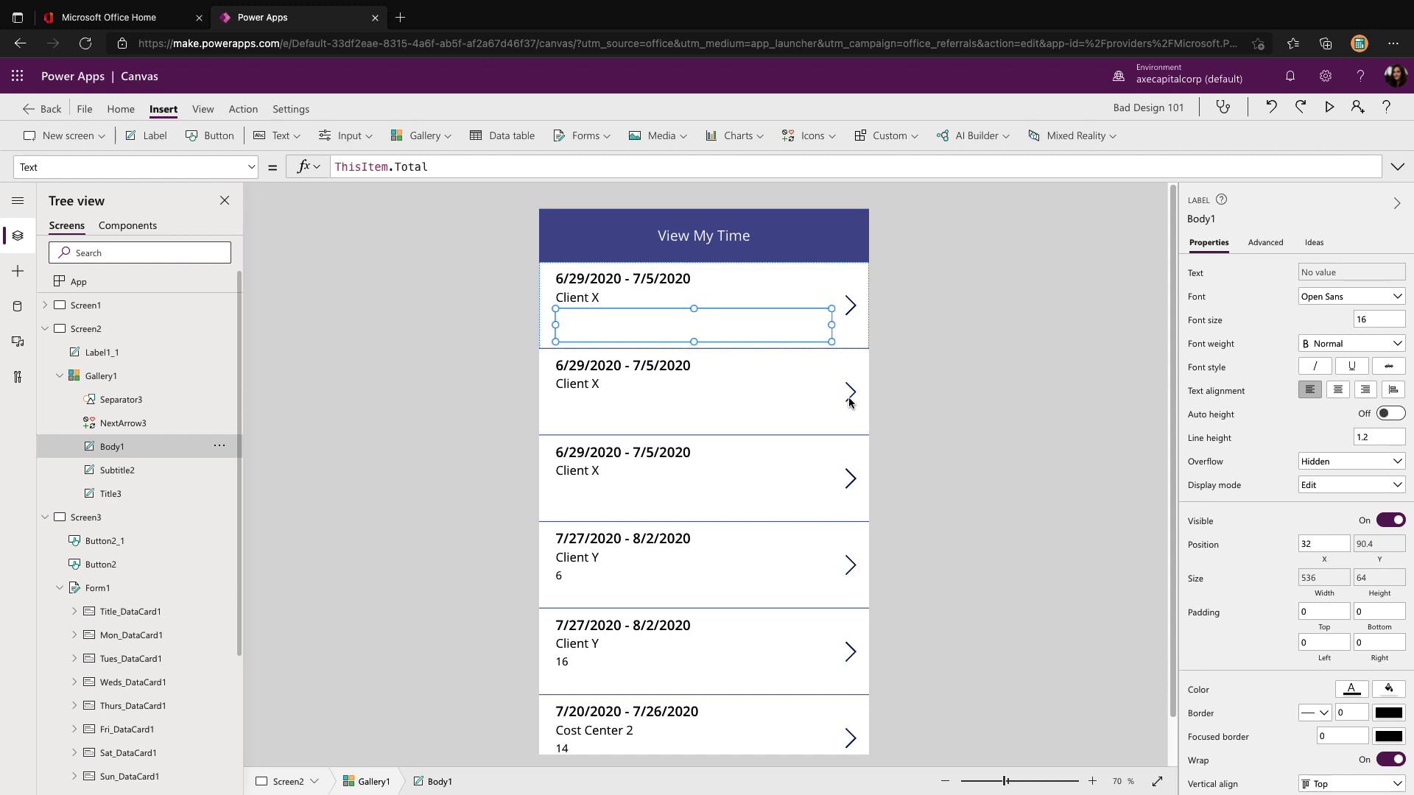
Select Separator3 in the gallery and resize it to Height 152 at Y 16 spanning the row
left_click(100, 375)
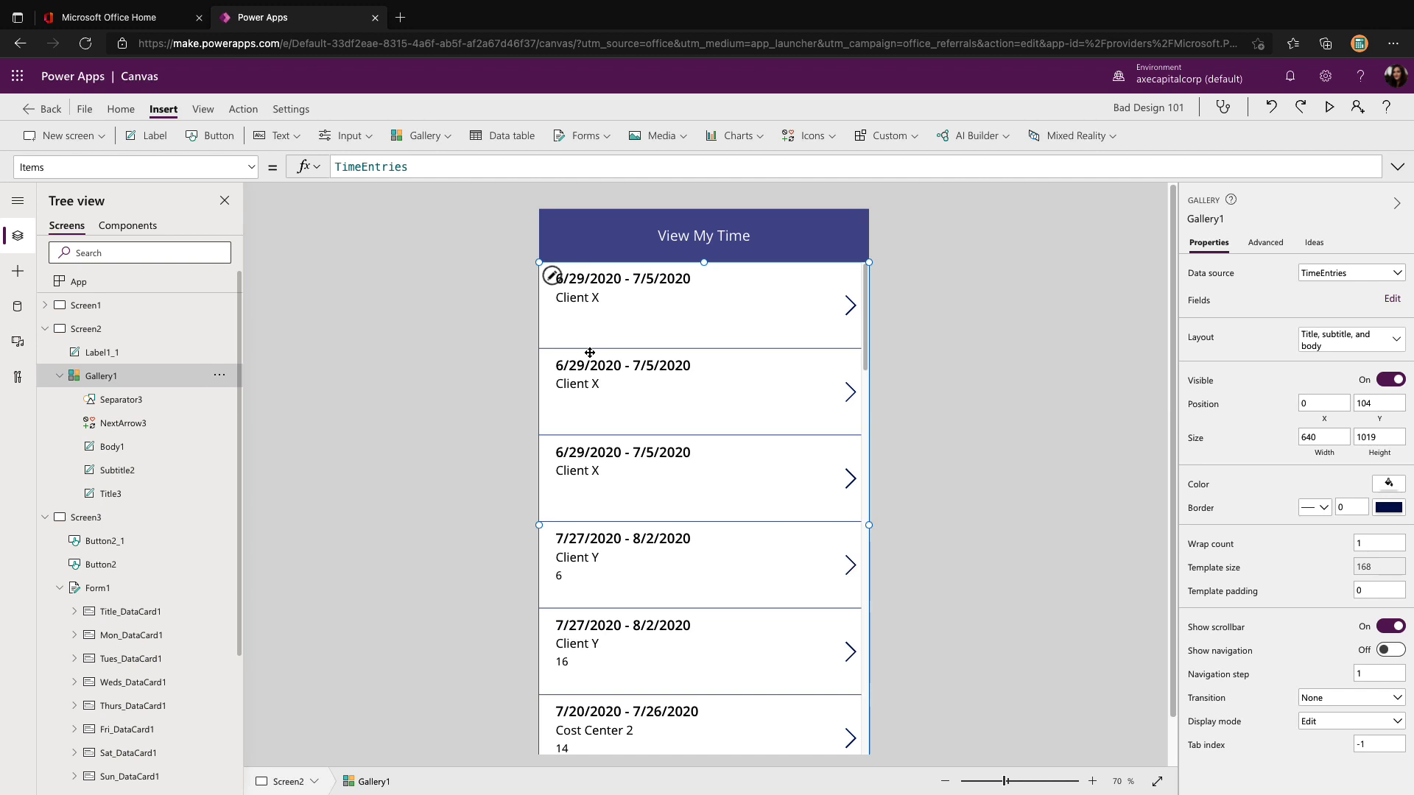
mouse_move(814, 445)
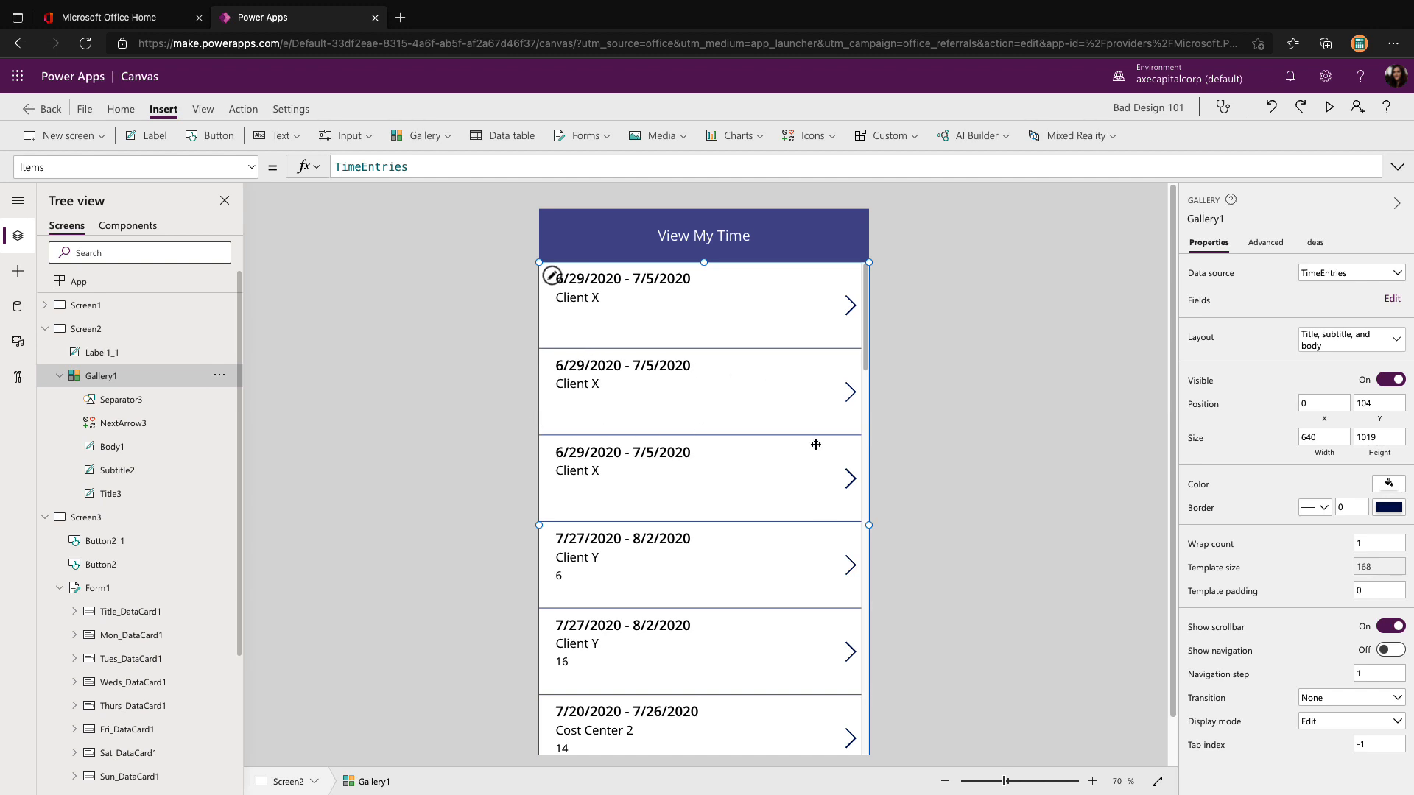
mouse_move(846, 318)
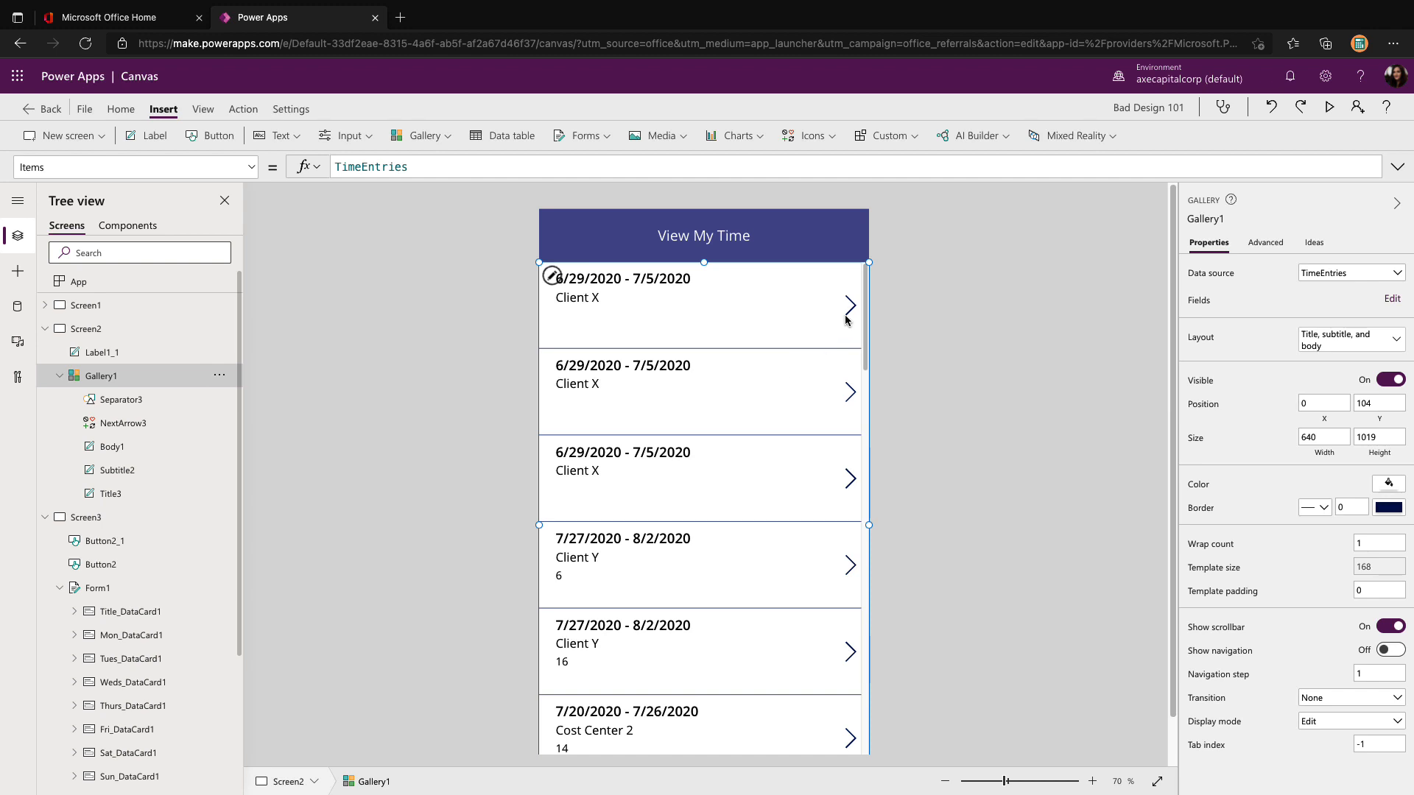
left_click(849, 305)
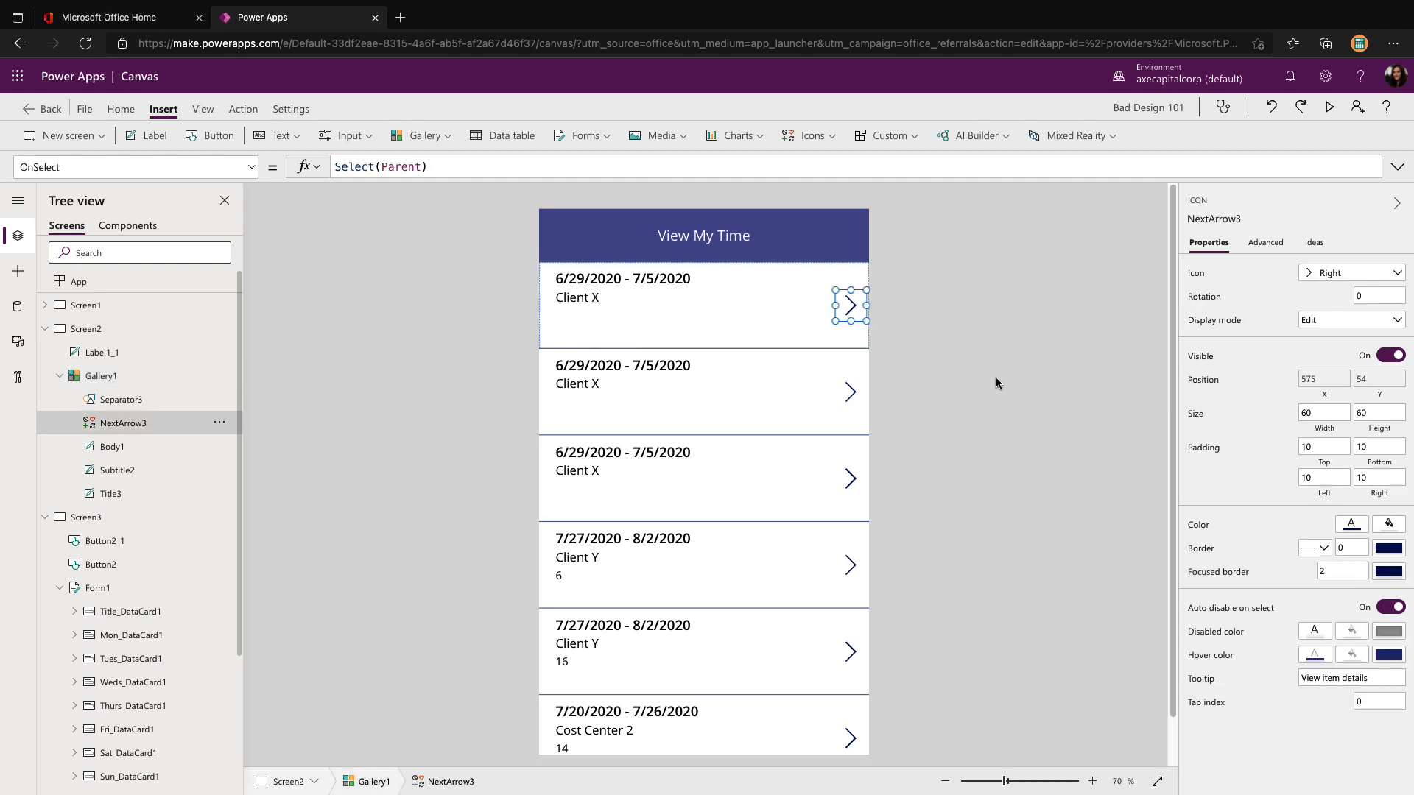
left_click(118, 400)
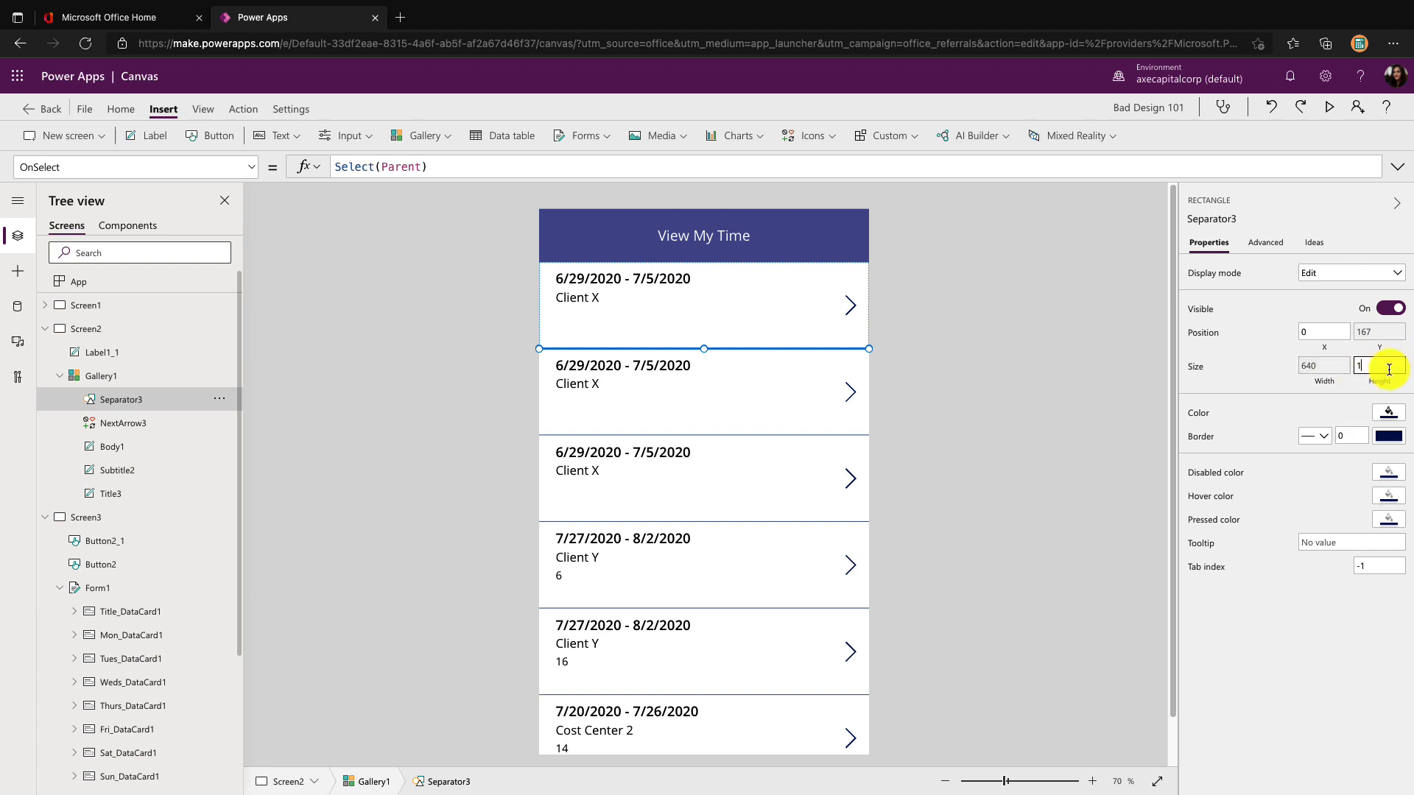
mouse_move(1376, 367)
type("00")
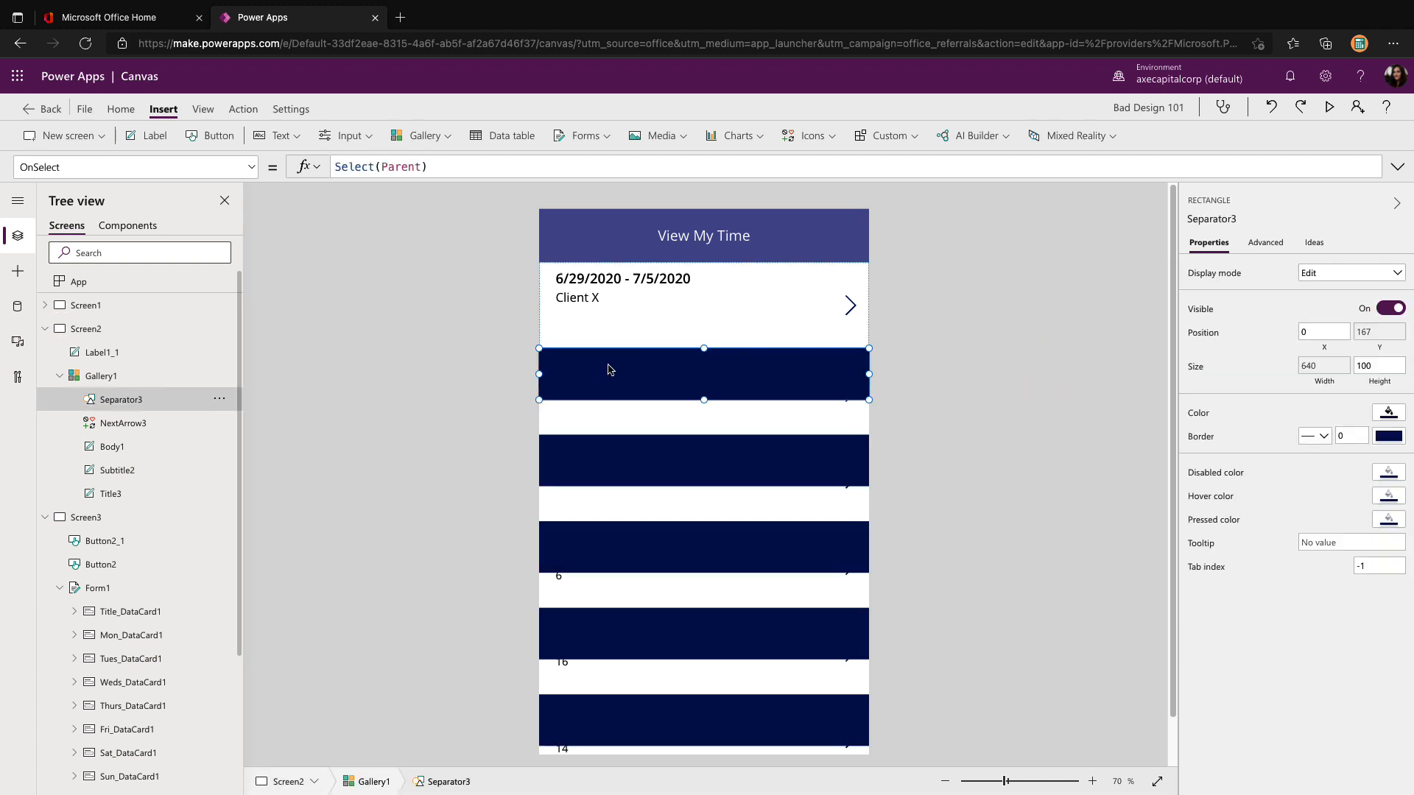
left_click(98, 376)
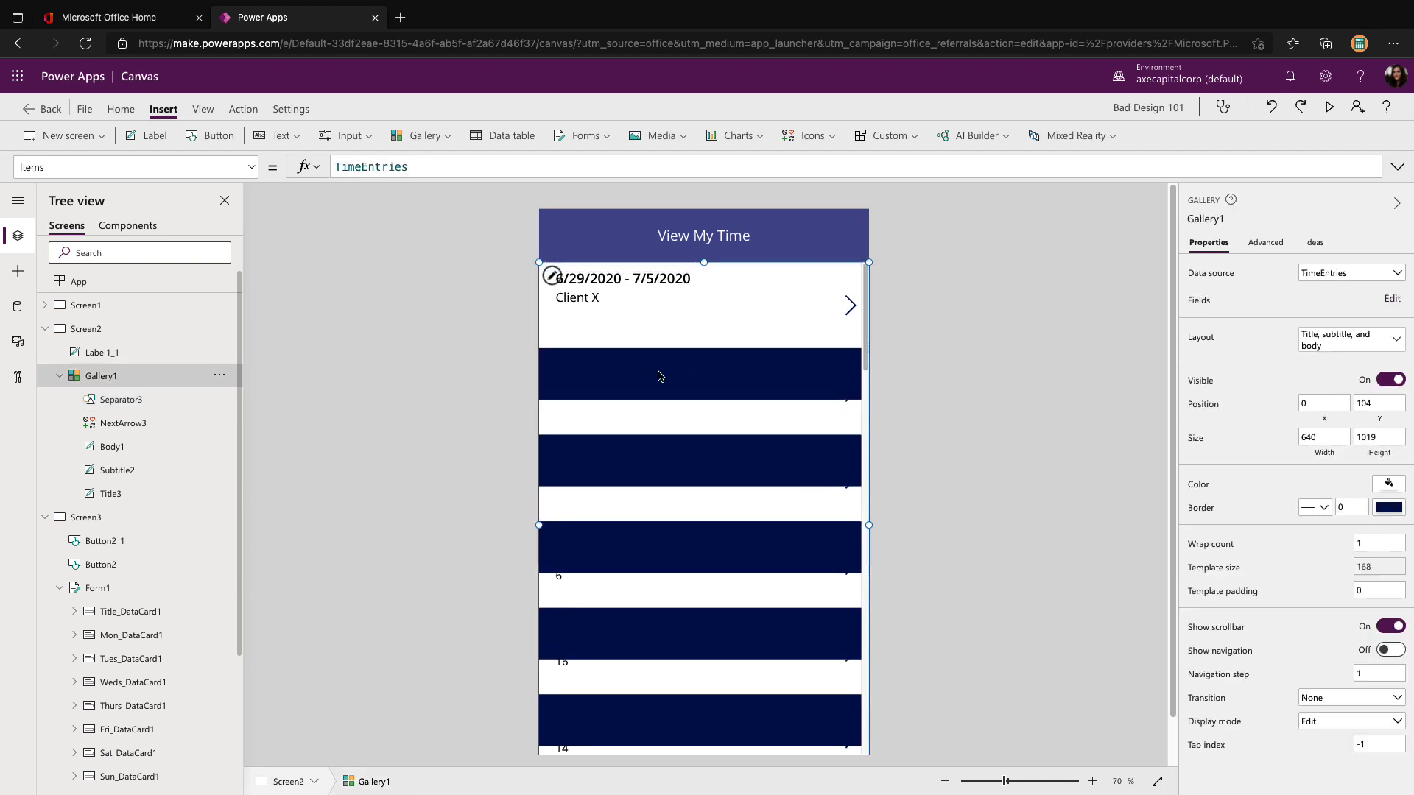
left_click(118, 399)
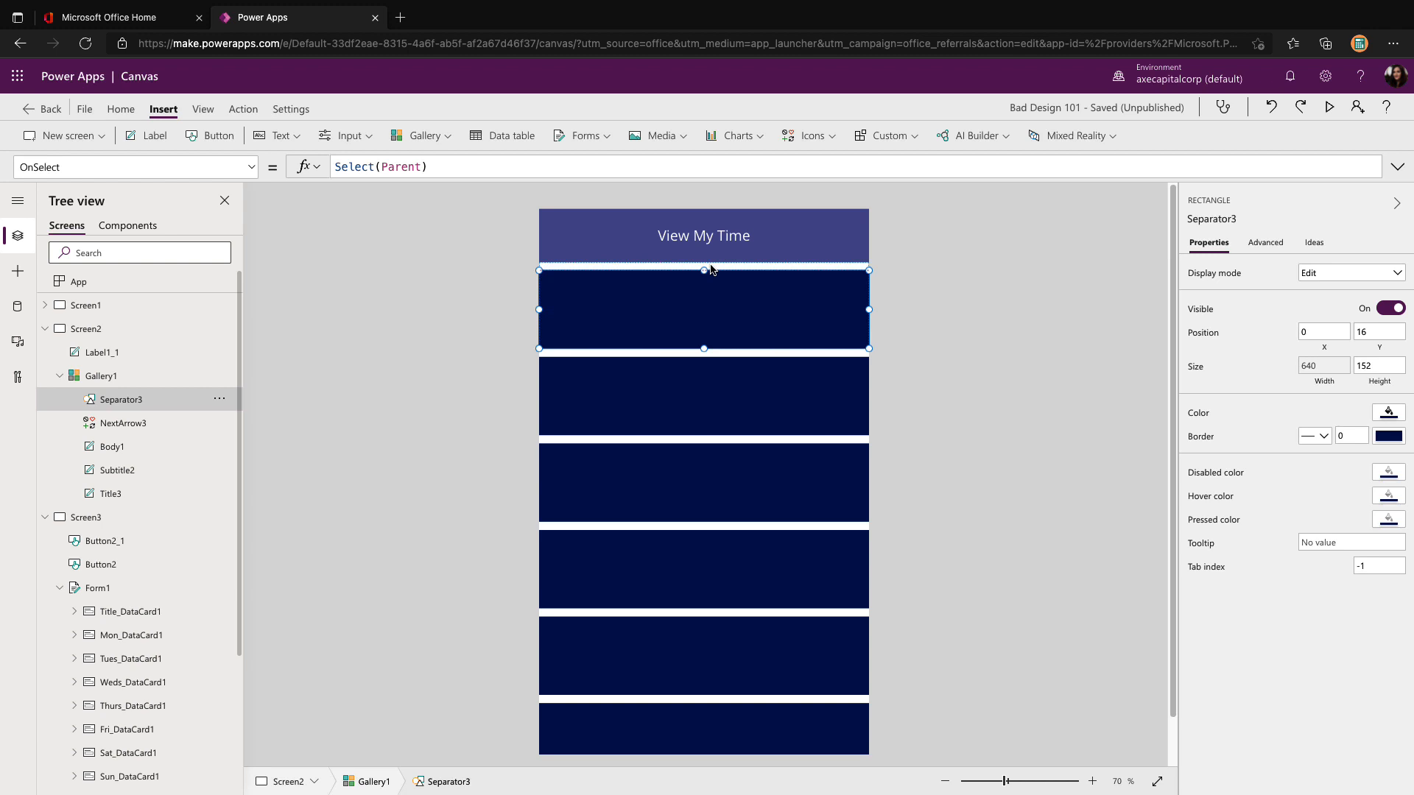
mouse_move(113, 446)
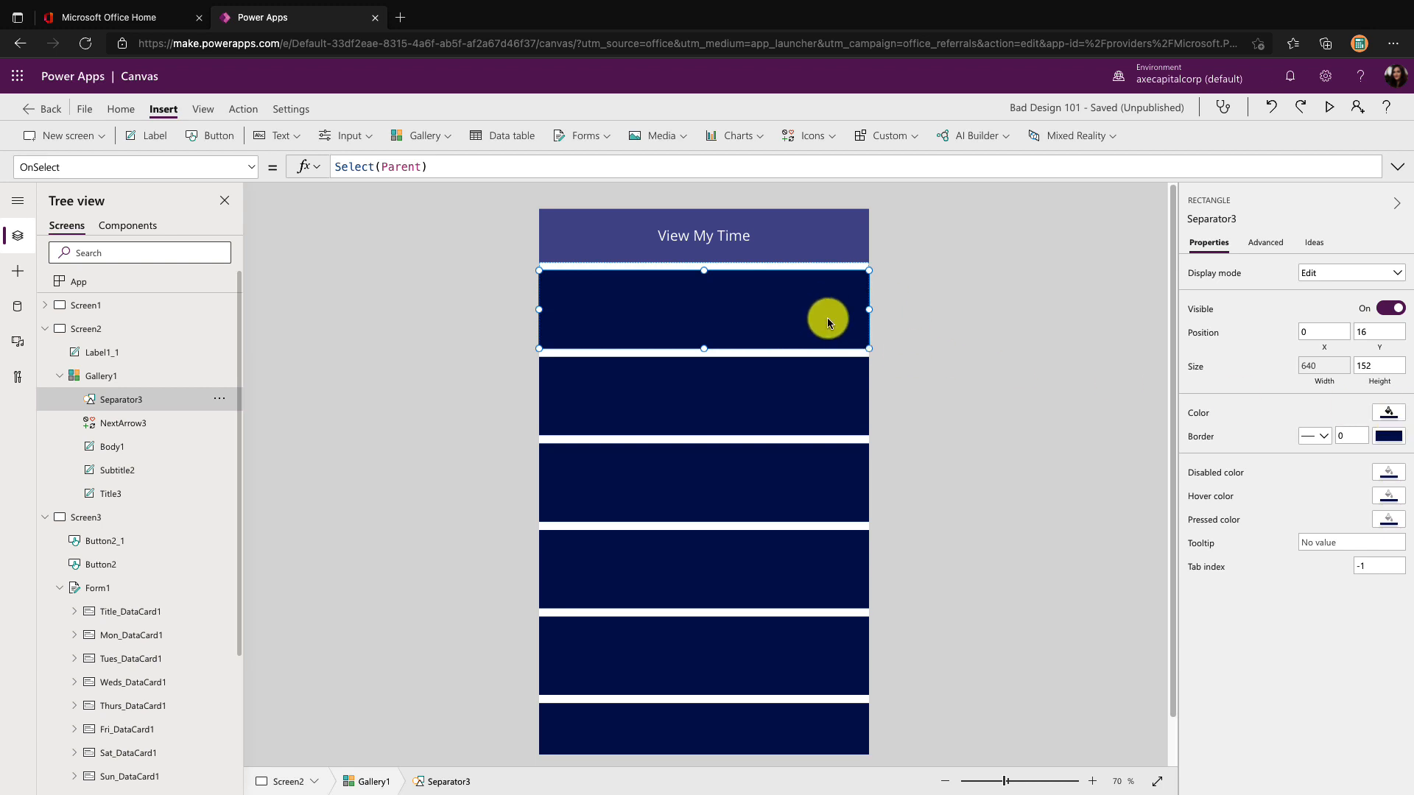
Remove the separator's fill and give it a 2-wide coloured border framing each row
left_click(1389, 412)
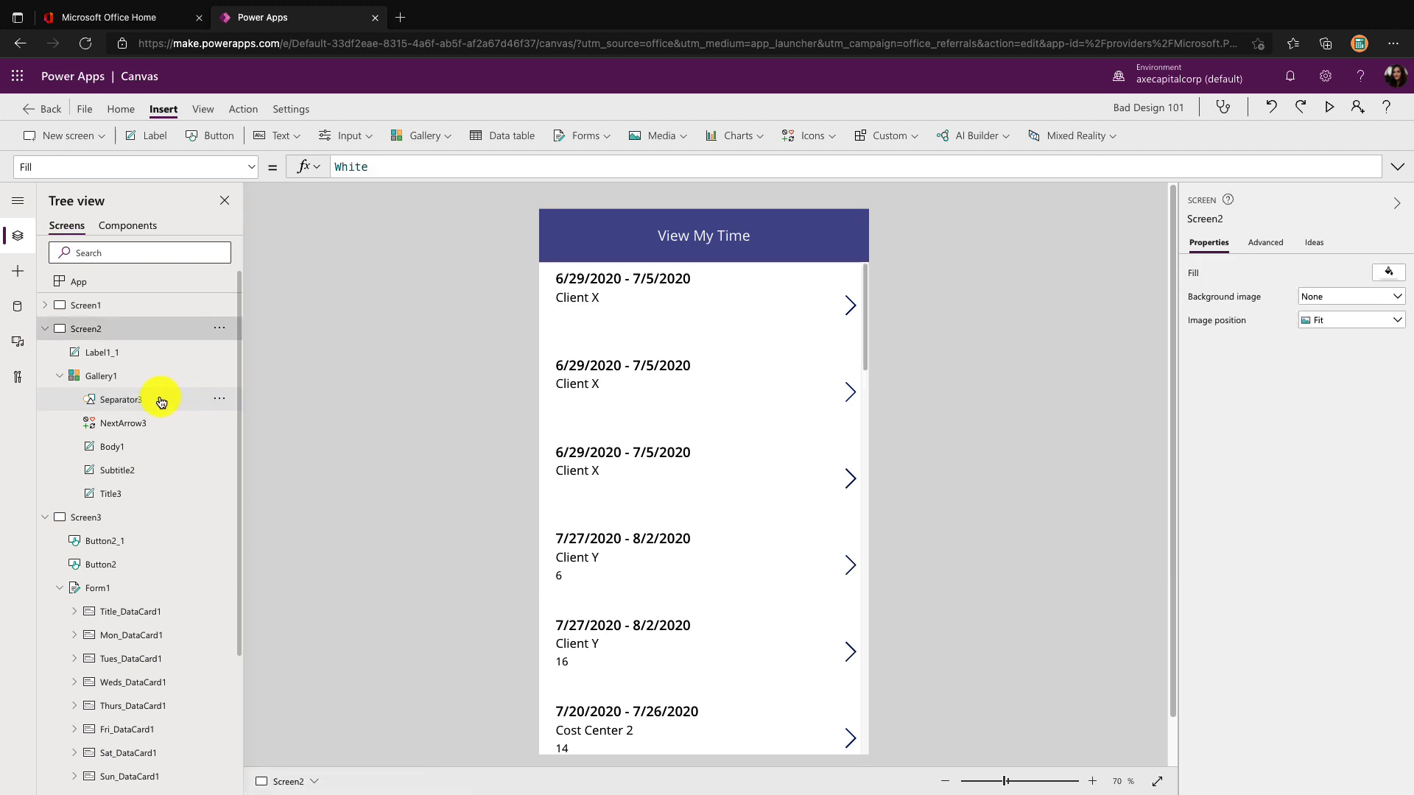
left_click(118, 399)
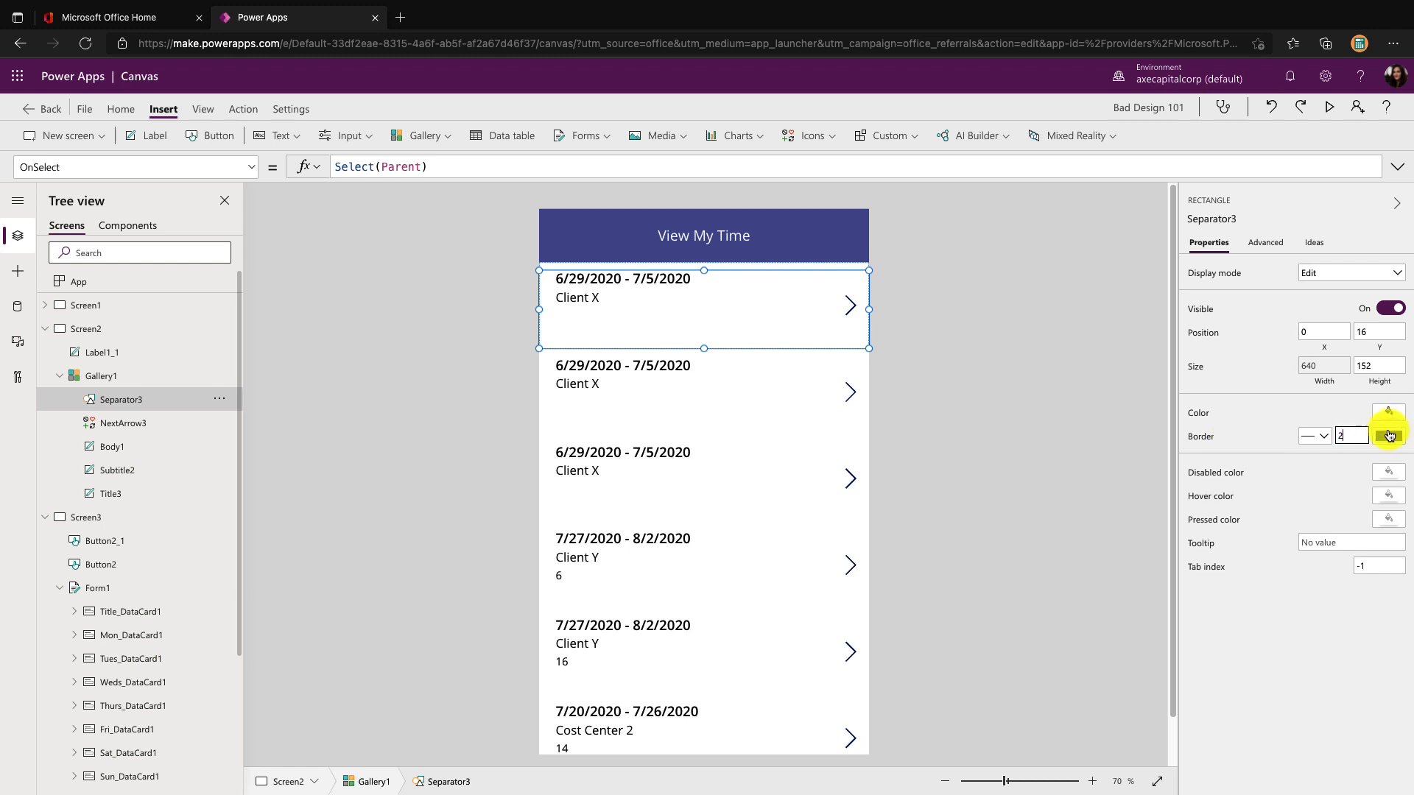
left_click(1389, 413)
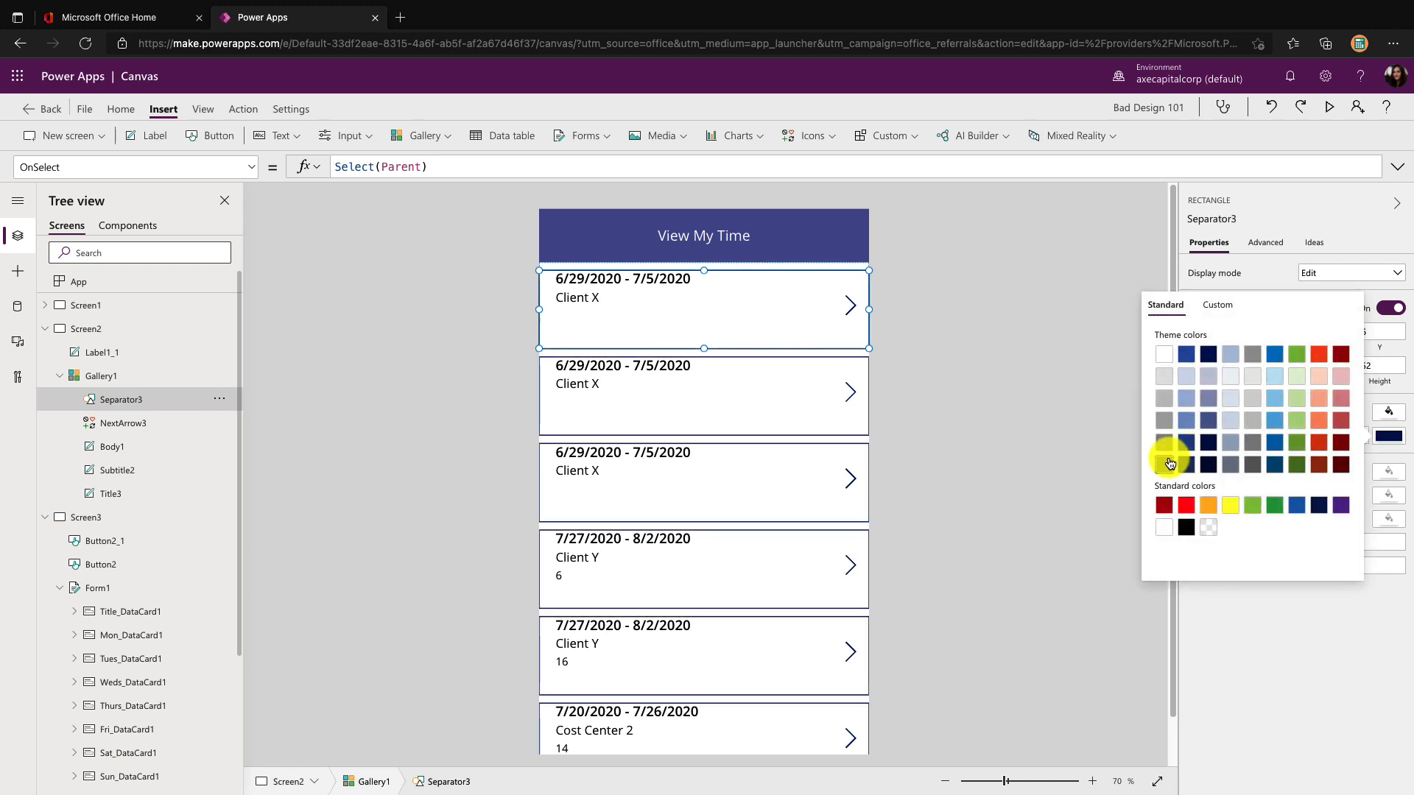
mouse_move(1166, 431)
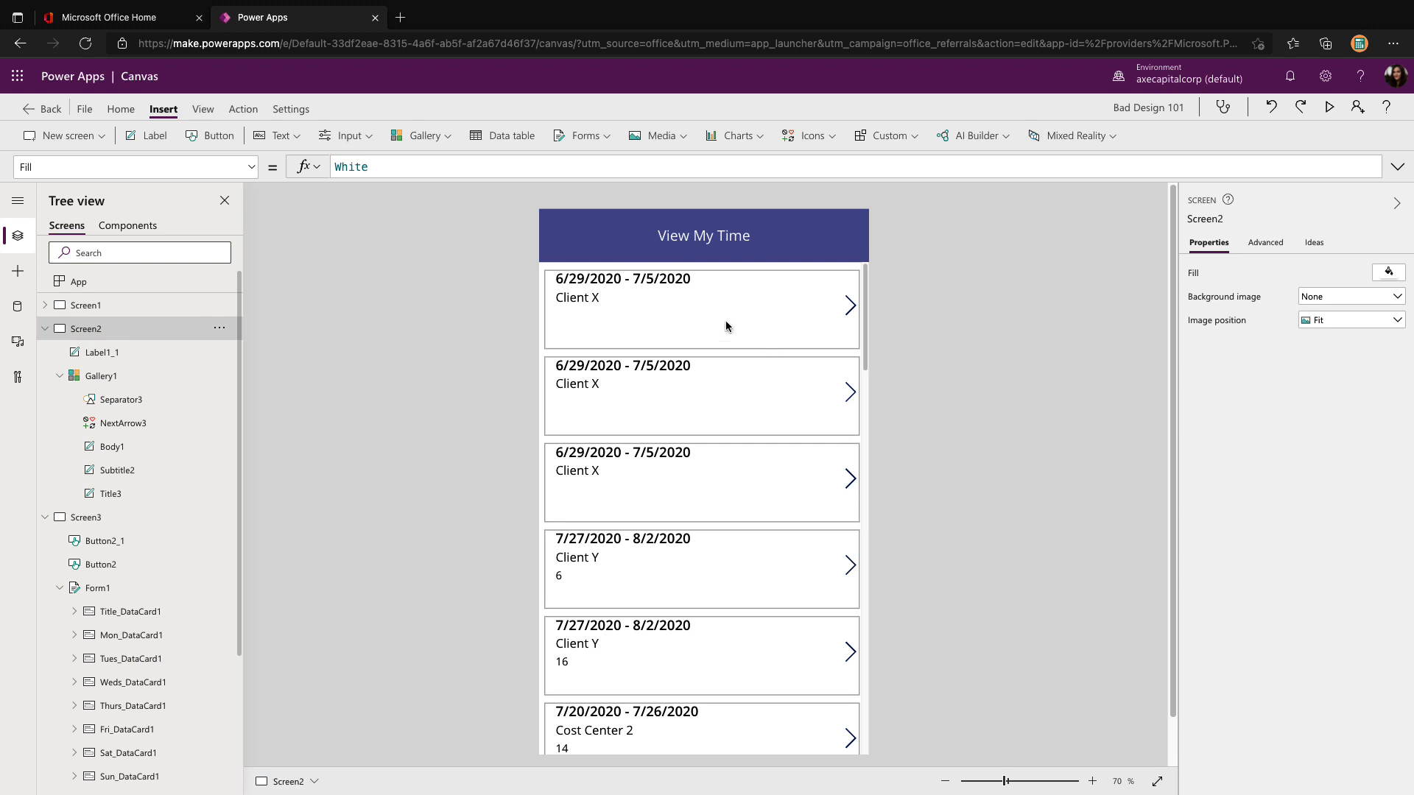
mouse_move(612, 305)
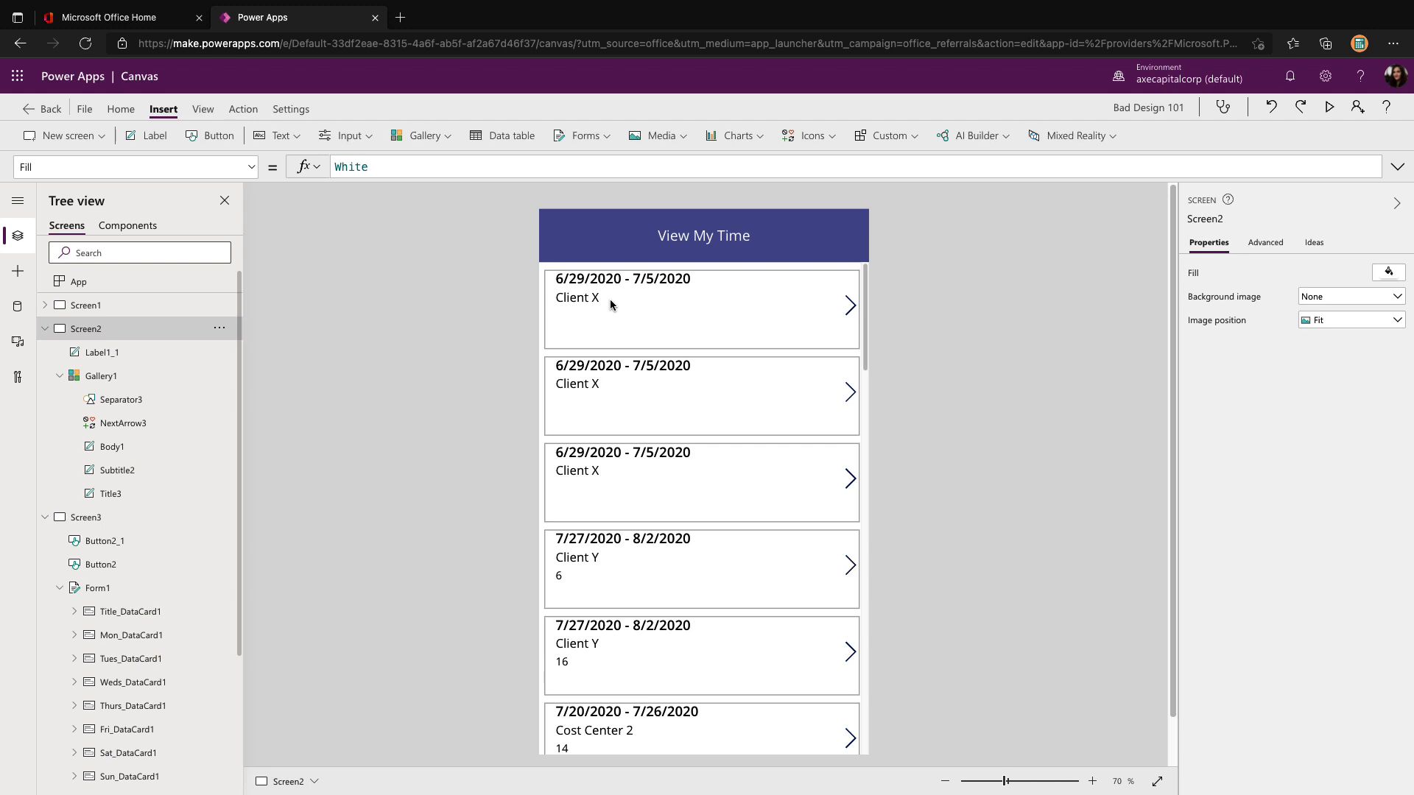
Send Separator3 to the back so the outline sits behind each row's text and arrow
left_click(118, 399)
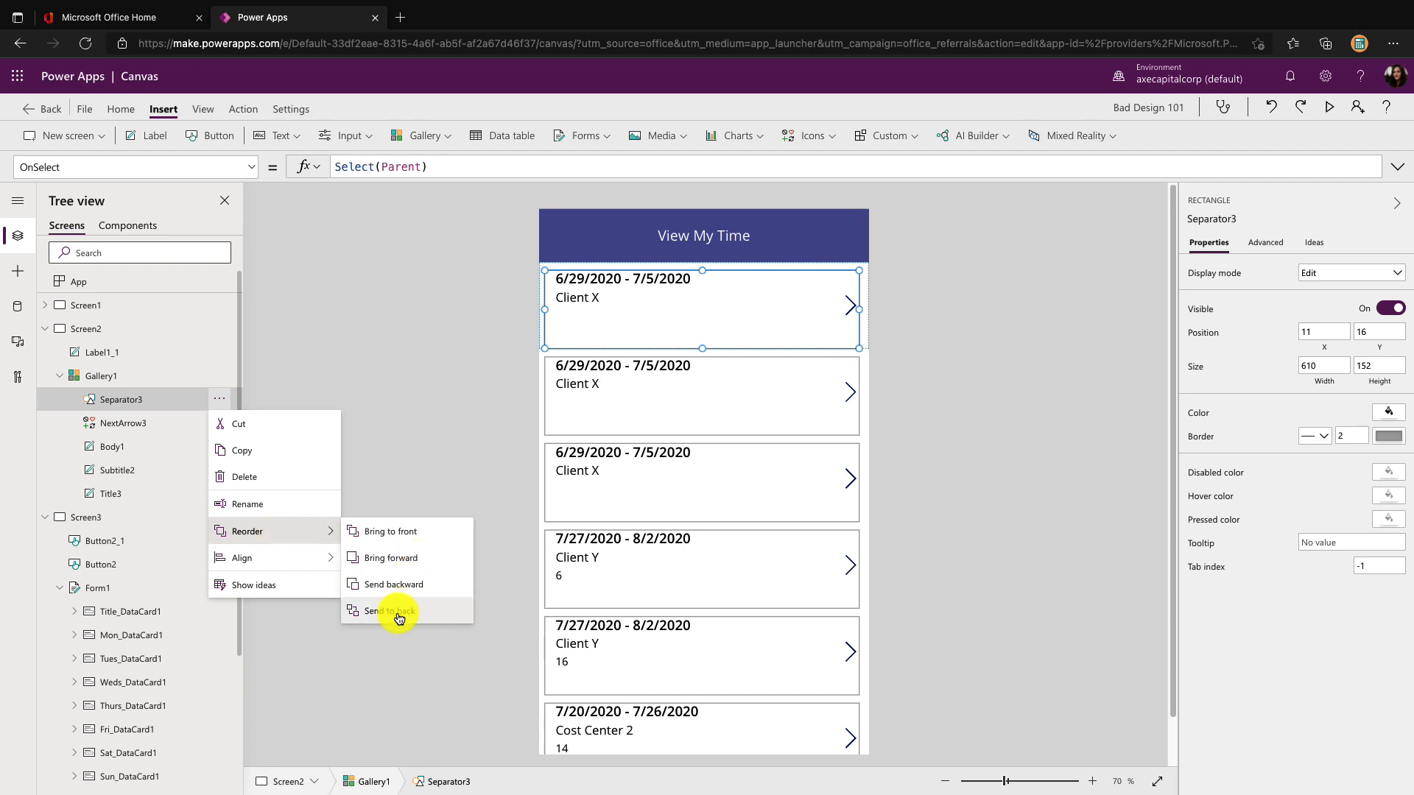
left_click(389, 609)
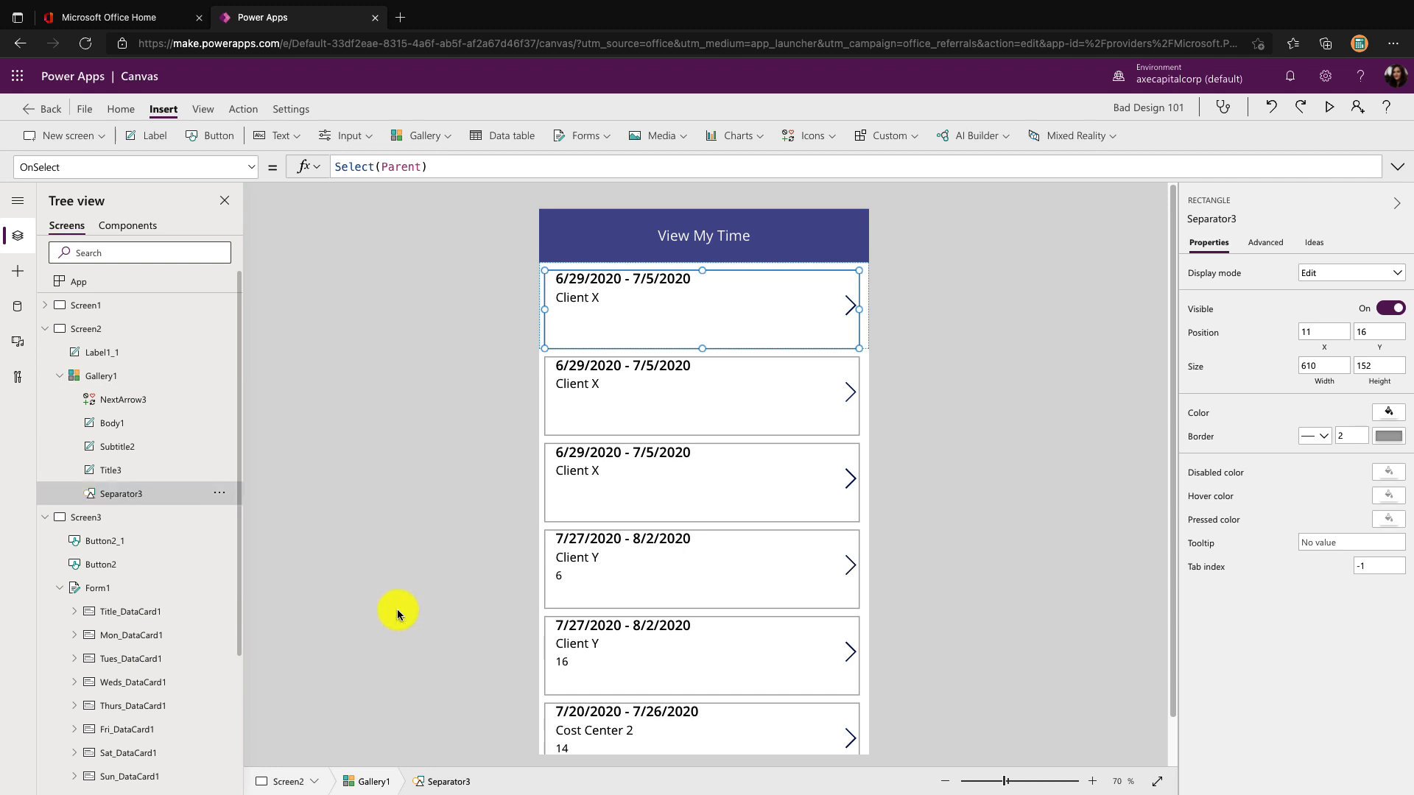
mouse_move(265, 529)
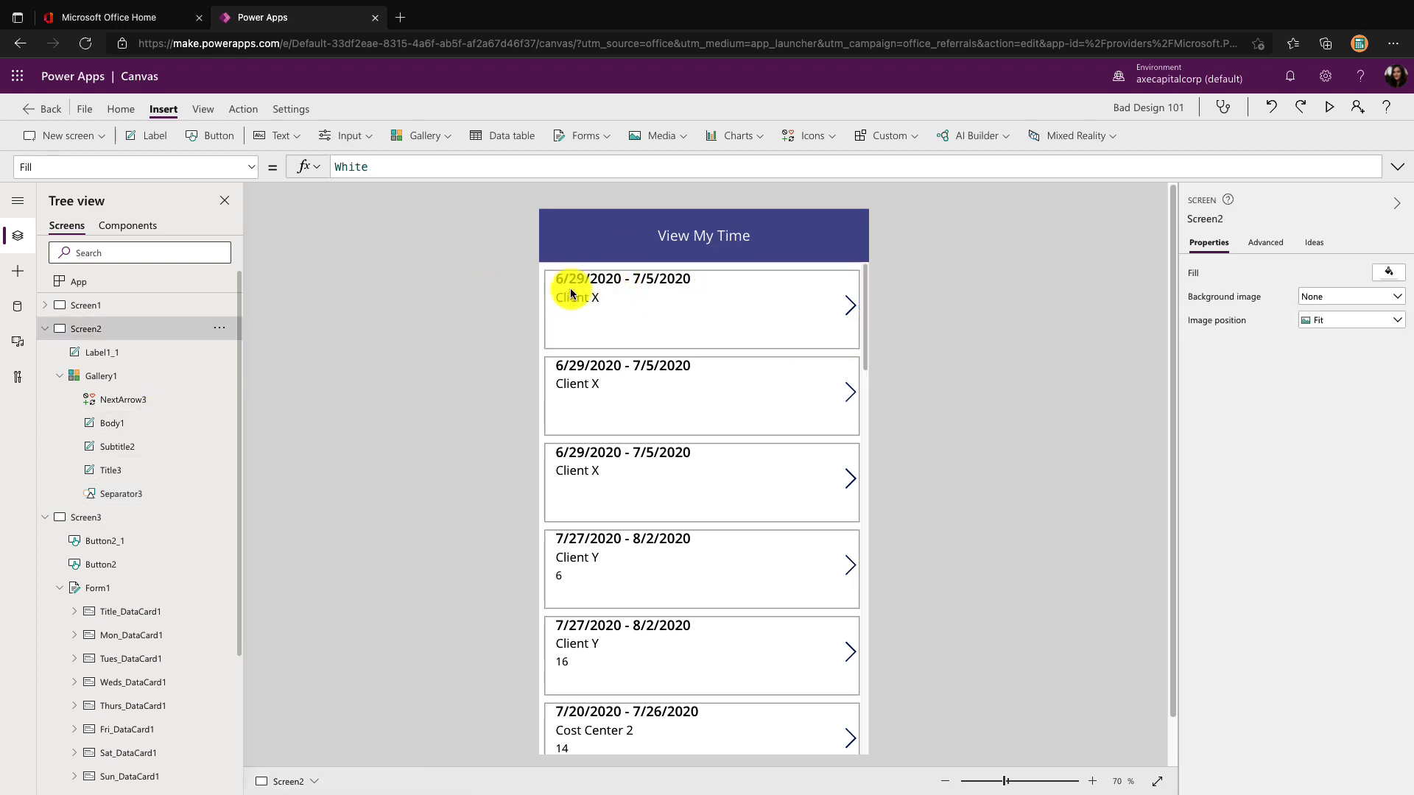
left_click(577, 297)
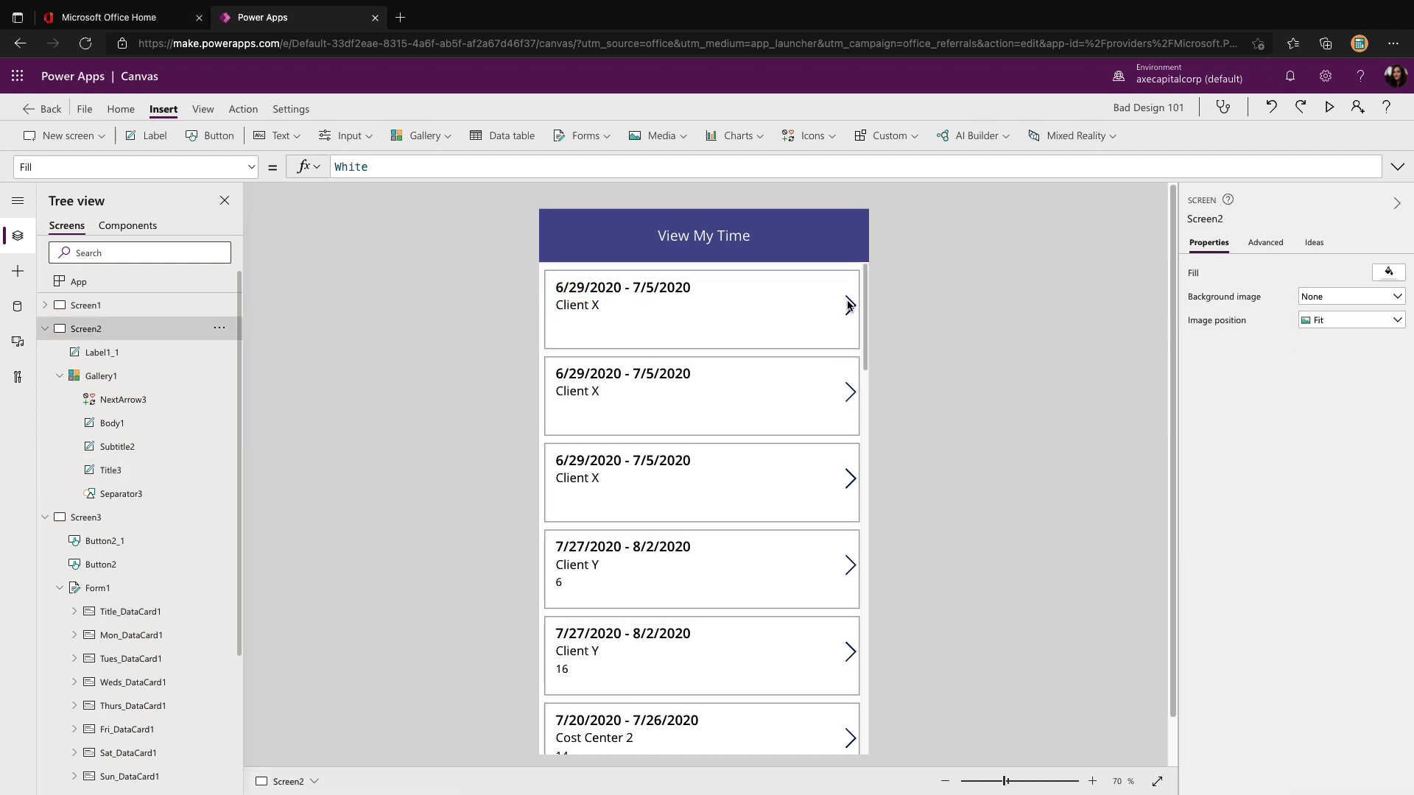
Select the row's NextArrow3 and browse the Insert > Icons catalogue for a replacement
left_click(847, 305)
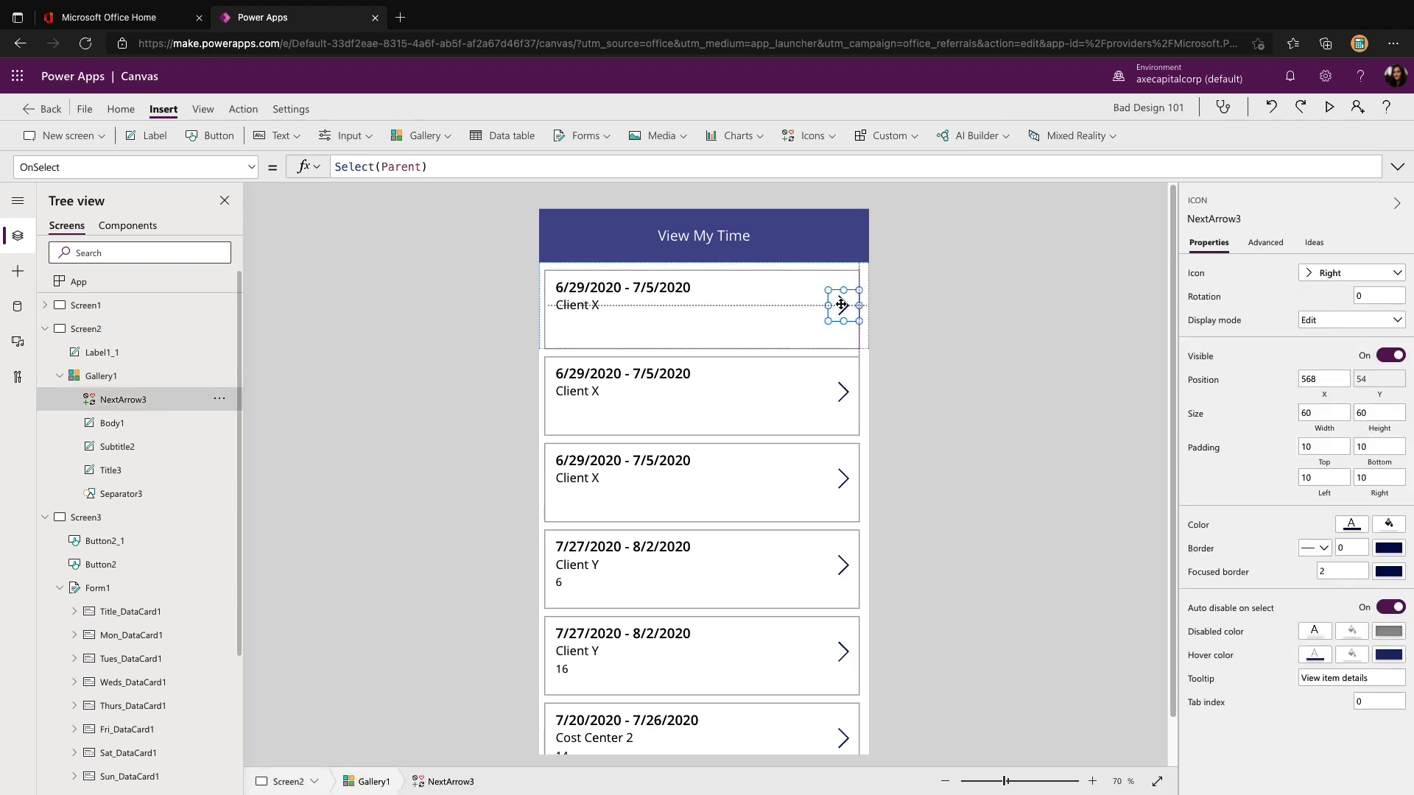
left_click(807, 136)
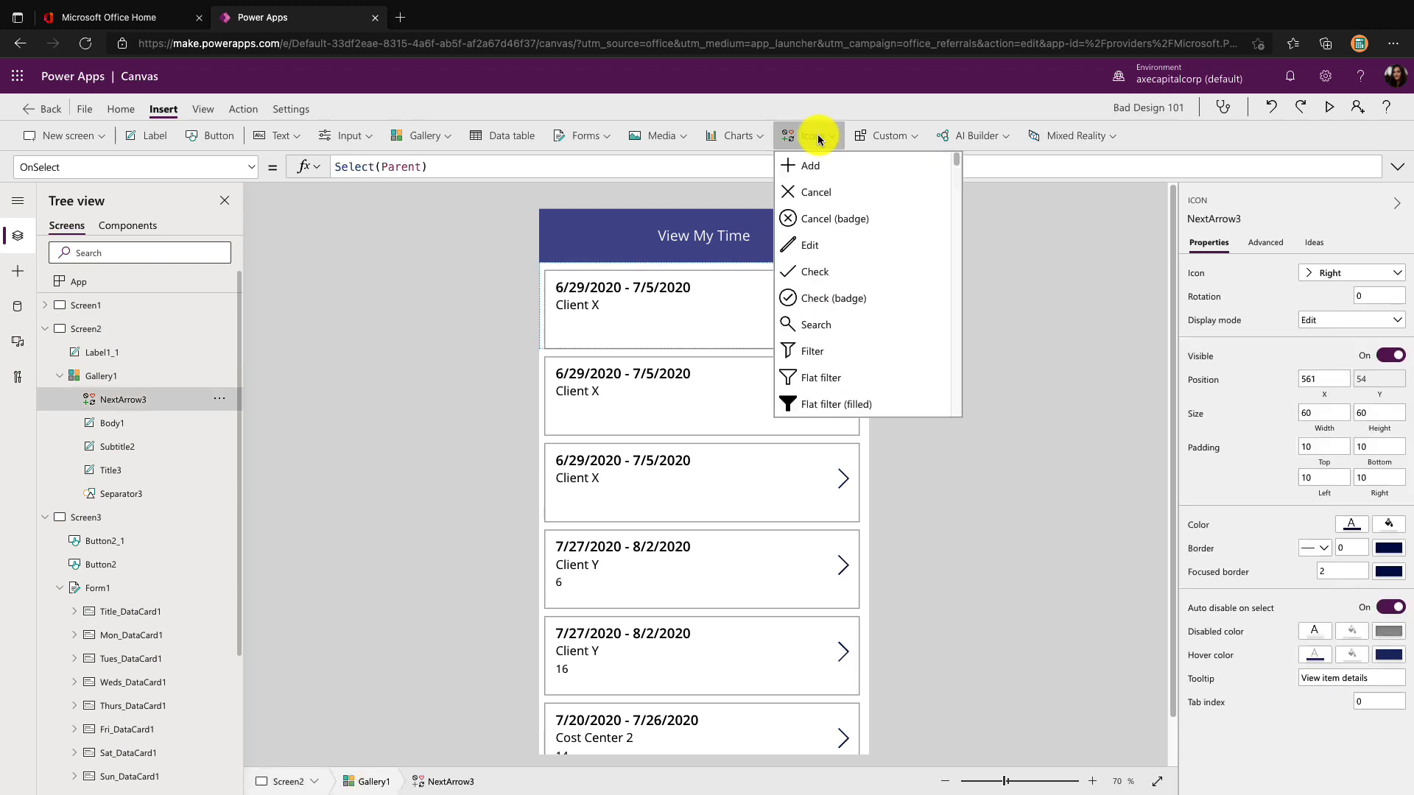
scroll("down", 3)
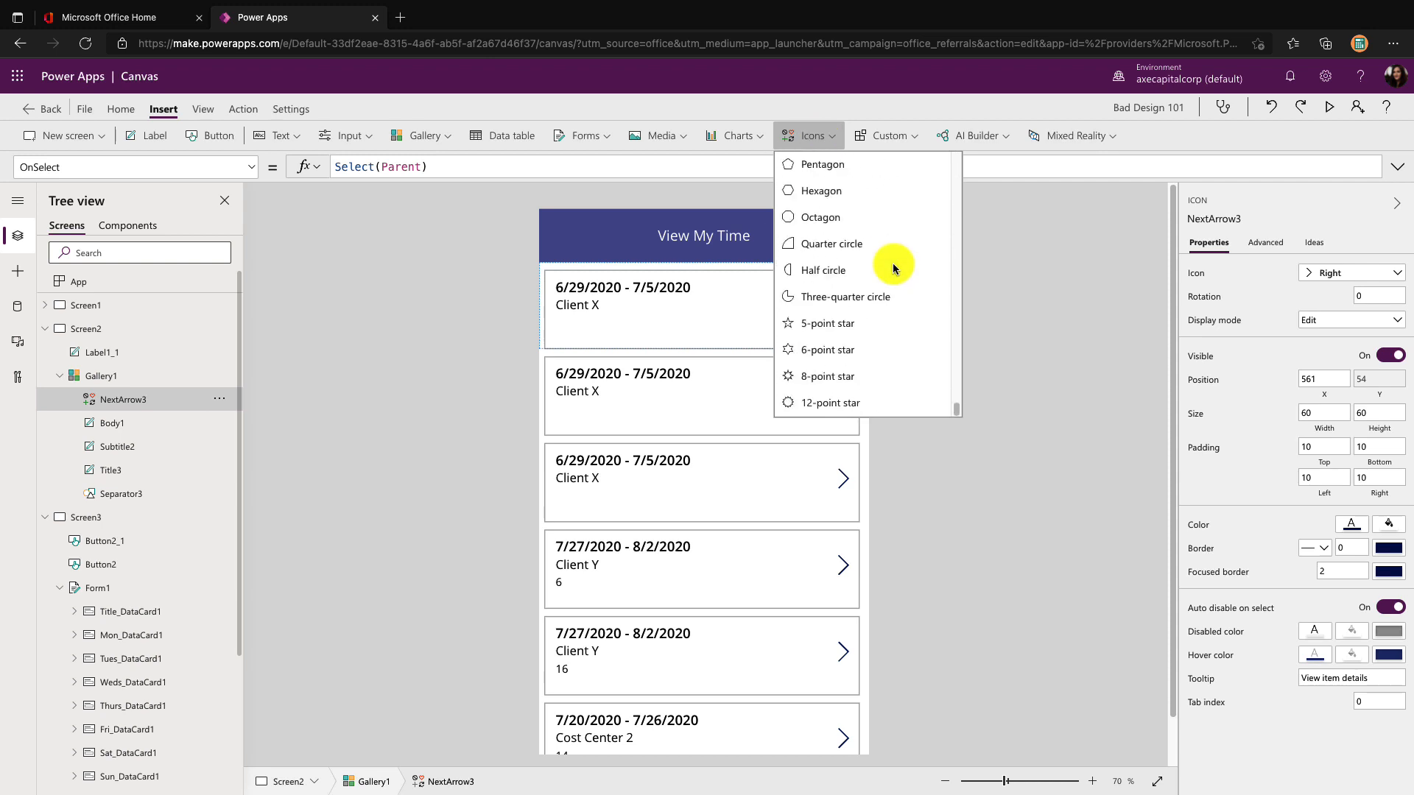
mouse_move(411, 29)
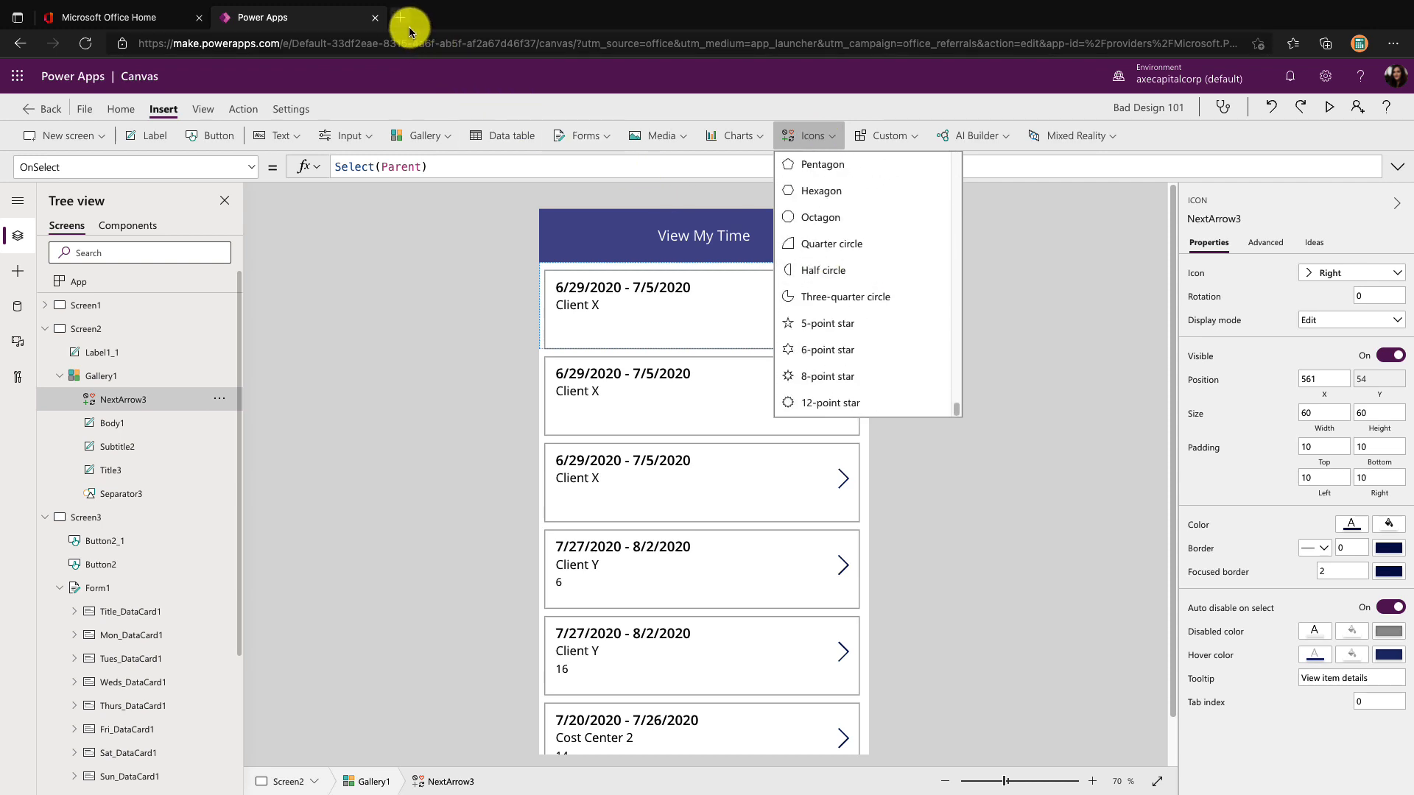
Search Flaticon in a new tab for "details" icons
left_click(408, 18)
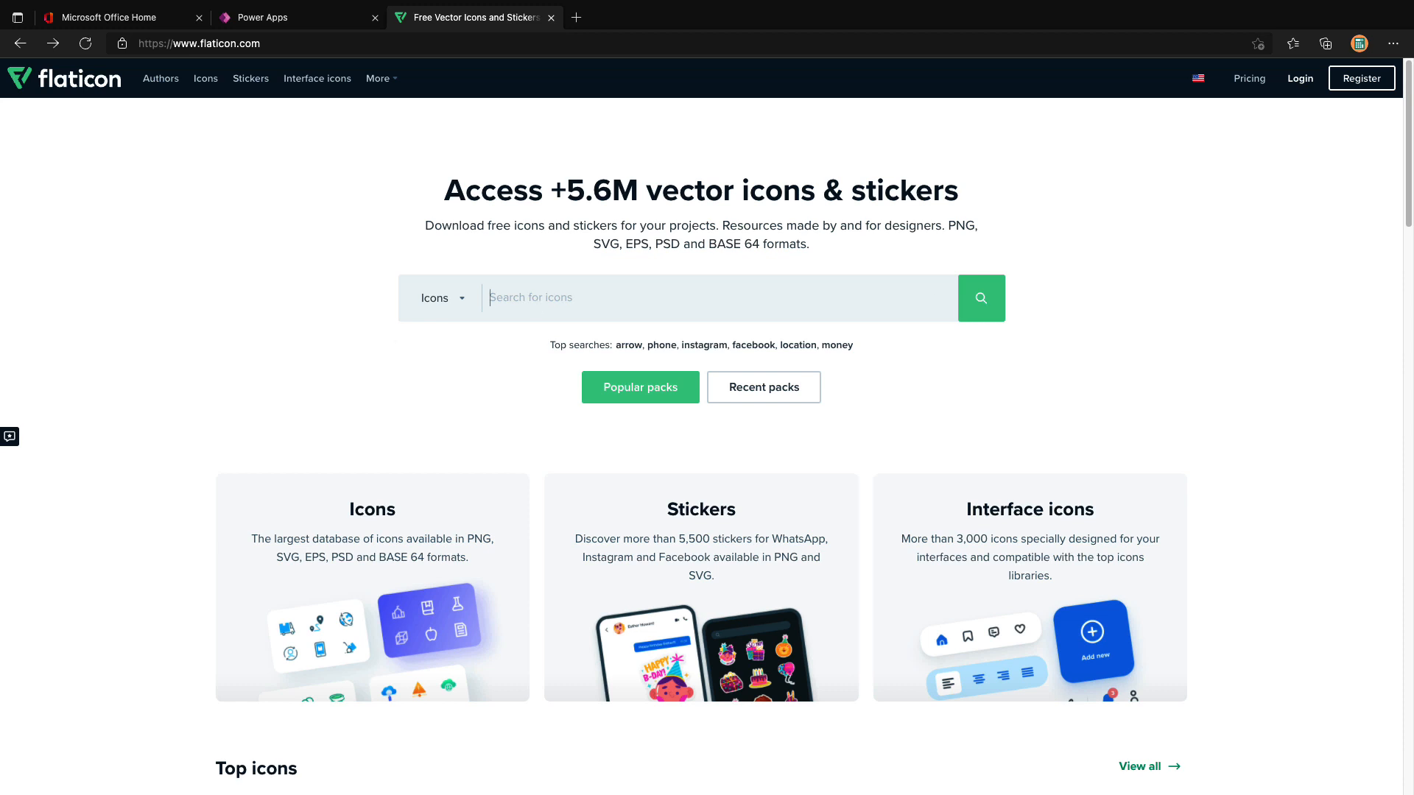
type("details")
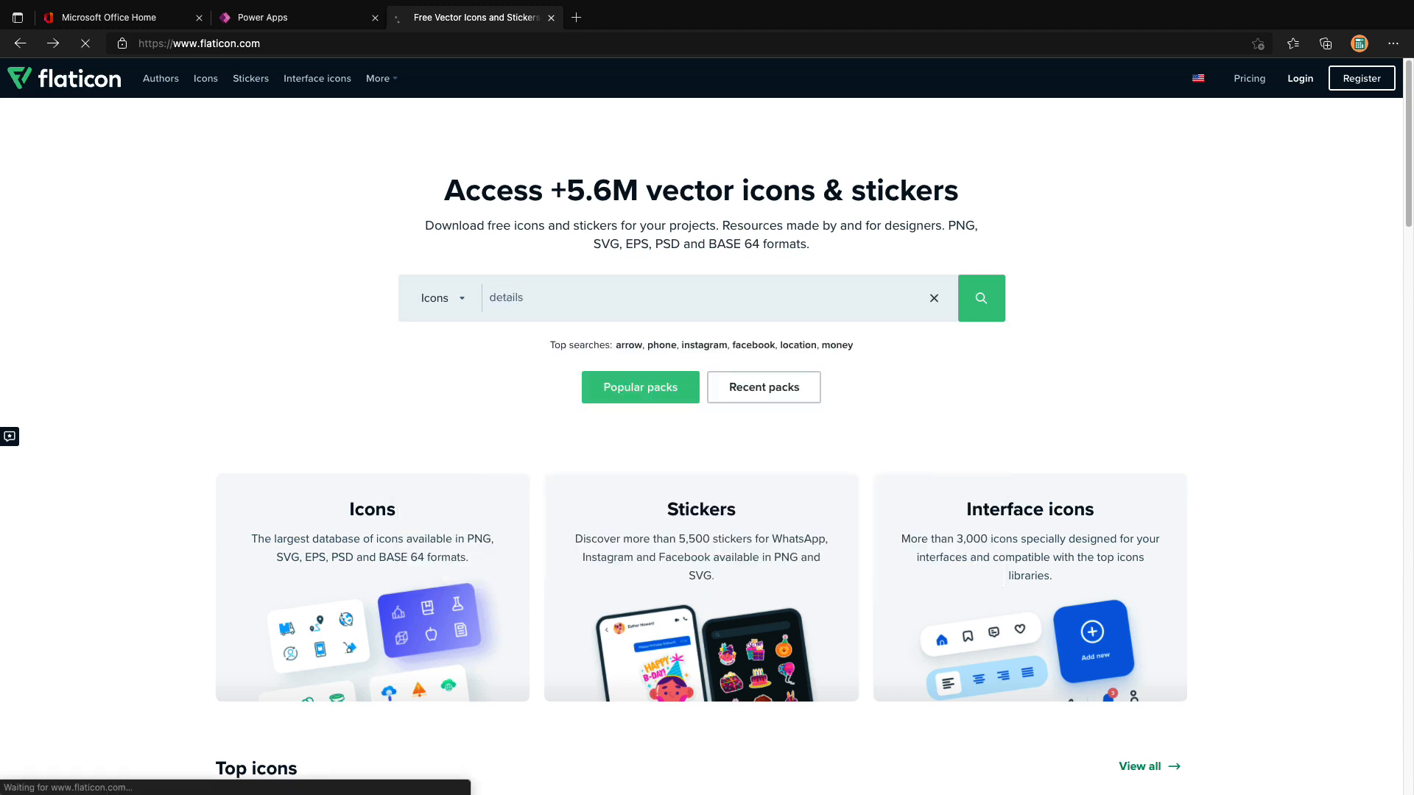
left_click(981, 297)
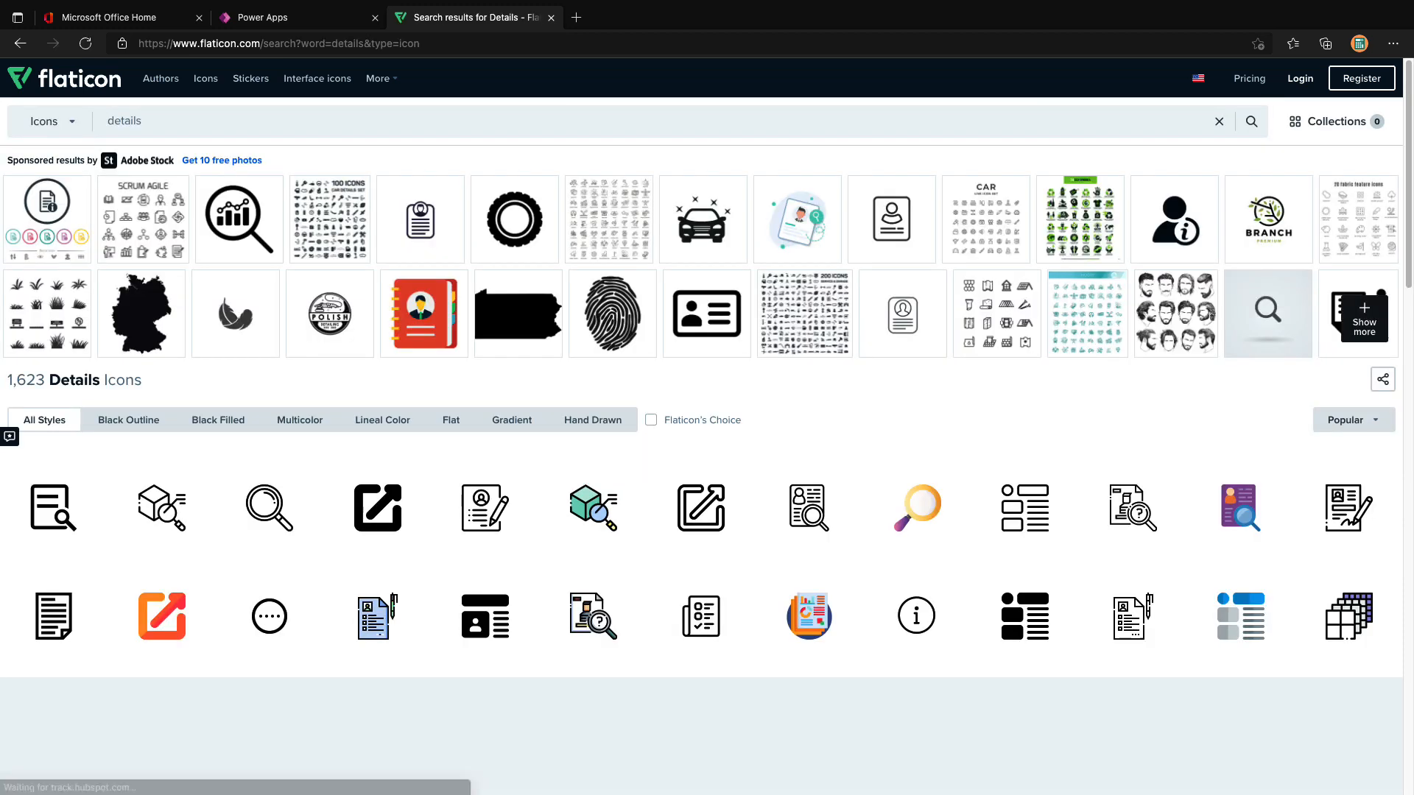
Download the circled four-dots icon as a PNG at a chosen size
left_click(268, 615)
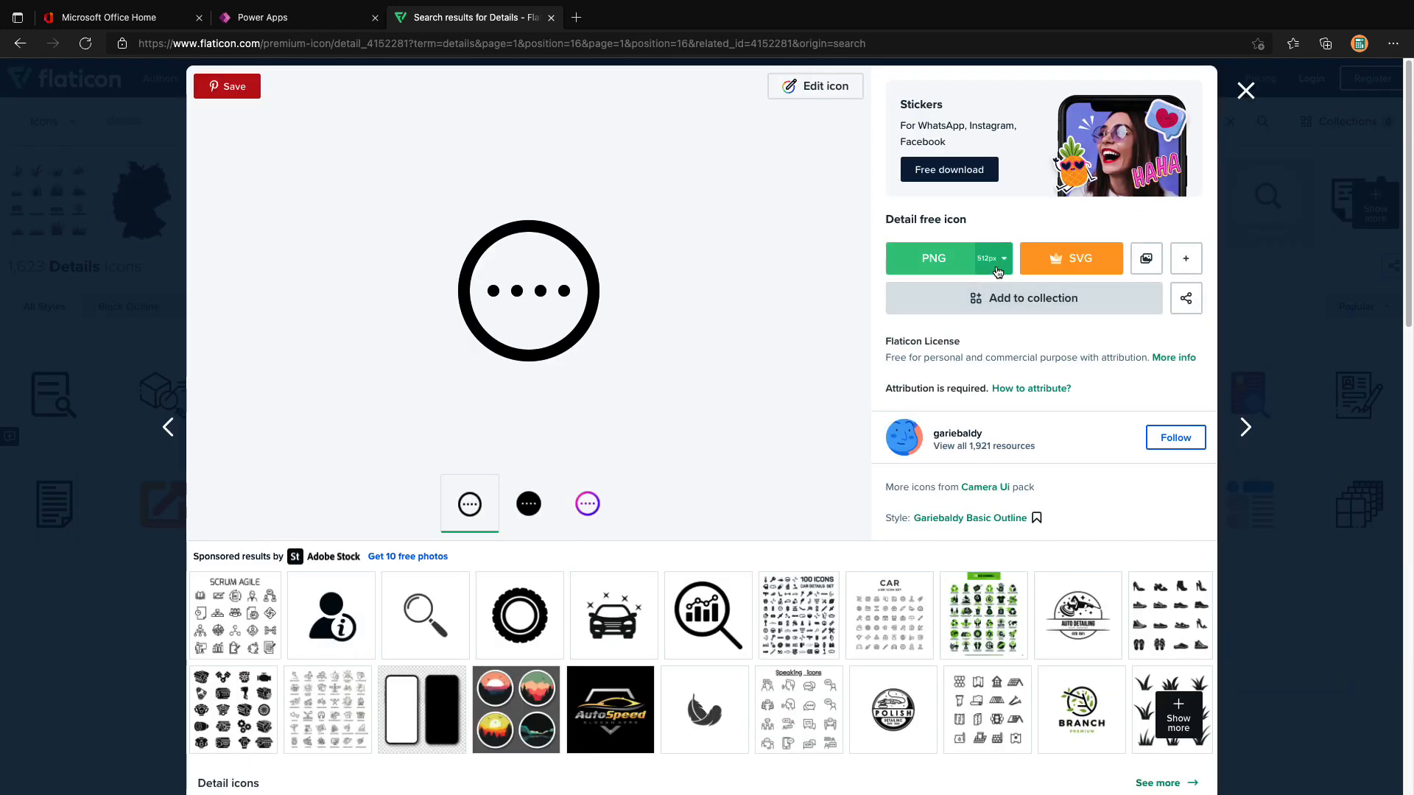
left_click(1002, 260)
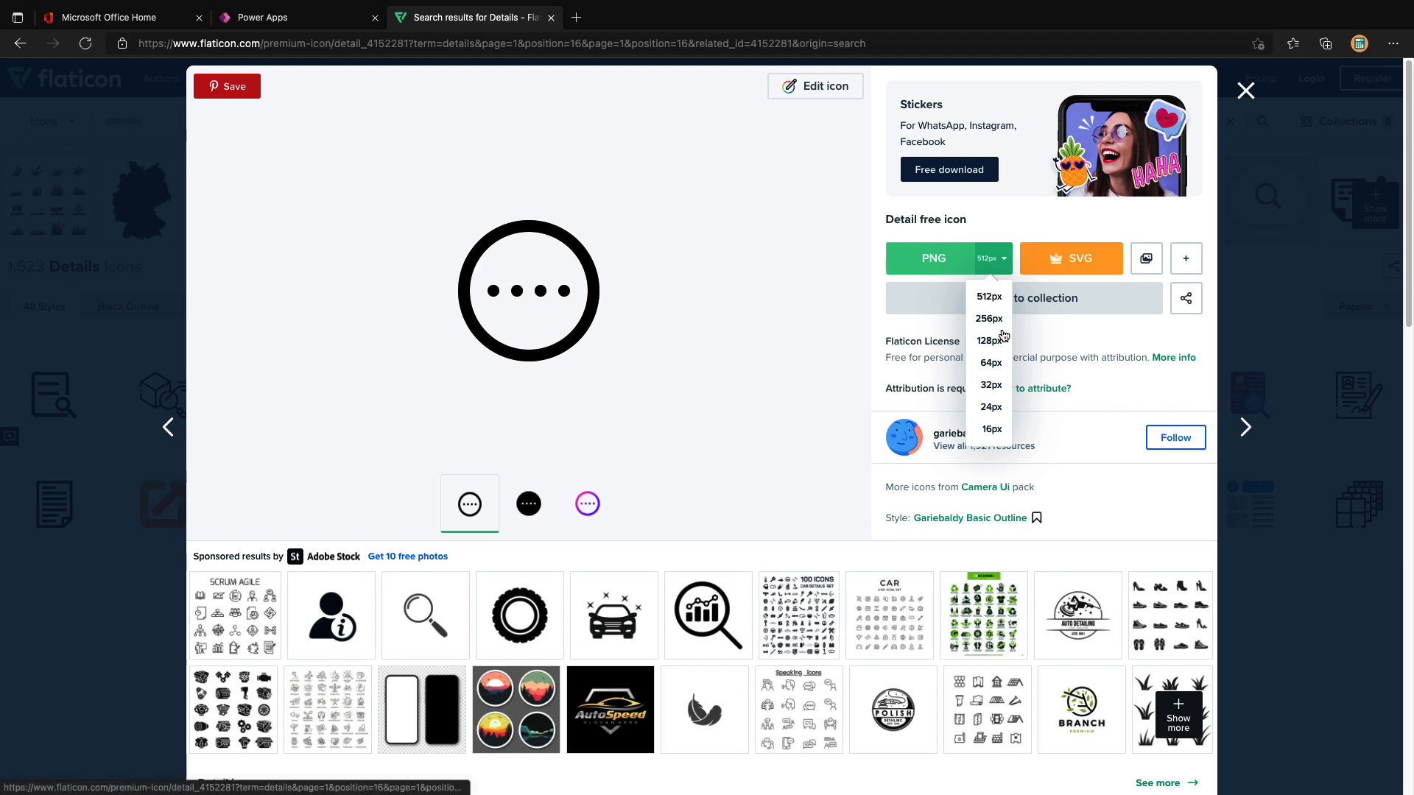
mouse_move(1059, 282)
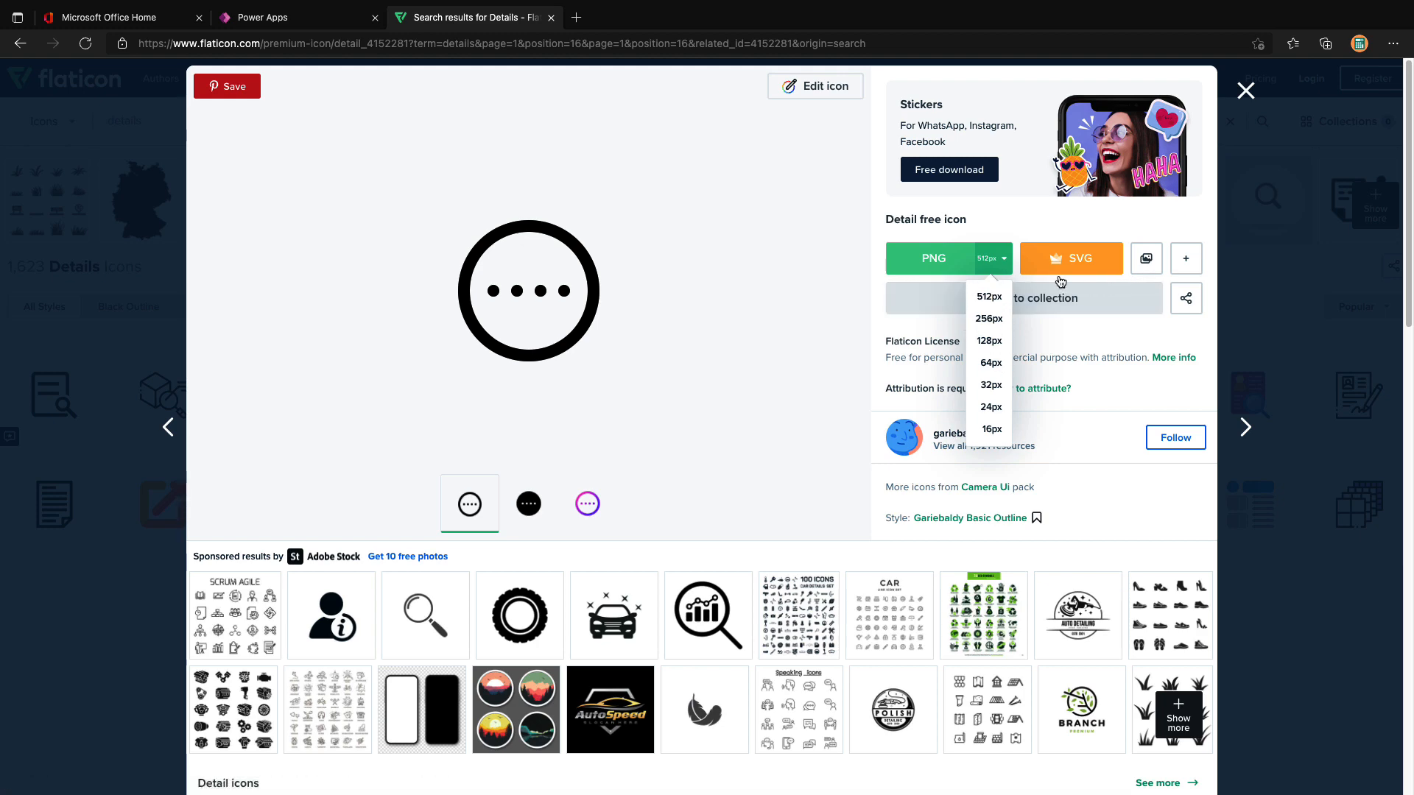
left_click(262, 18)
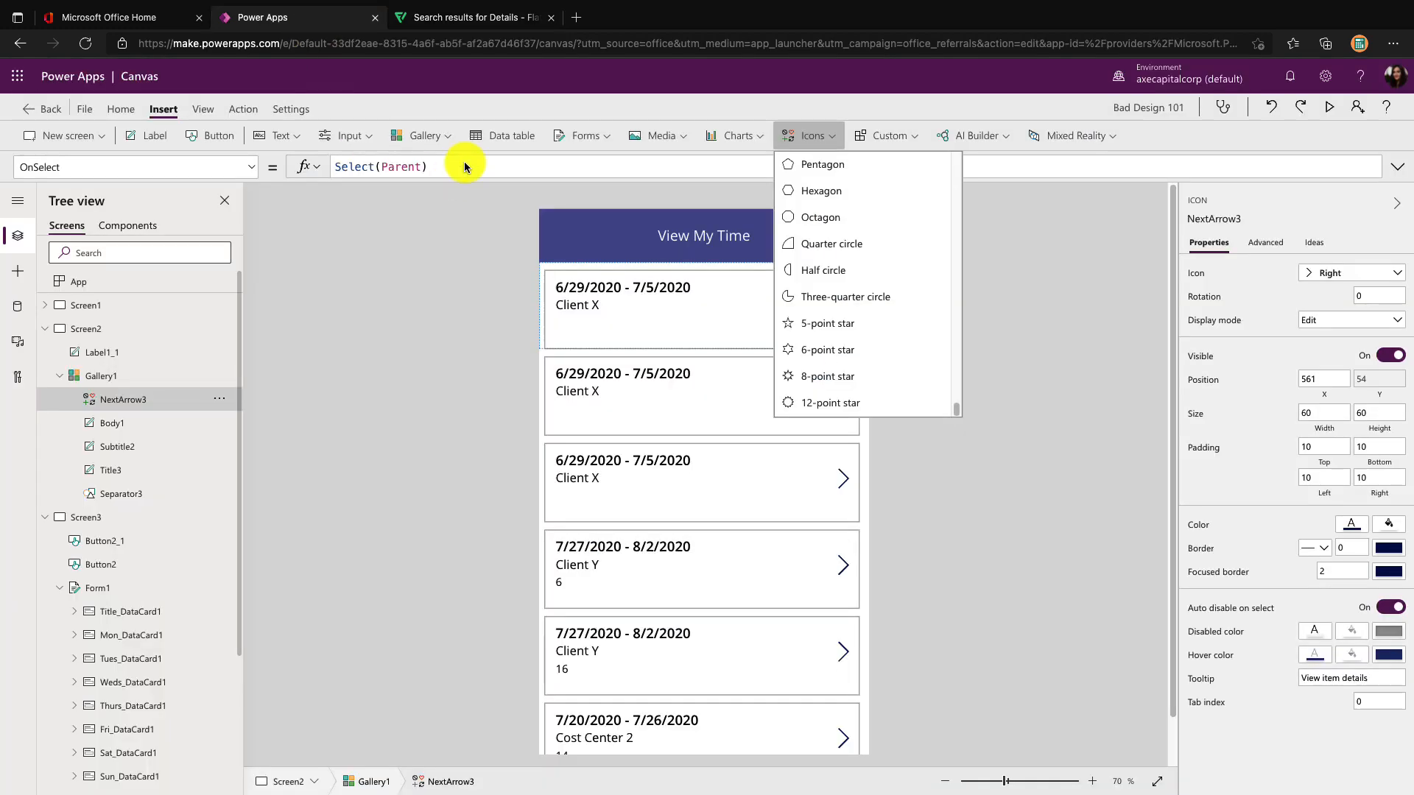
mouse_move(19, 341)
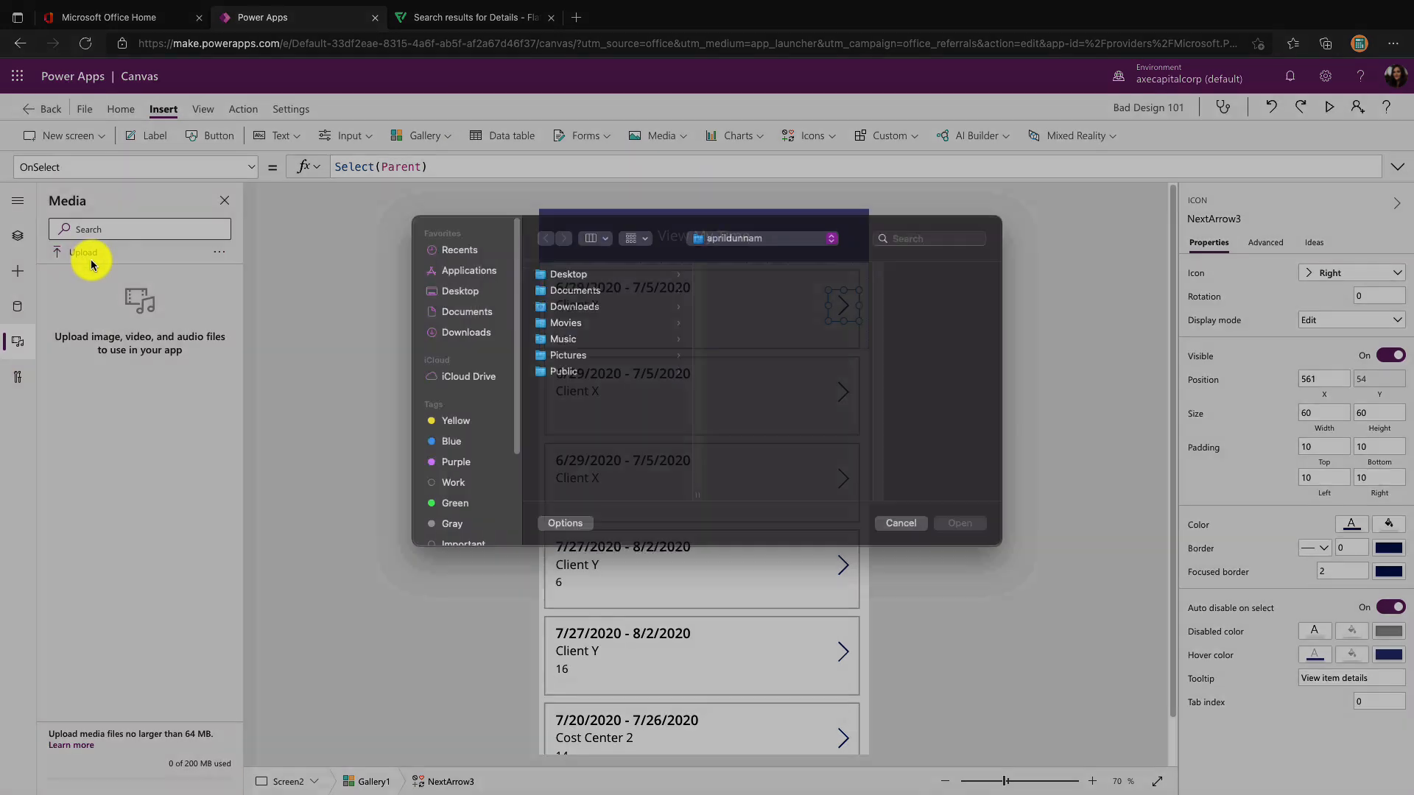
Upload detail.png from Downloads as the row image replacing the arrow
left_click(467, 349)
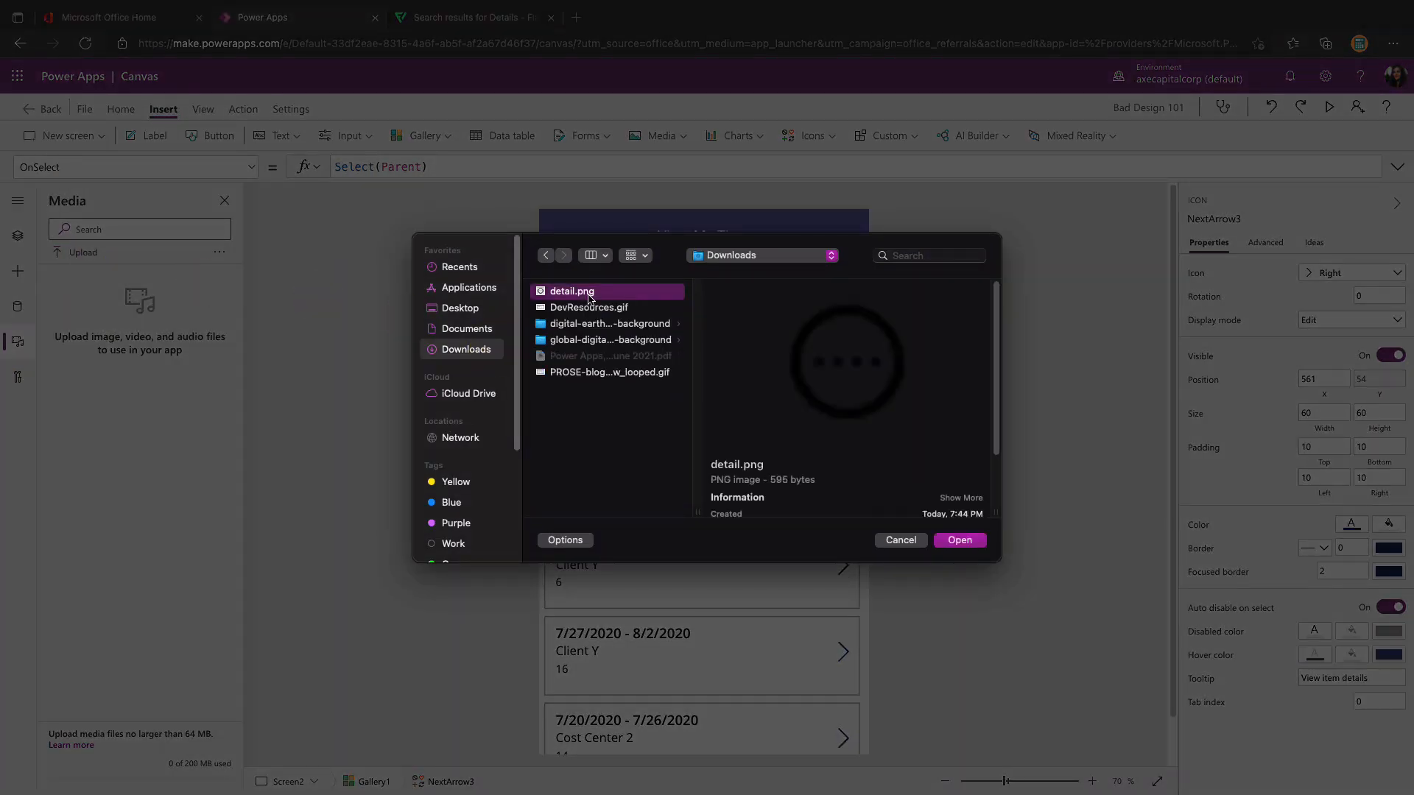
left_click(959, 539)
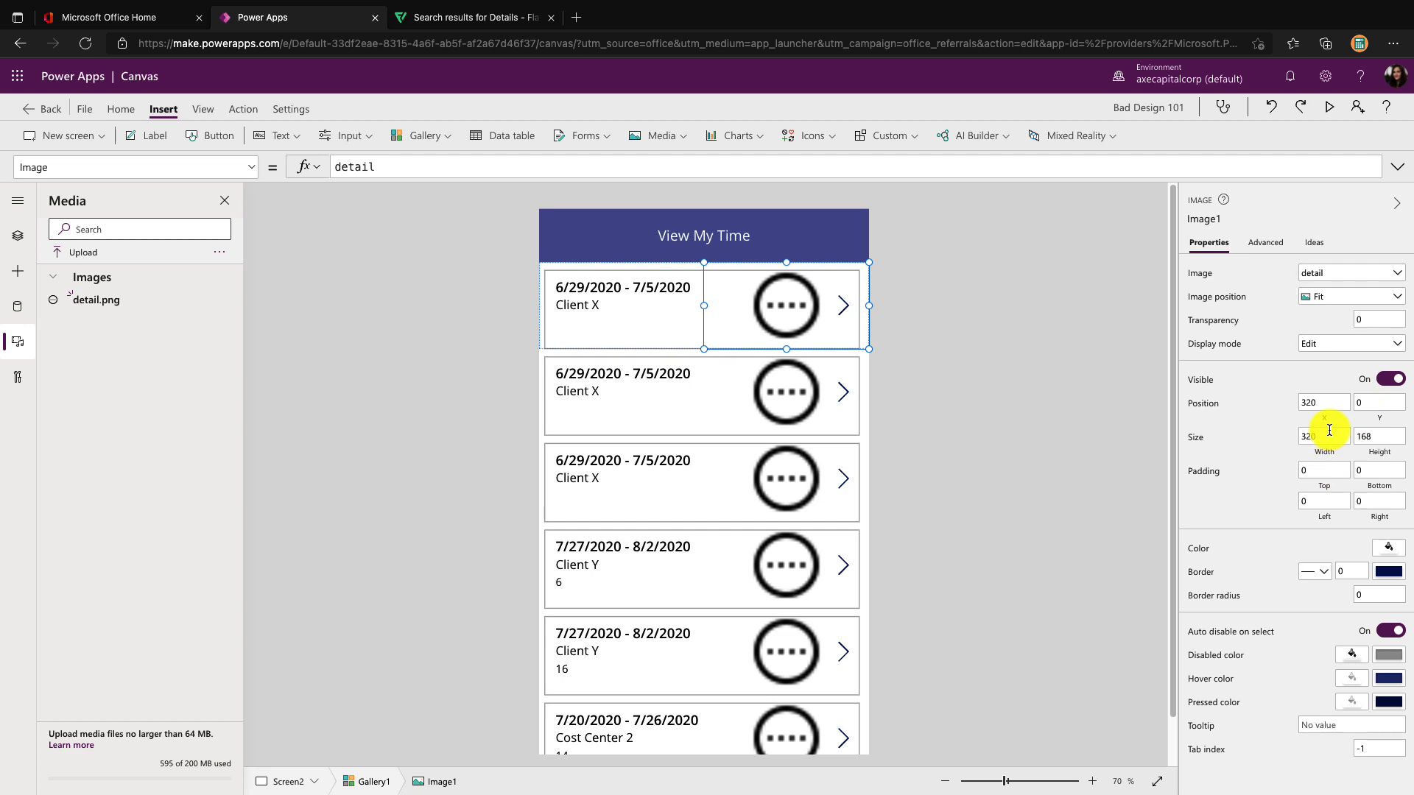
Shrink the row's detail image to a small square in the top-right corner
triple_click(1324, 436)
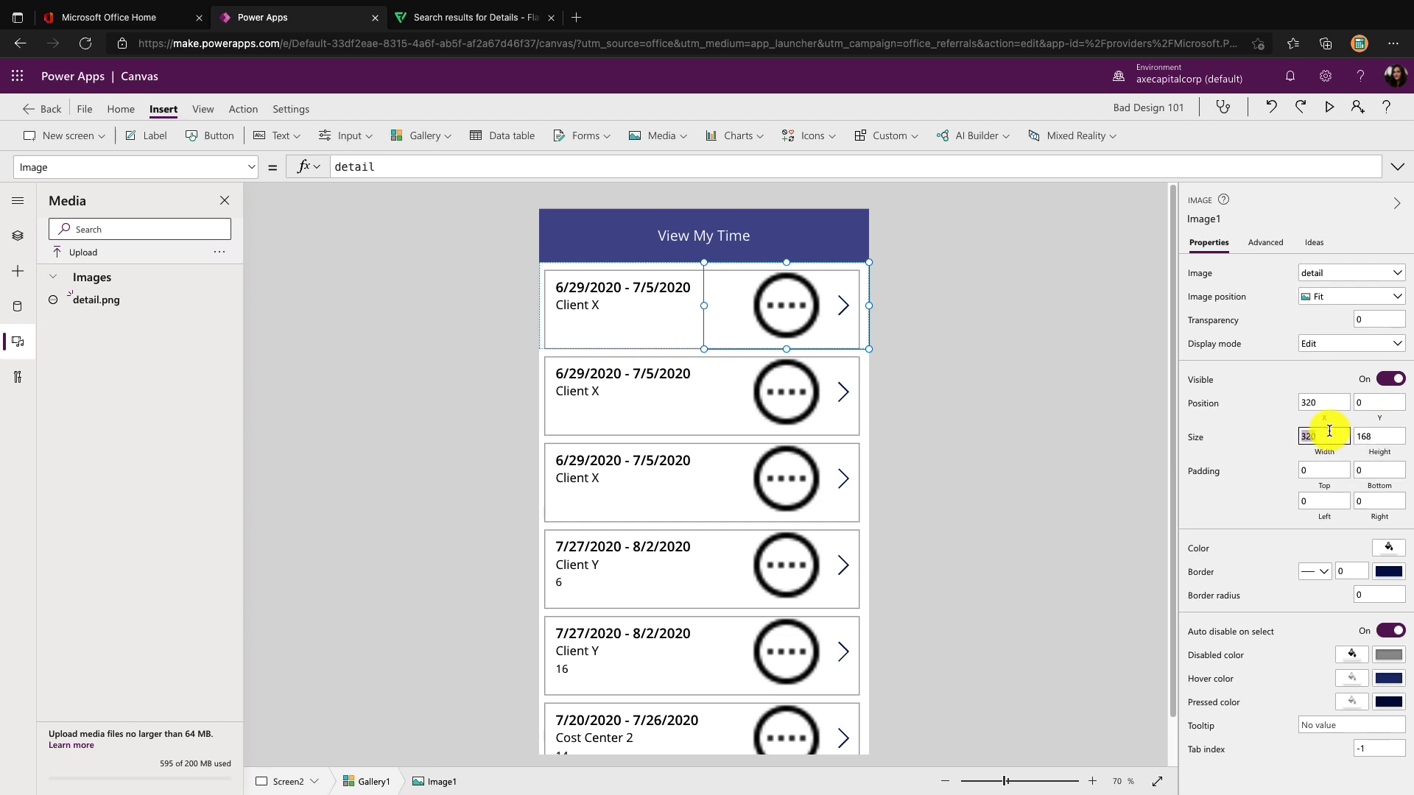
type("35")
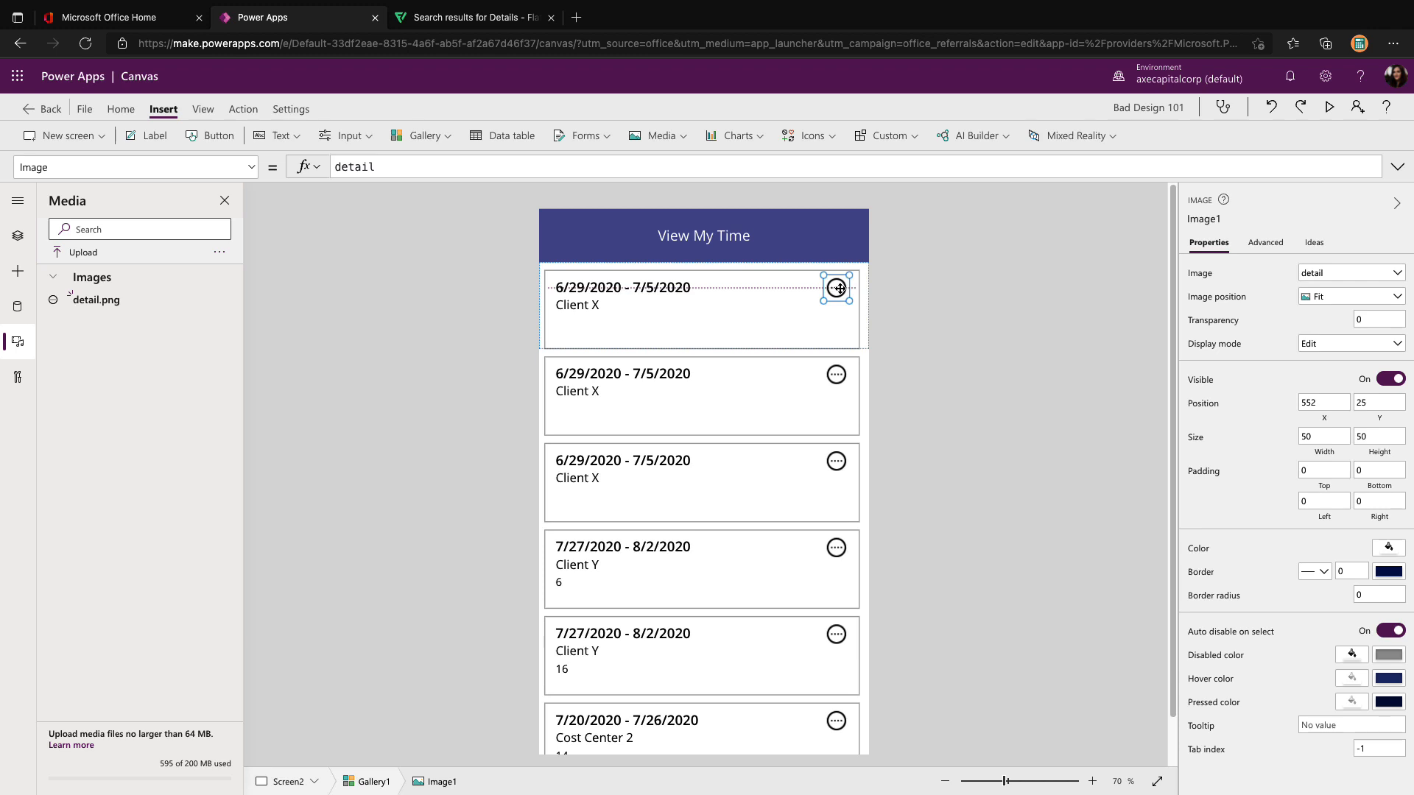
left_click(997, 322)
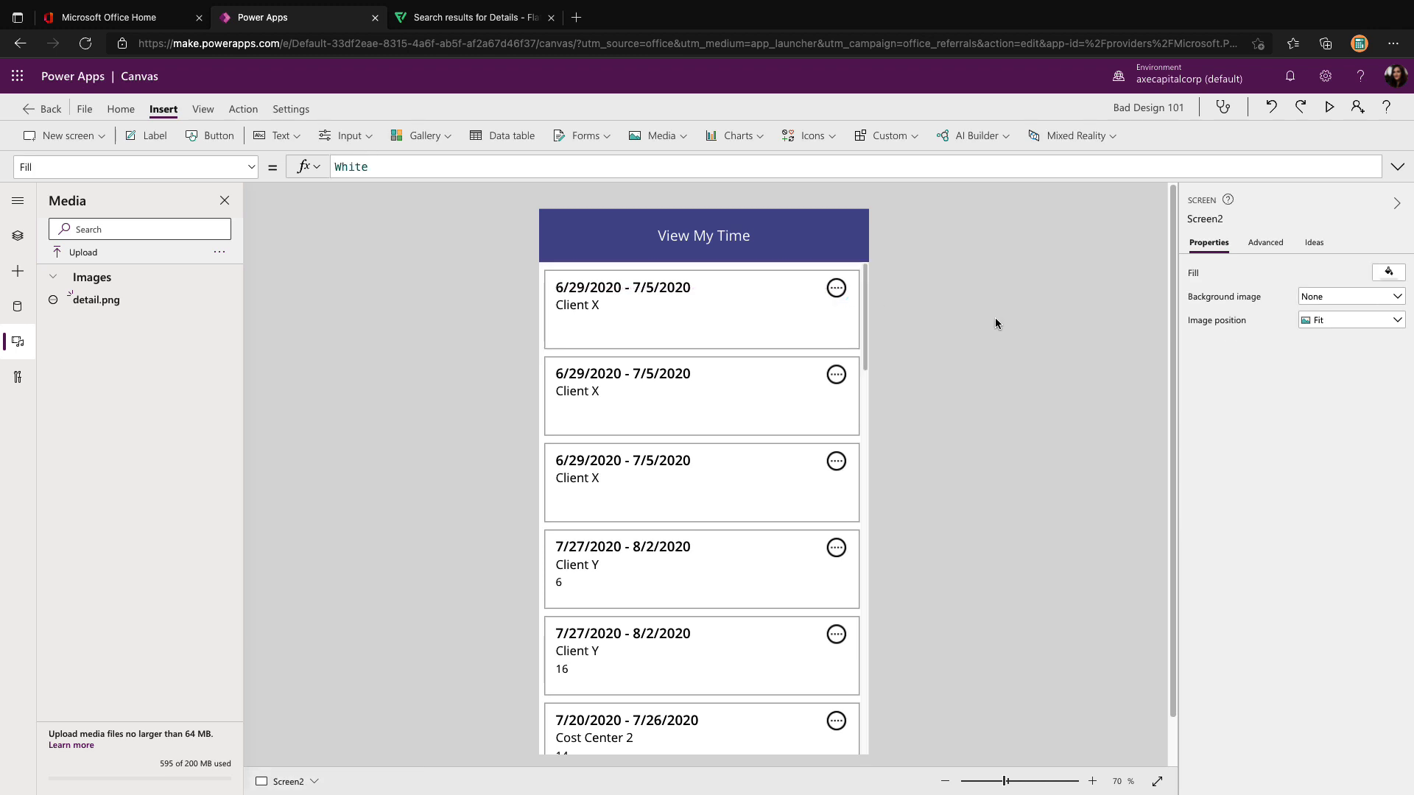
Switch to the Add Time form screen and give the Title input border thickness 1
left_click(16, 236)
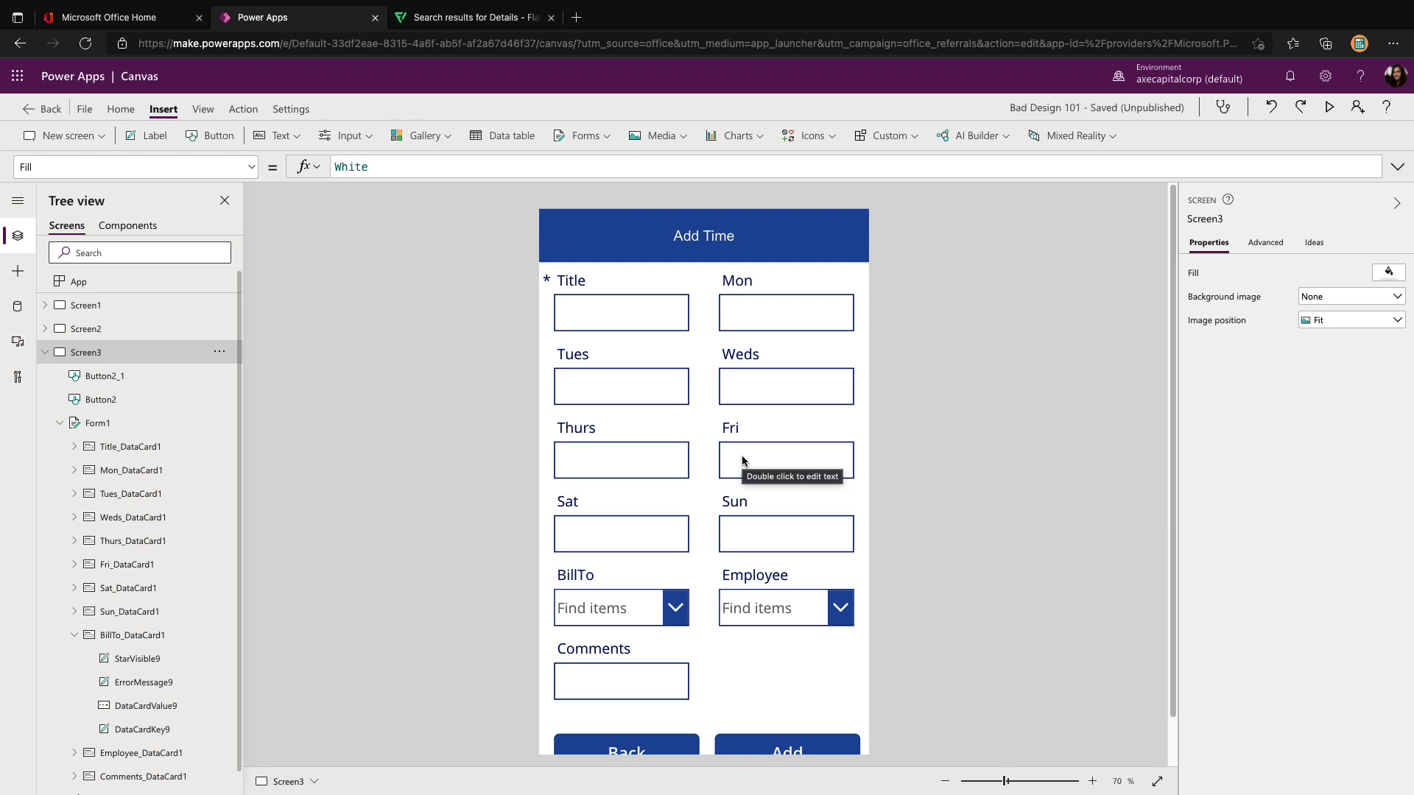
mouse_move(619, 315)
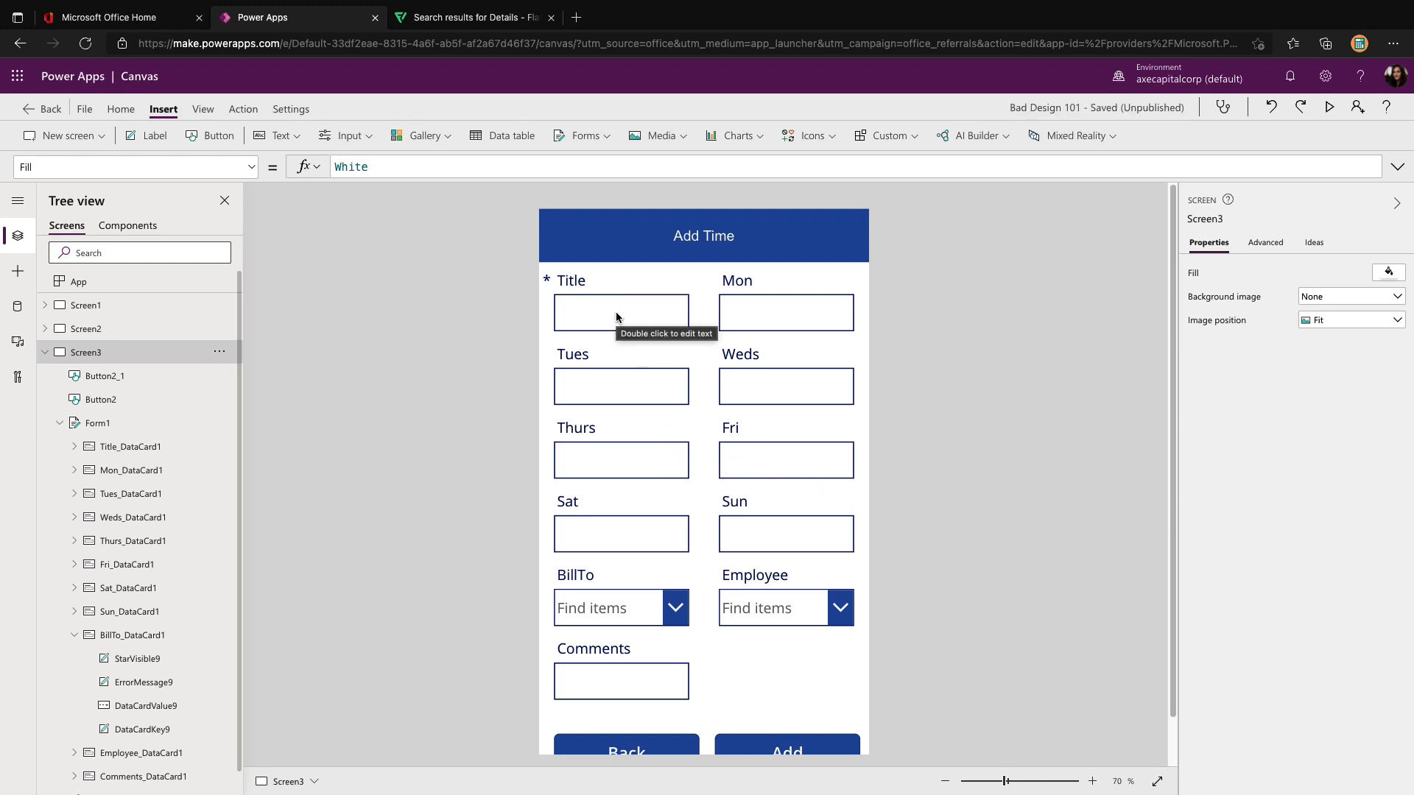
left_click(620, 300)
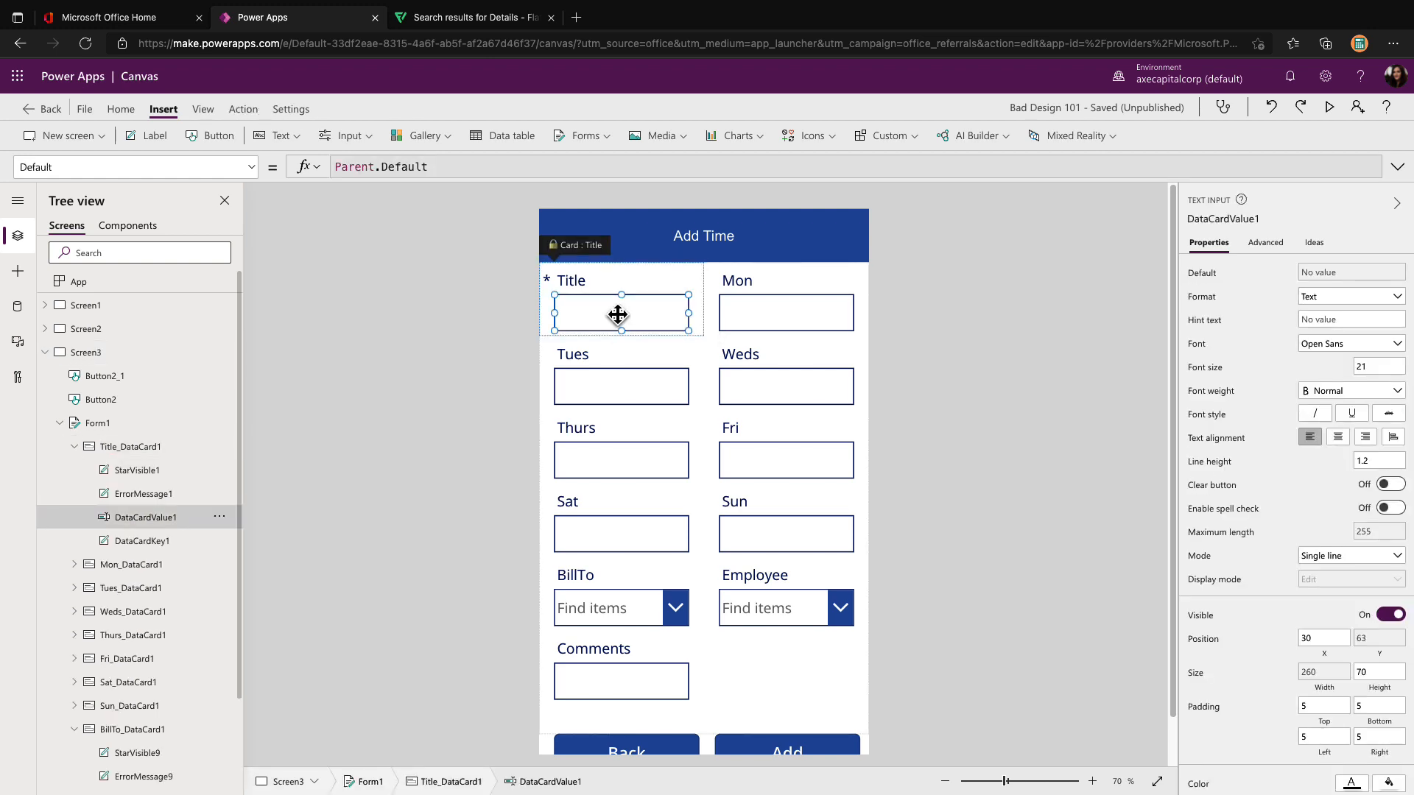
left_click(129, 444)
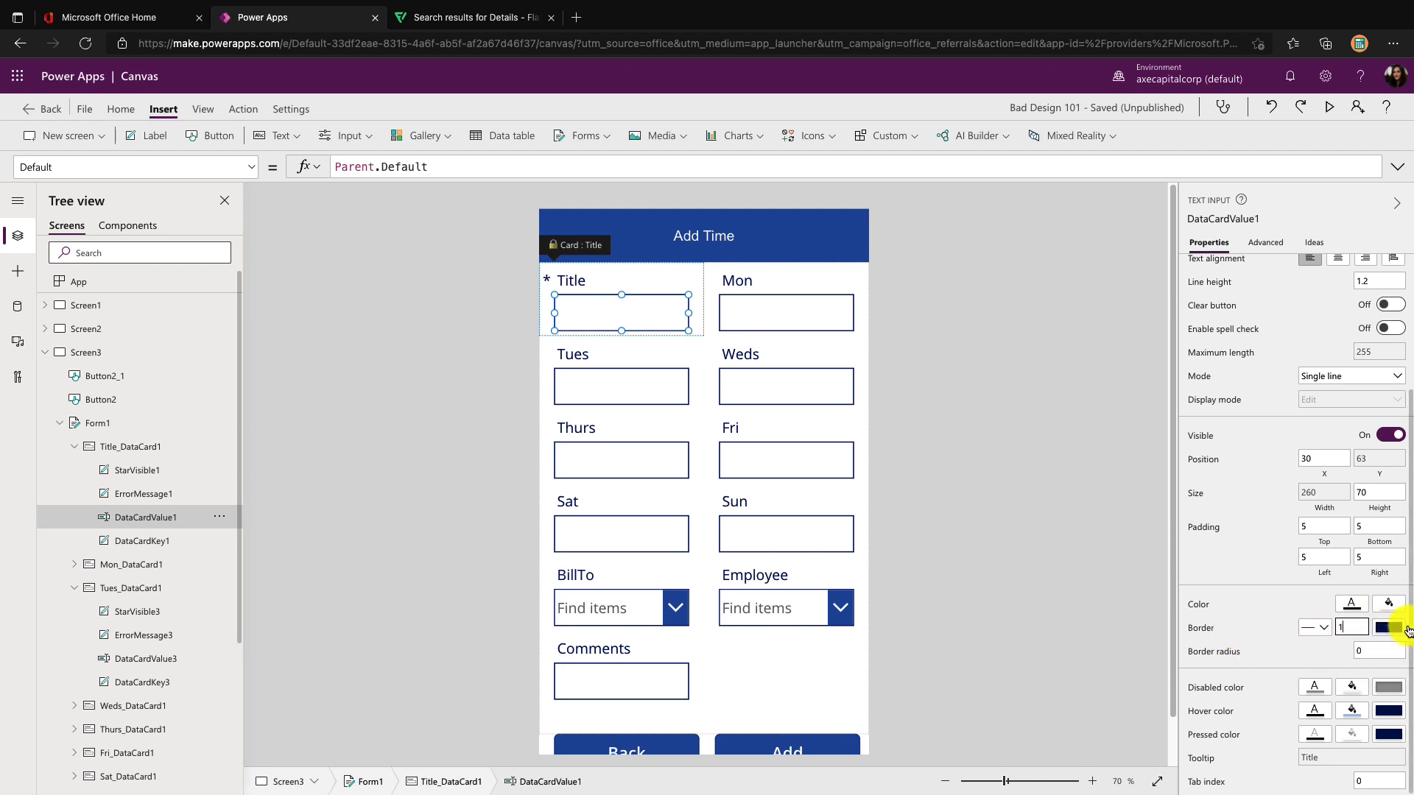
Unlock the Title card via Advanced and set the Title input's border colour to Gray
left_click(1265, 242)
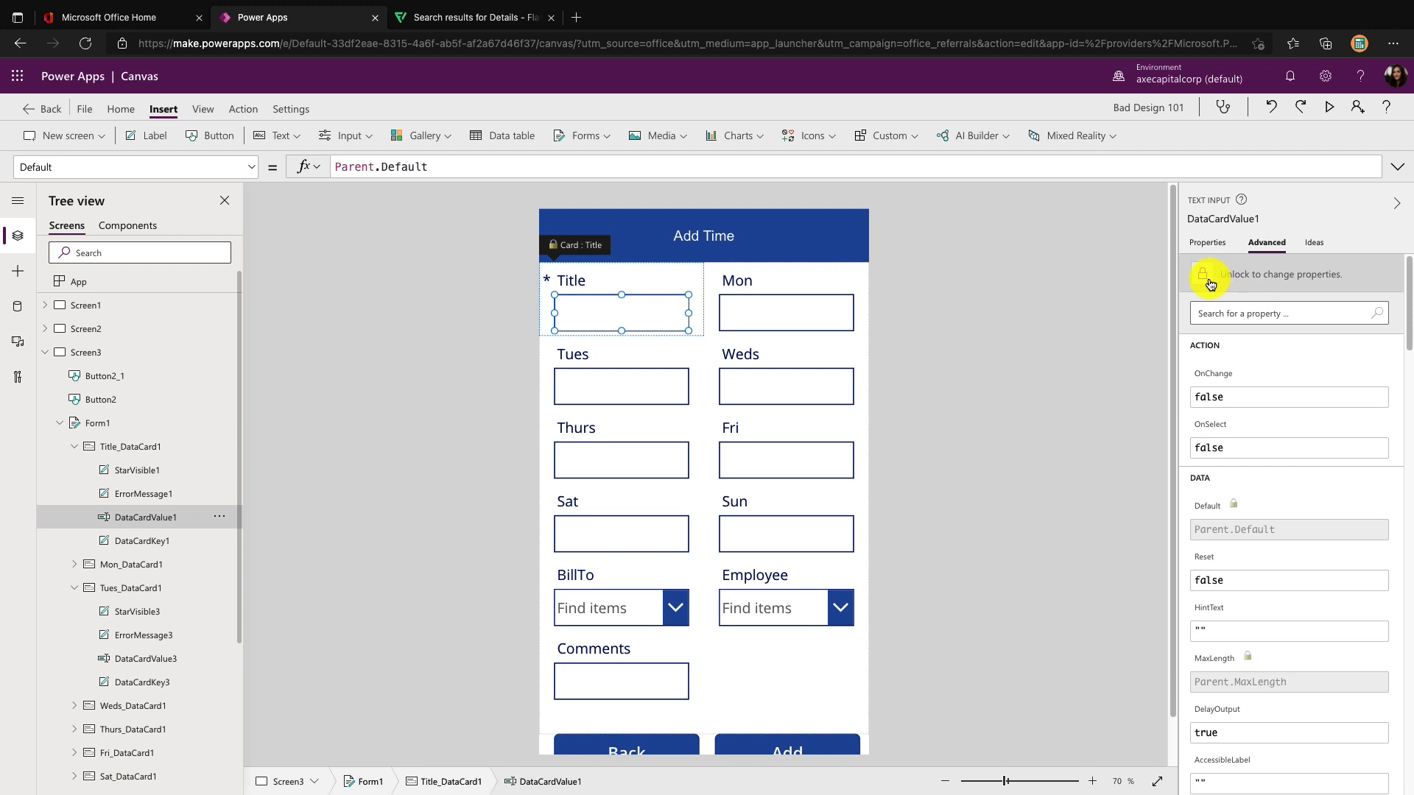
left_click(1202, 274)
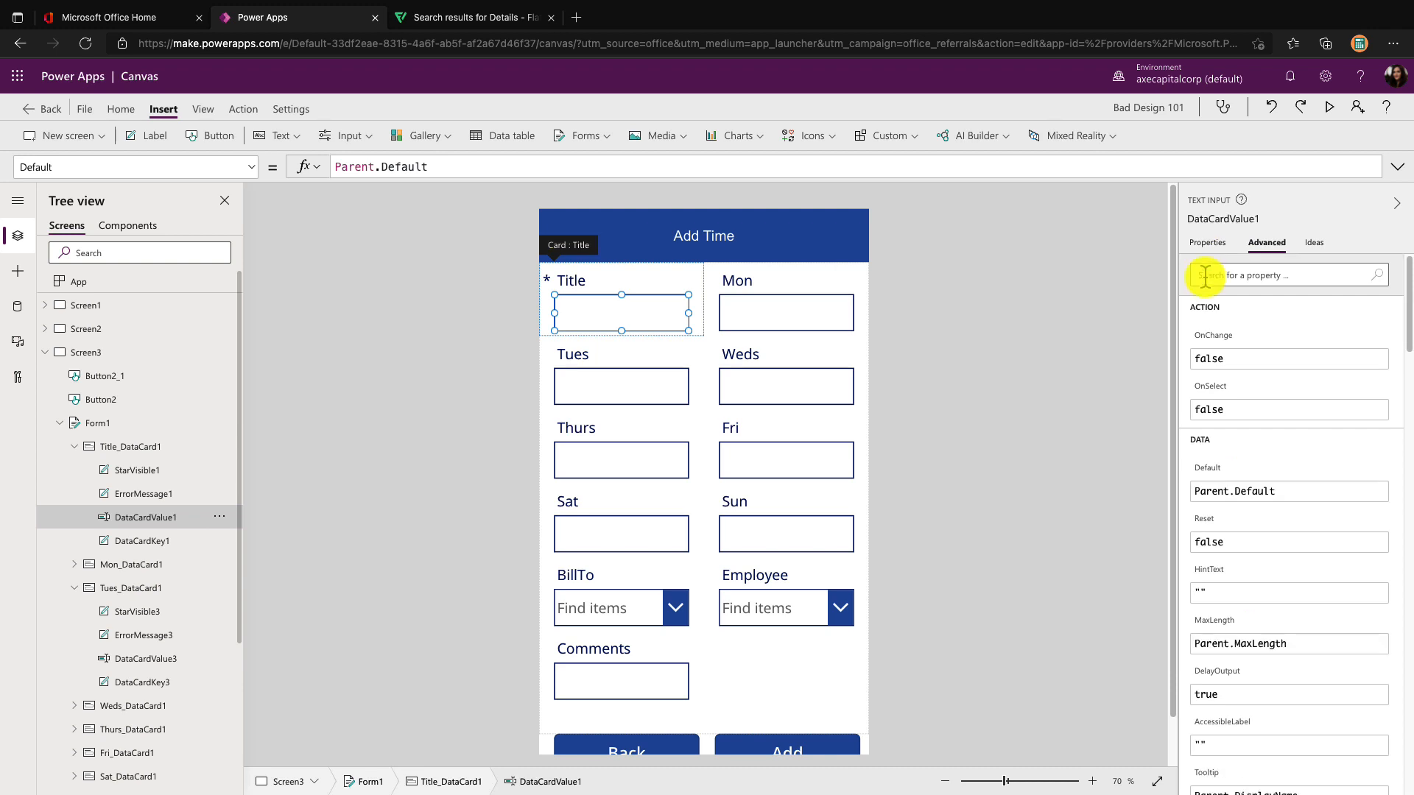
left_click(1206, 243)
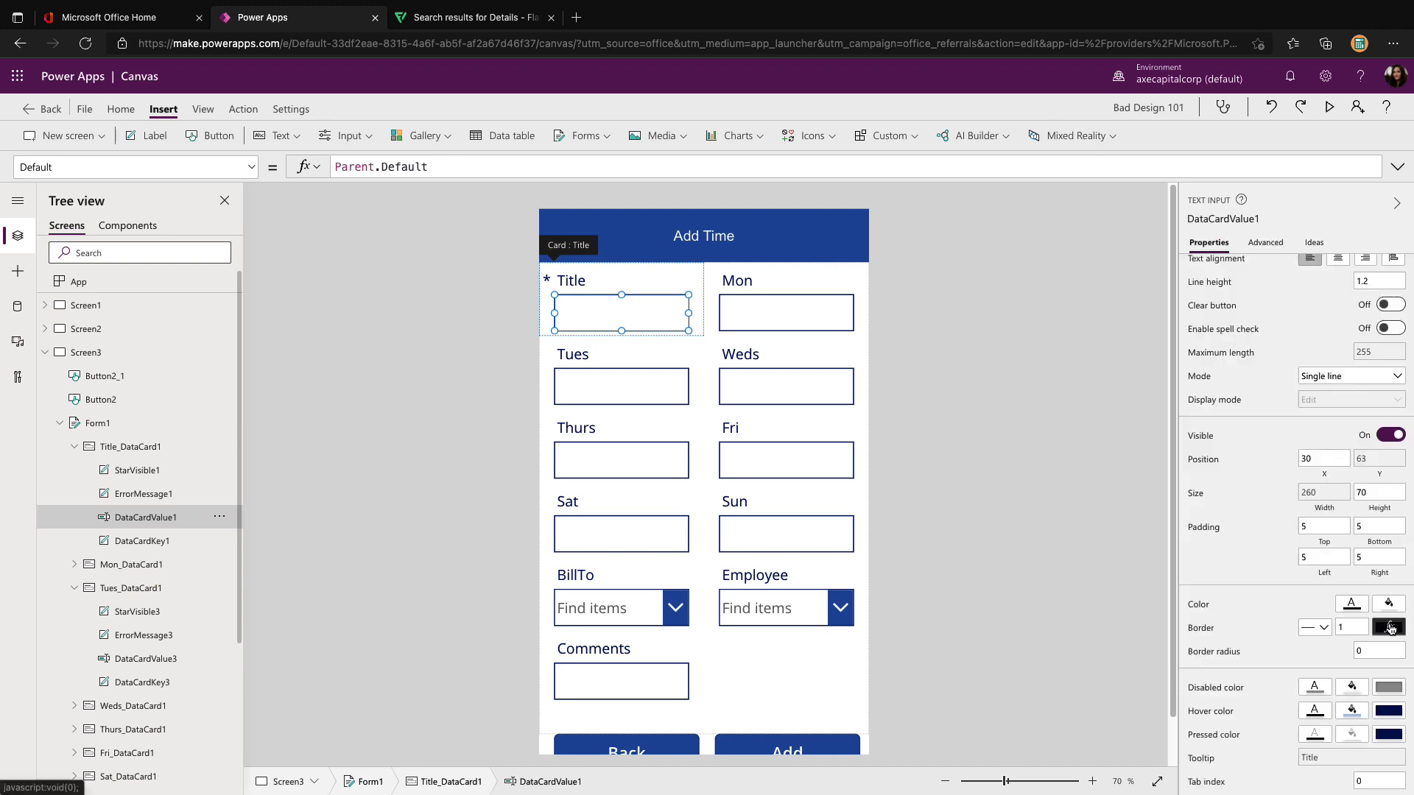
left_click(1388, 628)
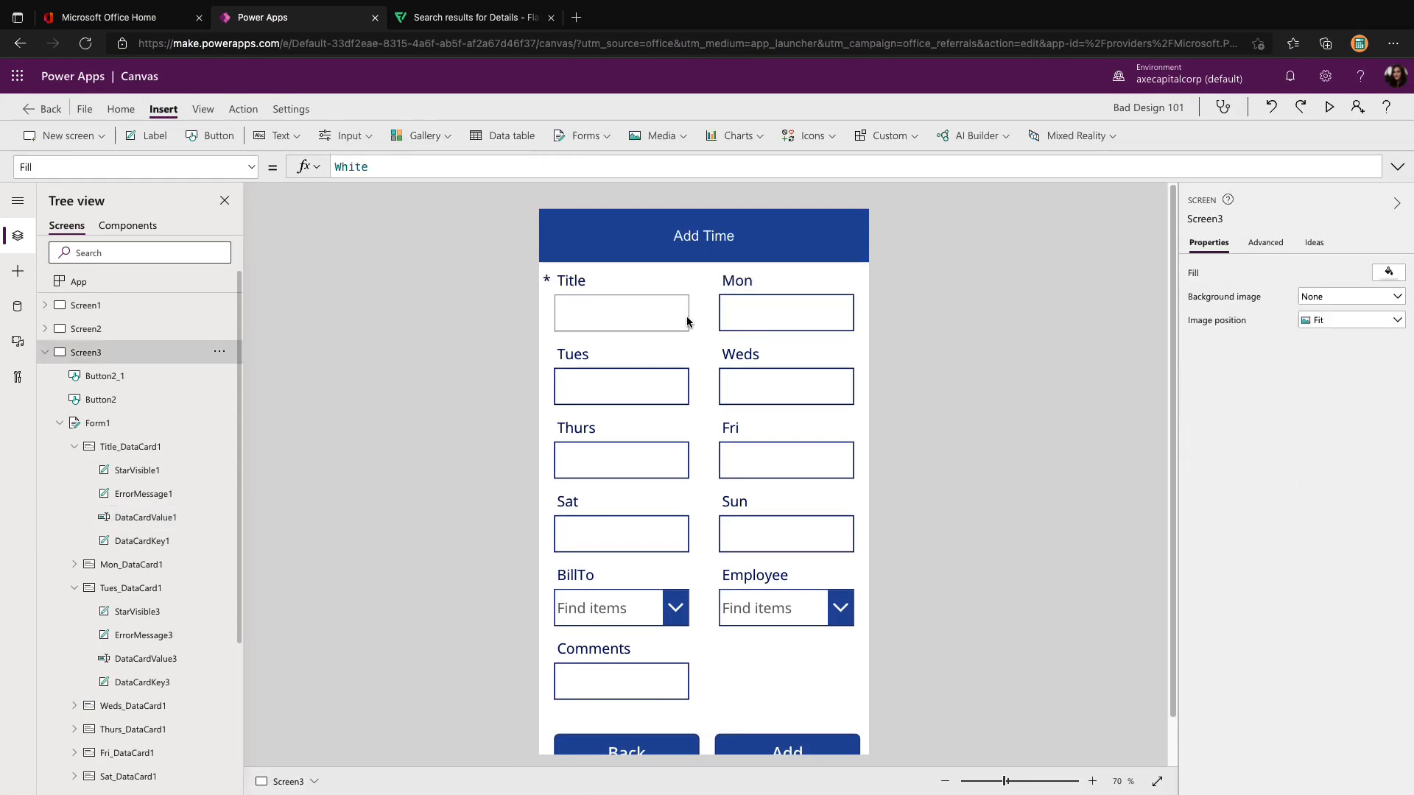
Give the Title input DataCardValue1 a border radius for rounded corners
left_click(621, 313)
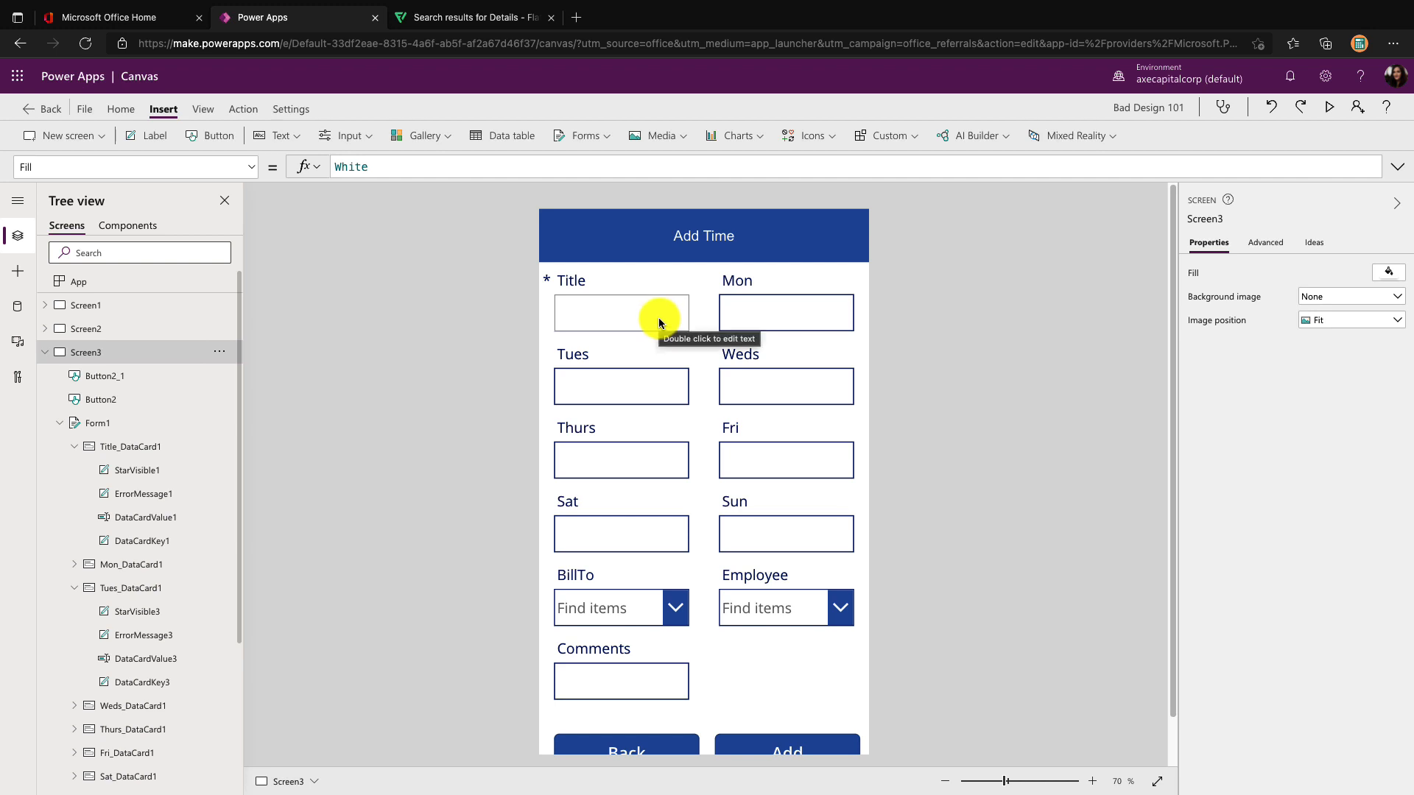
left_click(620, 312)
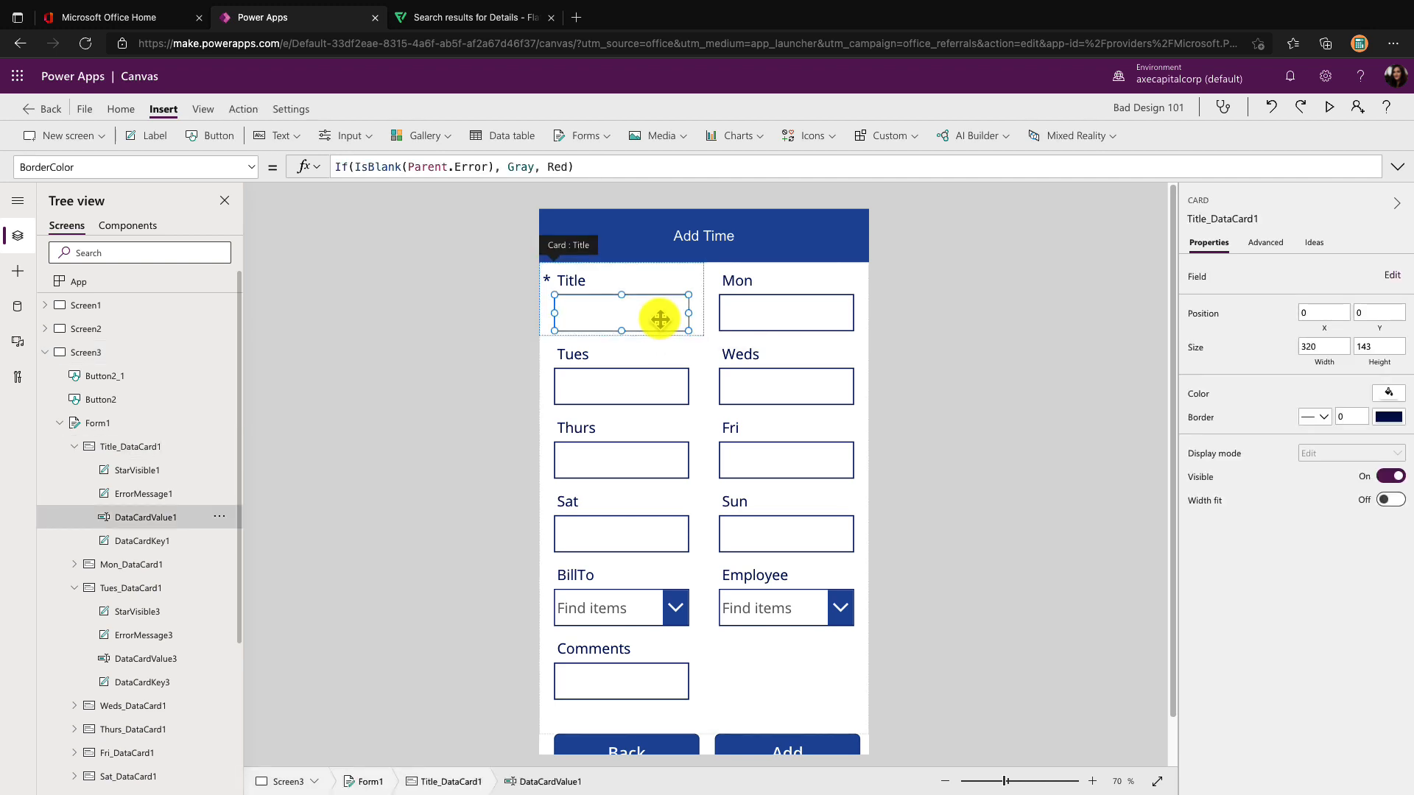
left_click(621, 312)
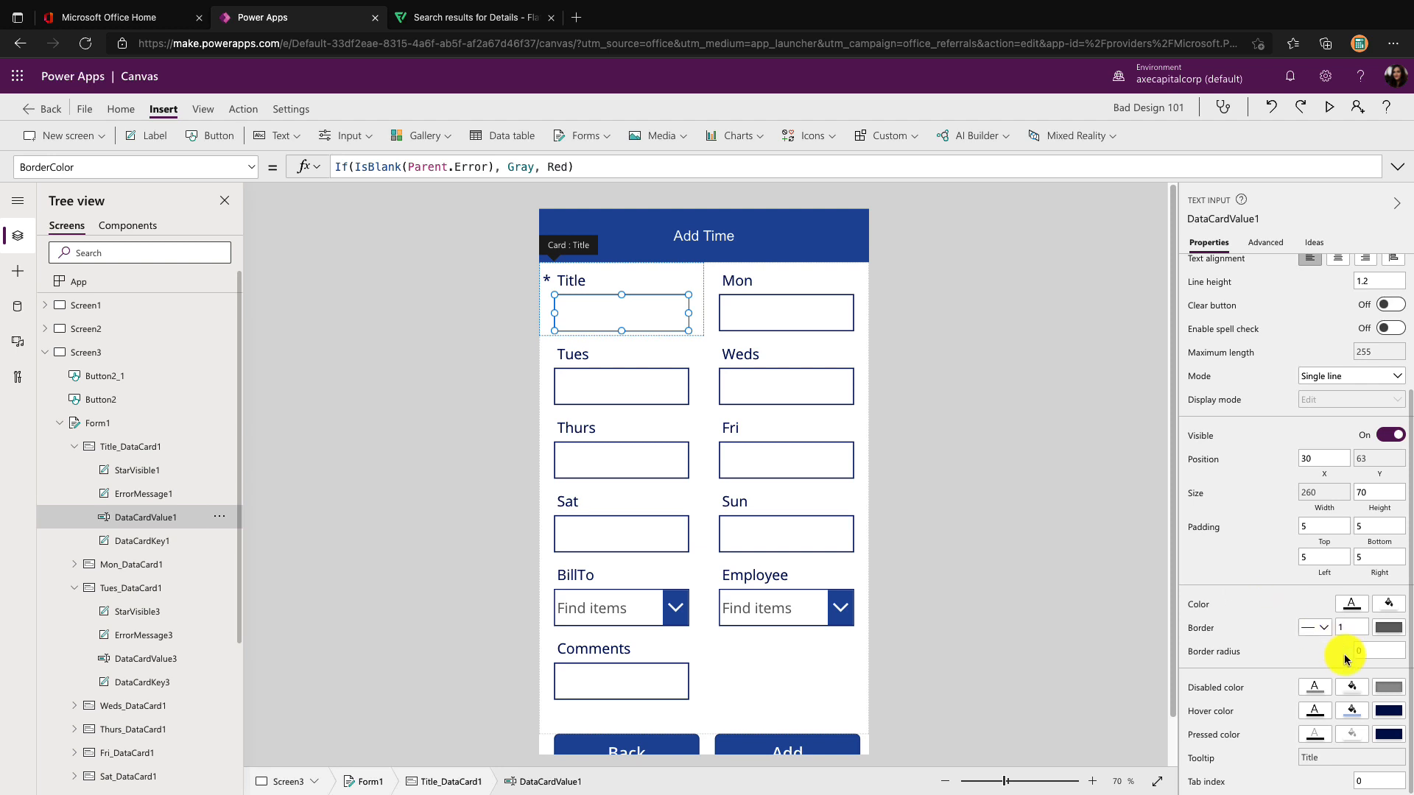
left_click(1269, 651)
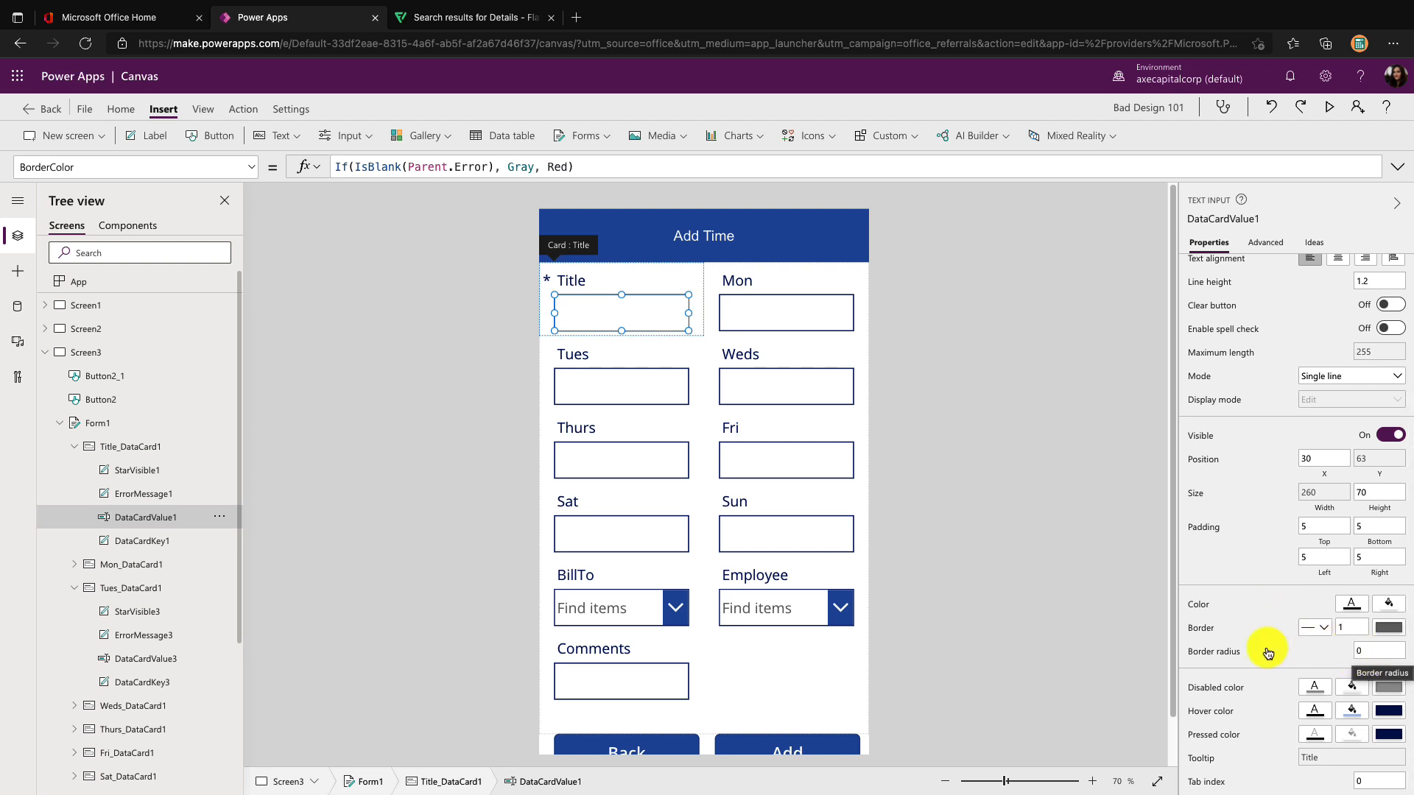
mouse_move(1392, 663)
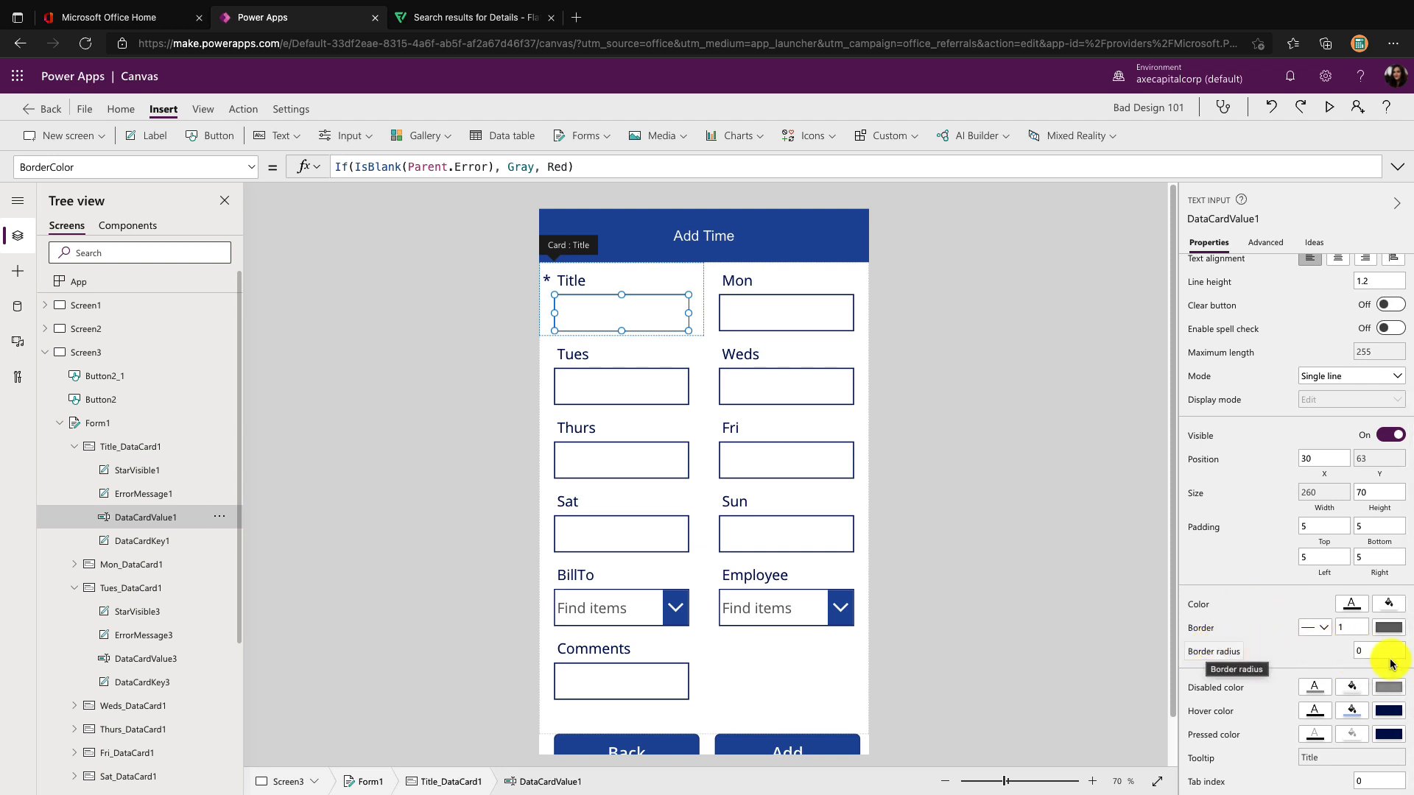
left_click(1378, 650)
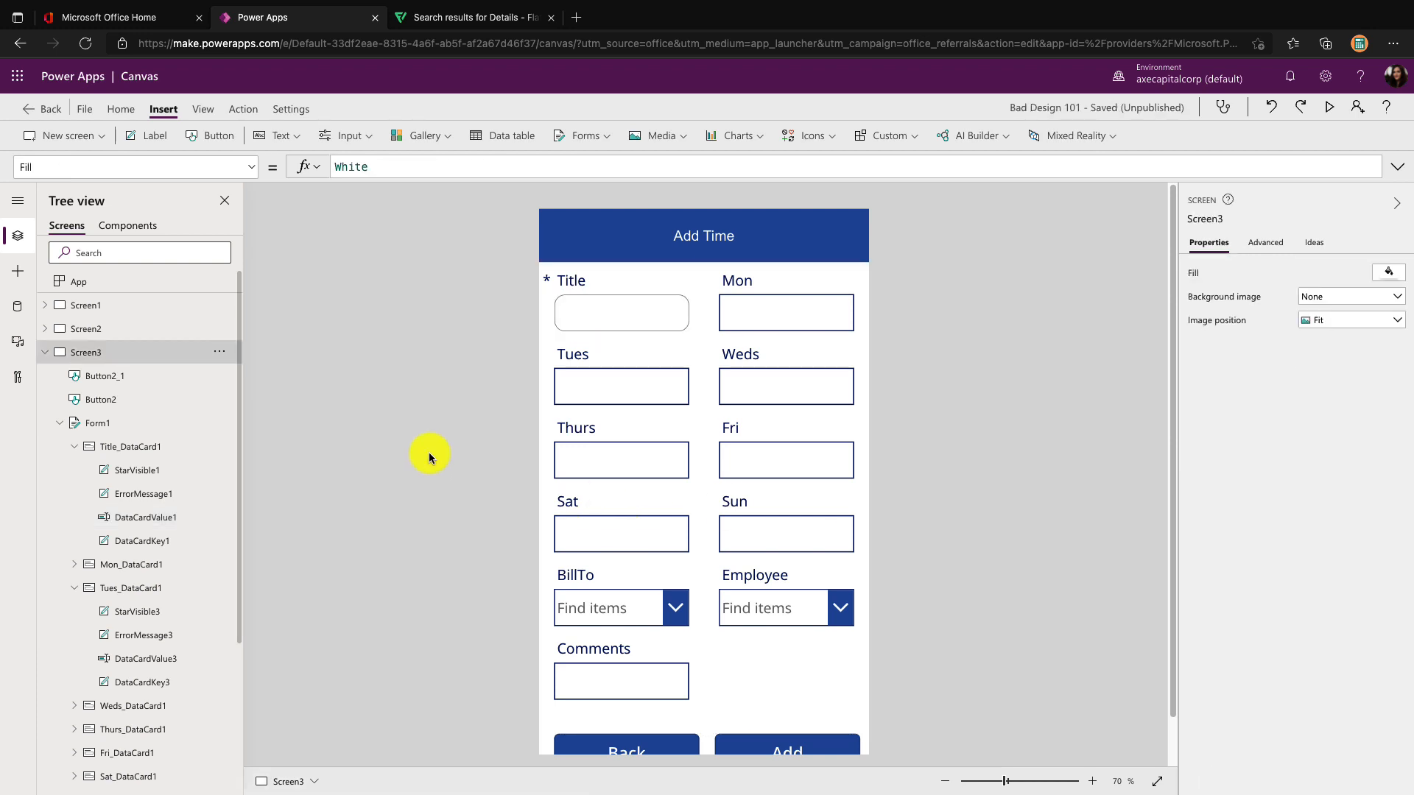
mouse_move(1327, 106)
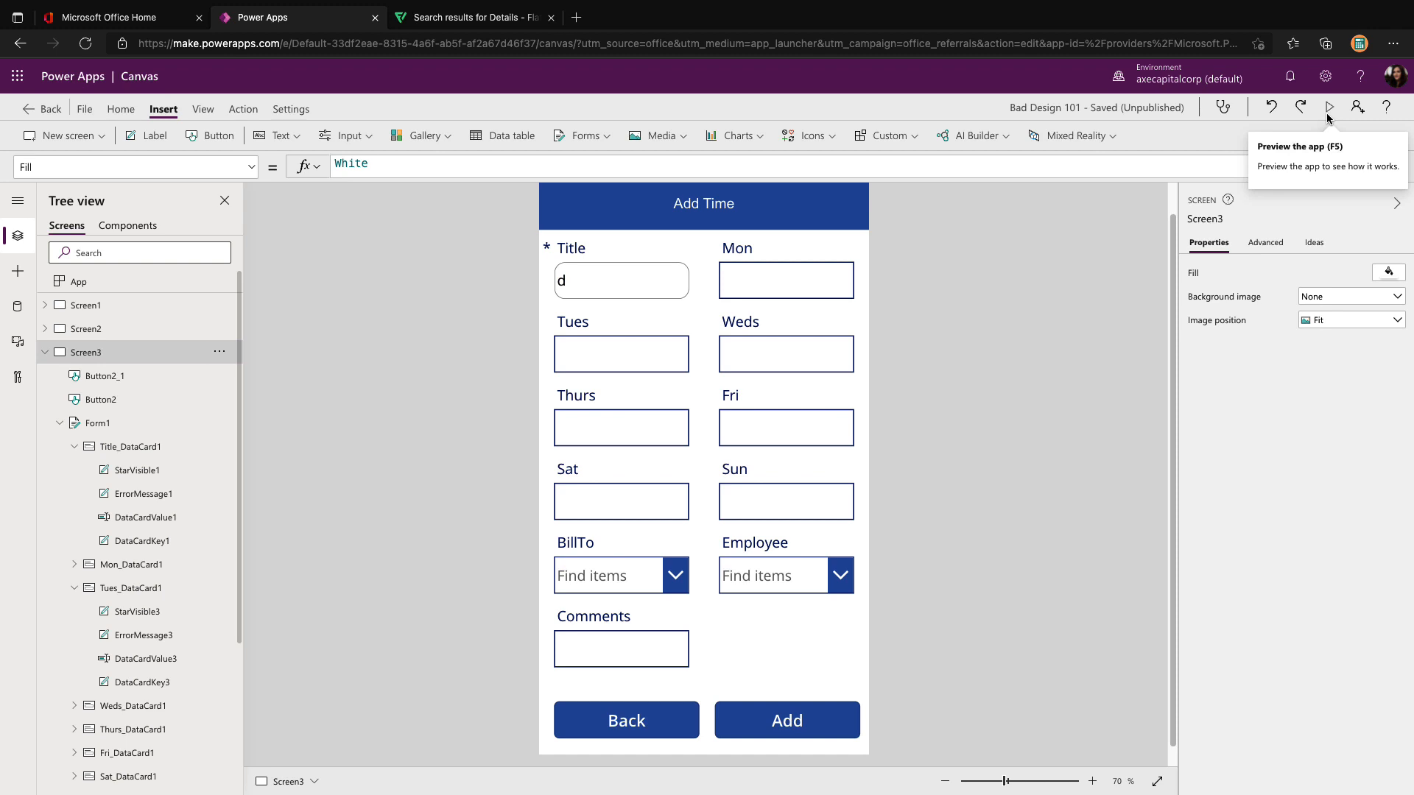
Preview the Add Time form, try the Weds and Tues boxes, then close the preview
left_click(1328, 108)
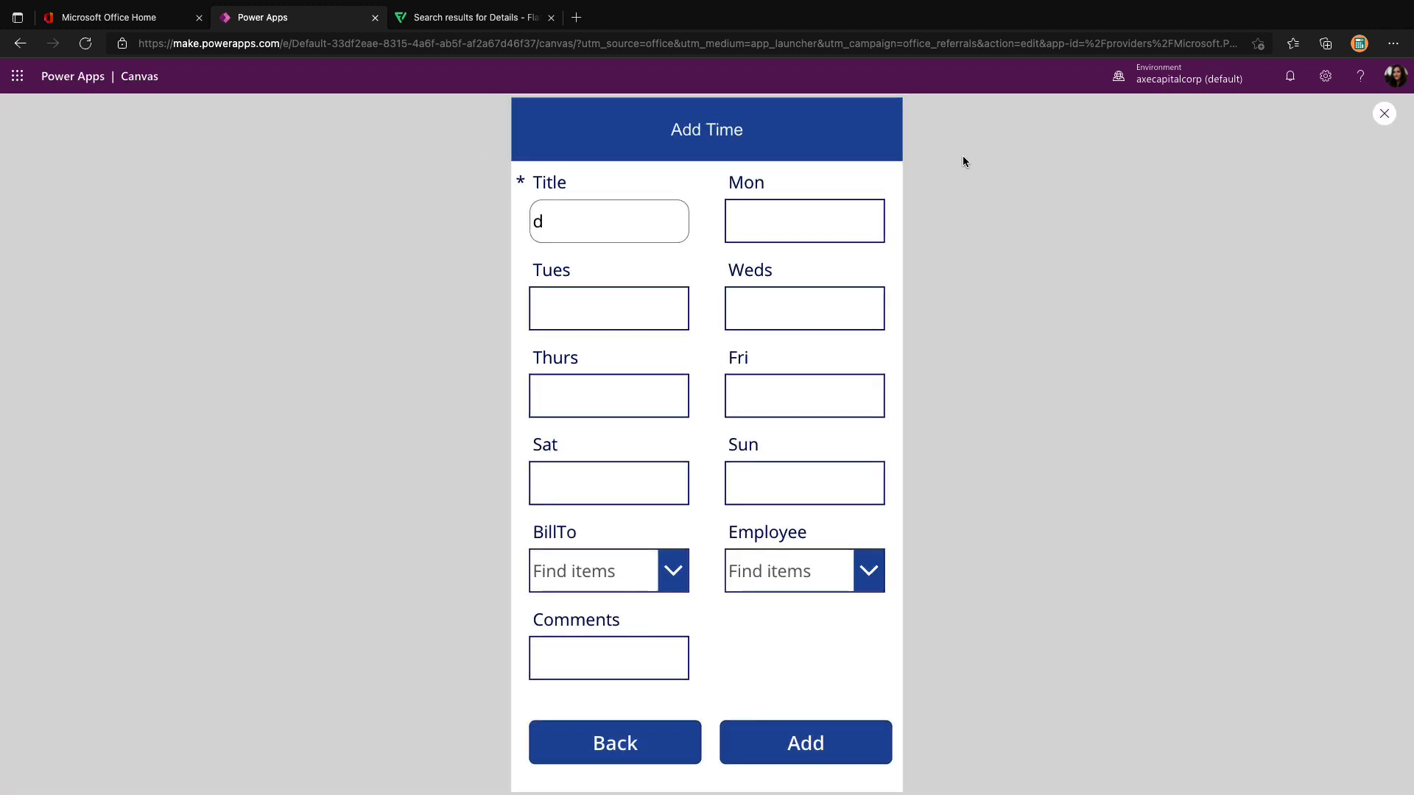
left_click(804, 308)
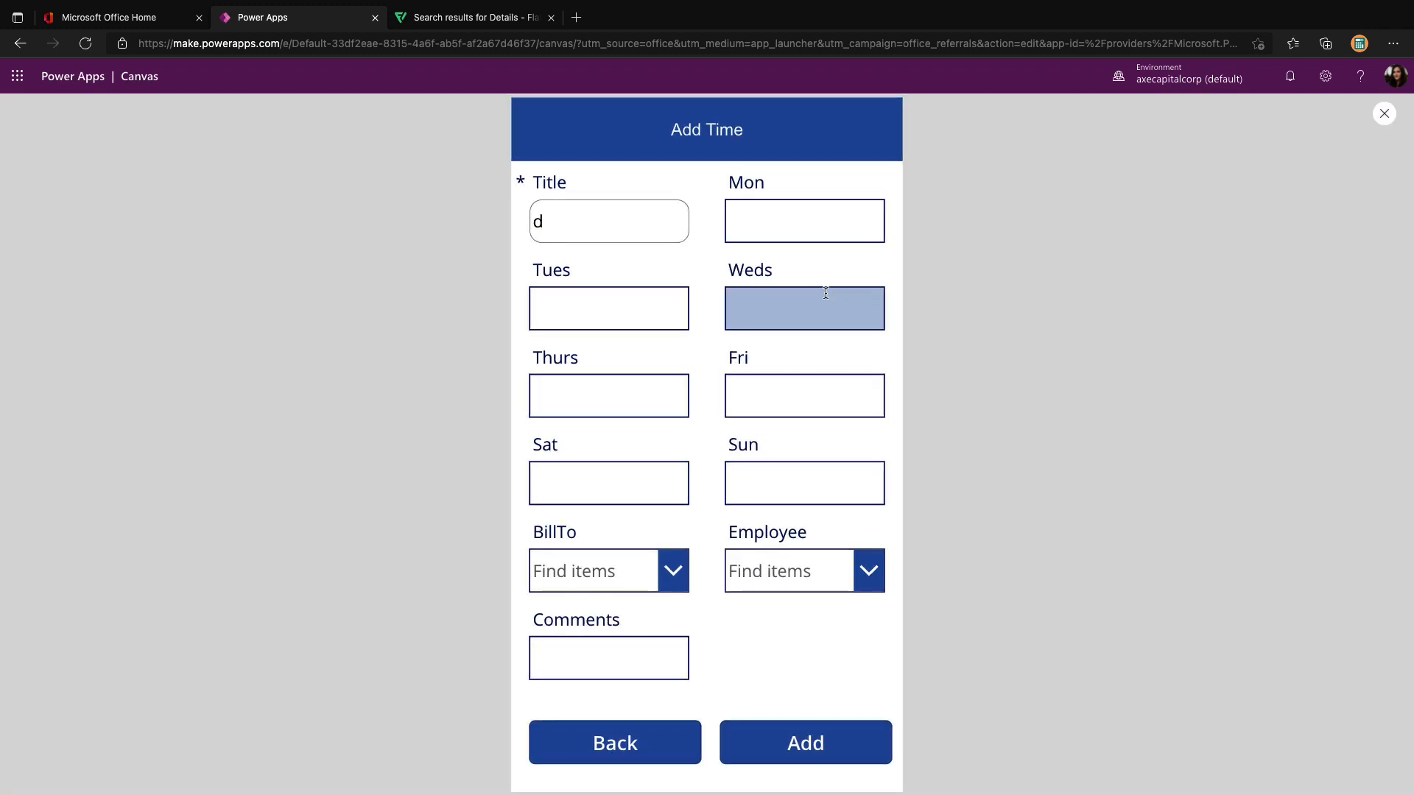
left_click(608, 307)
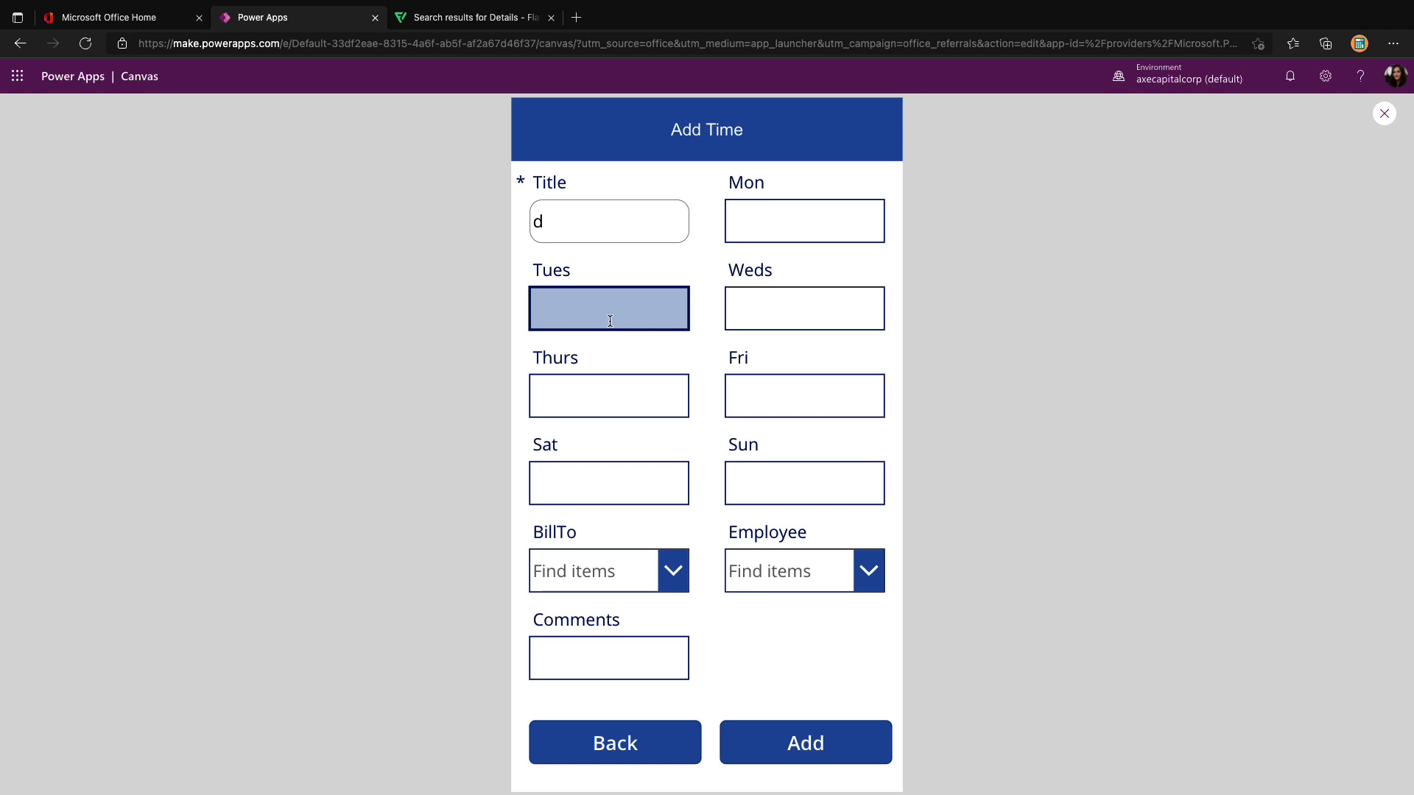
left_click(608, 221)
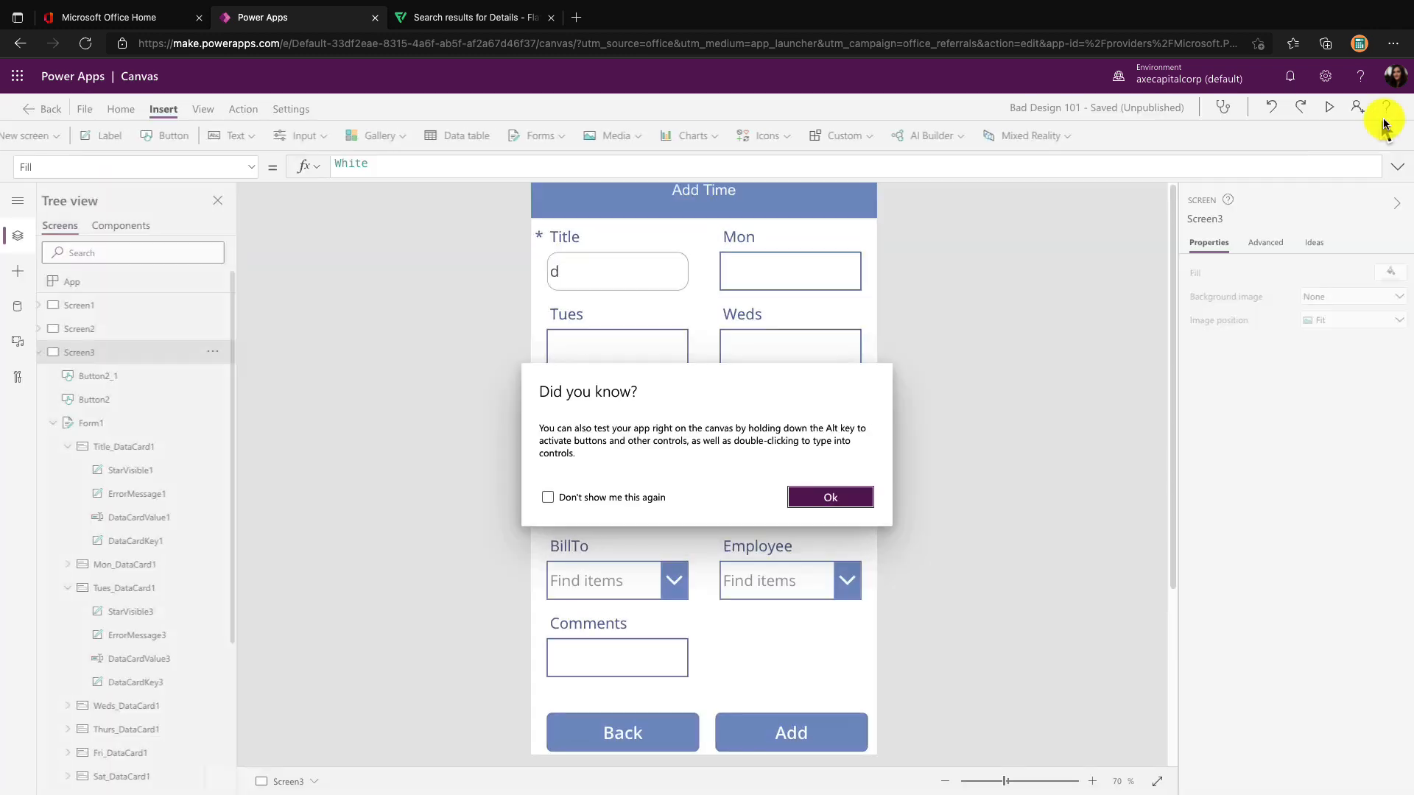
Set the Title input's HoverFill to LightGray, then preview the form to test it
left_click(829, 496)
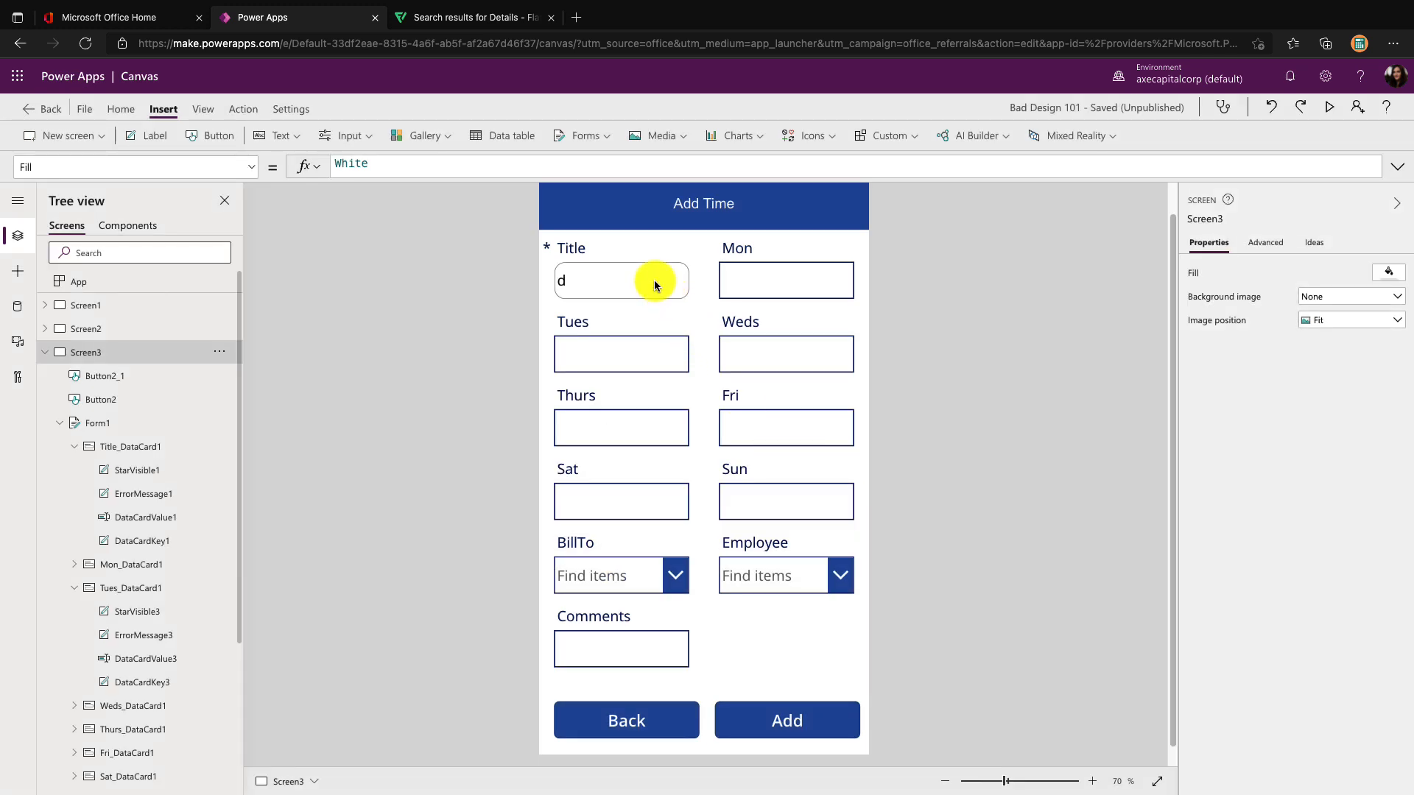
left_click(620, 280)
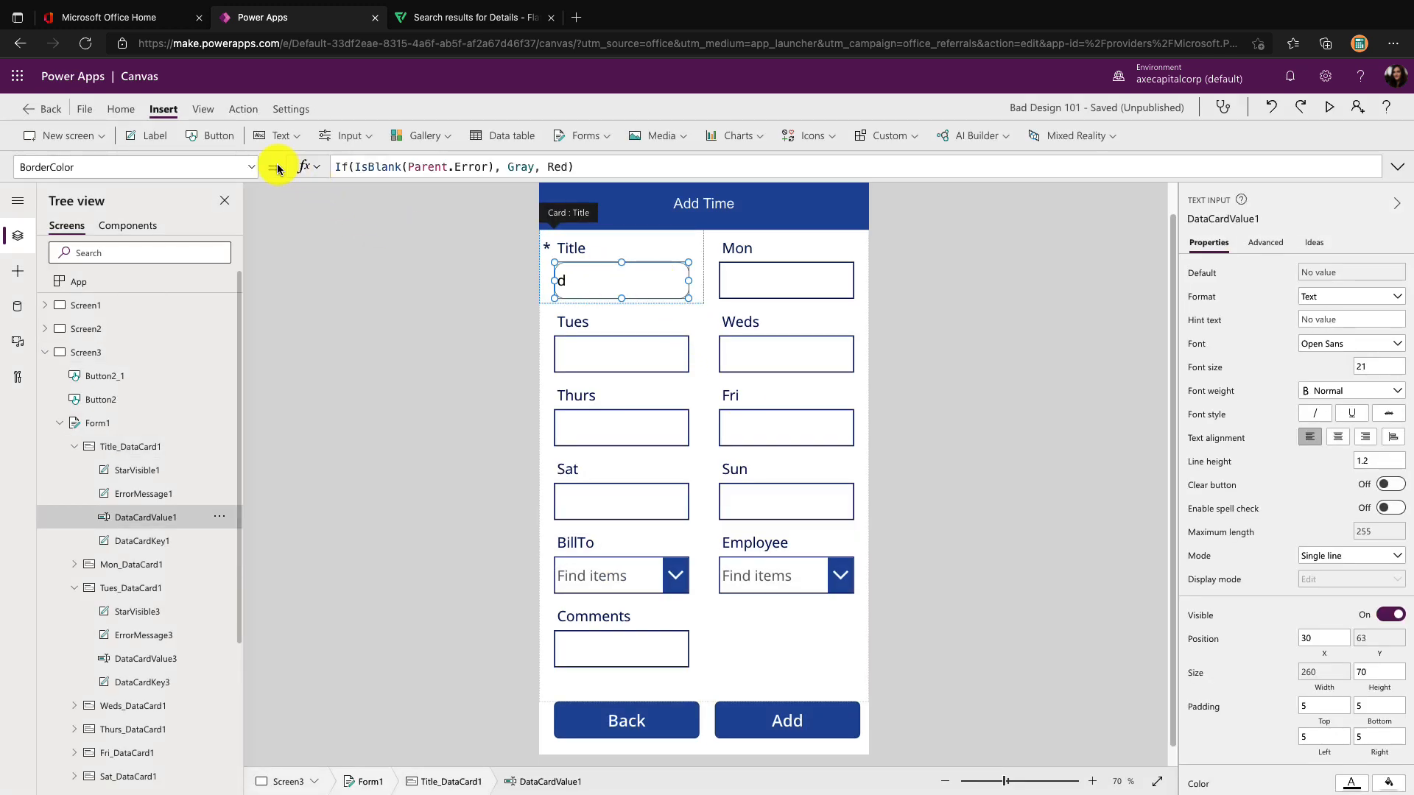
left_click(274, 167)
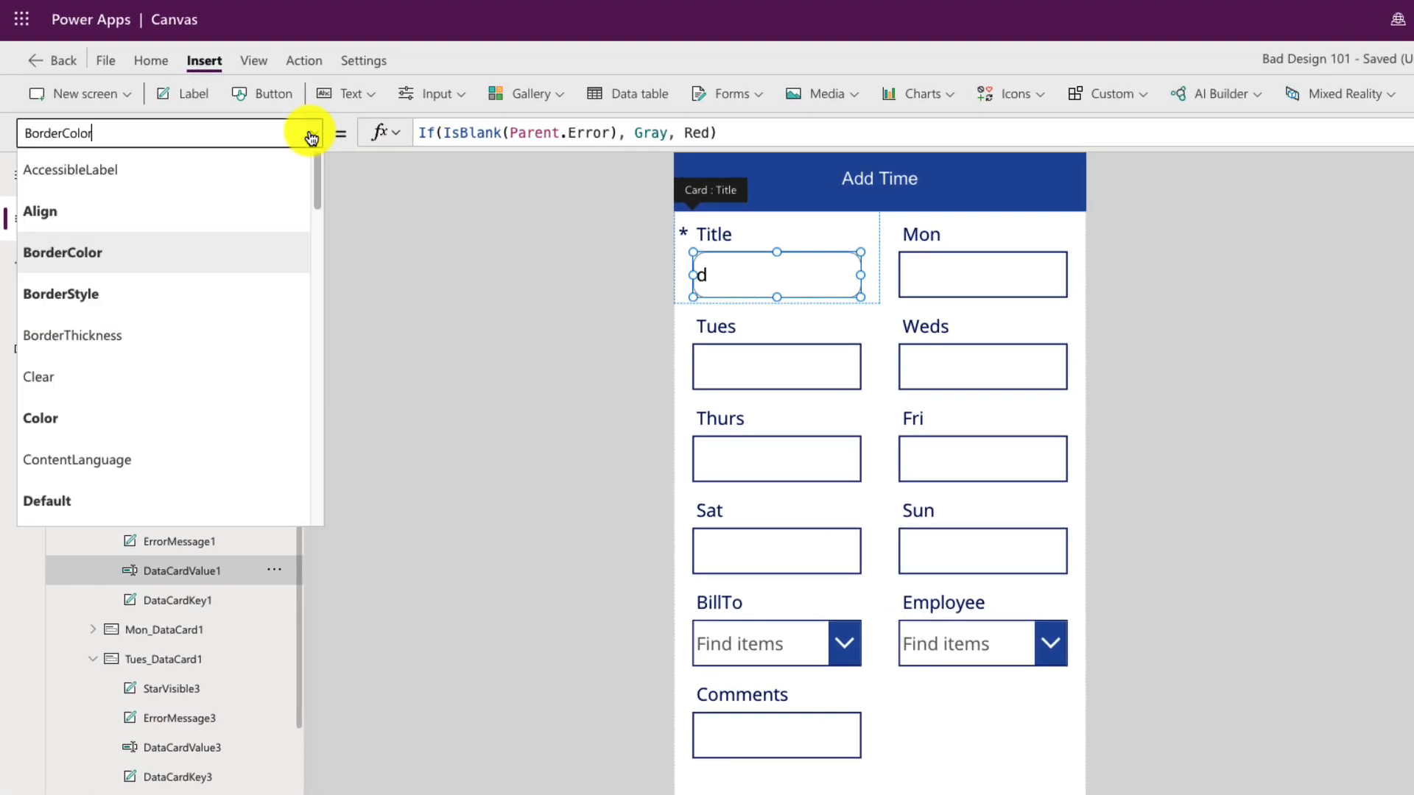
scroll("down", 3)
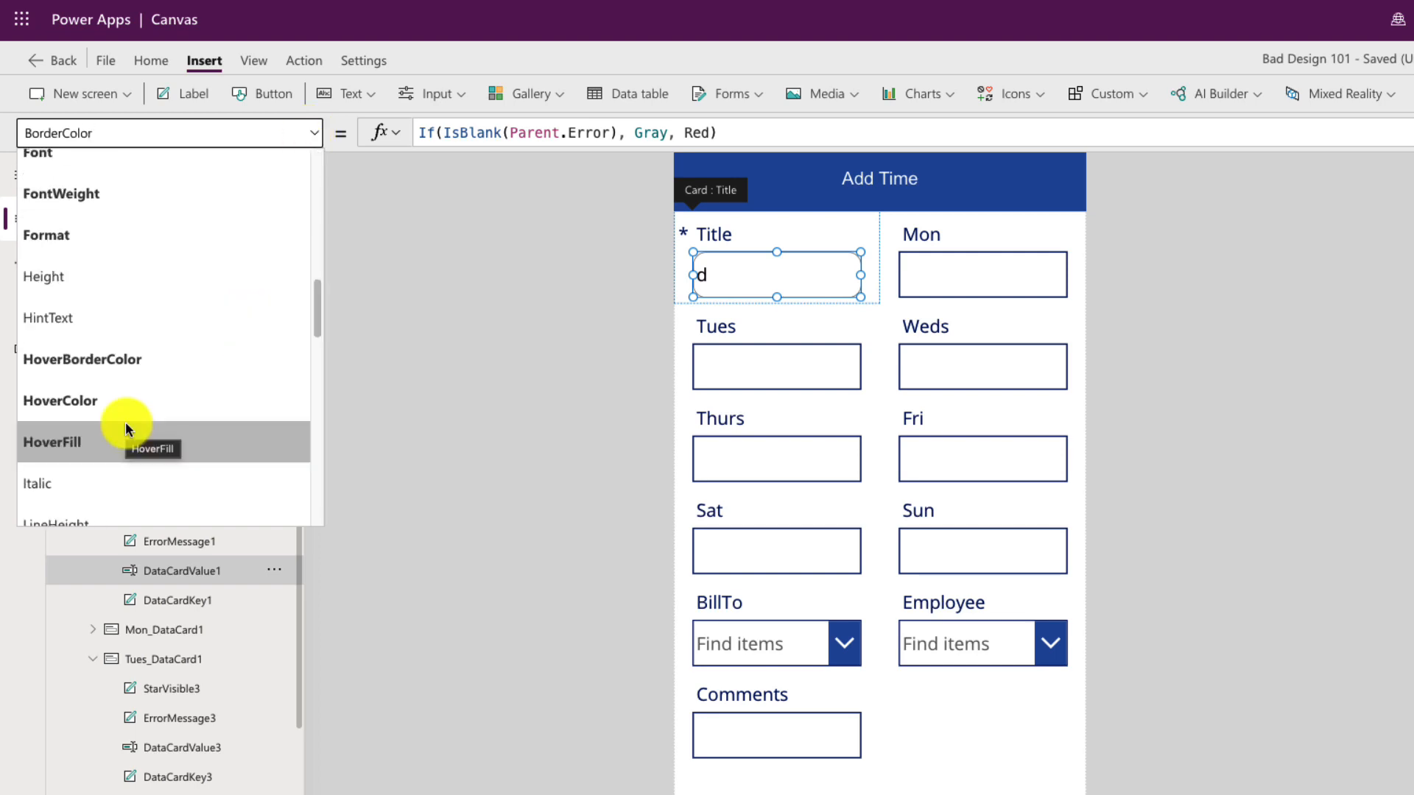
mouse_move(142, 397)
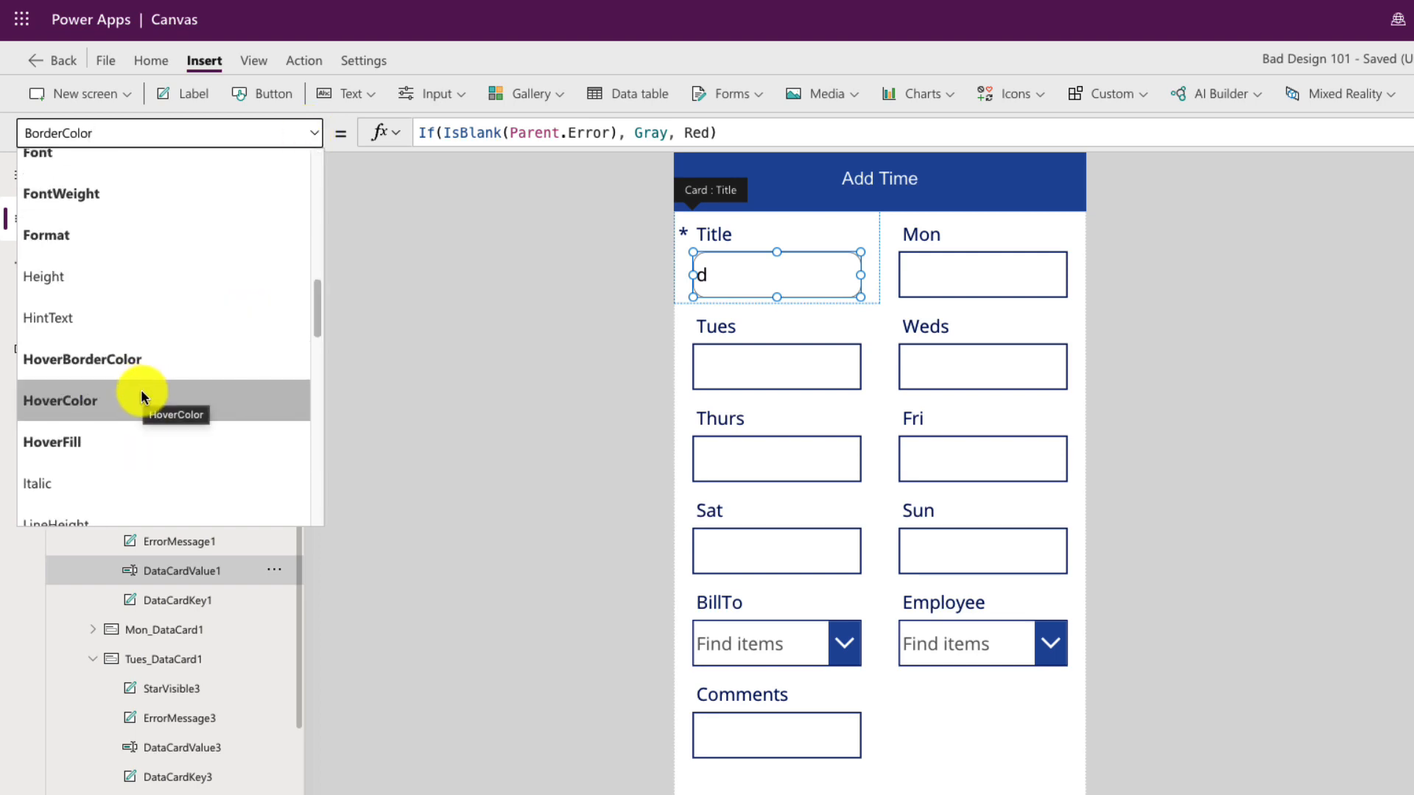
mouse_move(134, 442)
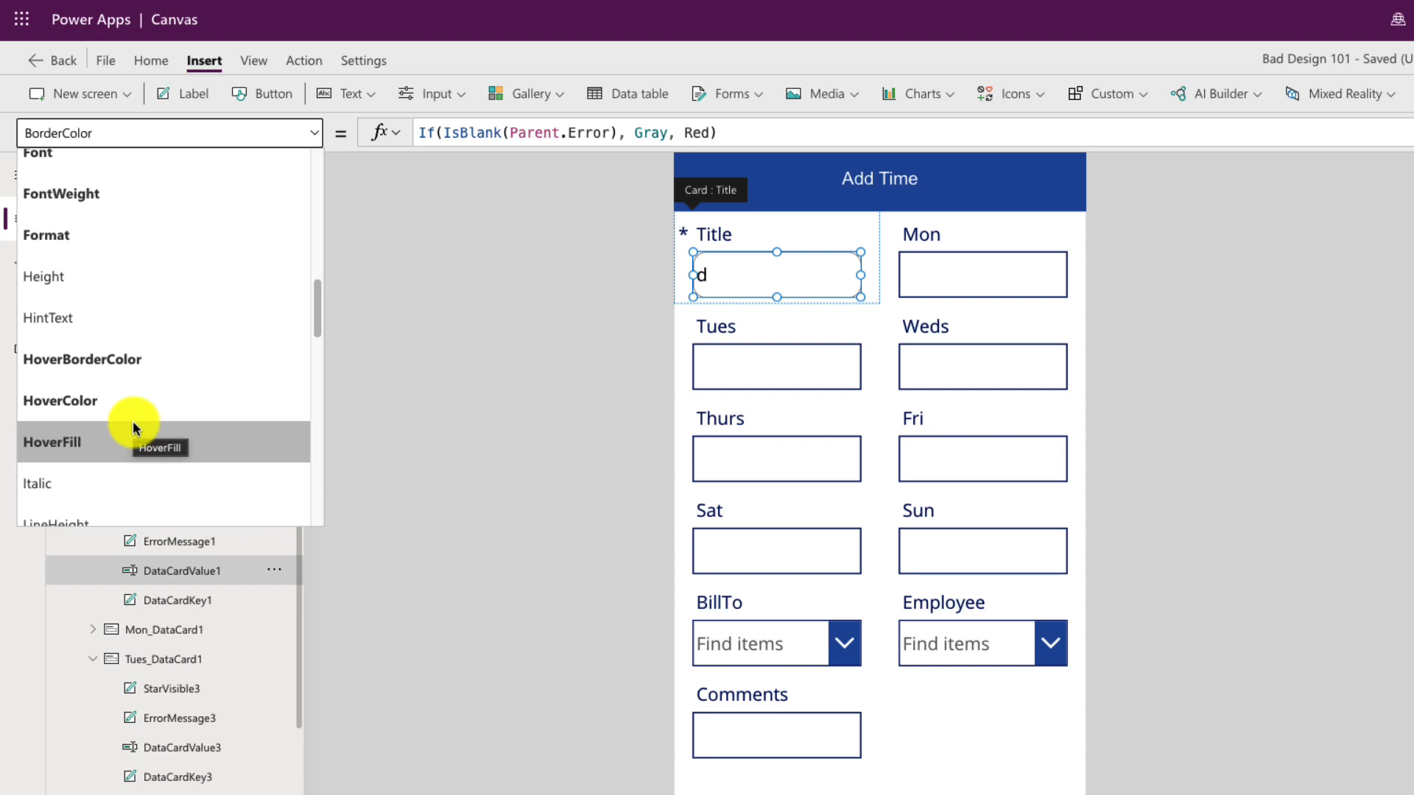
mouse_move(128, 435)
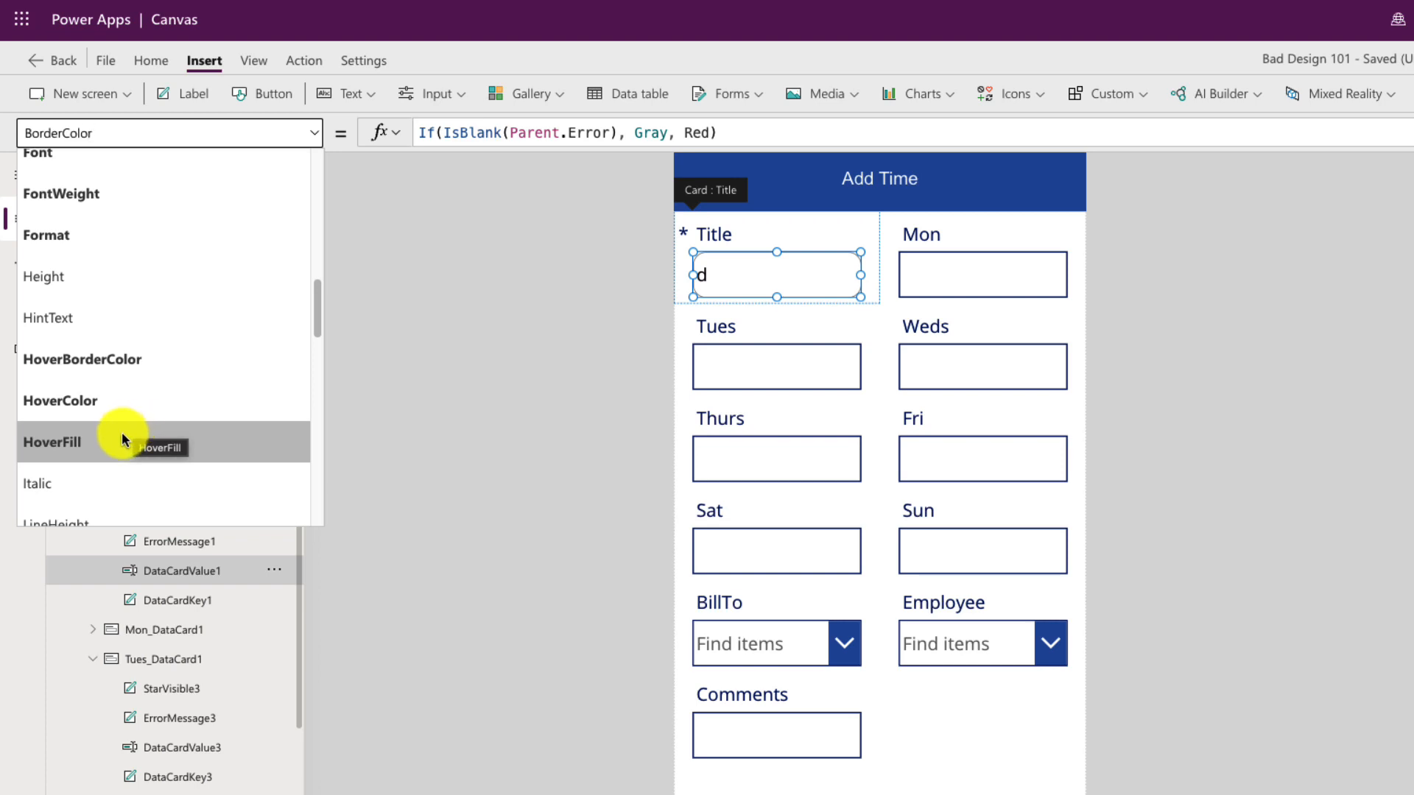
left_click(54, 442)
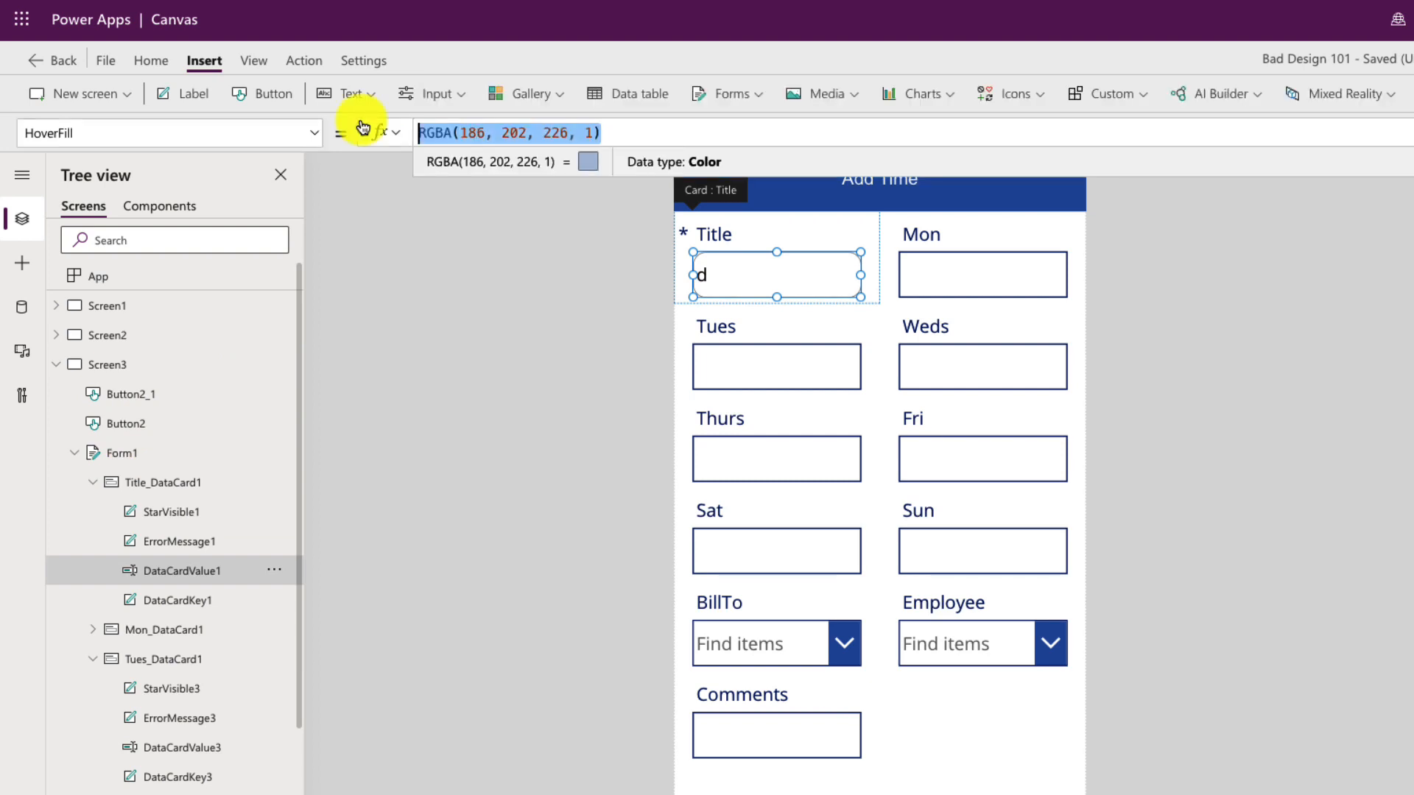
type("Light")
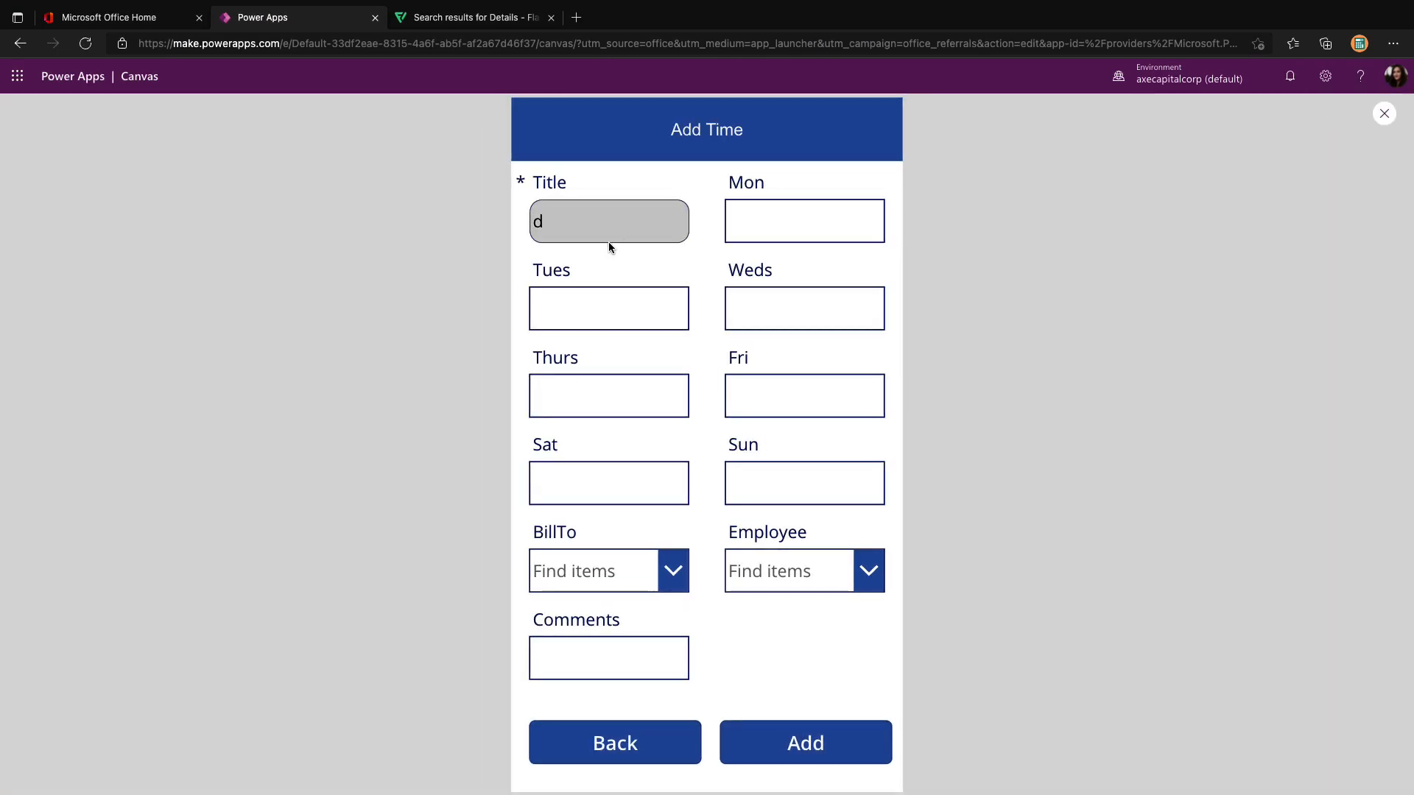
mouse_move(642, 223)
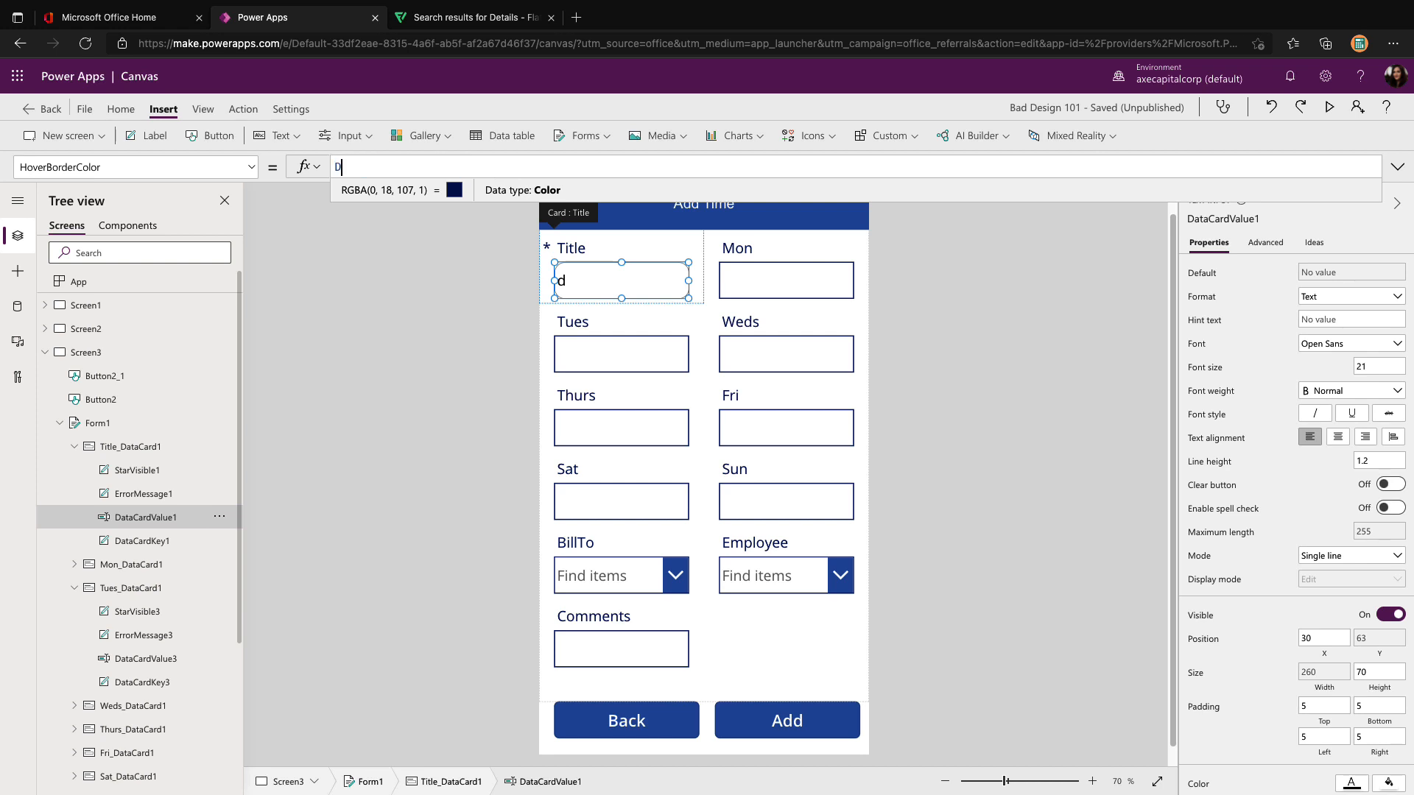
Set the Title input's HoverBorderColor to DarkGray and preview the form again
type("ark")
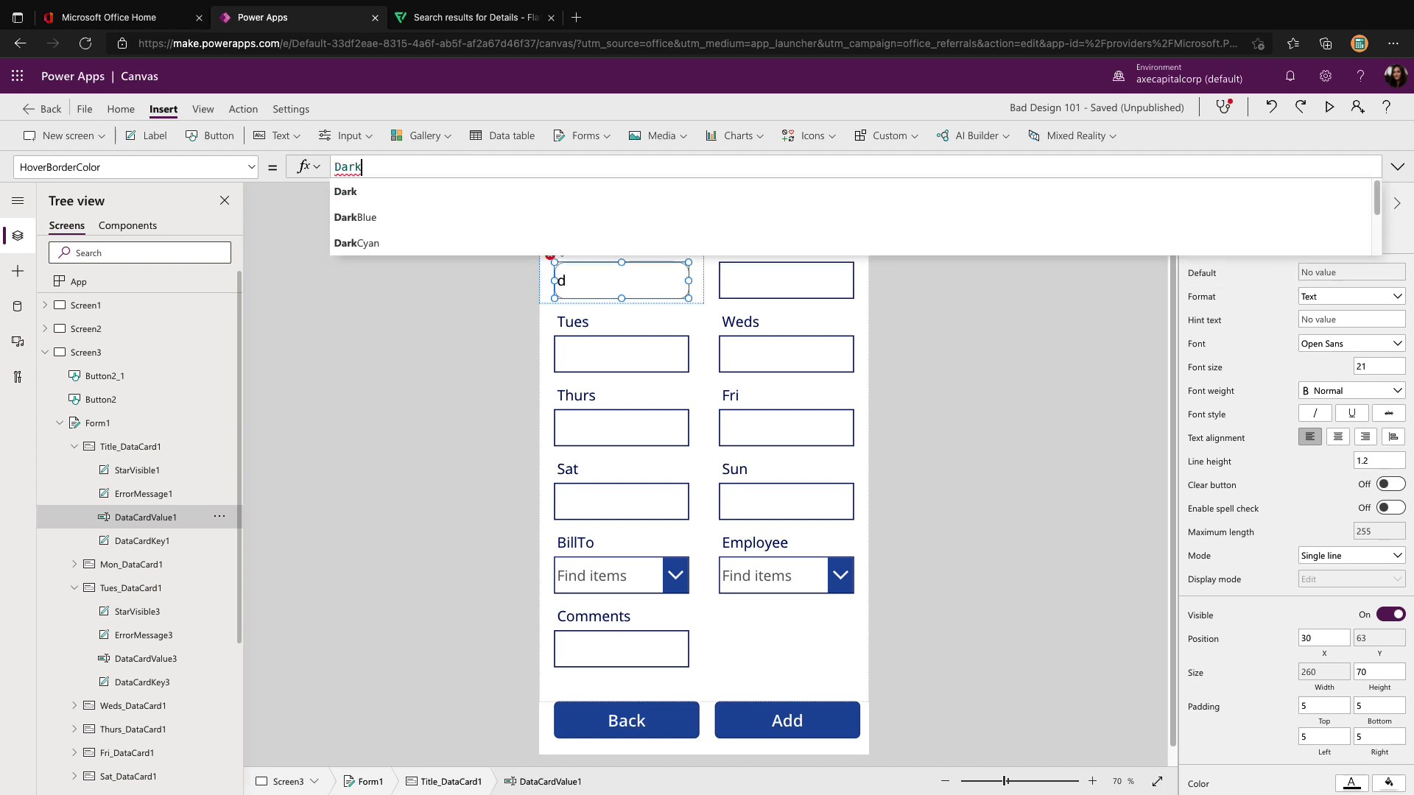
left_click(1328, 108)
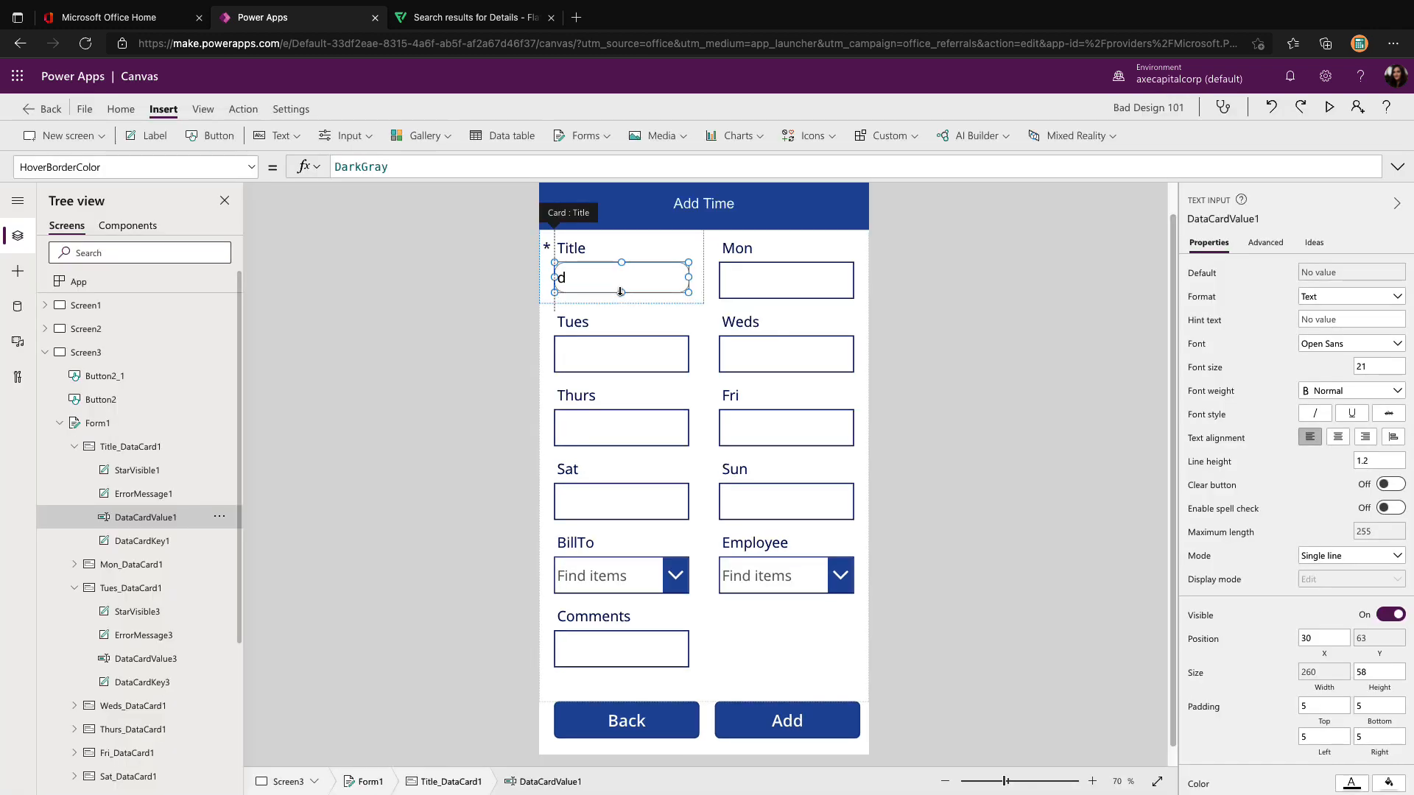
left_click(1329, 108)
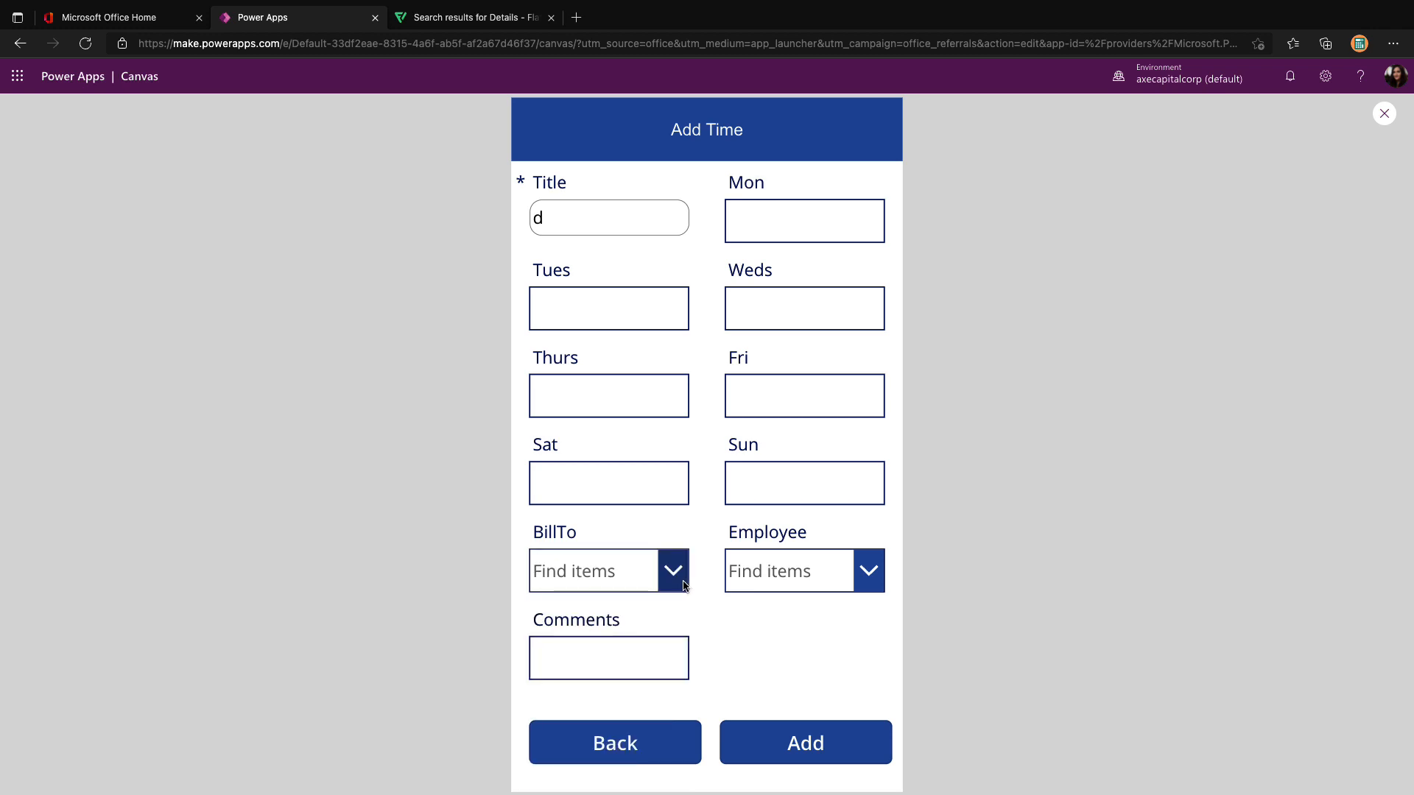
mouse_move(673, 570)
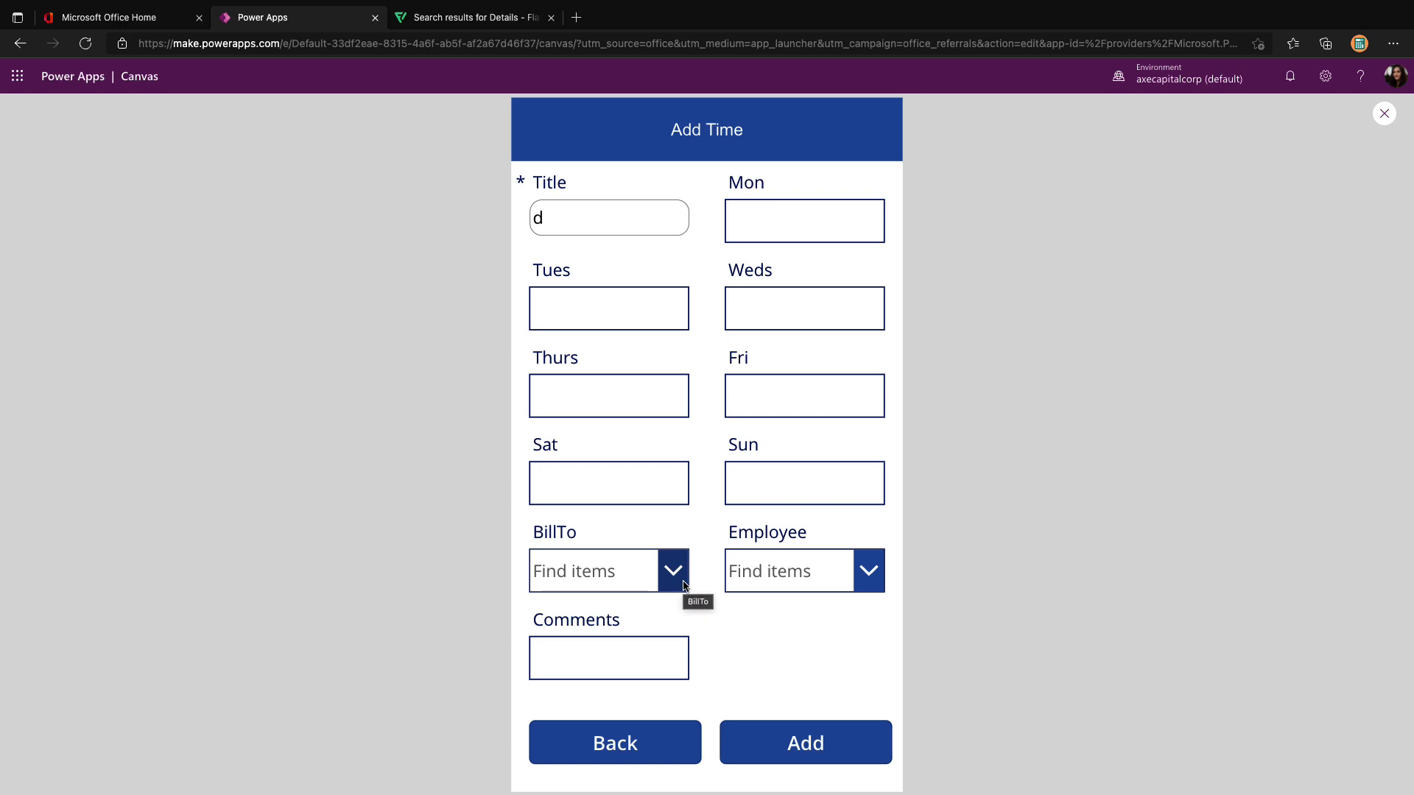
Leave preview, select the BillTo dropdown card and unlock it so its properties can be edited
left_click(673, 570)
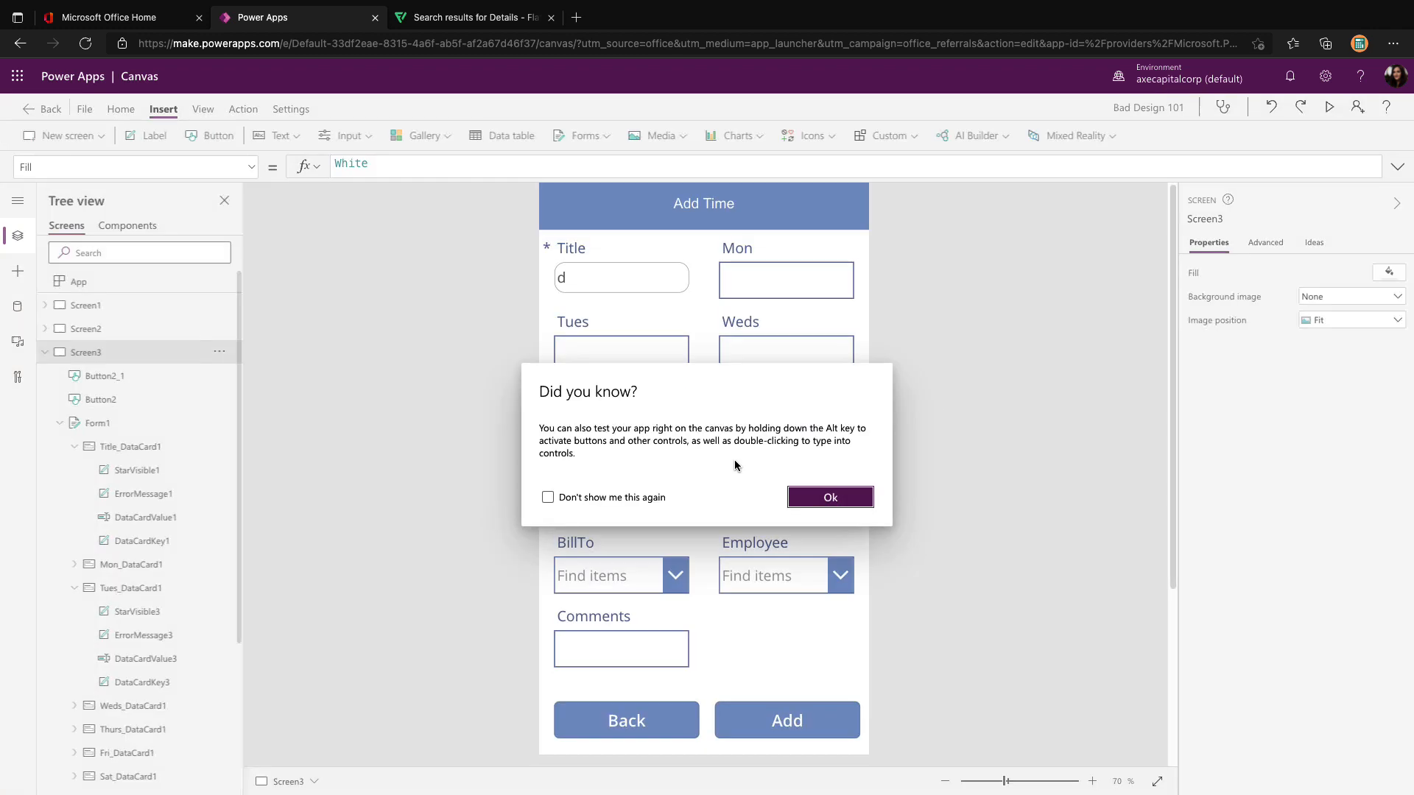
left_click(828, 497)
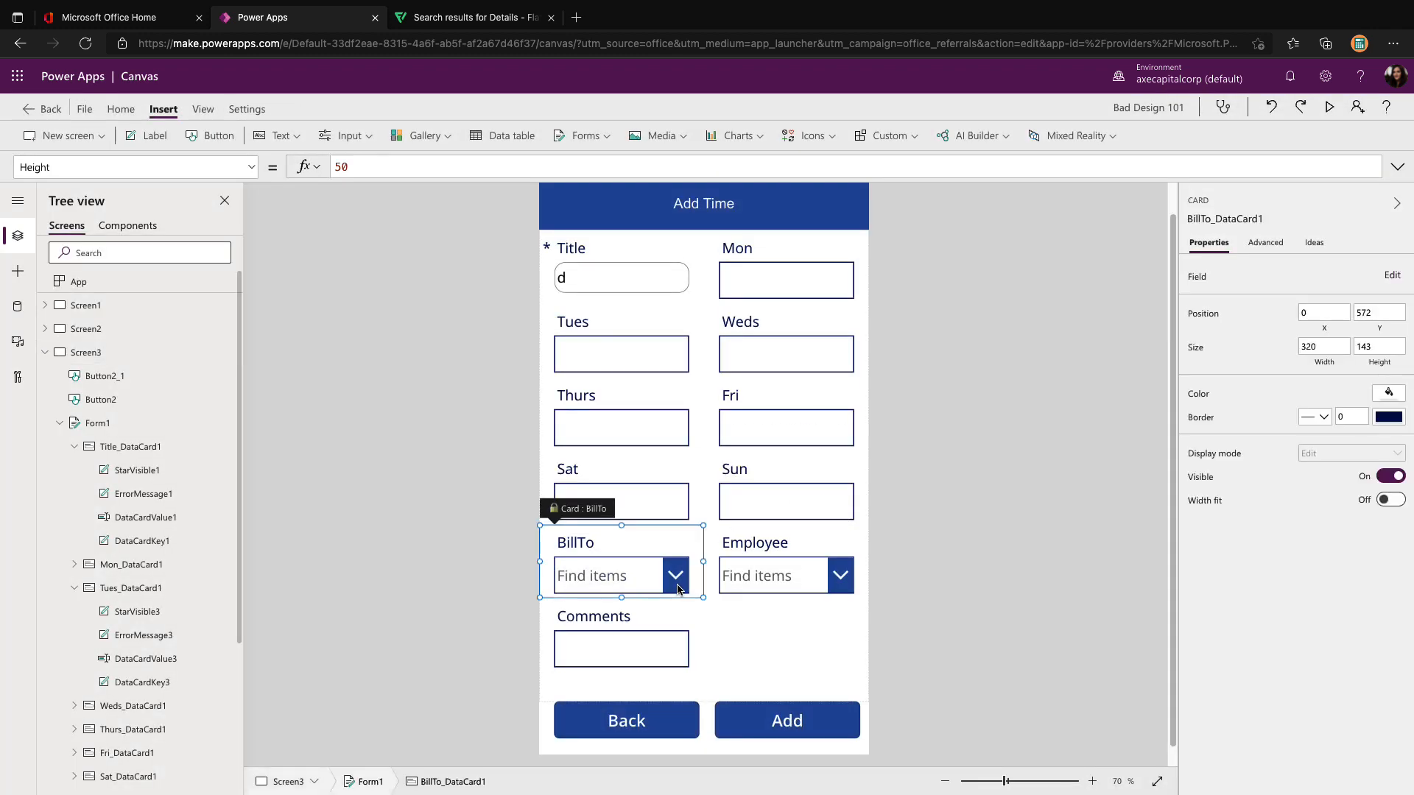
left_click(609, 576)
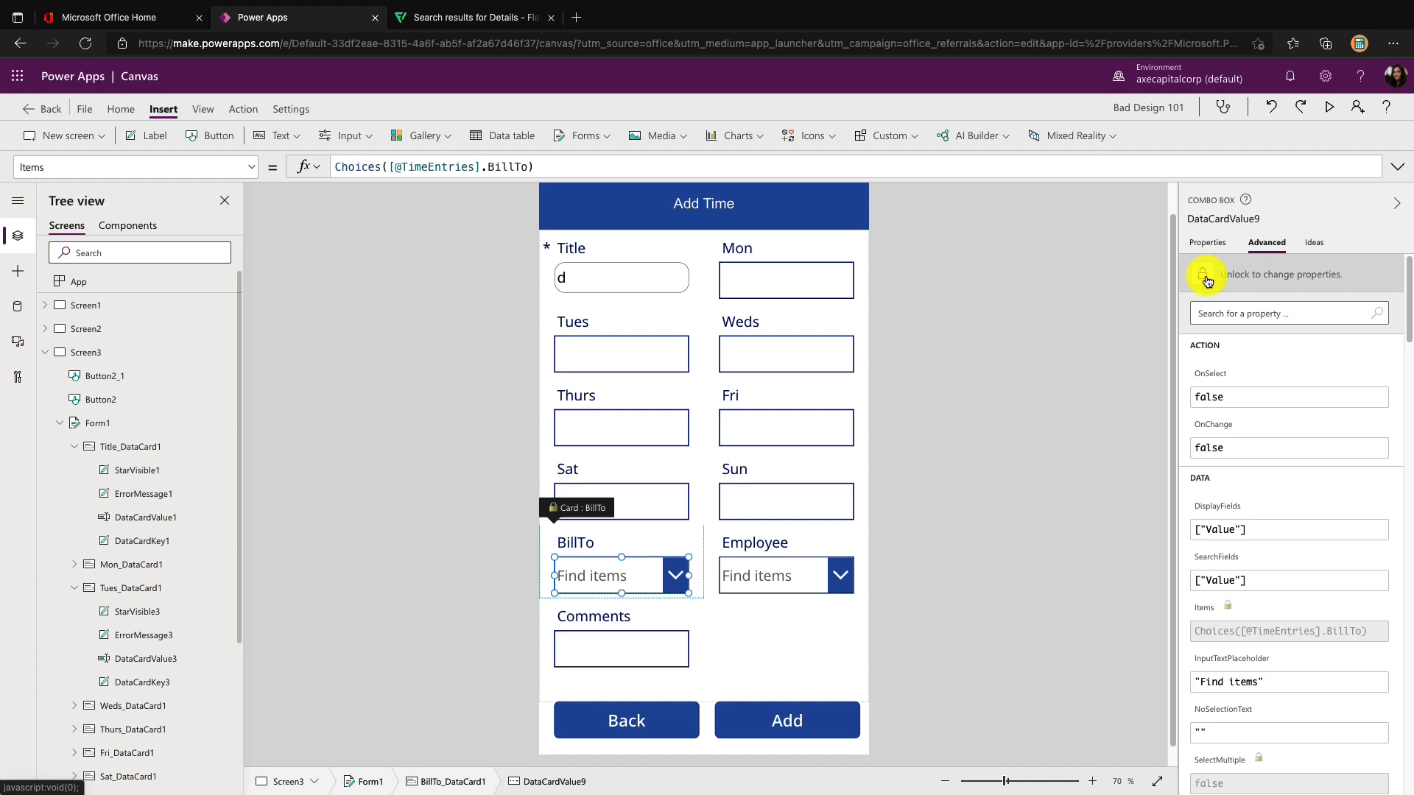
left_click(1203, 274)
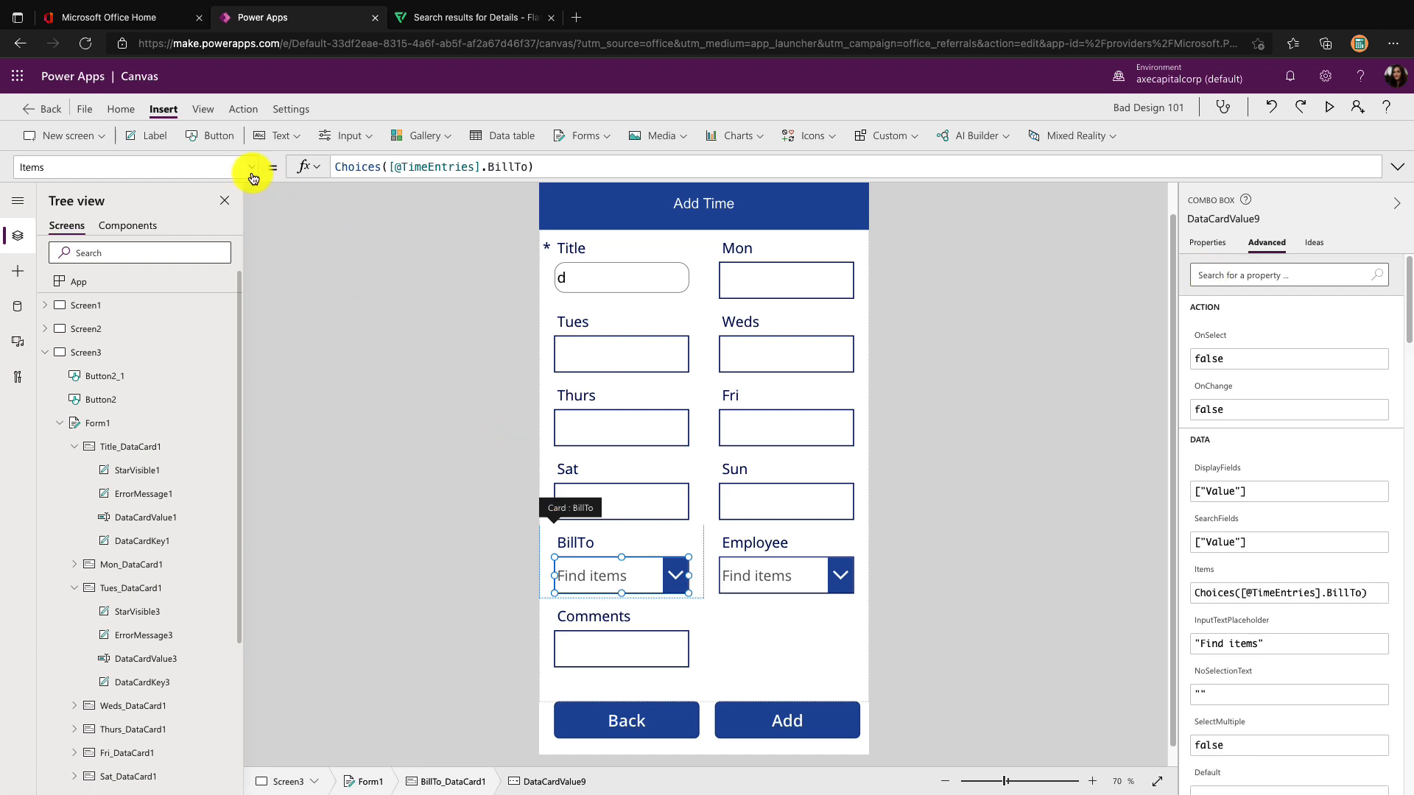
left_click(255, 166)
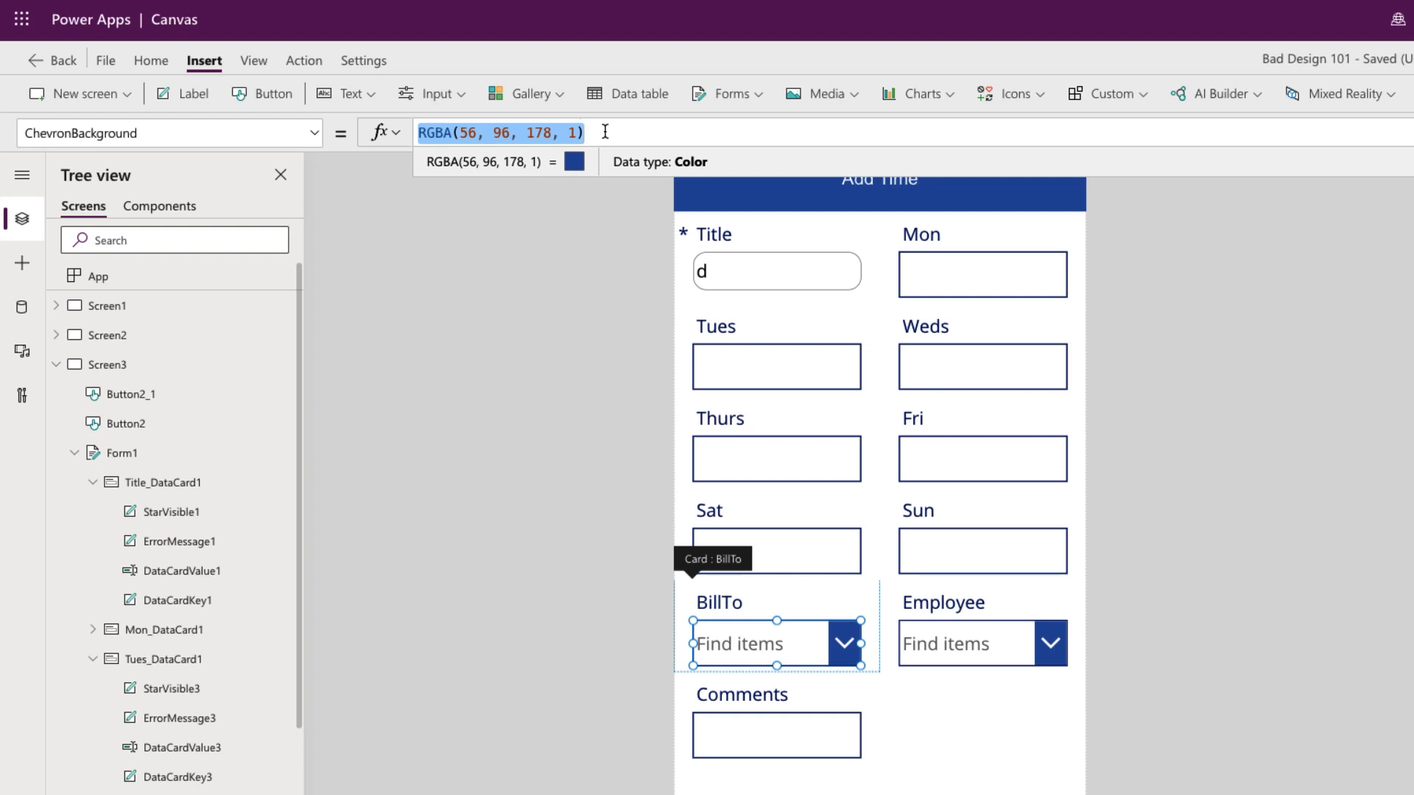
Replace the BillTo ChevronBackground formula with ColorValue("#6264A7")
left_click(585, 133)
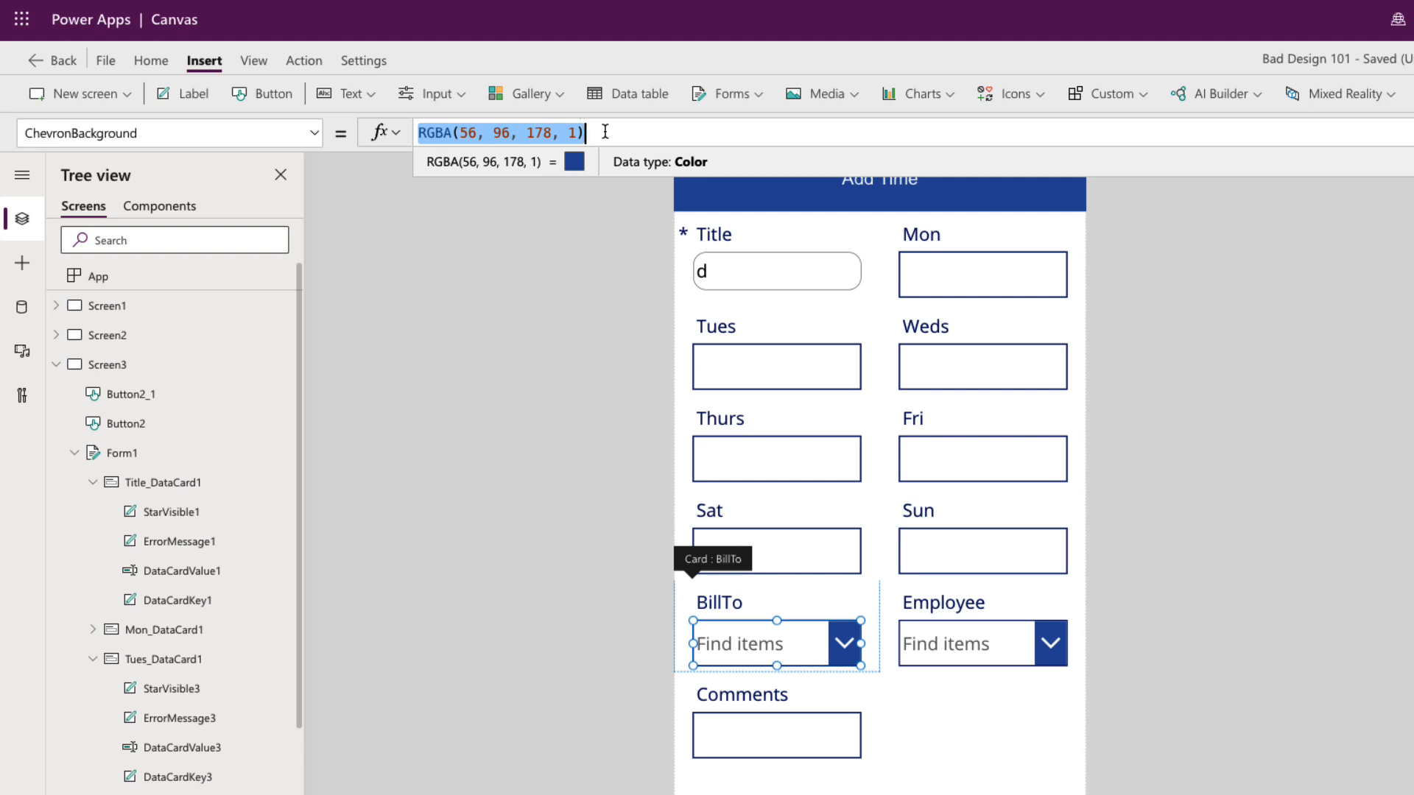
type("co")
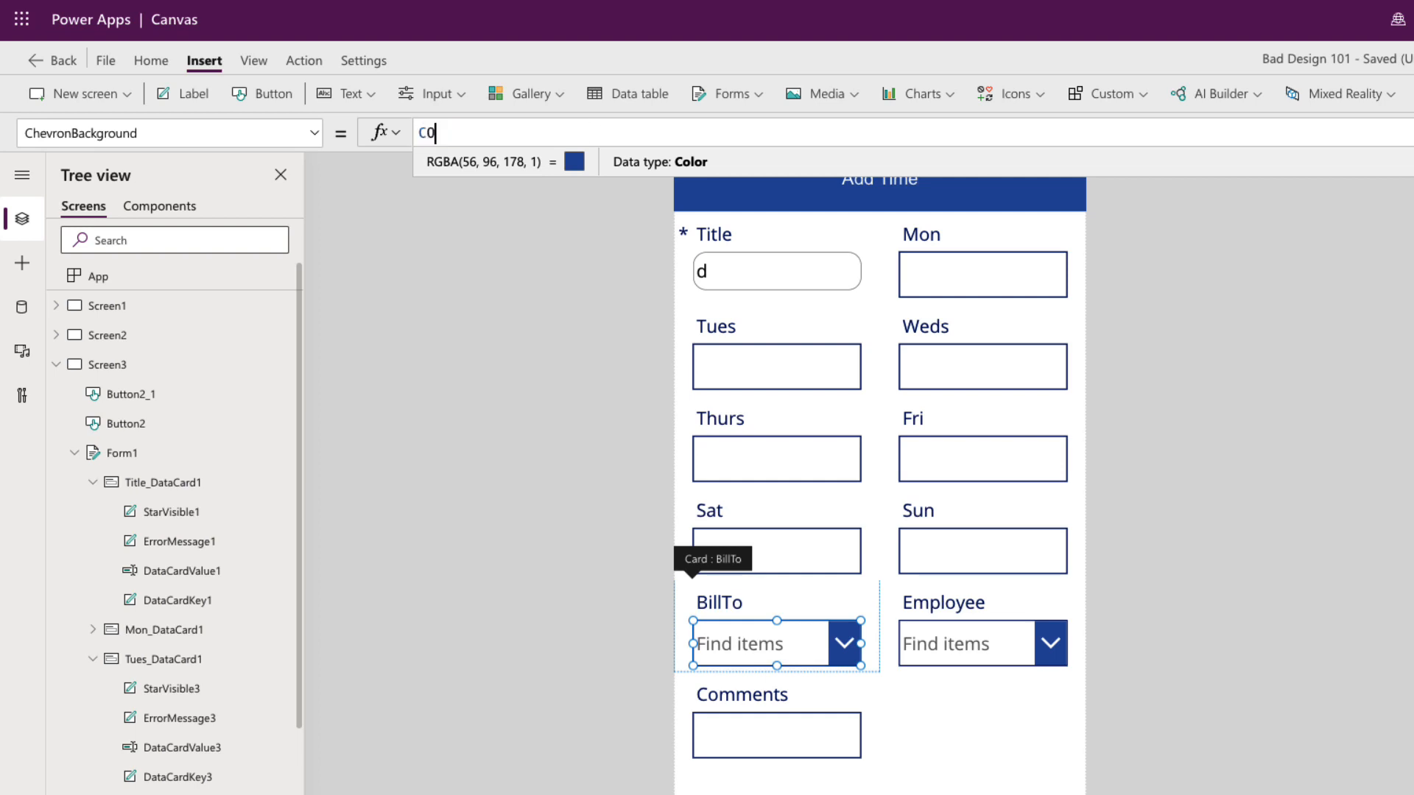
type("ColorValue(")
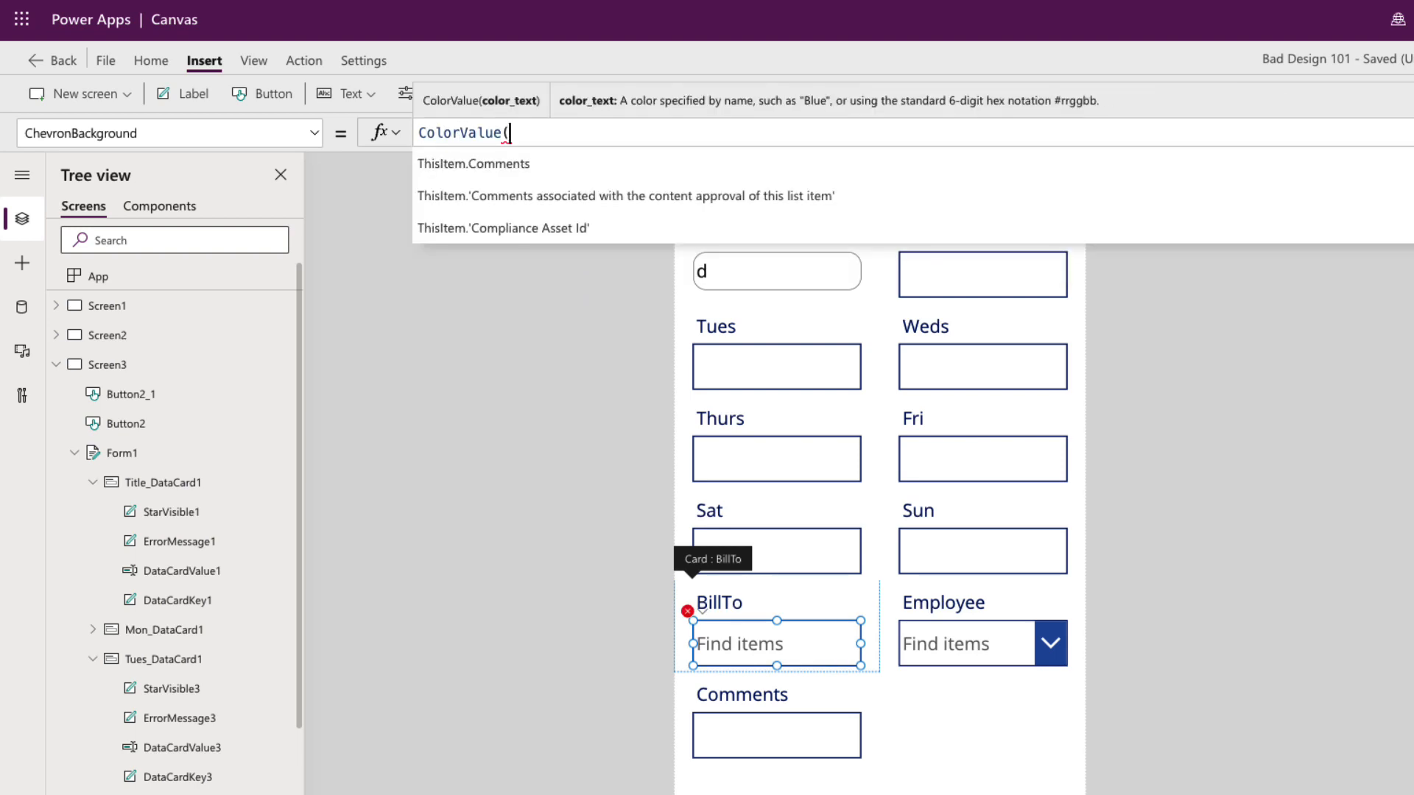
type("\"")
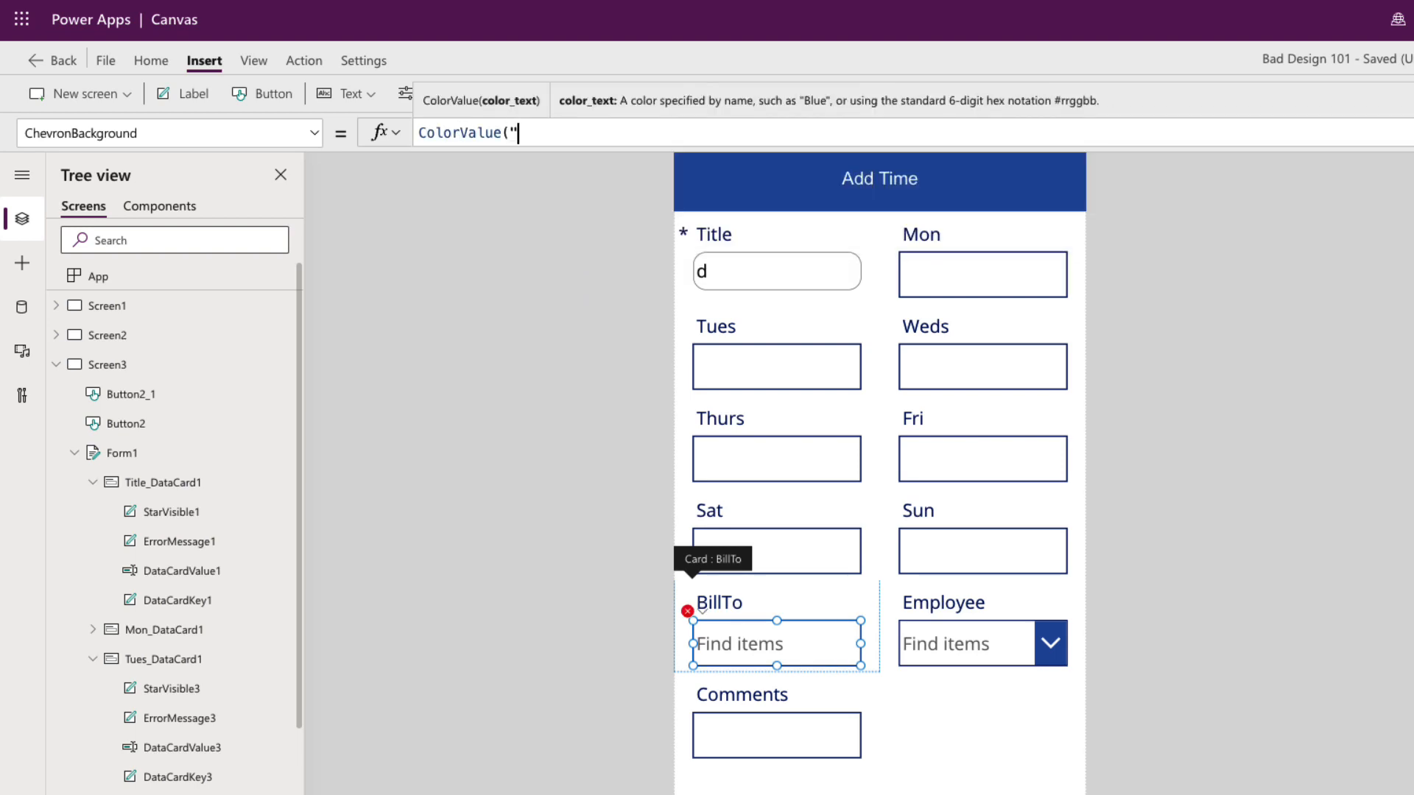
type("#")
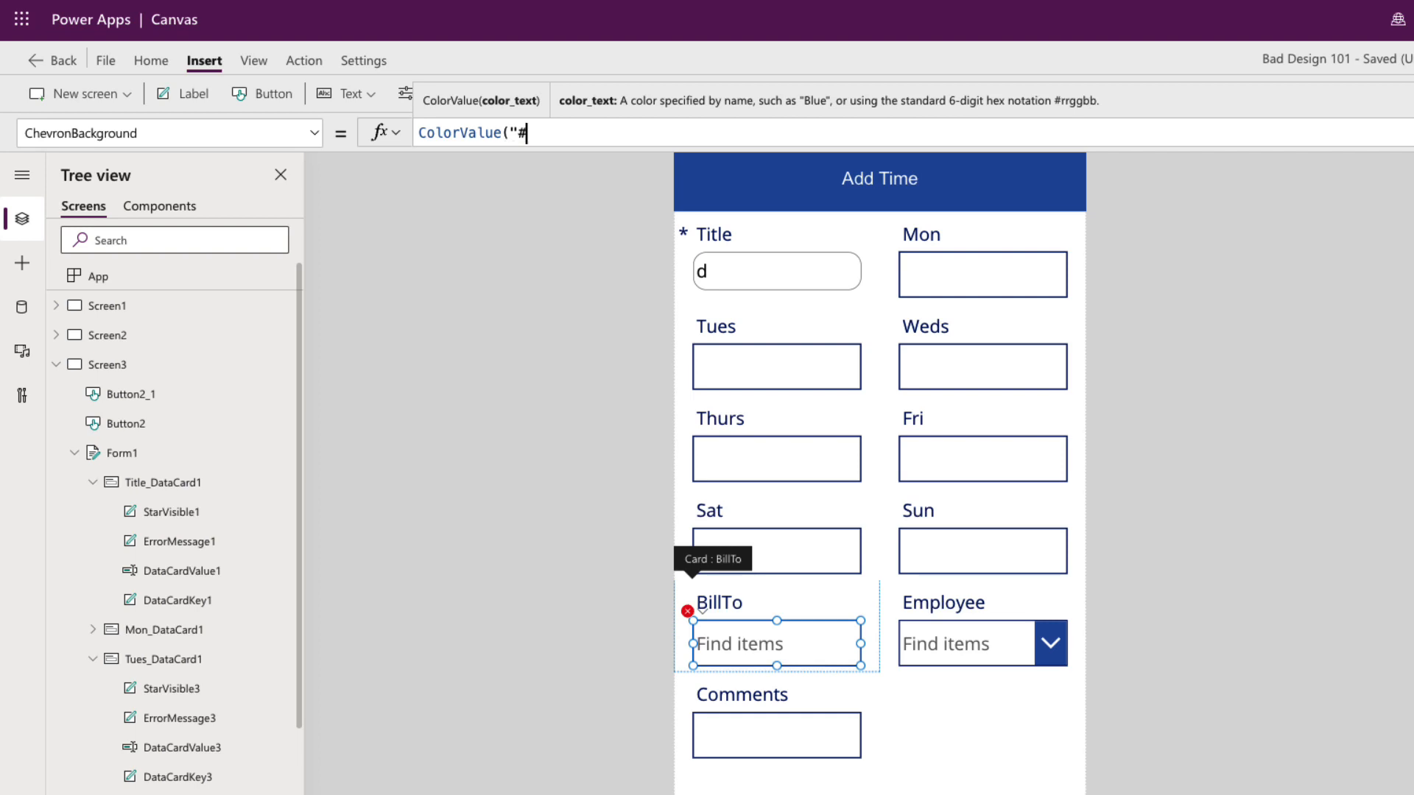
type("6264A7\")")
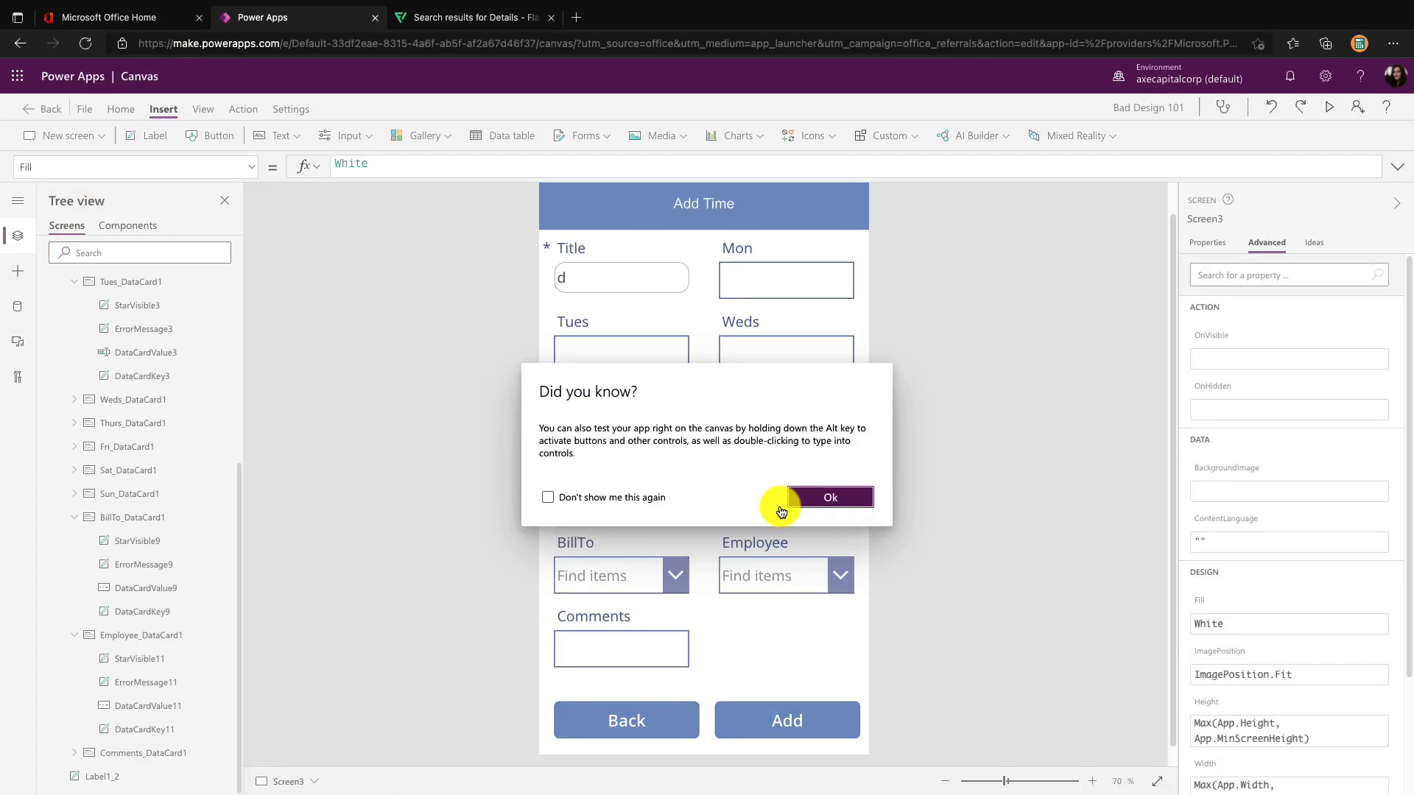
Set the BillTo dropdown's HoverFill to LightGray and open its choices in preview
left_click(828, 497)
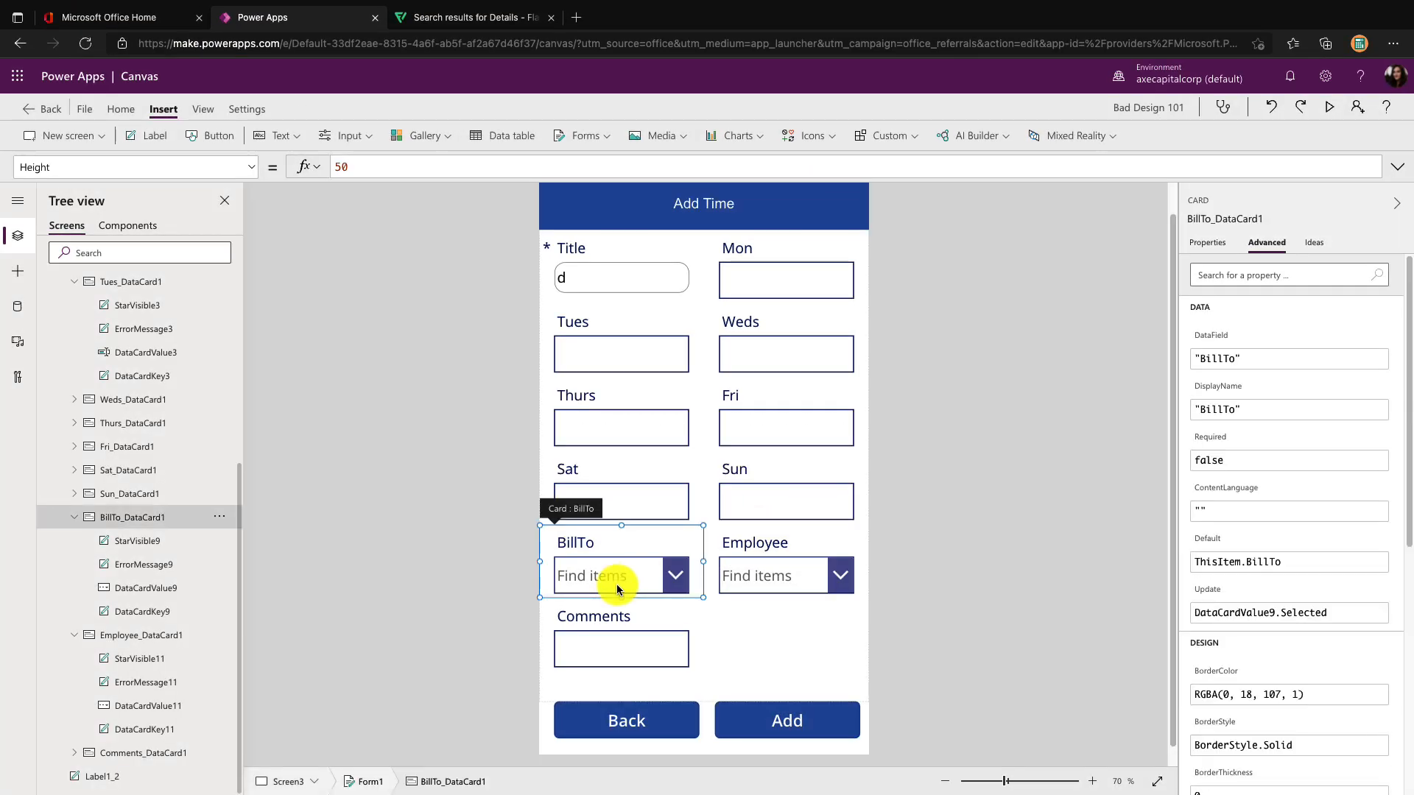
left_click(617, 575)
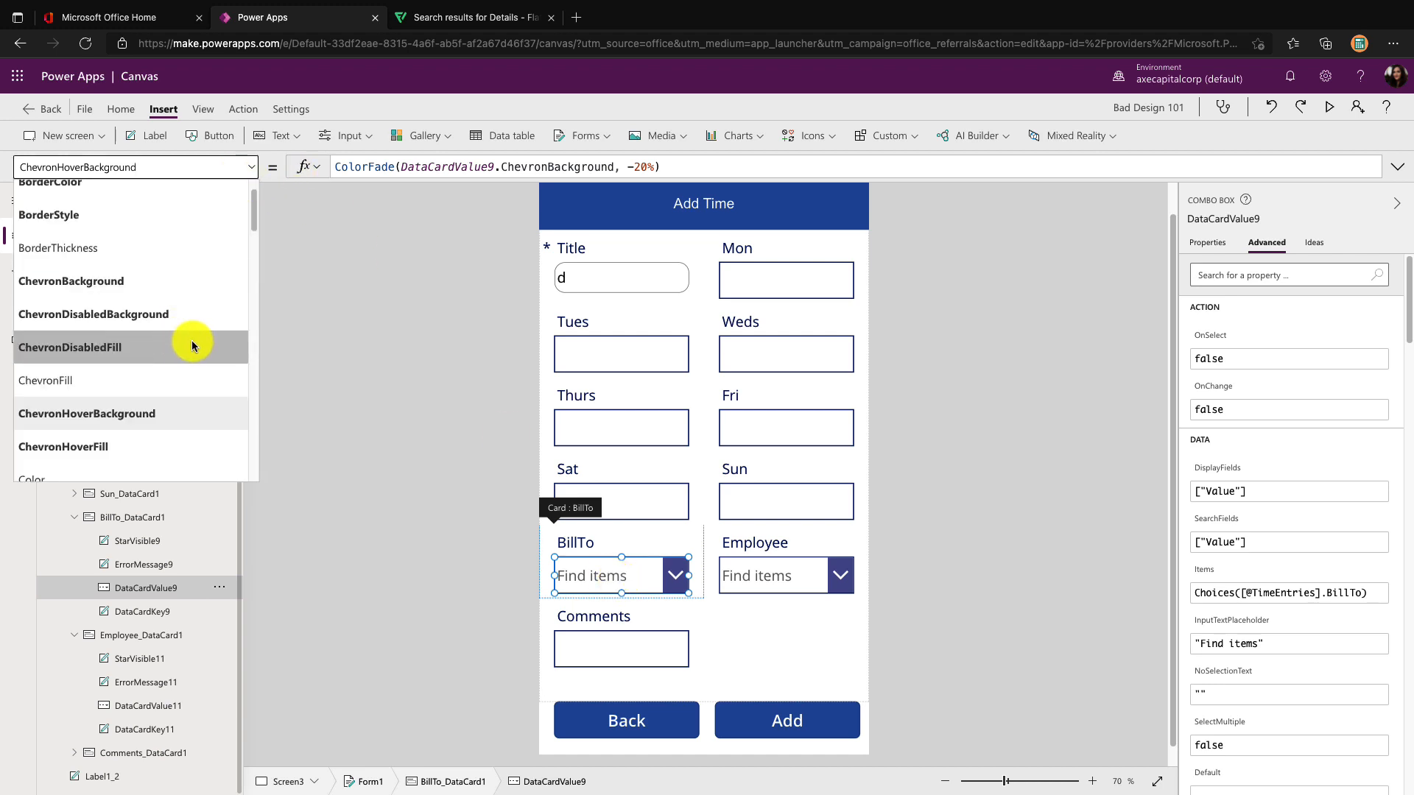
scroll("down", 3)
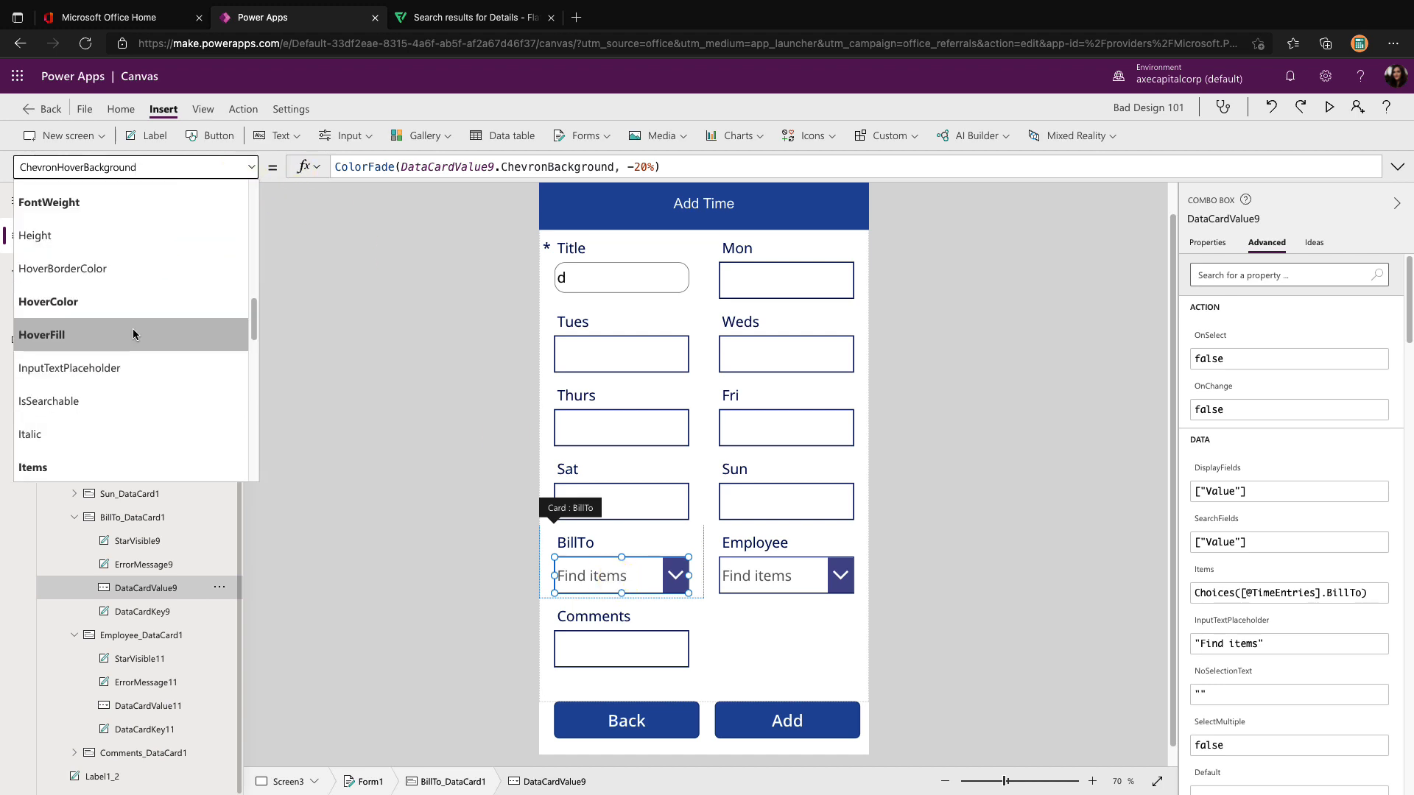
left_click(41, 335)
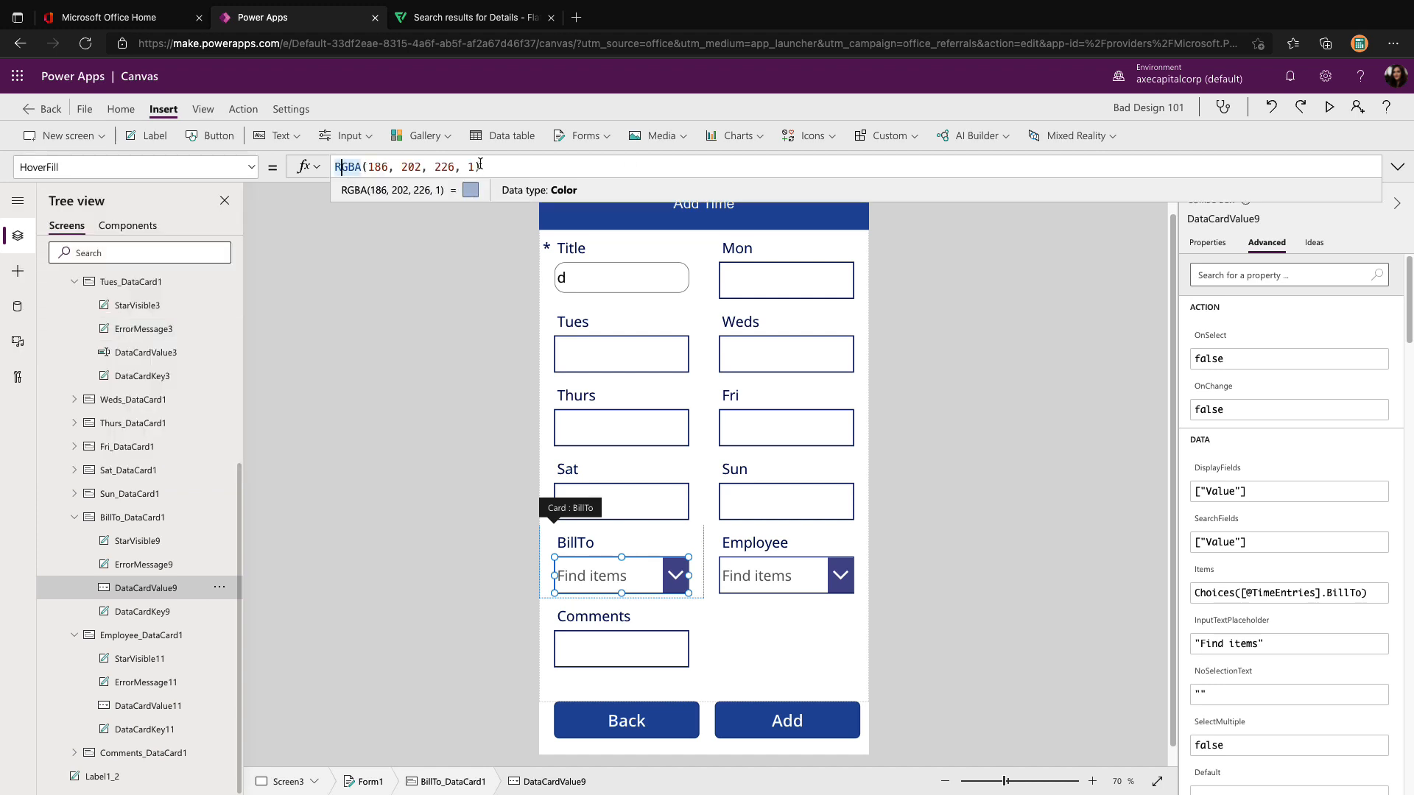
type("Light")
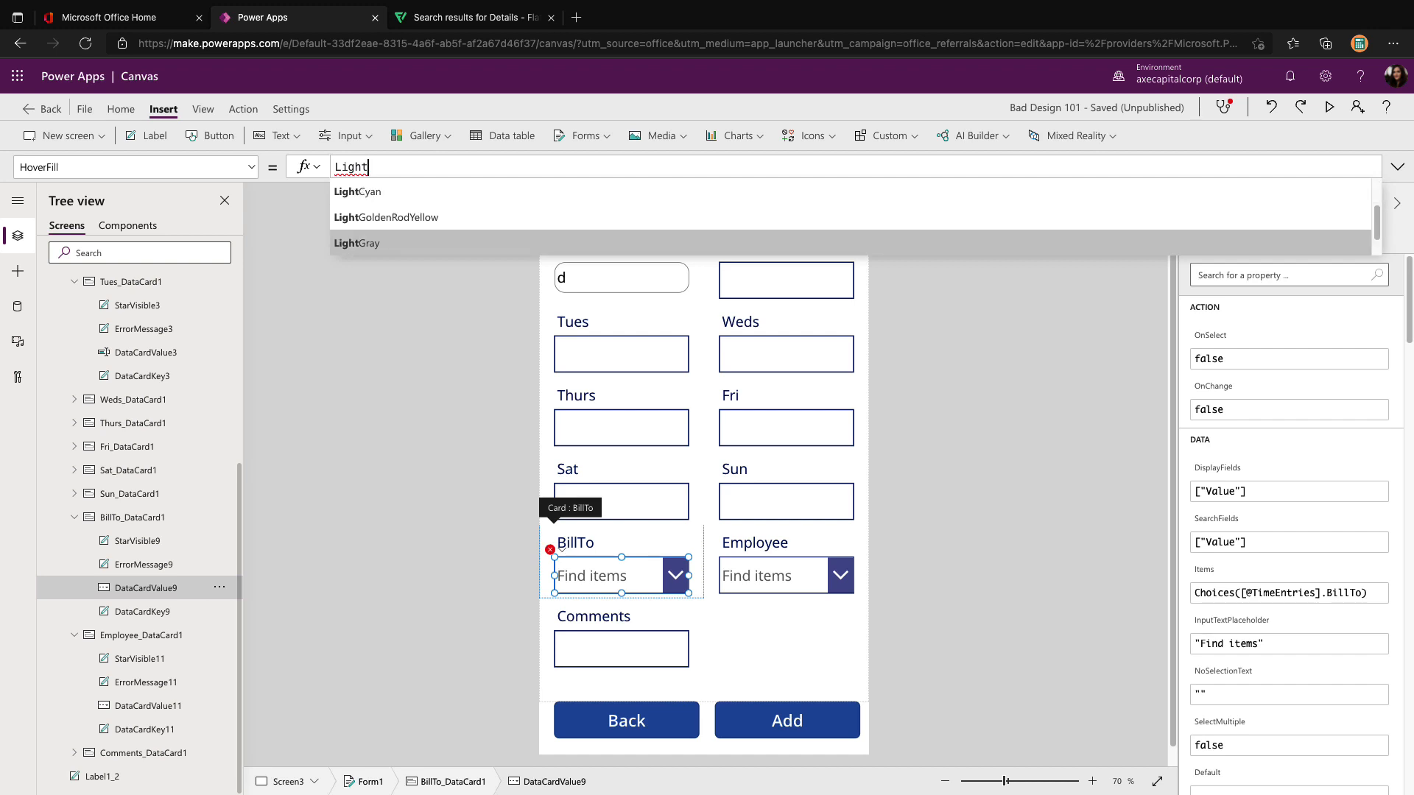
left_click(1330, 106)
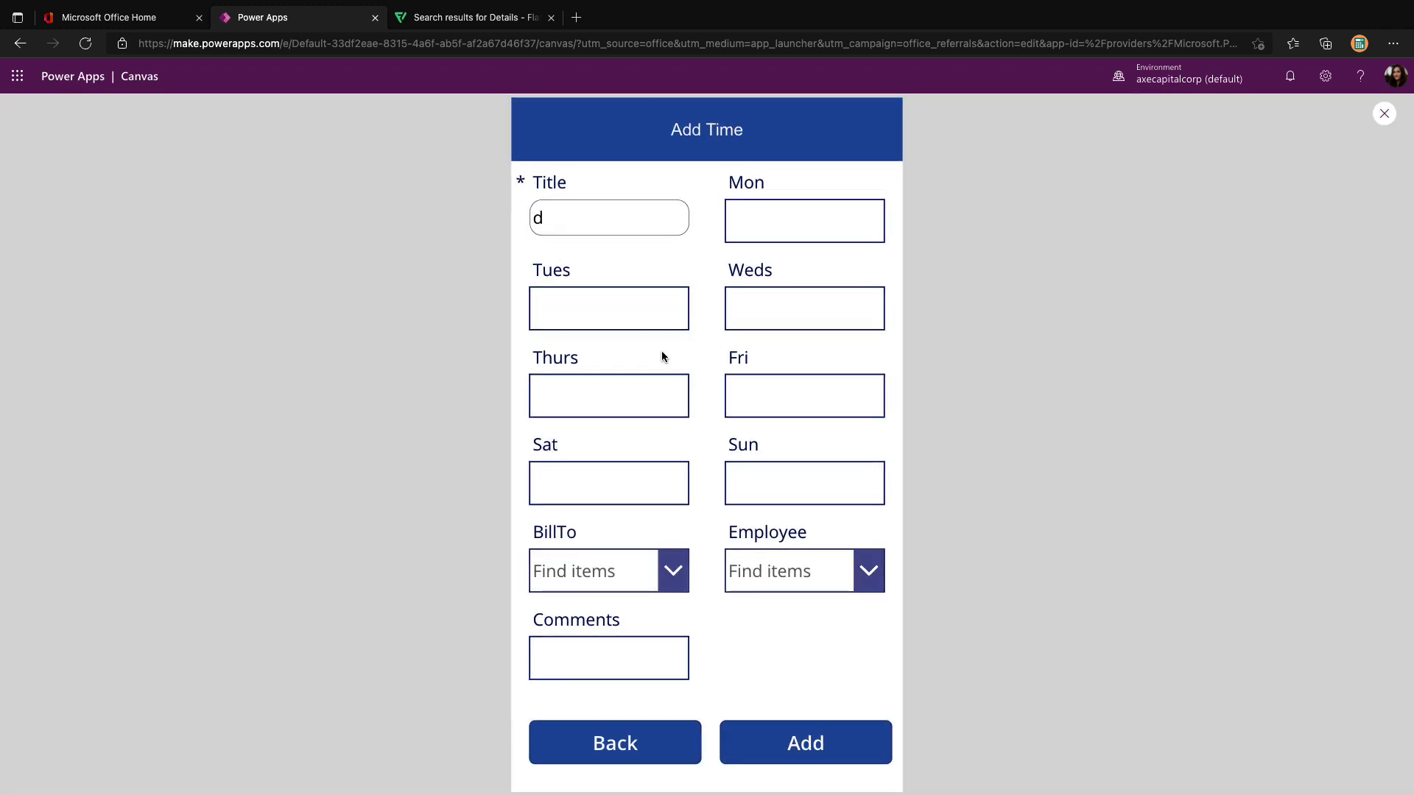
left_click(671, 570)
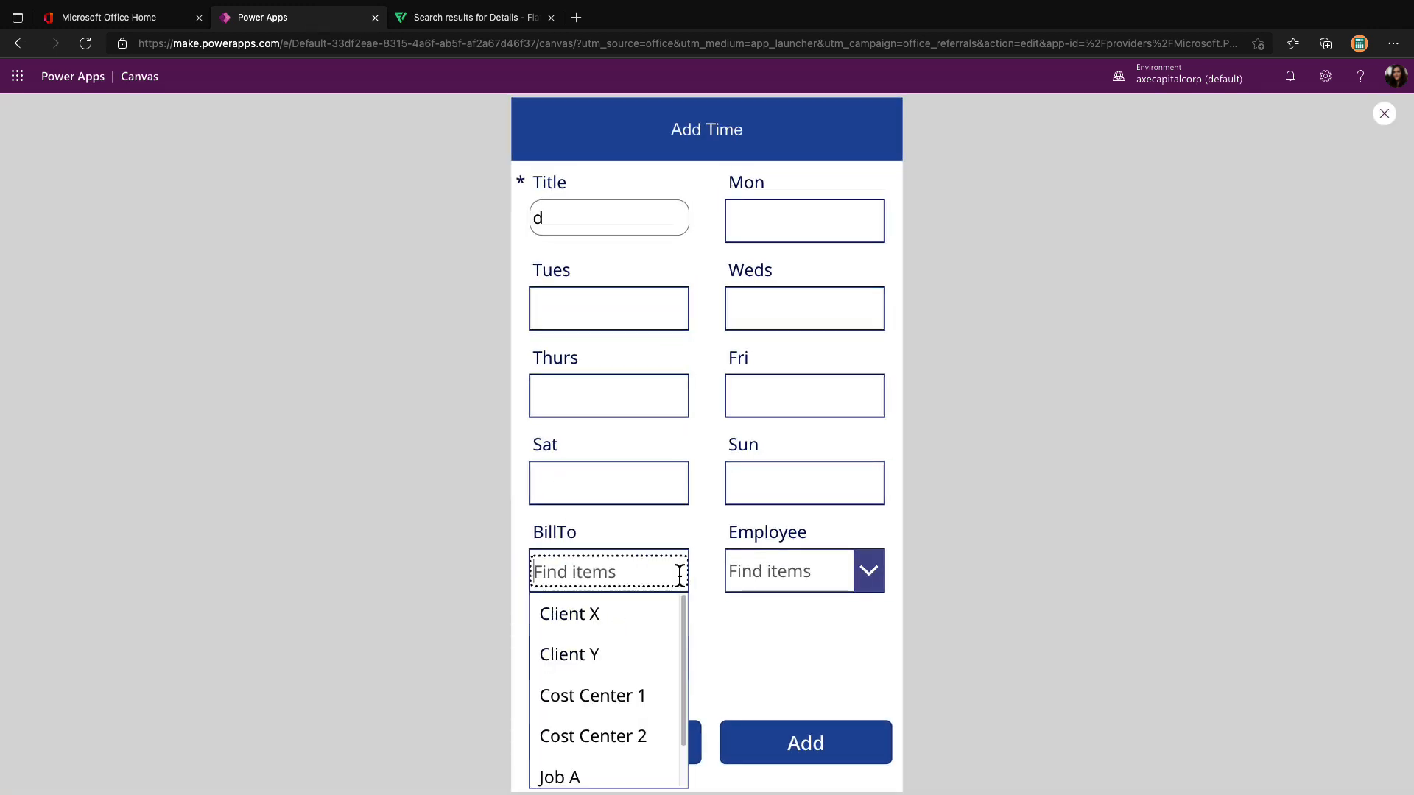
mouse_move(569, 654)
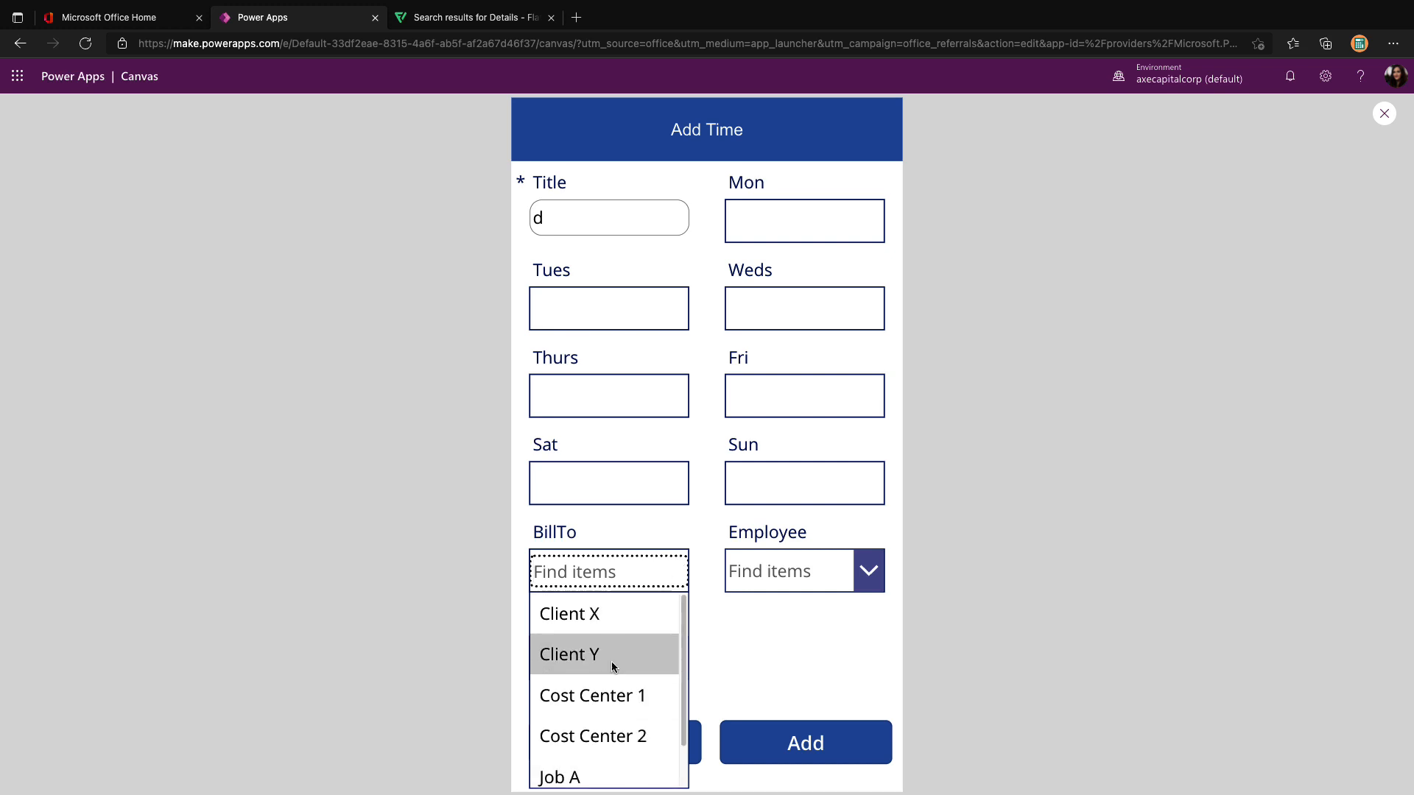
Change the BillTo dropdown's InputTextPlaceholder to "Search Bill To" in the Advanced settings
left_click(1384, 113)
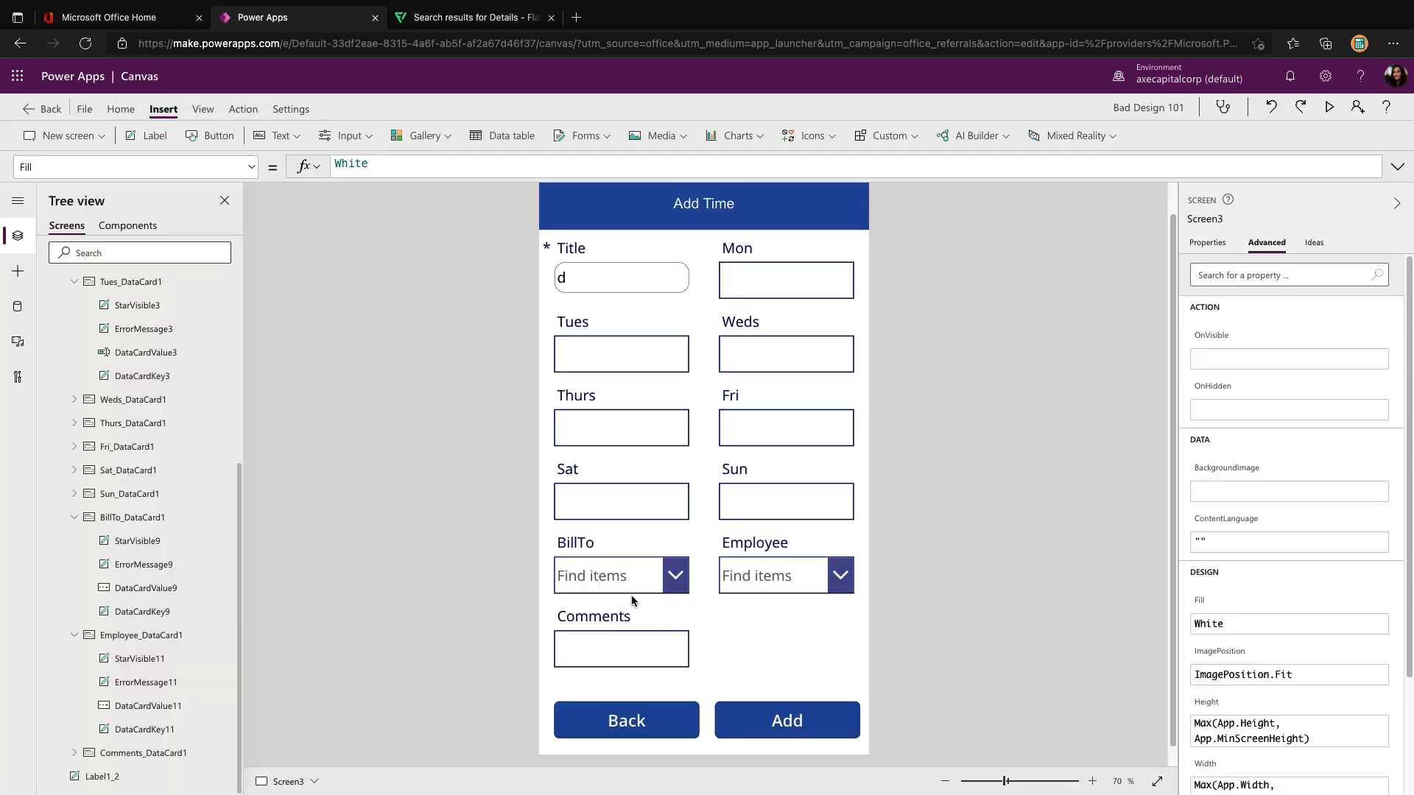
mouse_move(632, 600)
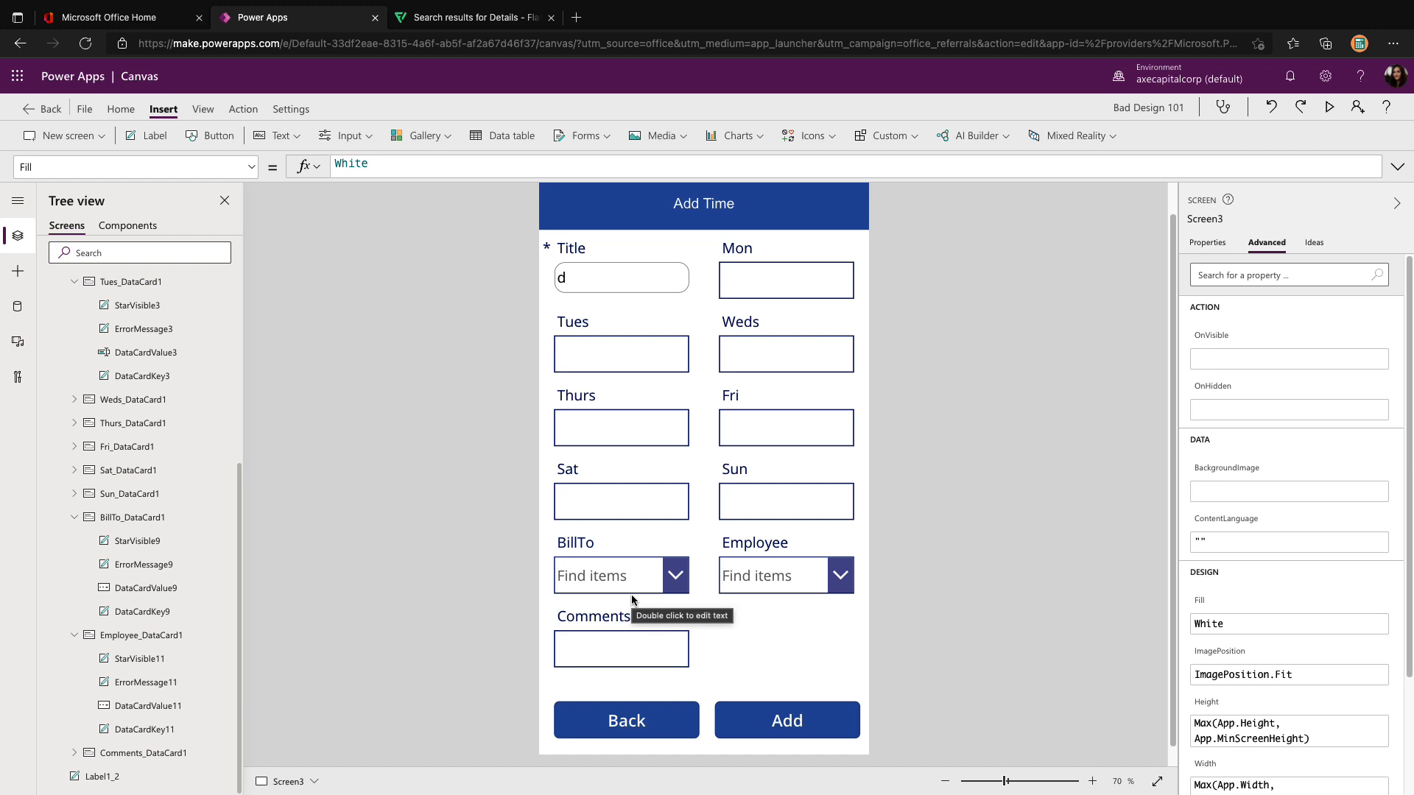
mouse_move(632, 598)
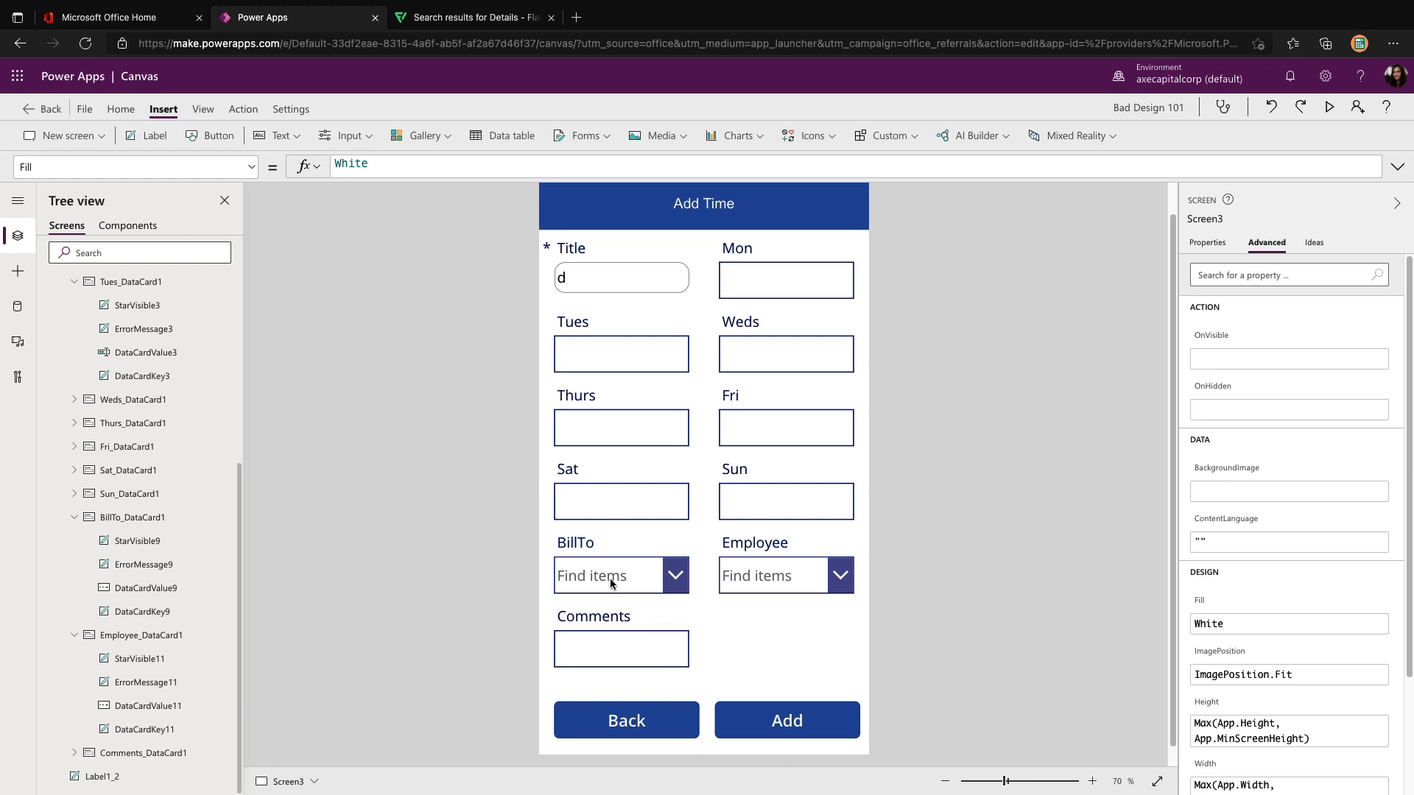
left_click(607, 576)
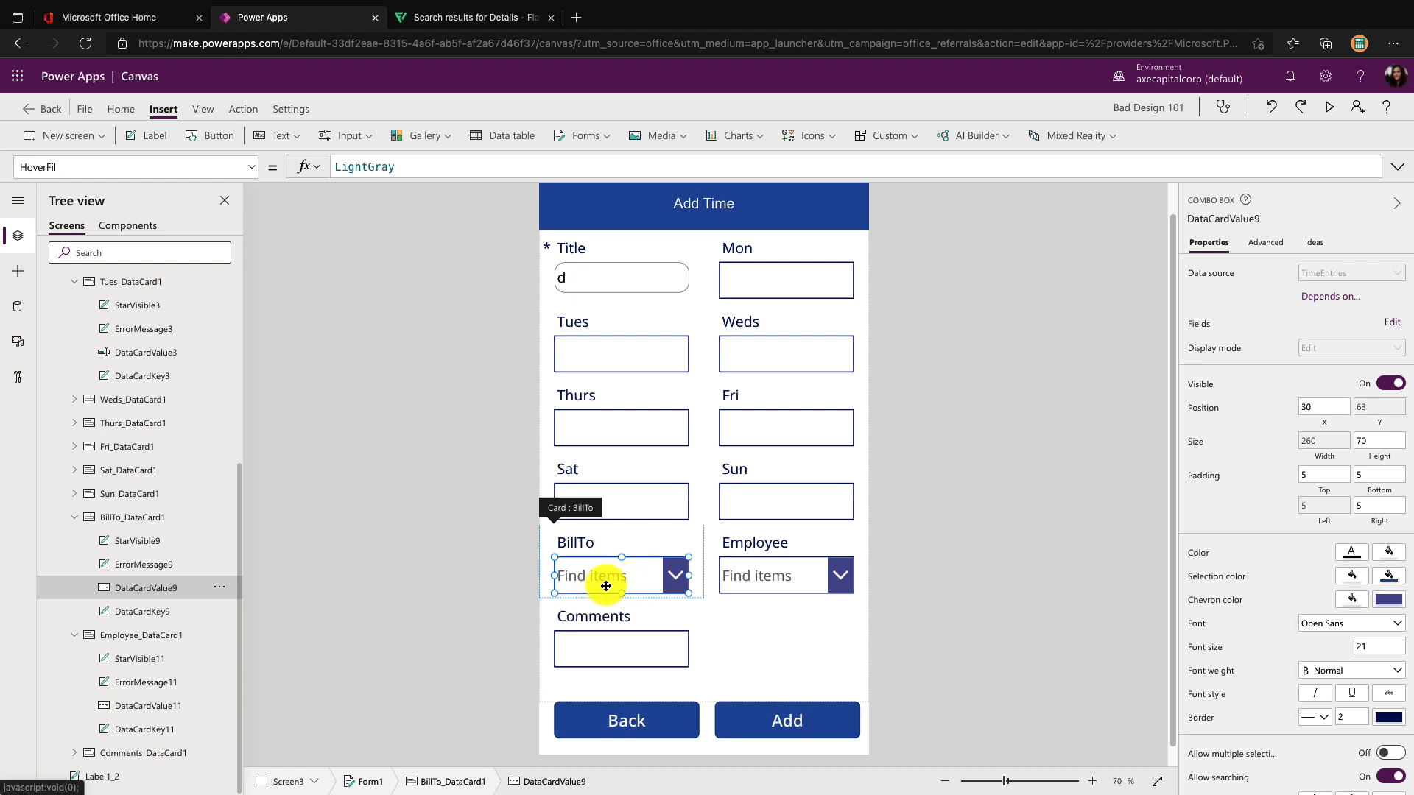
mouse_move(607, 591)
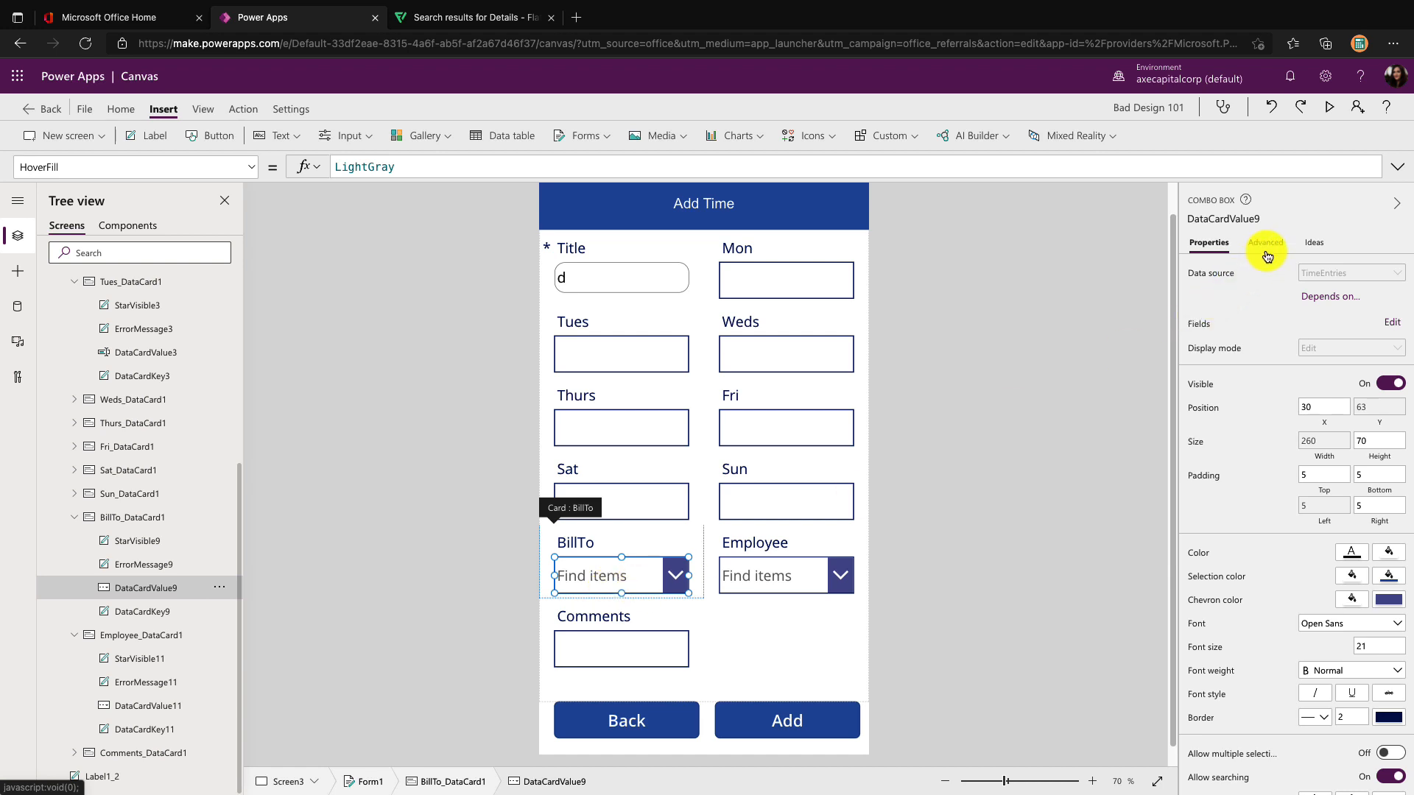
left_click(1267, 241)
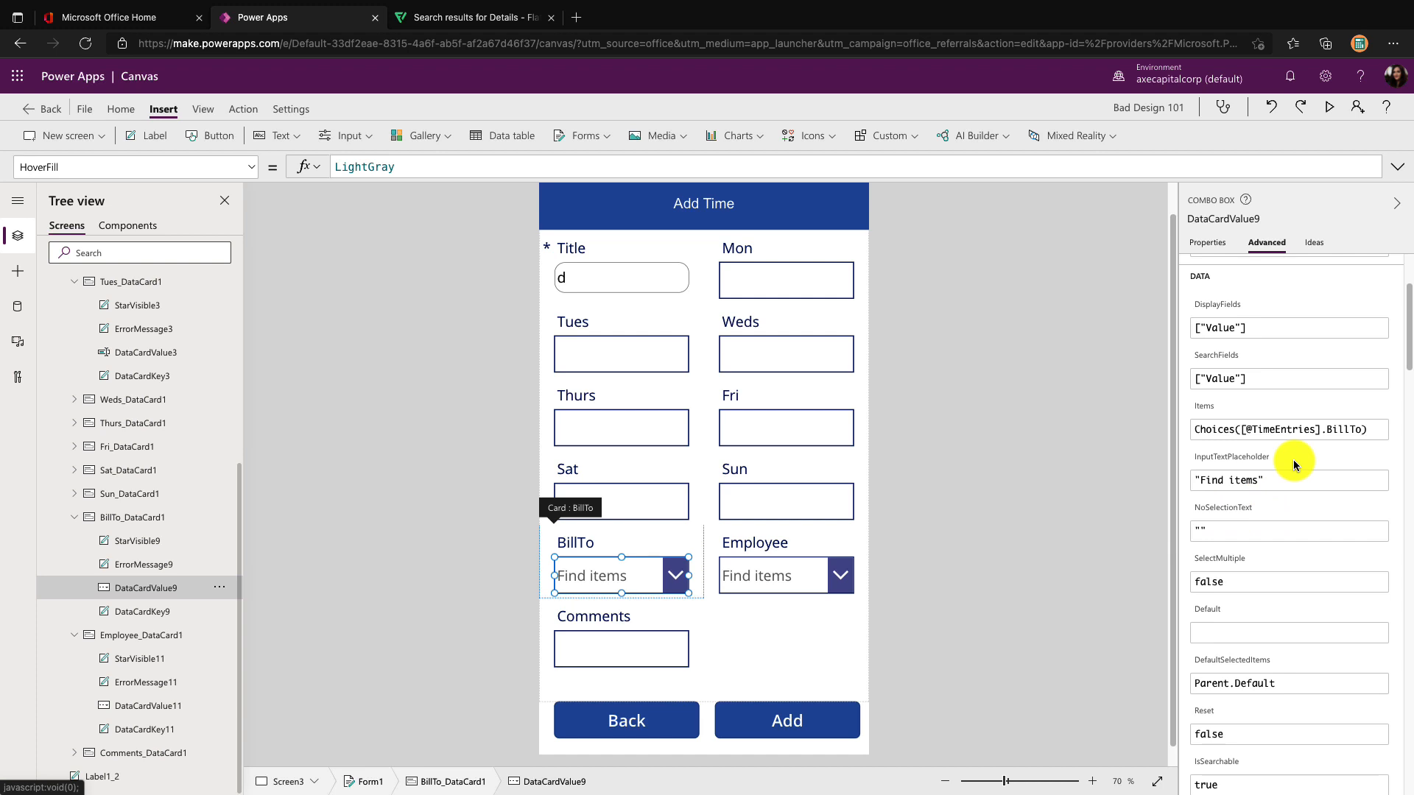
mouse_move(1287, 485)
type("\"")
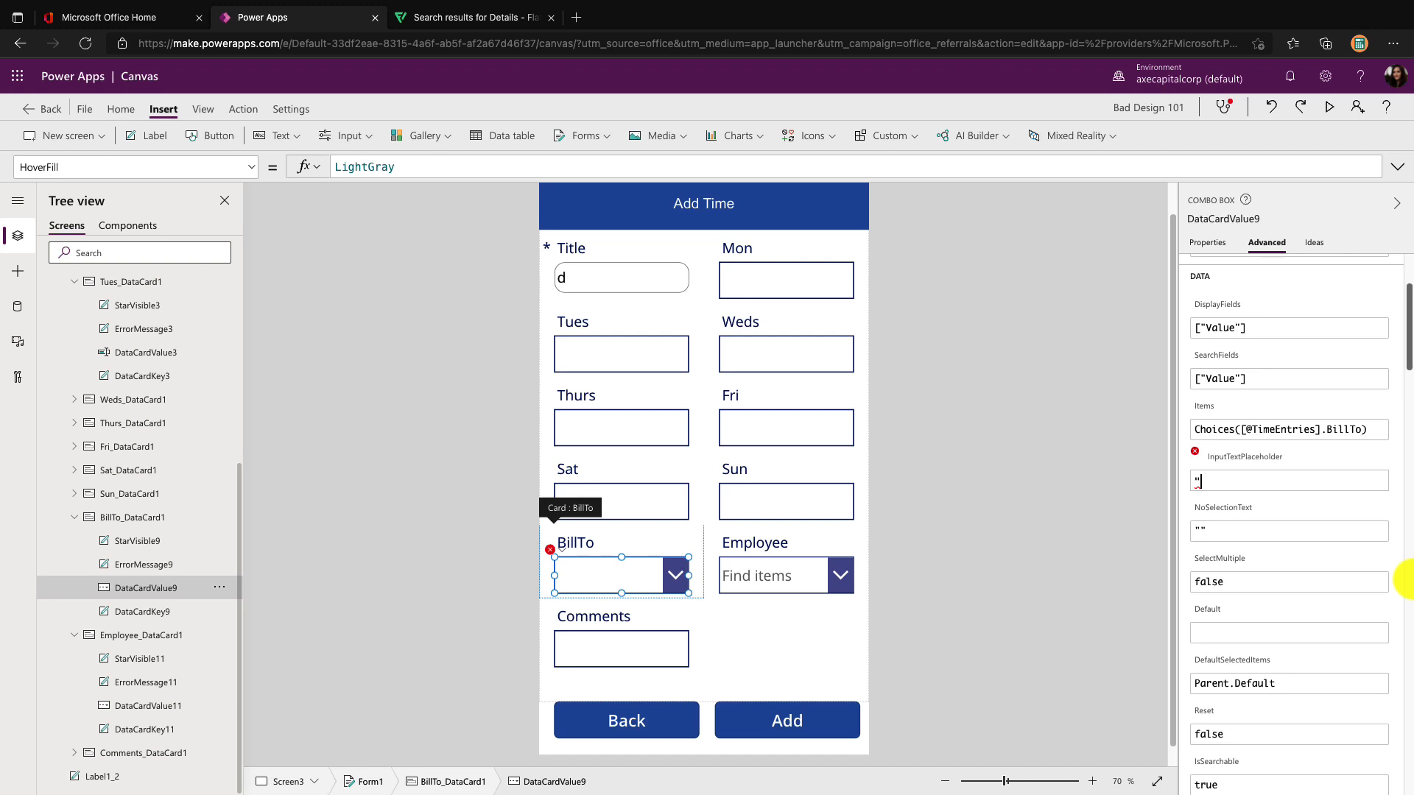
type("Search Bill T")
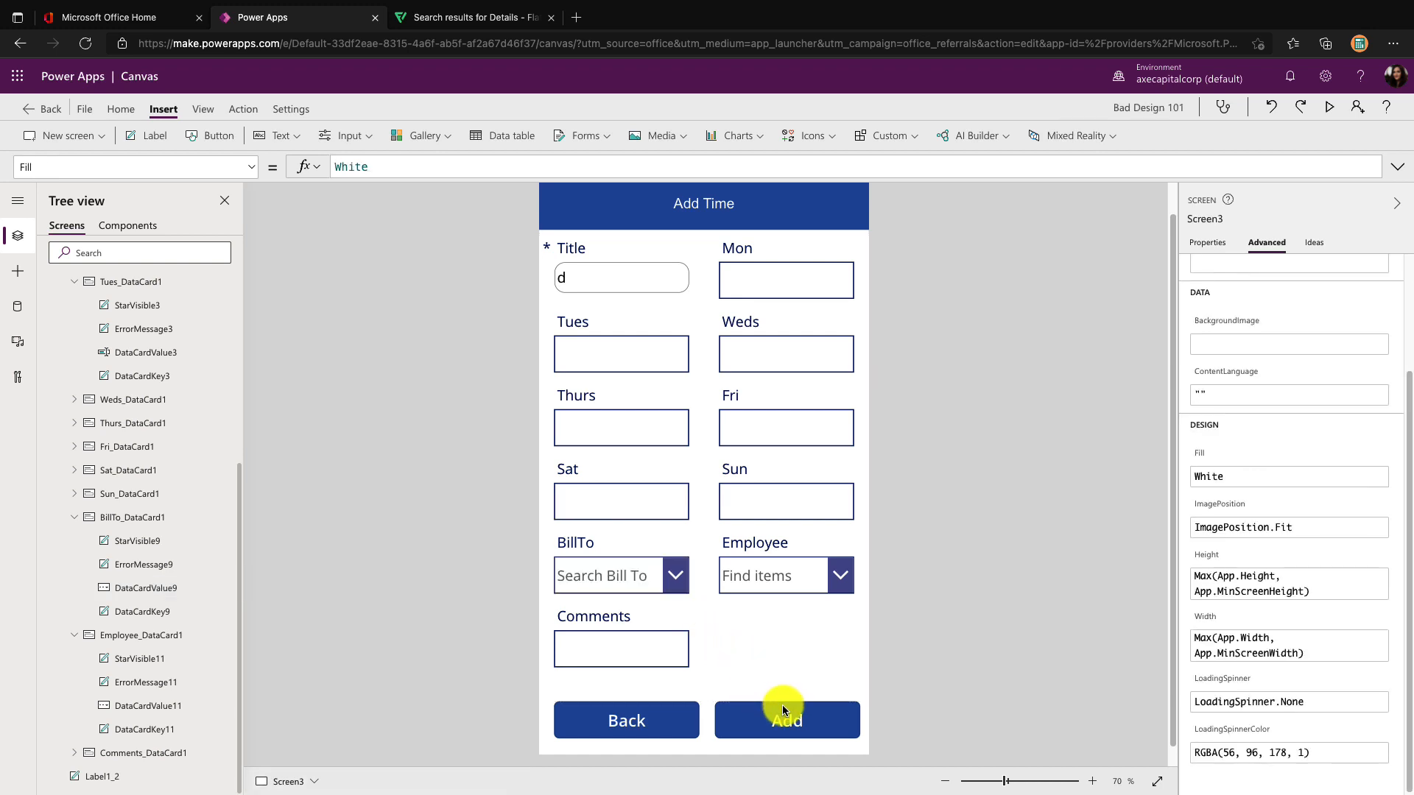
Inspect the Back button's fill, then raise the Add button's border radius to 40 for pill-shaped corners
left_click(785, 720)
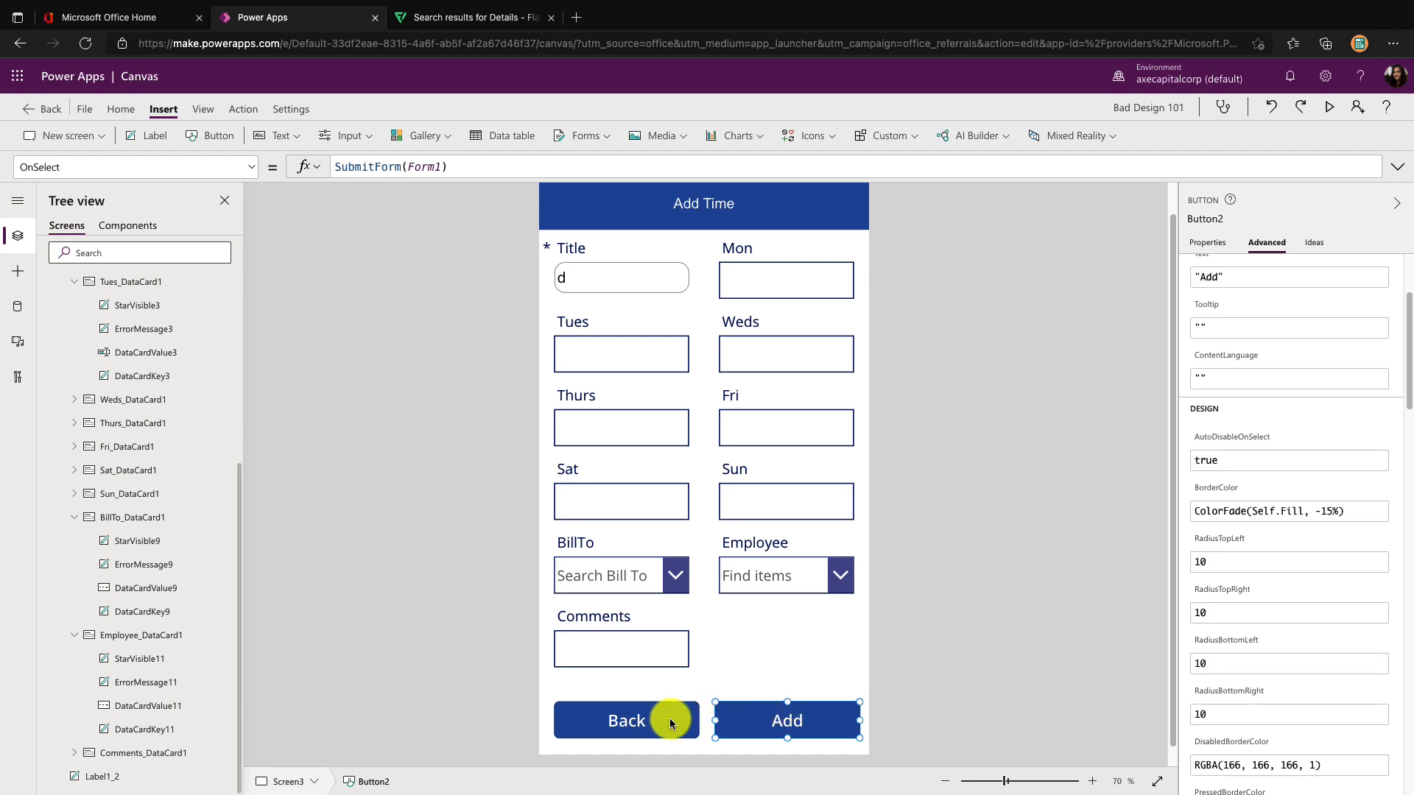
left_click(628, 720)
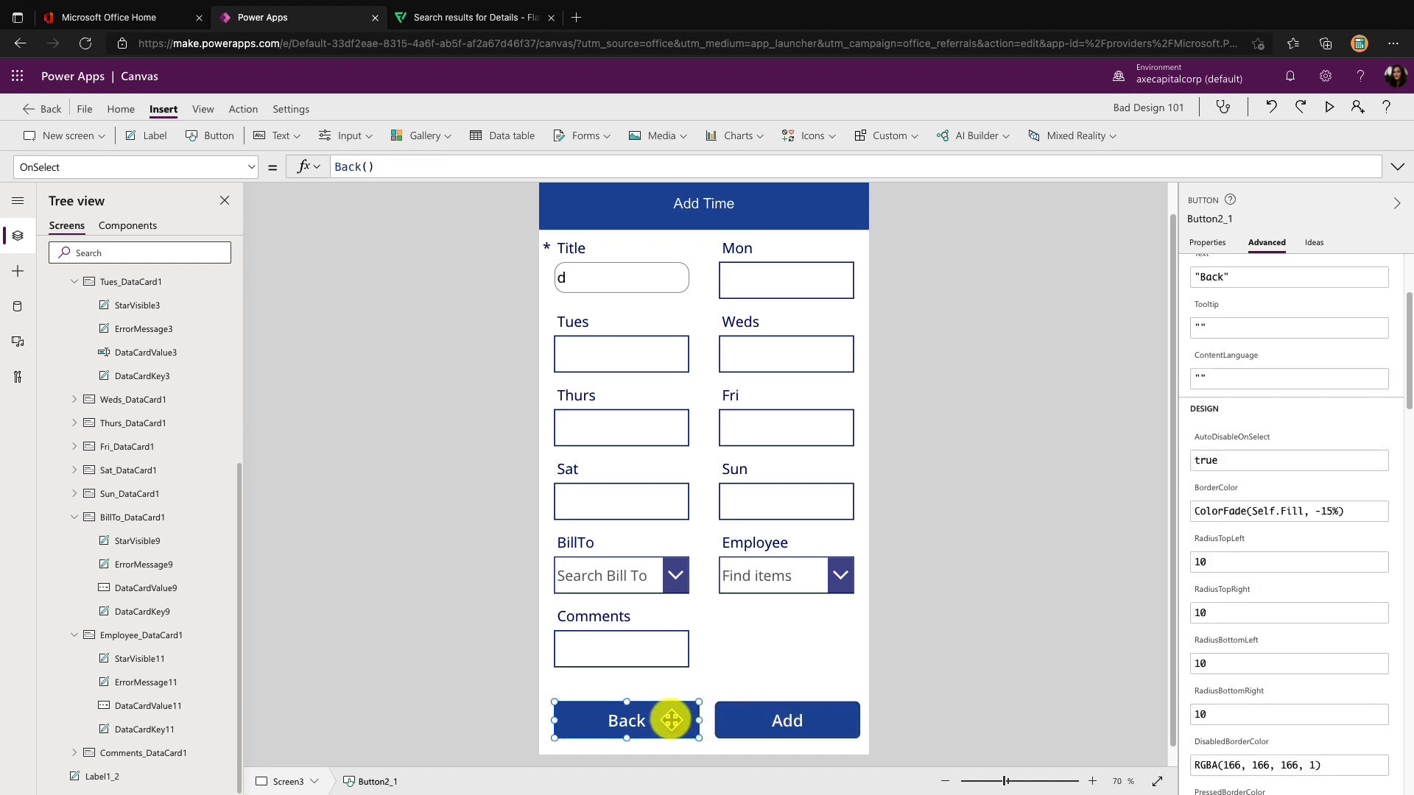
left_click(1208, 243)
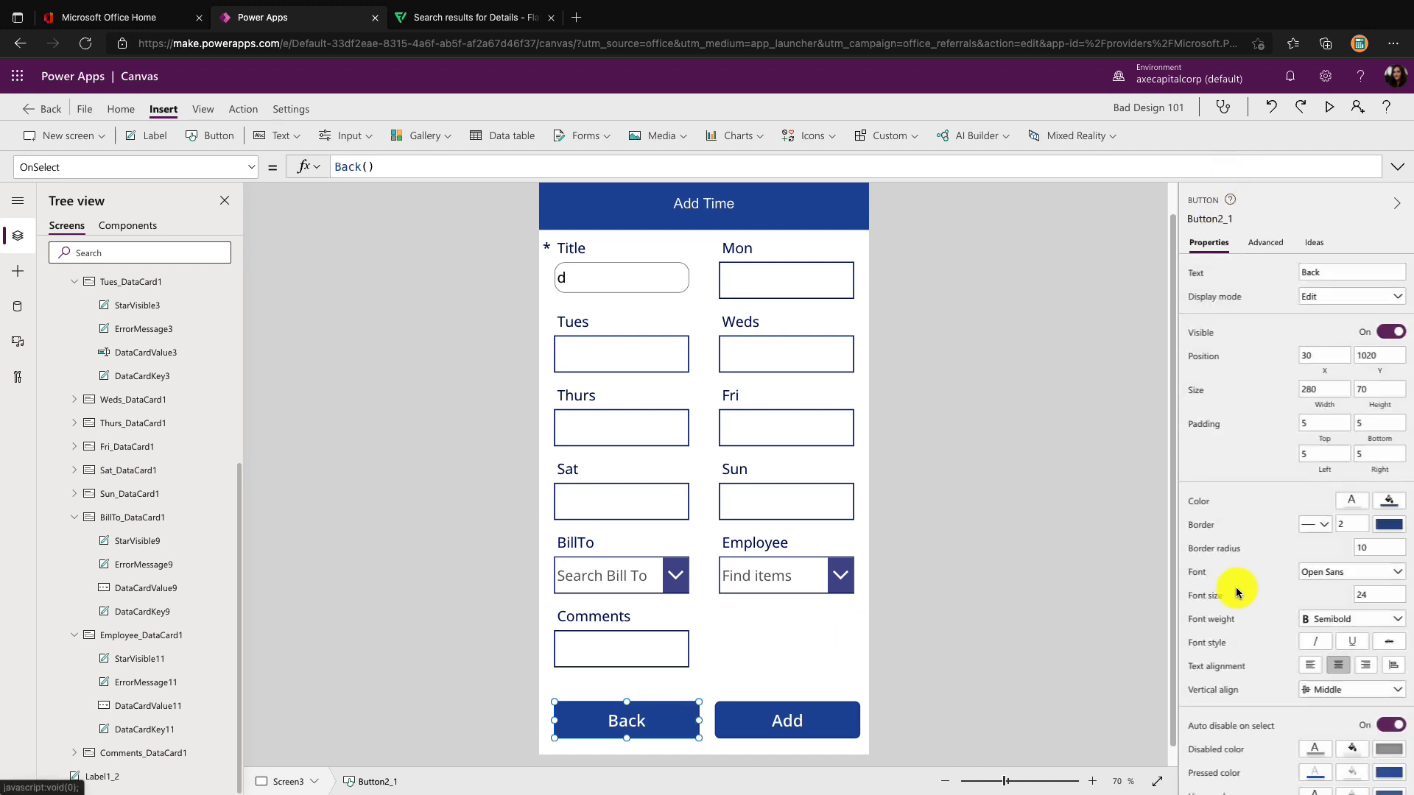
scroll("down", 3)
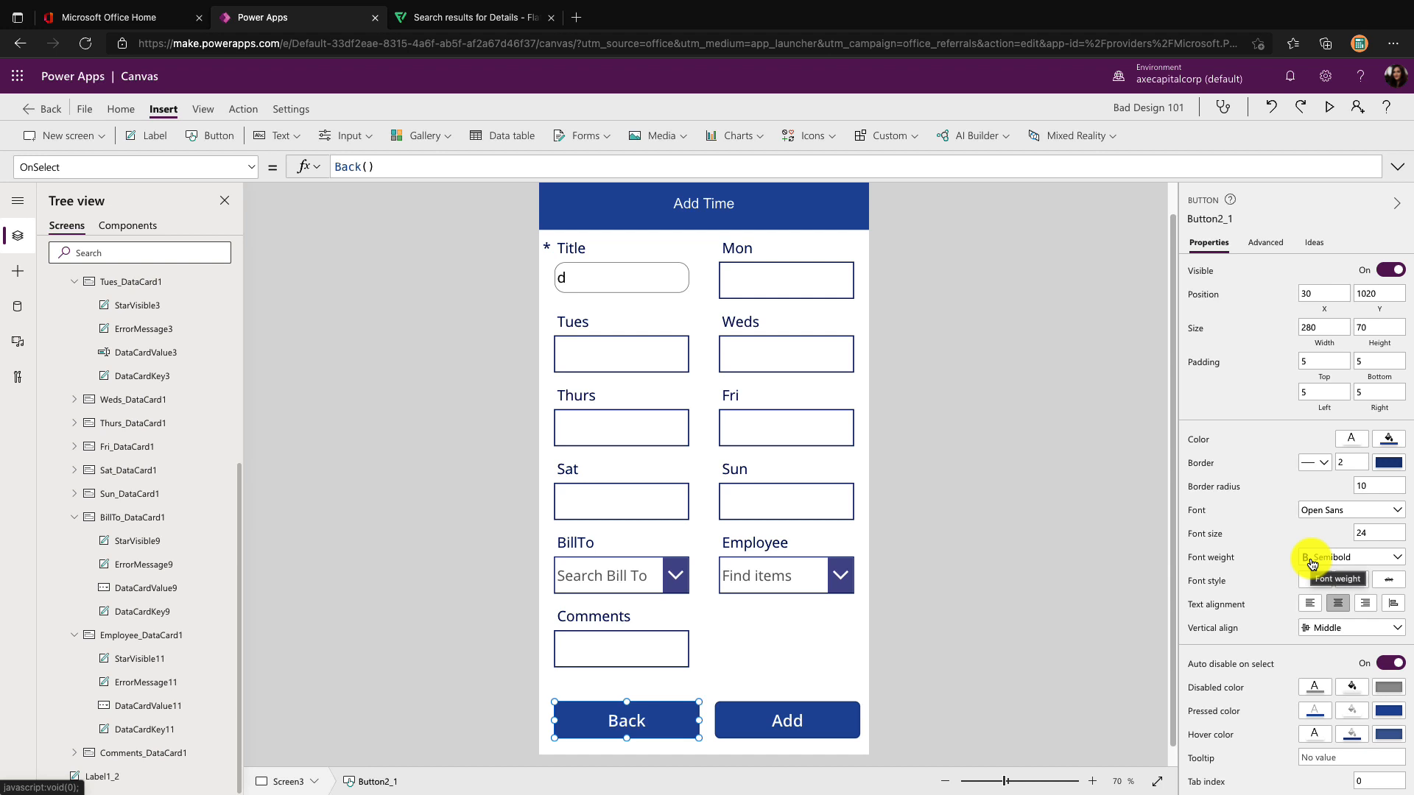
mouse_move(1389, 439)
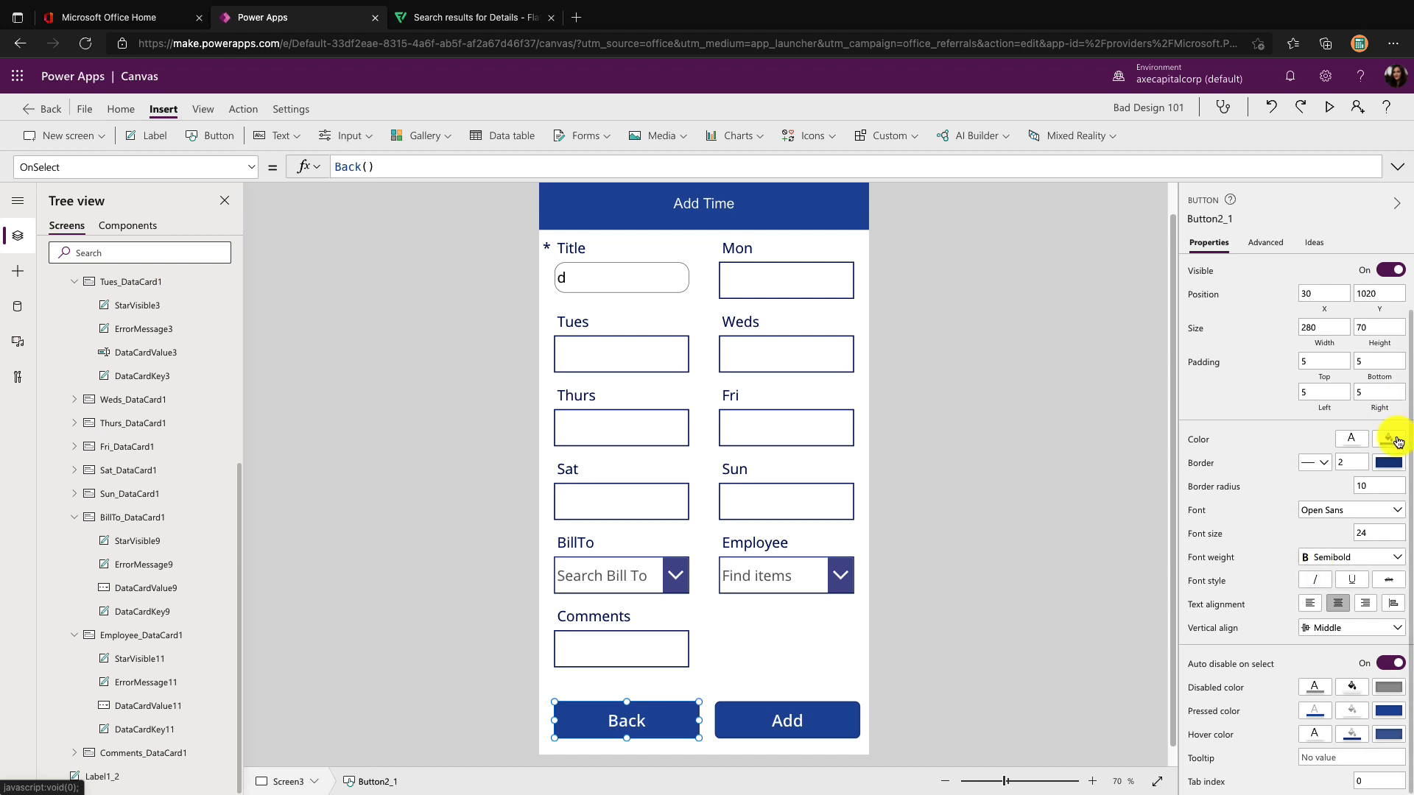
left_click(1389, 439)
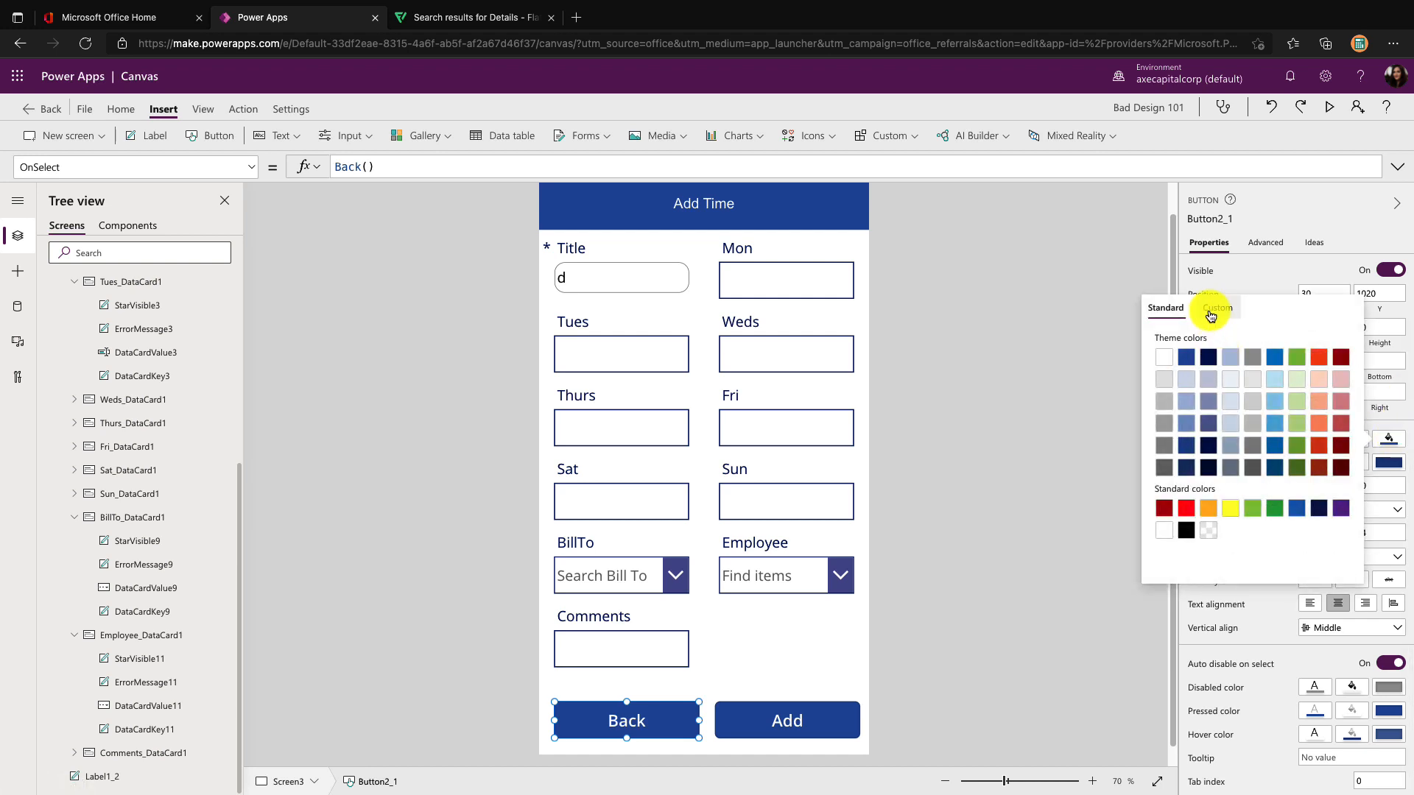
mouse_move(1227, 604)
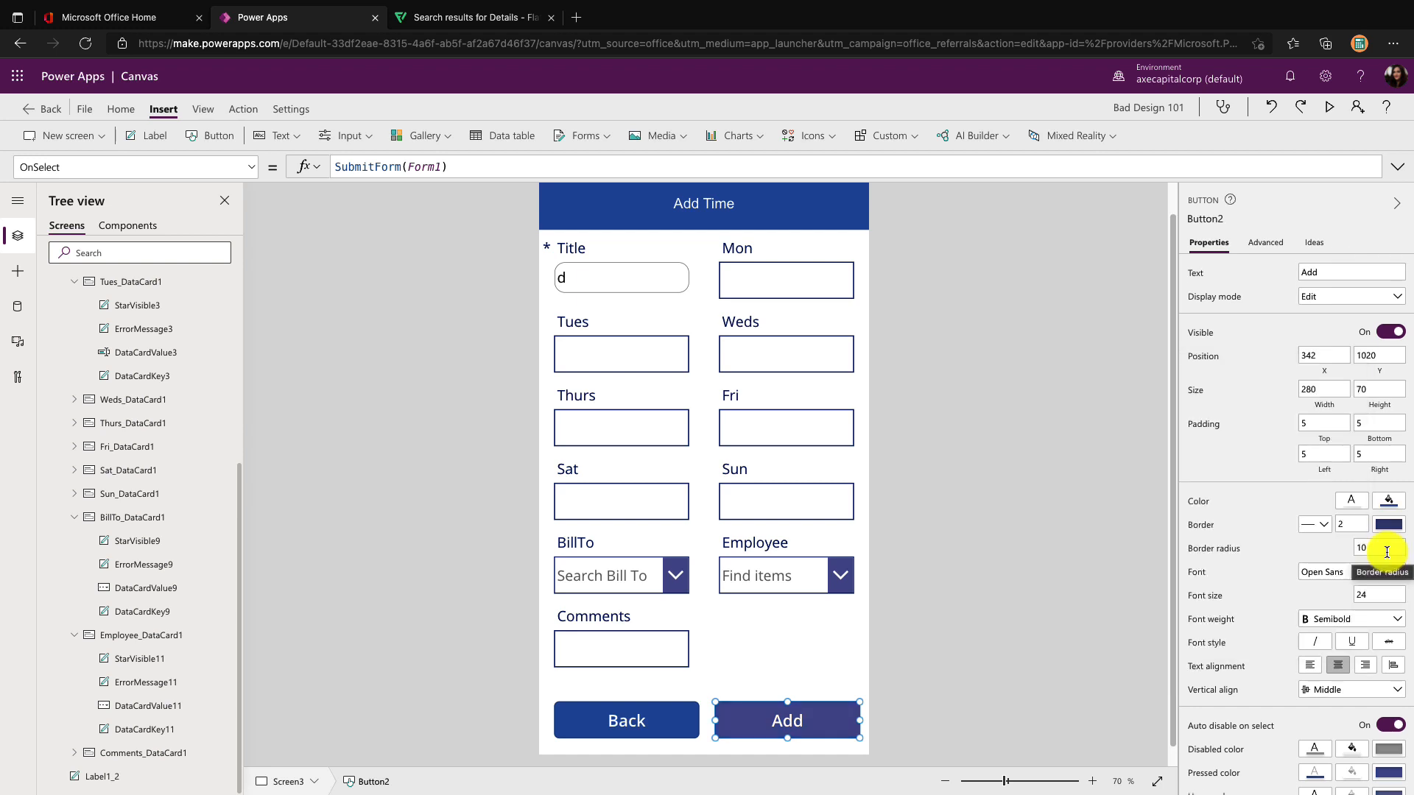
left_click(1376, 548)
type("4")
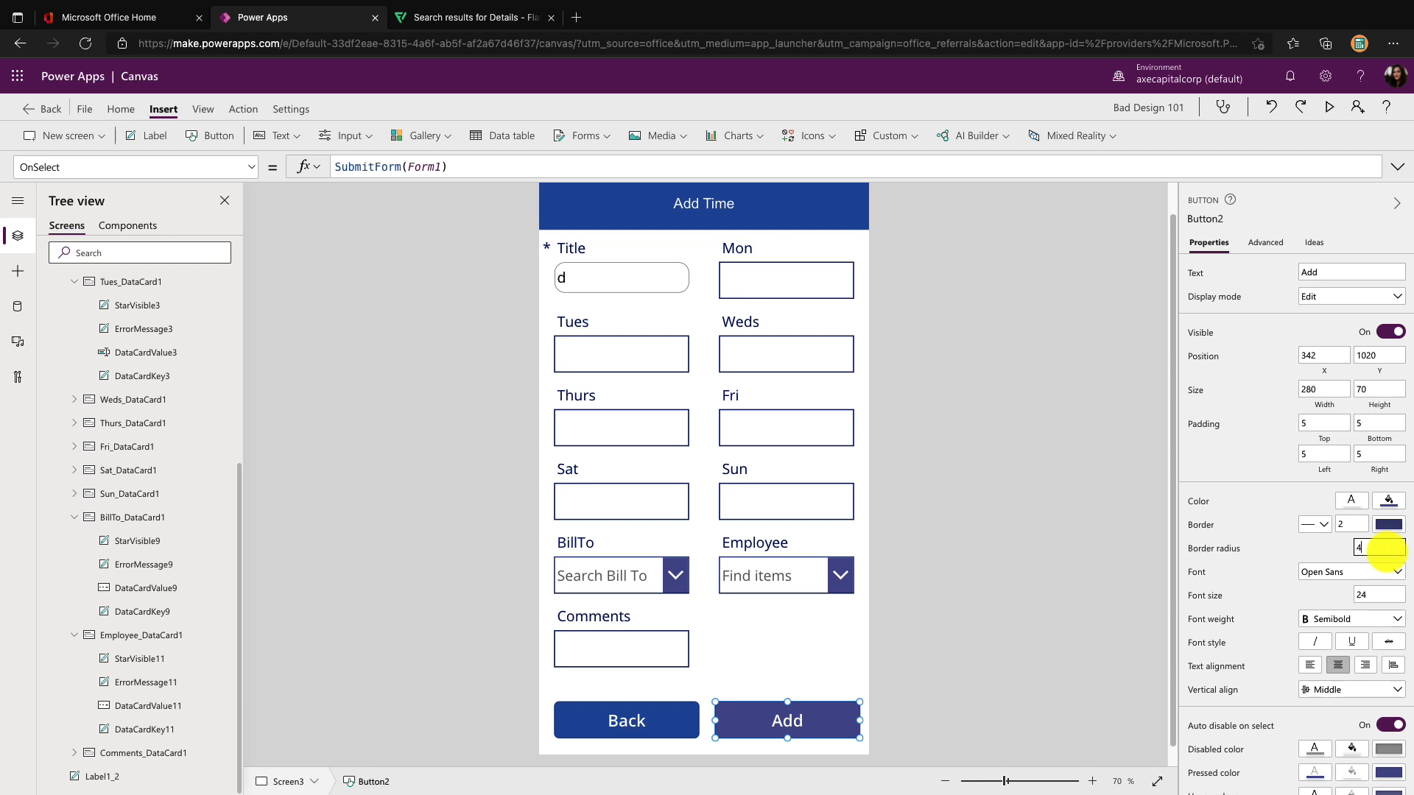
left_click(918, 645)
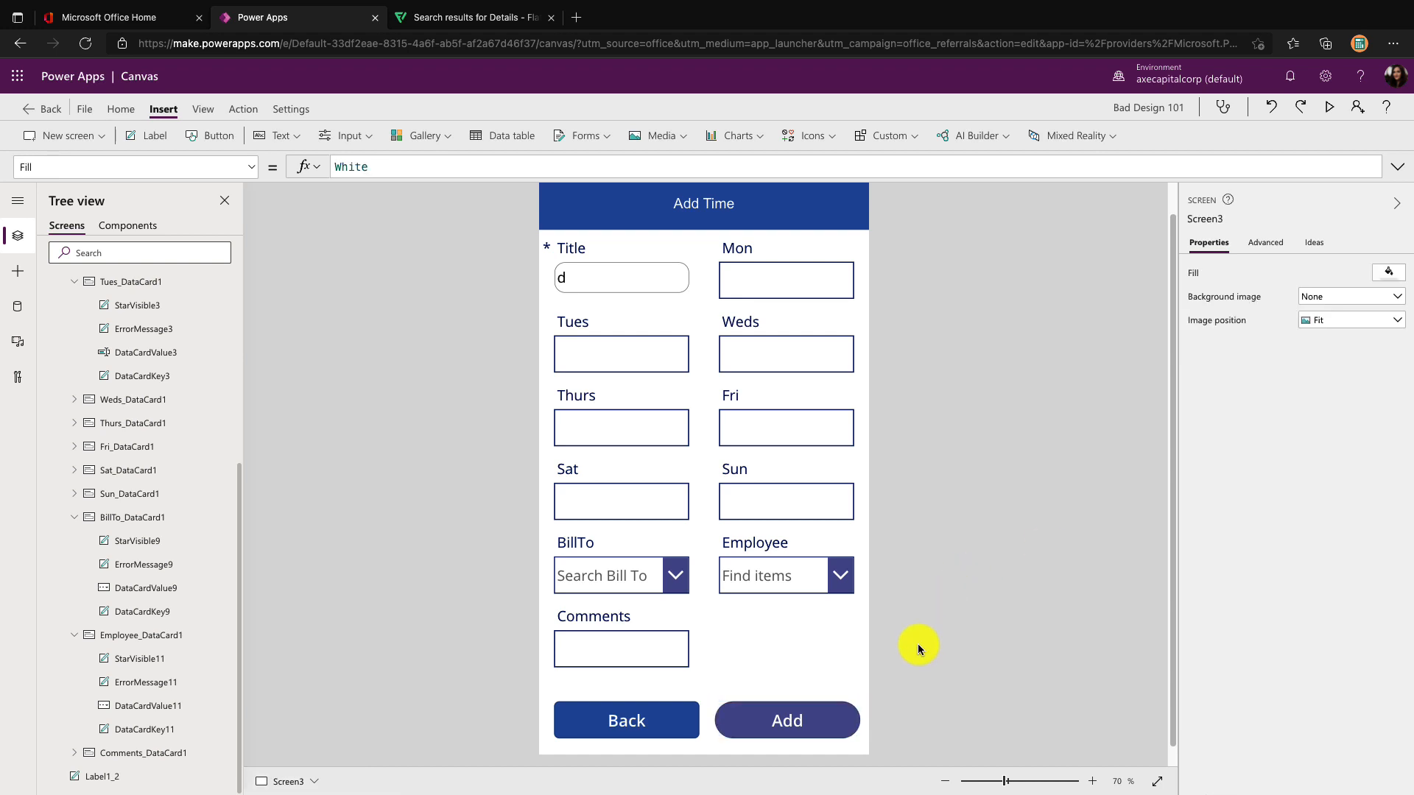
Switch from the timesheet editor to the running Conference Scheduler example app
left_click(787, 721)
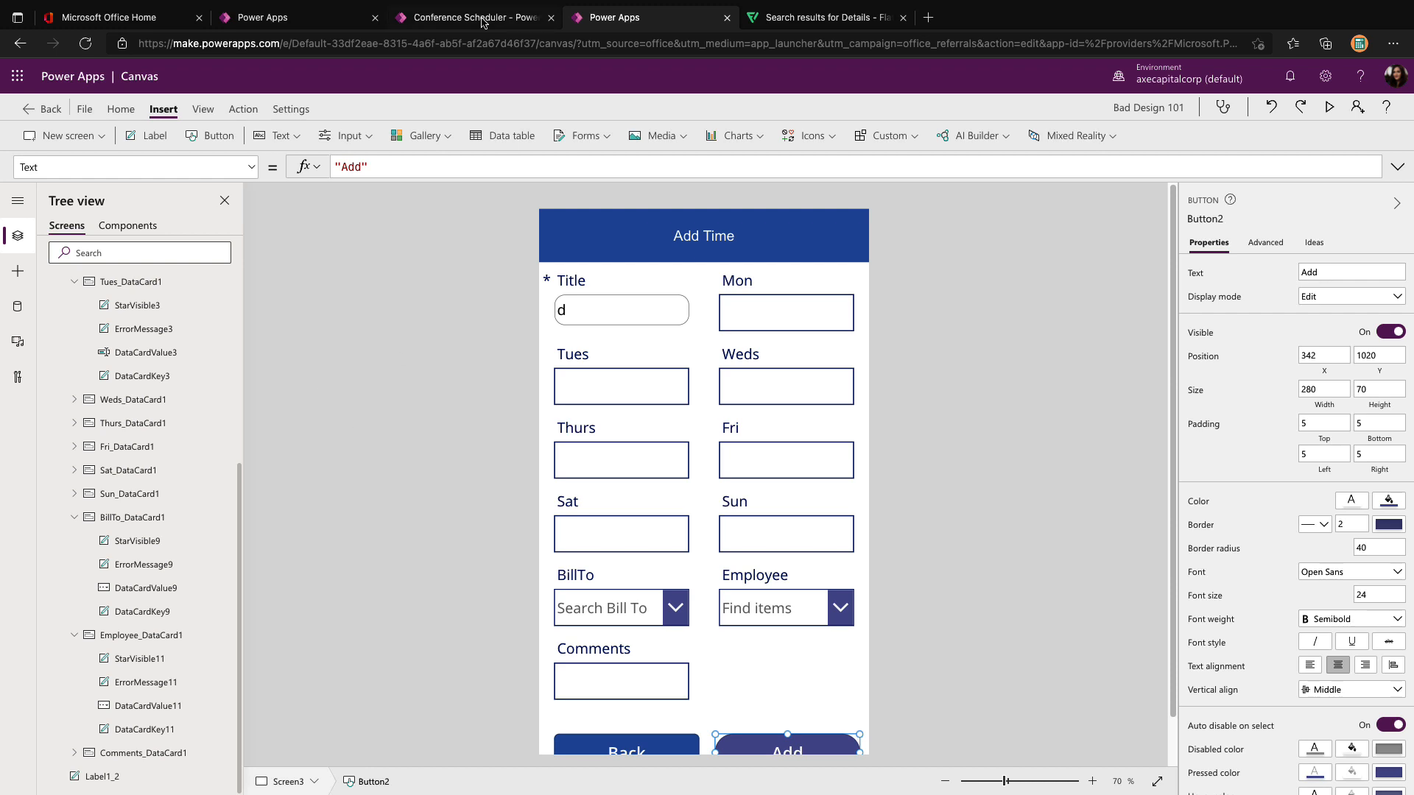
left_click(473, 18)
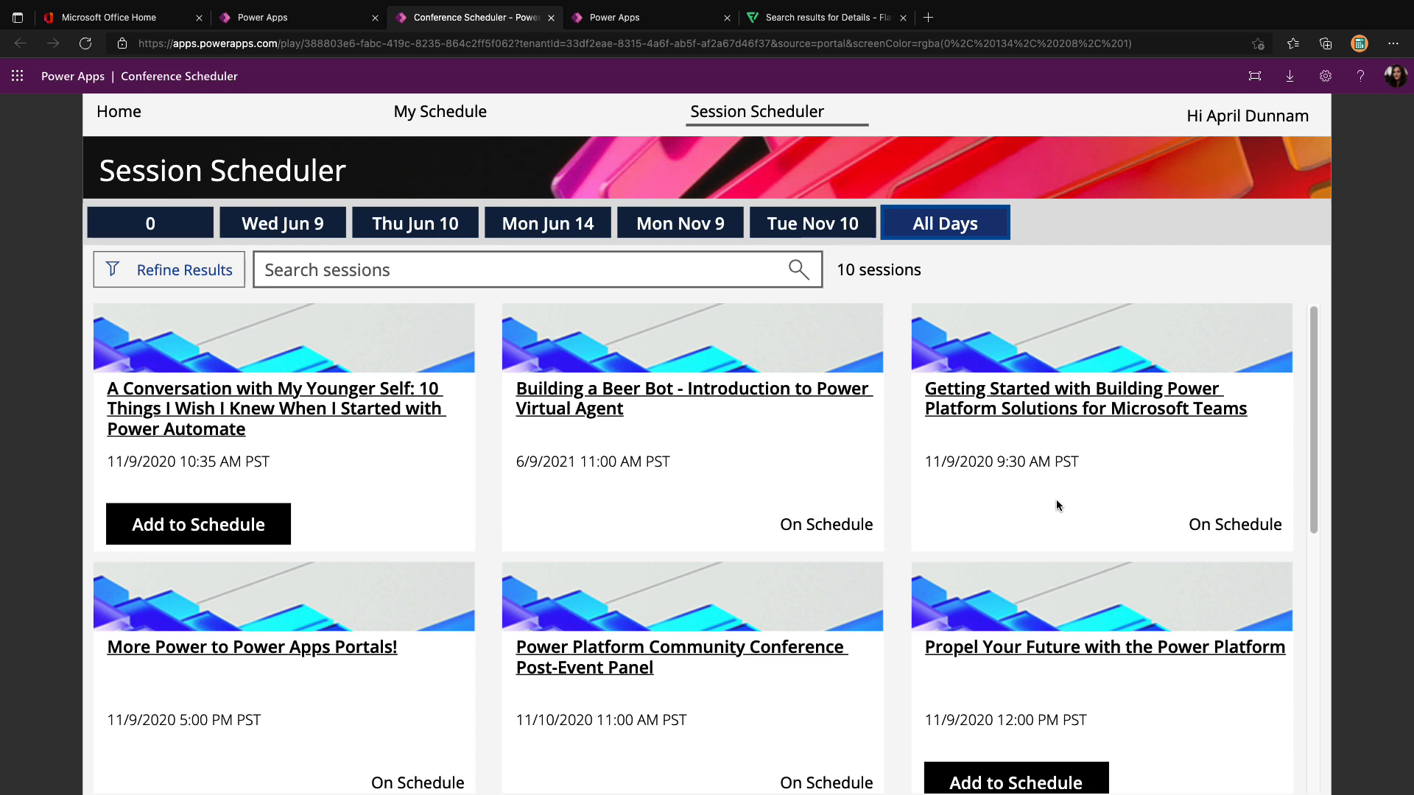
mouse_move(324, 87)
type("&hidenavbar=true")
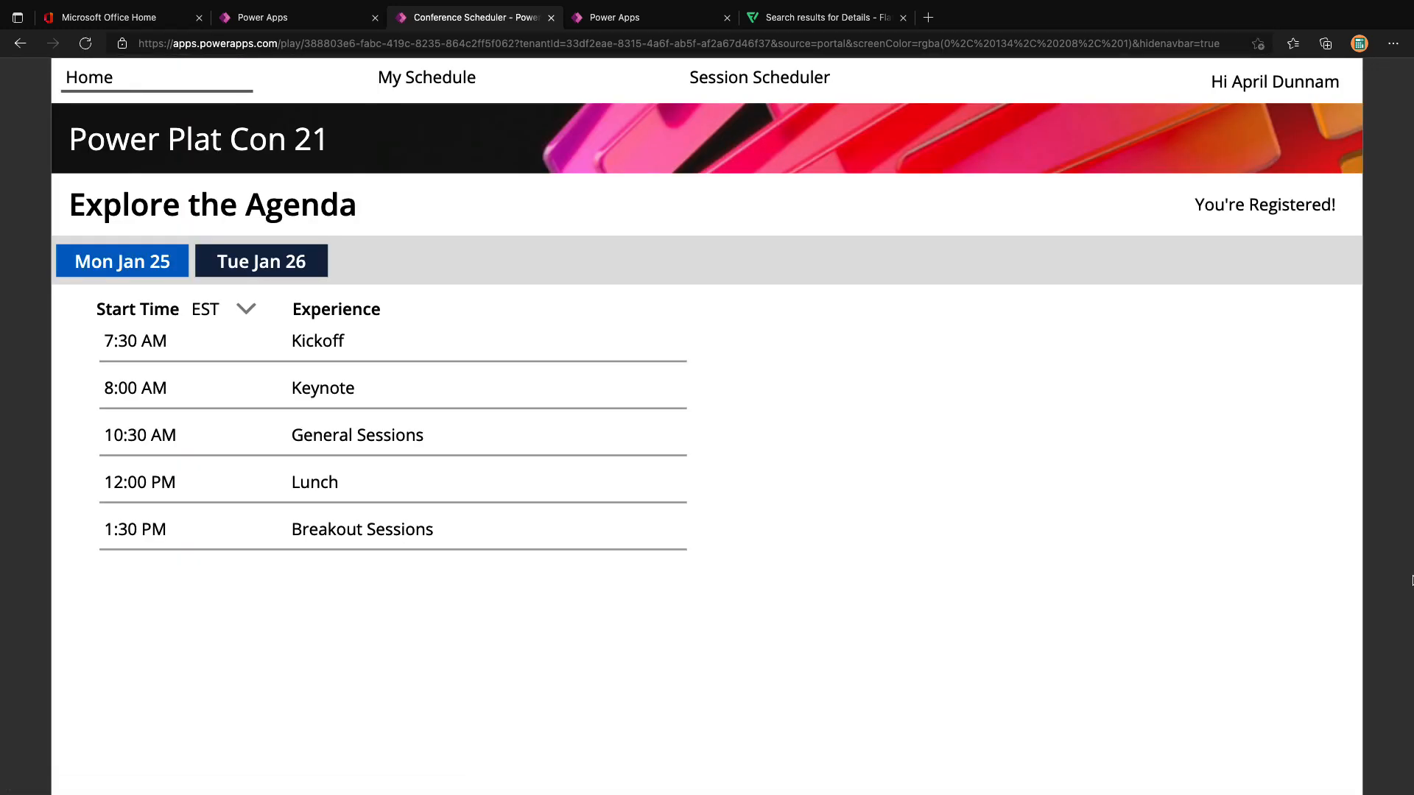
Browse the Session Scheduler for all days, then switch to the Desk Booking V4 example app
left_click(759, 78)
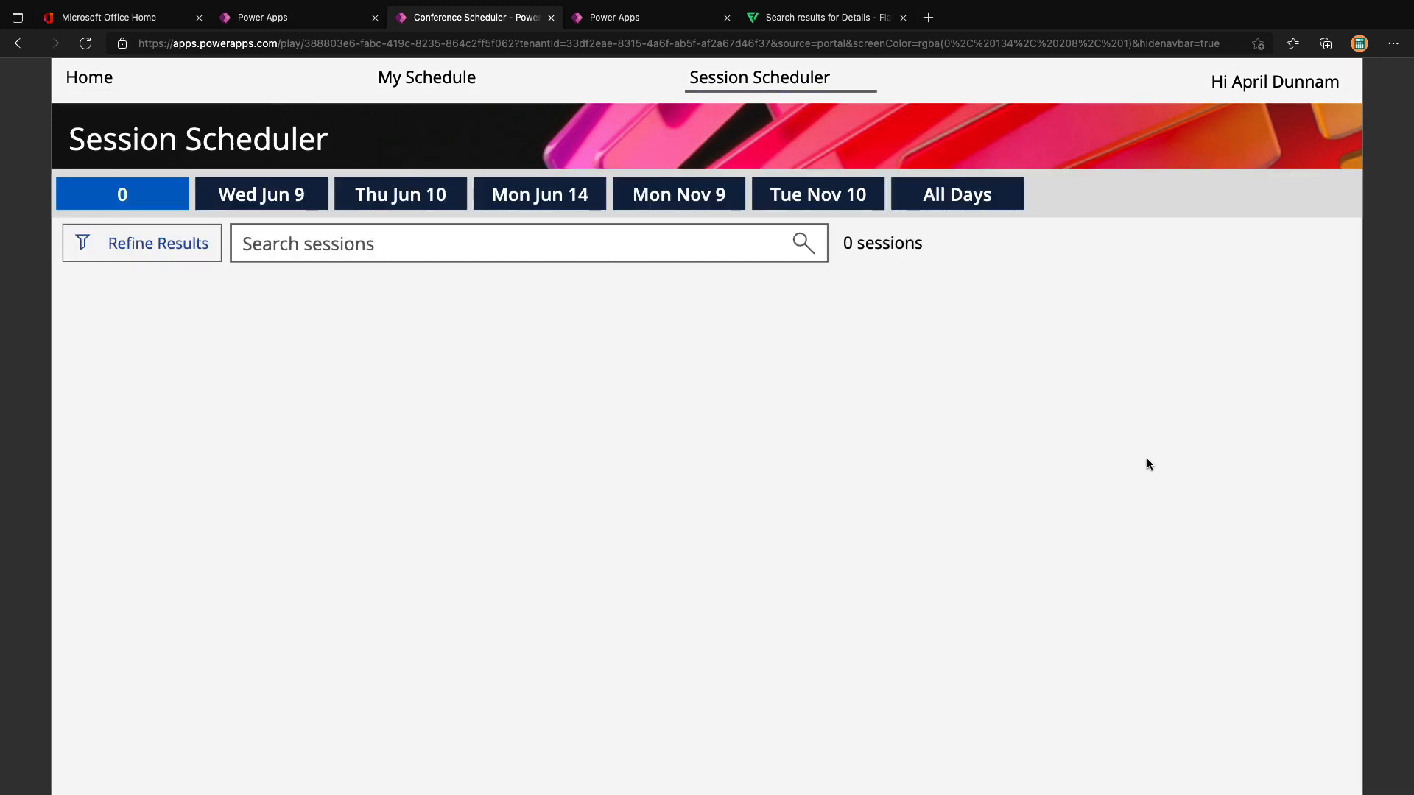
left_click(955, 195)
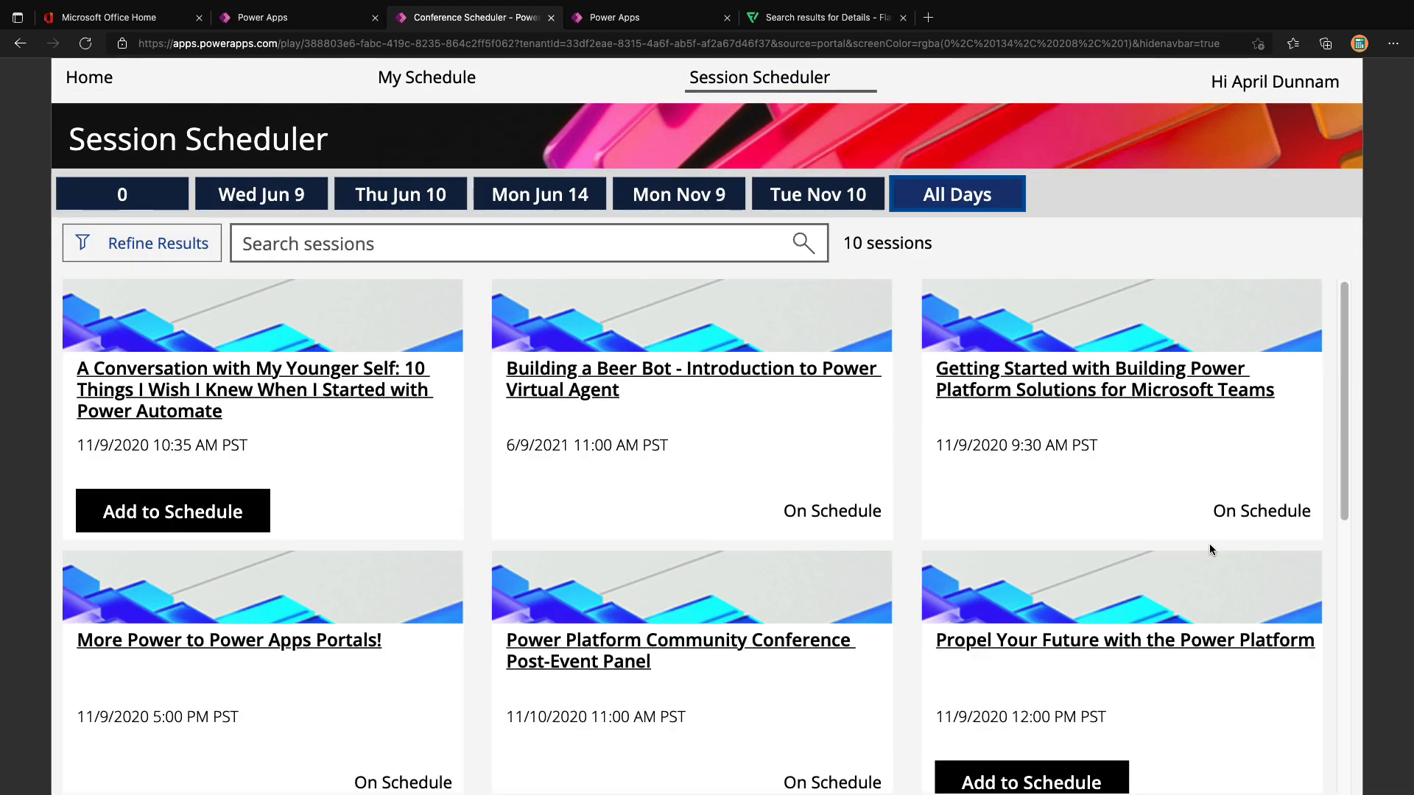
mouse_move(1154, 597)
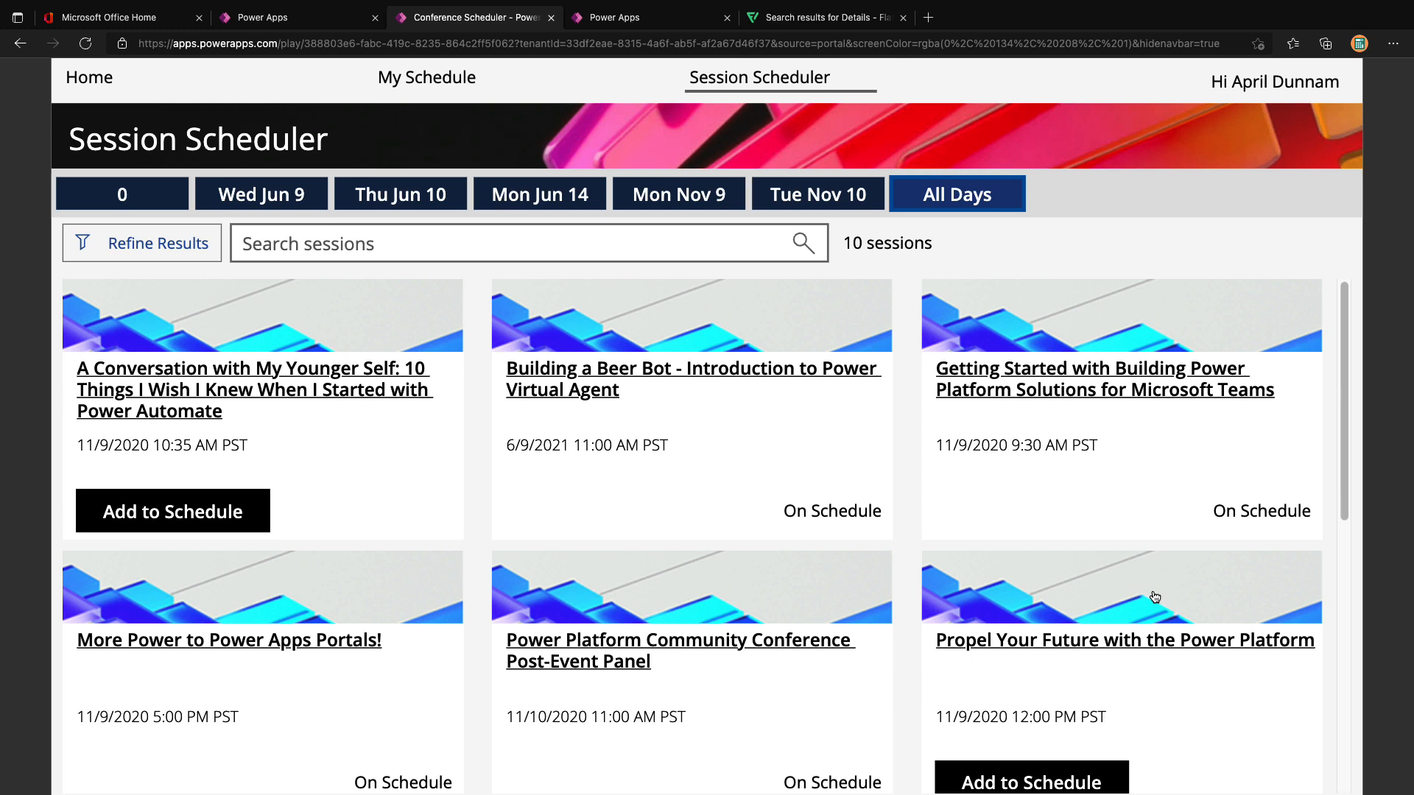
mouse_move(395, 682)
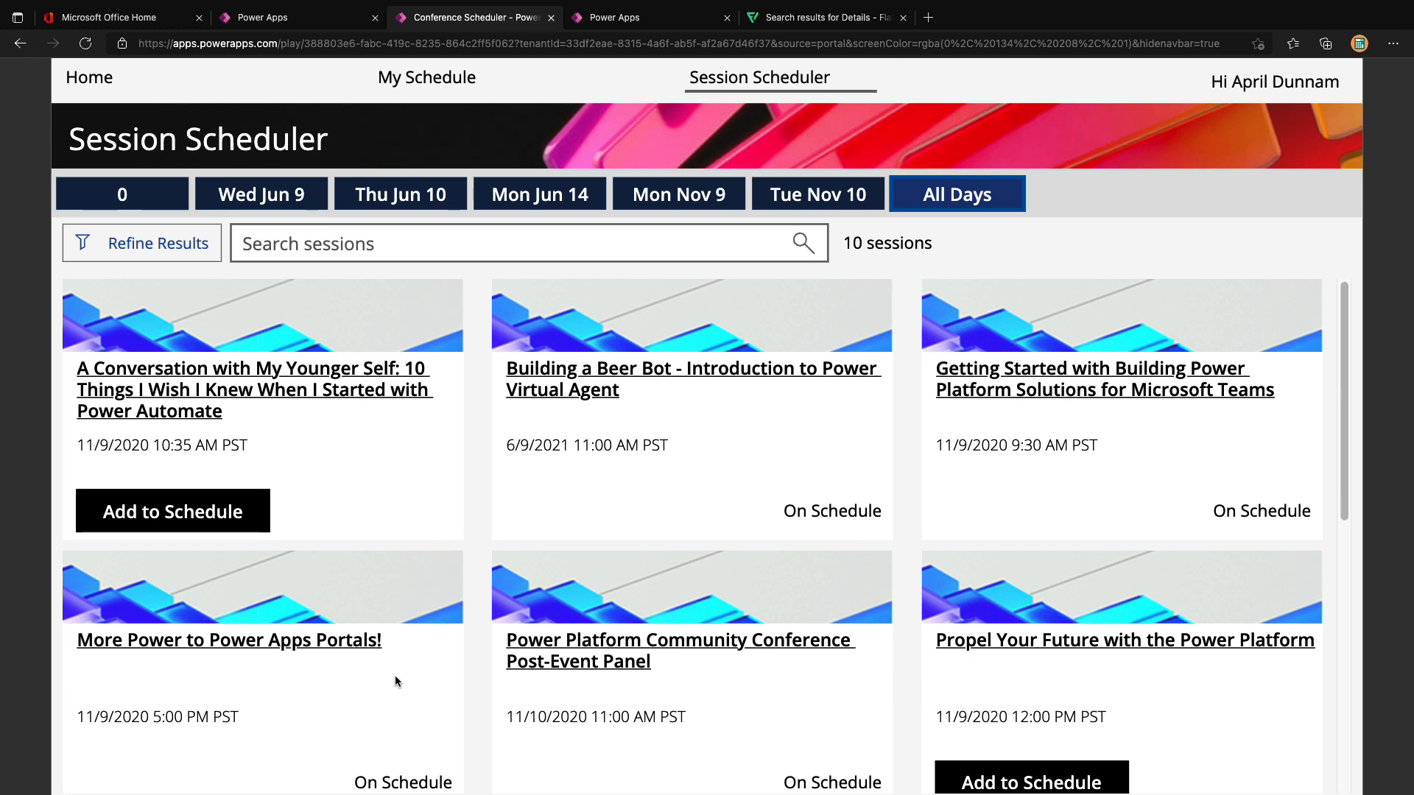
mouse_move(310, 537)
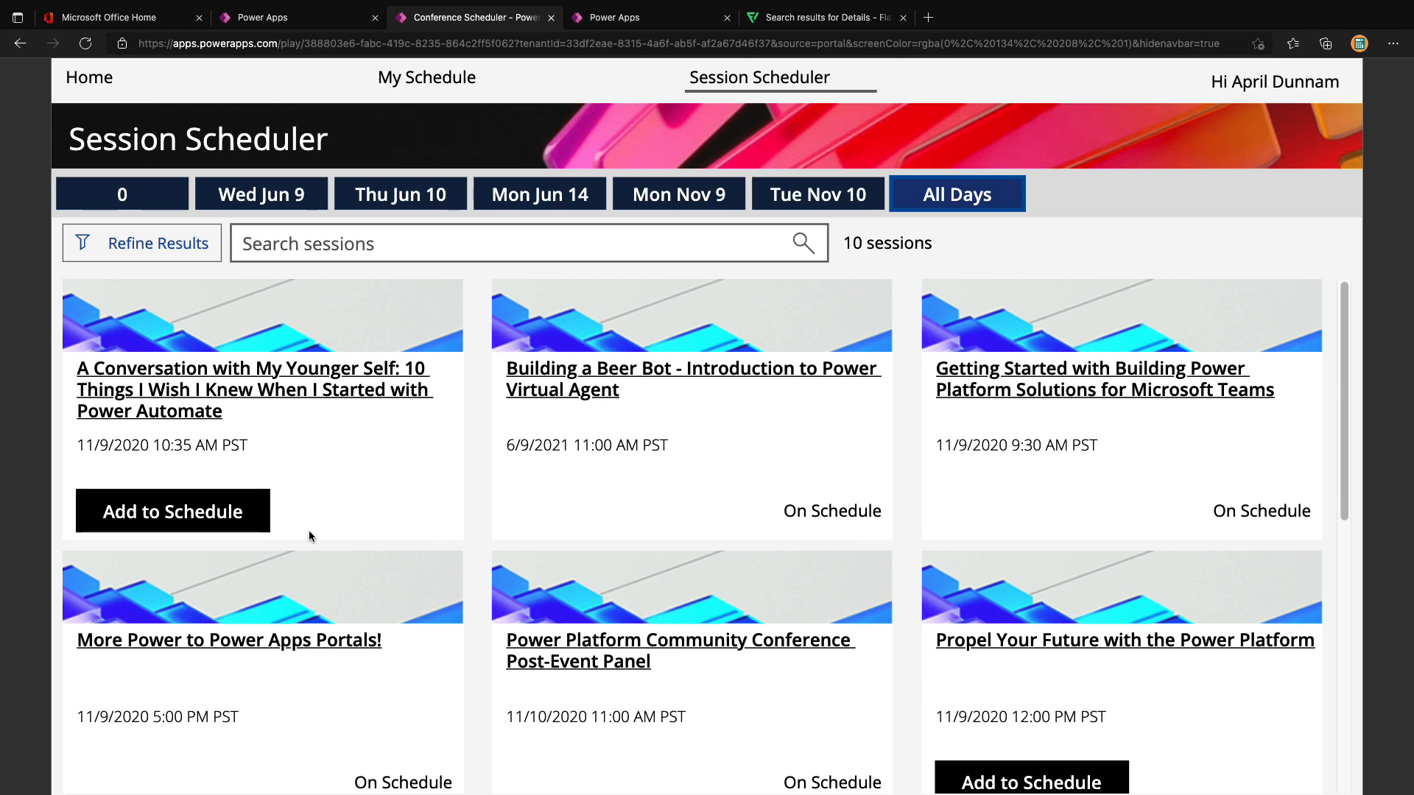
mouse_move(343, 318)
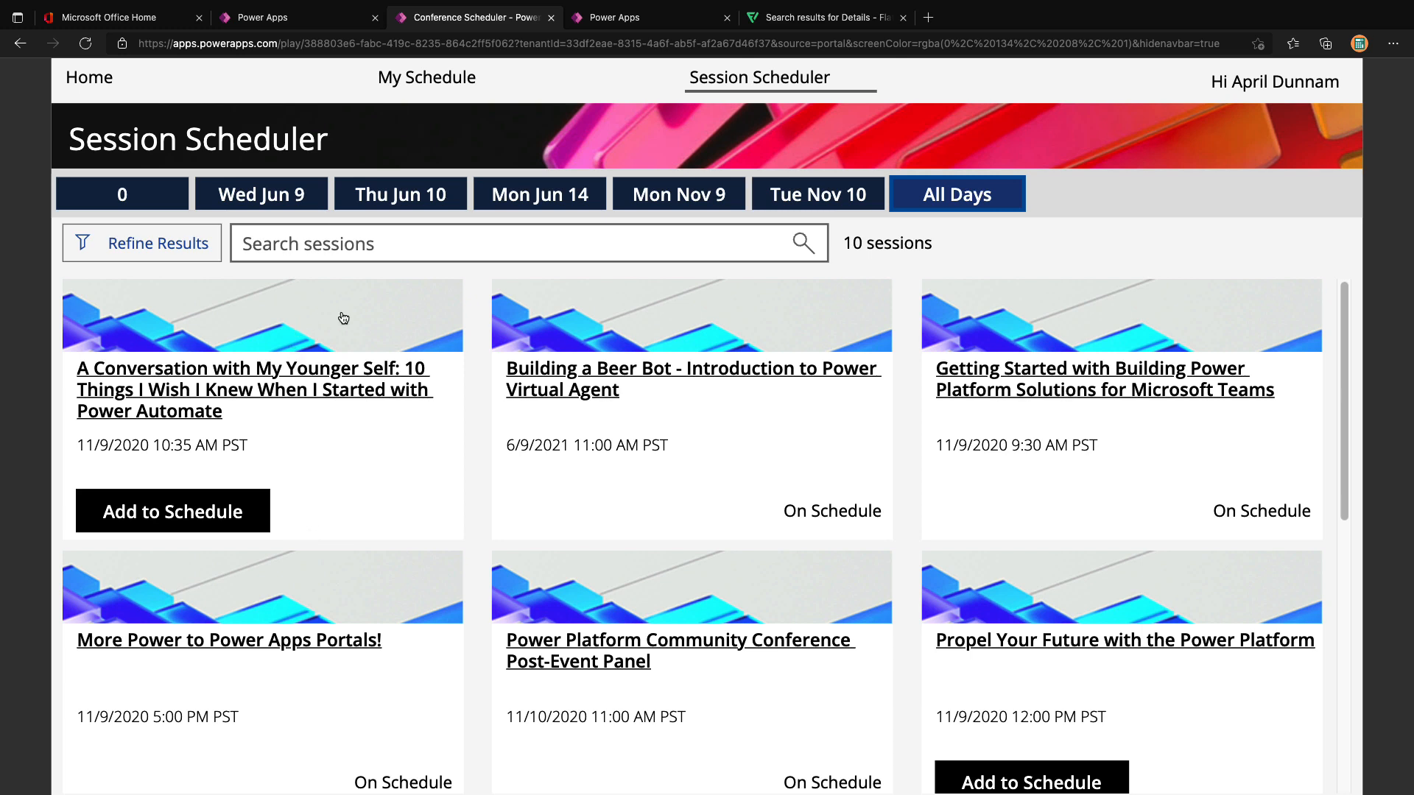
mouse_move(352, 496)
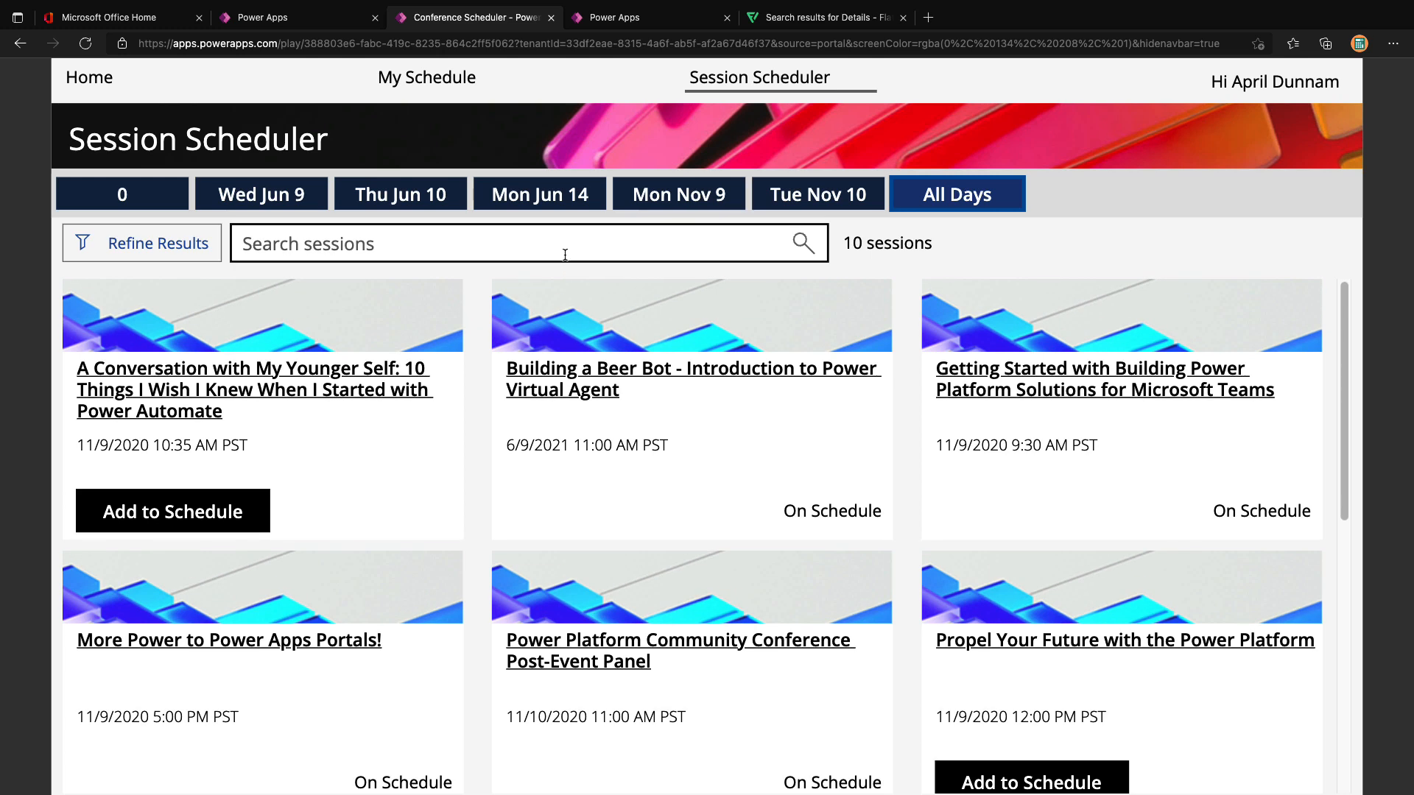
mouse_move(833, 268)
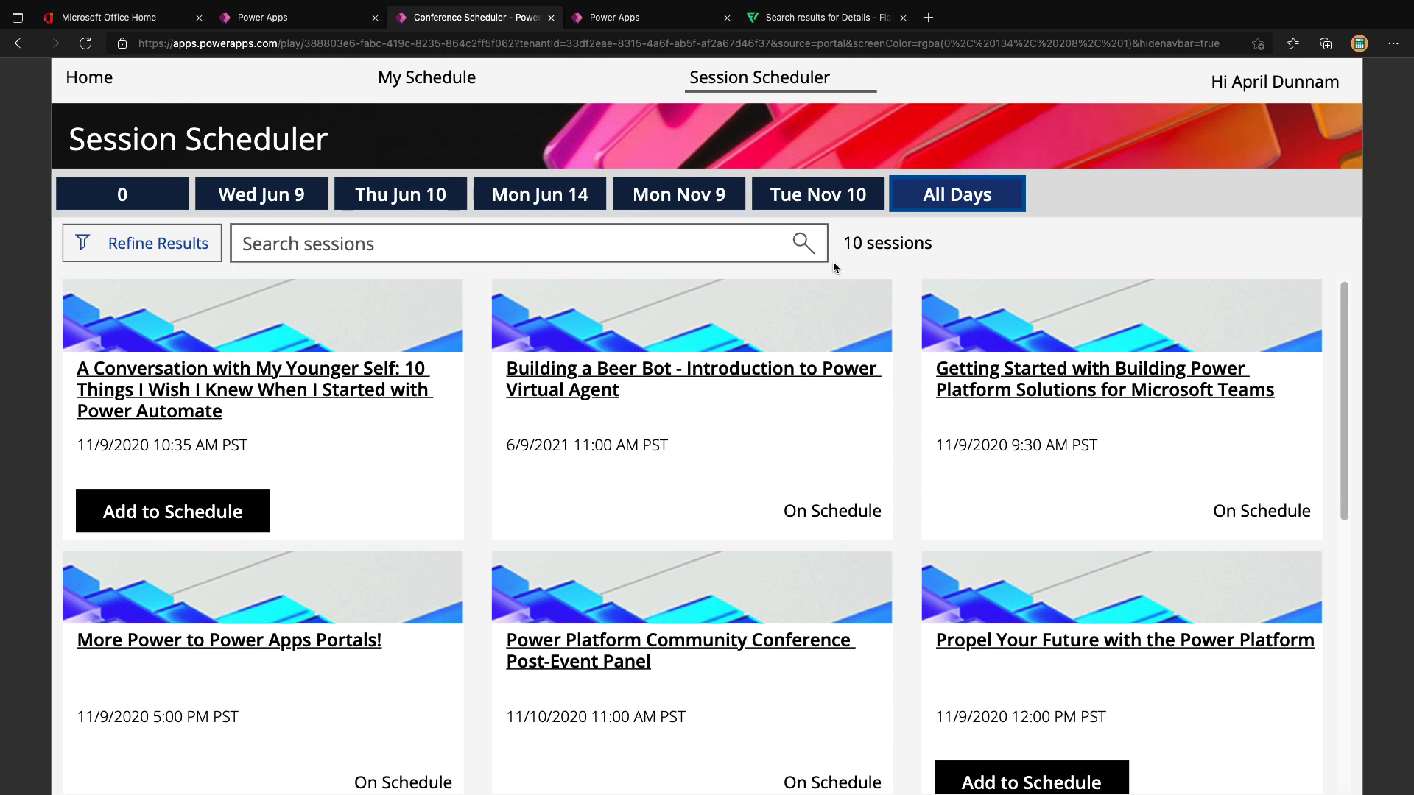
left_click(450, 243)
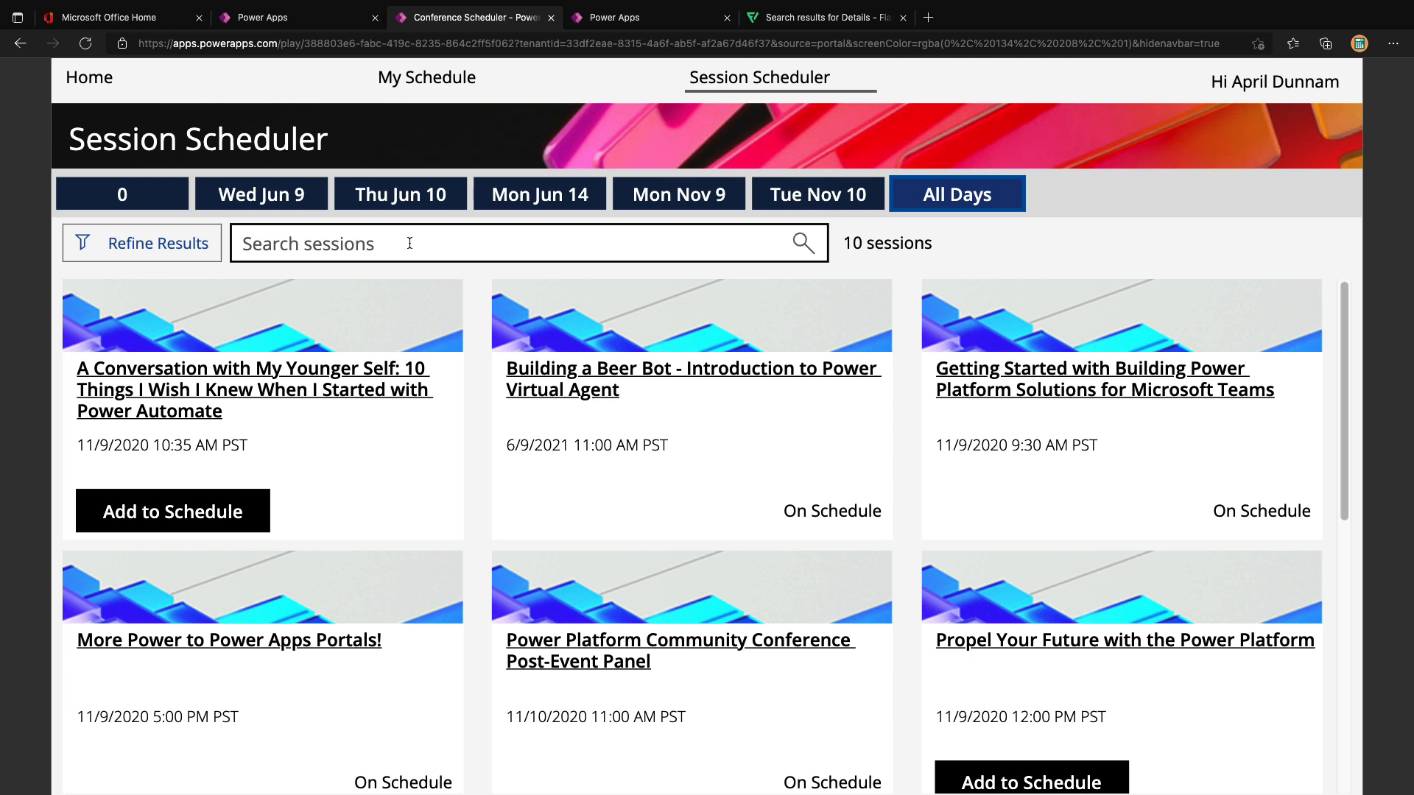
mouse_move(677, 194)
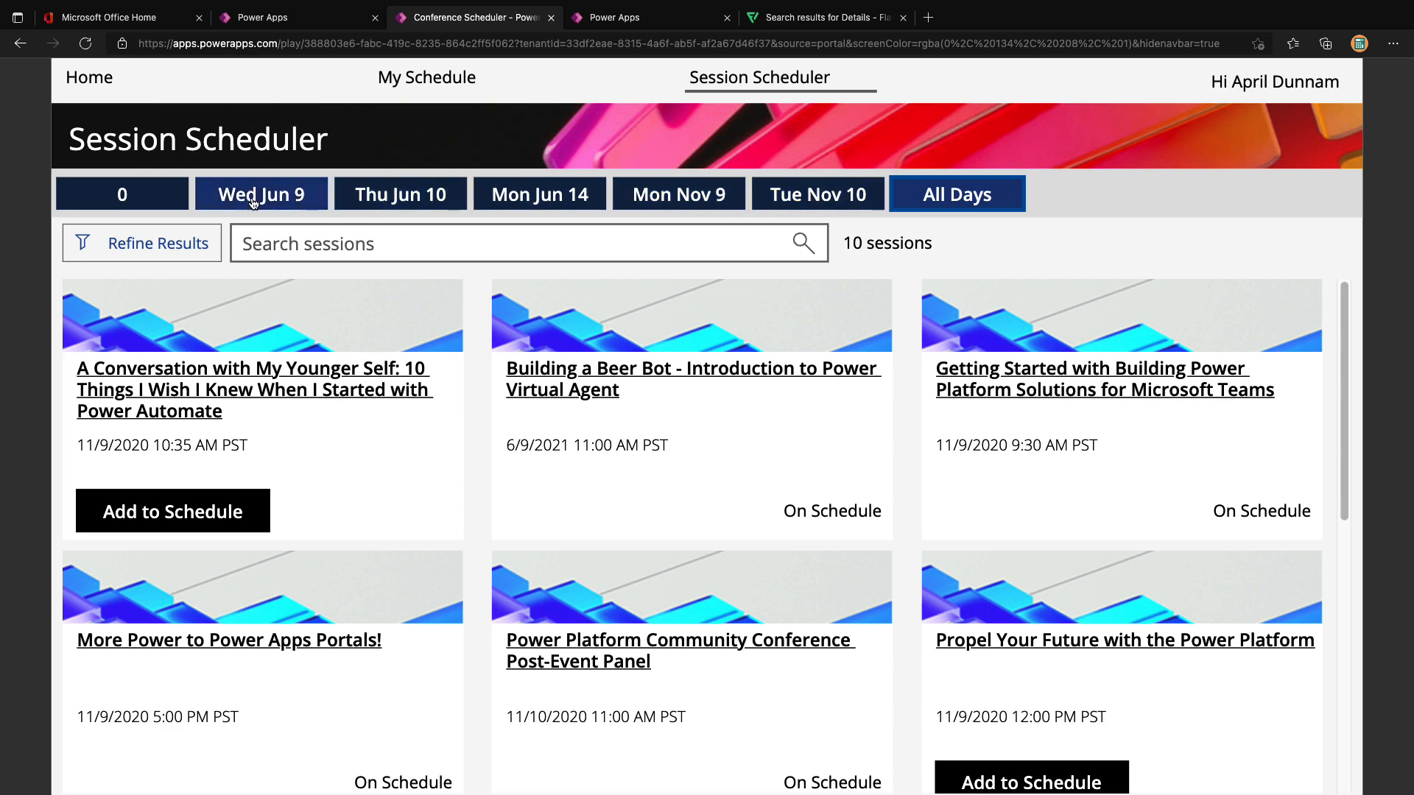
left_click(471, 18)
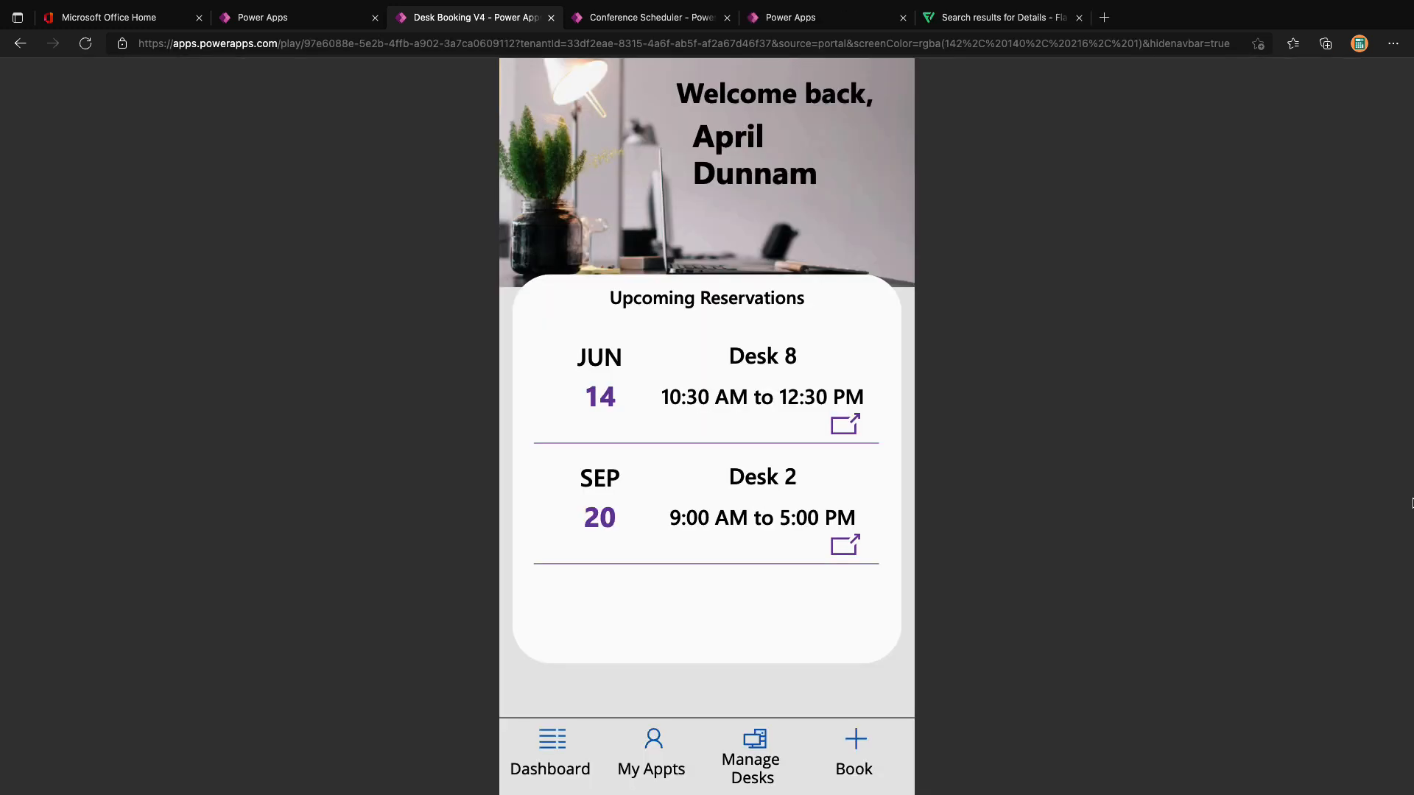